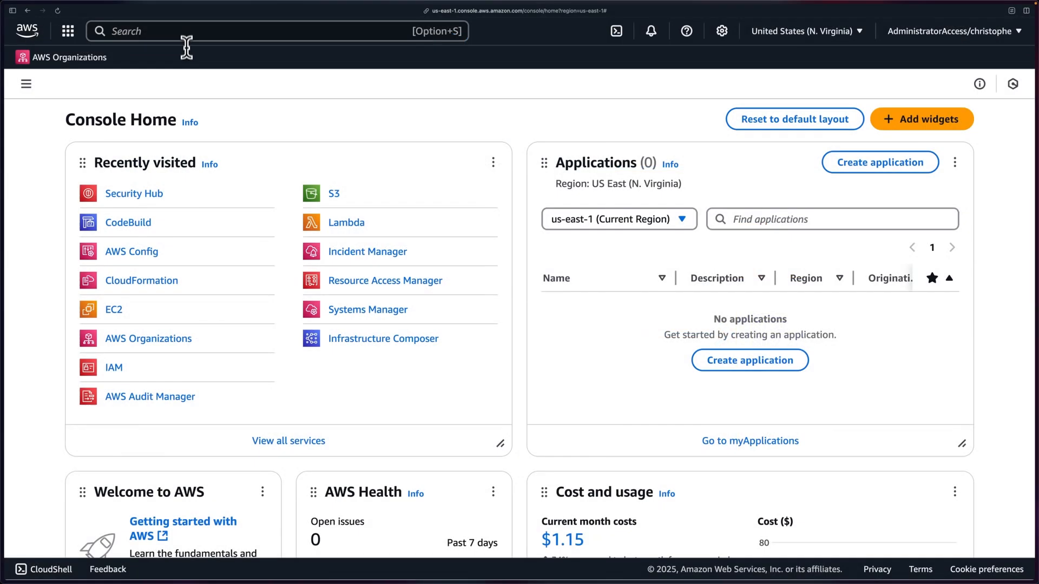
Find Security Hub from the console search bar and bring up its Summary.
type("secURITYLAKE")
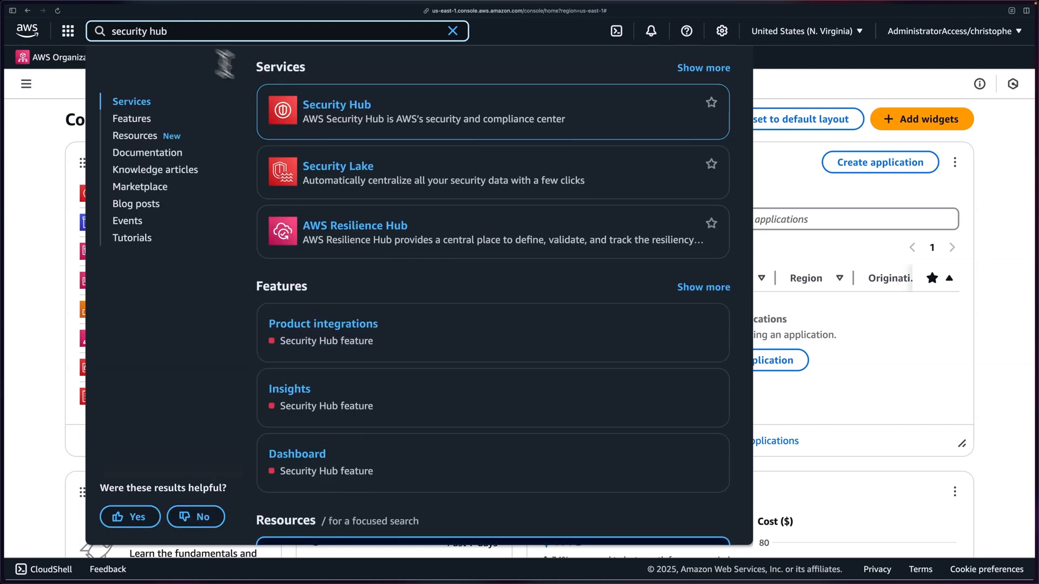
left_click(336, 104)
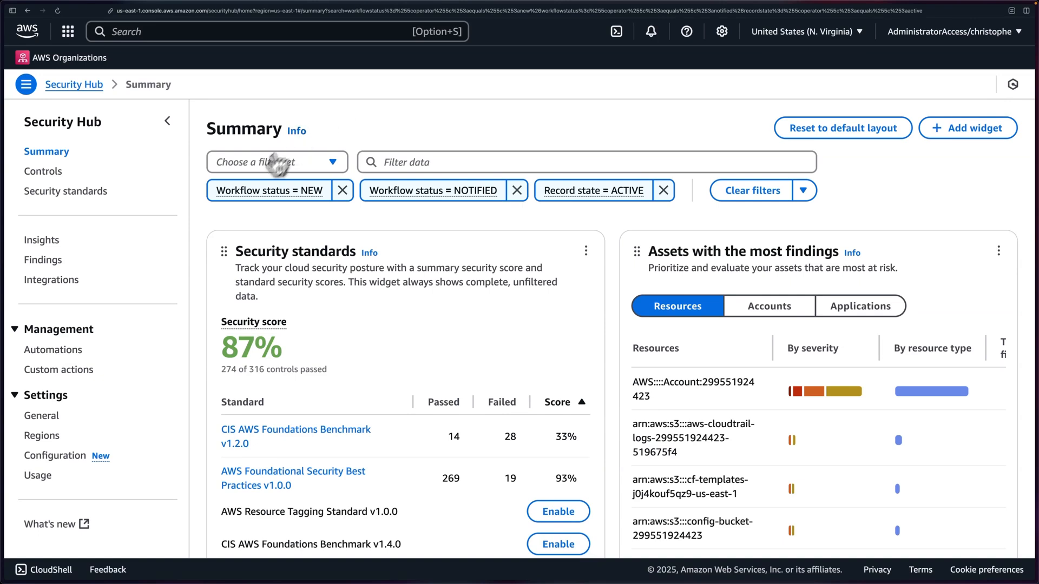
Filter Integrations for 'prowler', accept findings from Prowler, confirm, and dismiss the success banner.
left_click(52, 279)
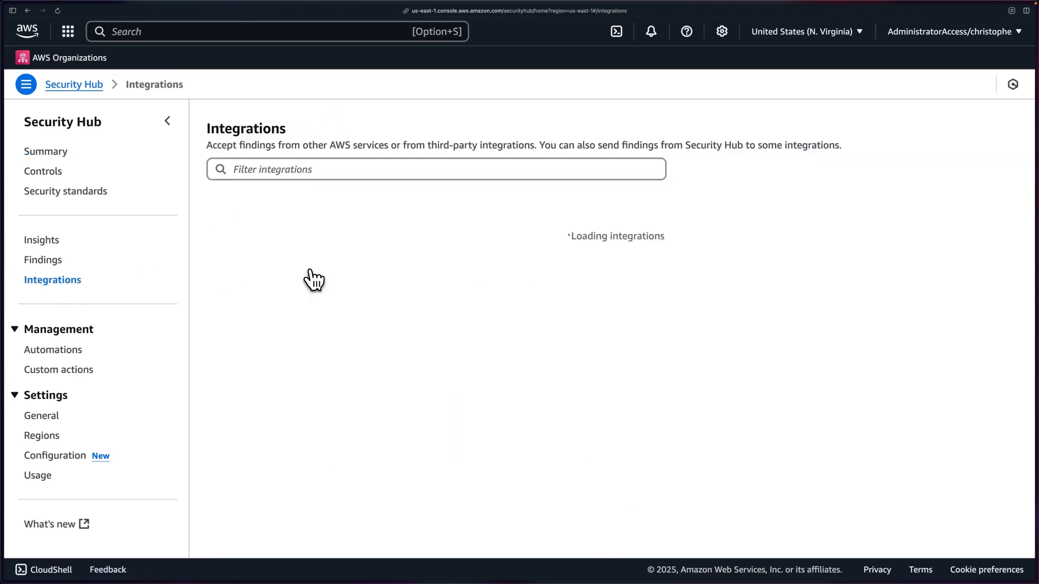
type("pr")
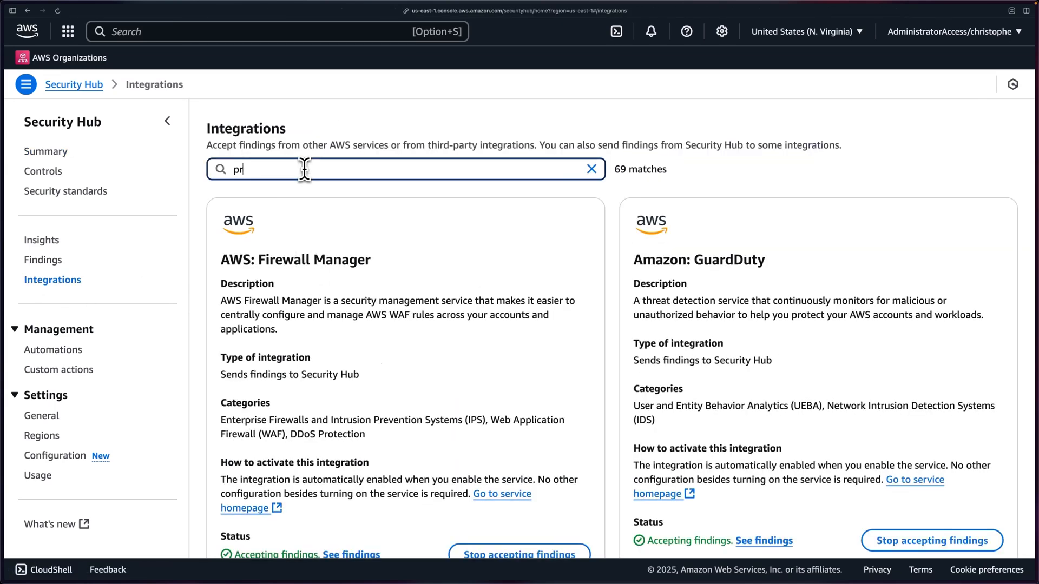
type("owler")
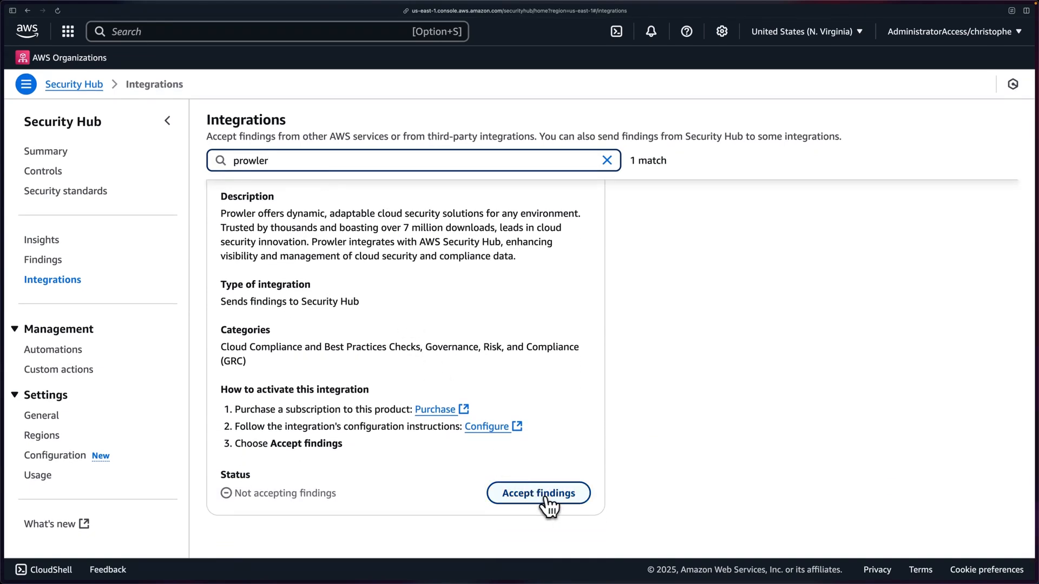
left_click(538, 493)
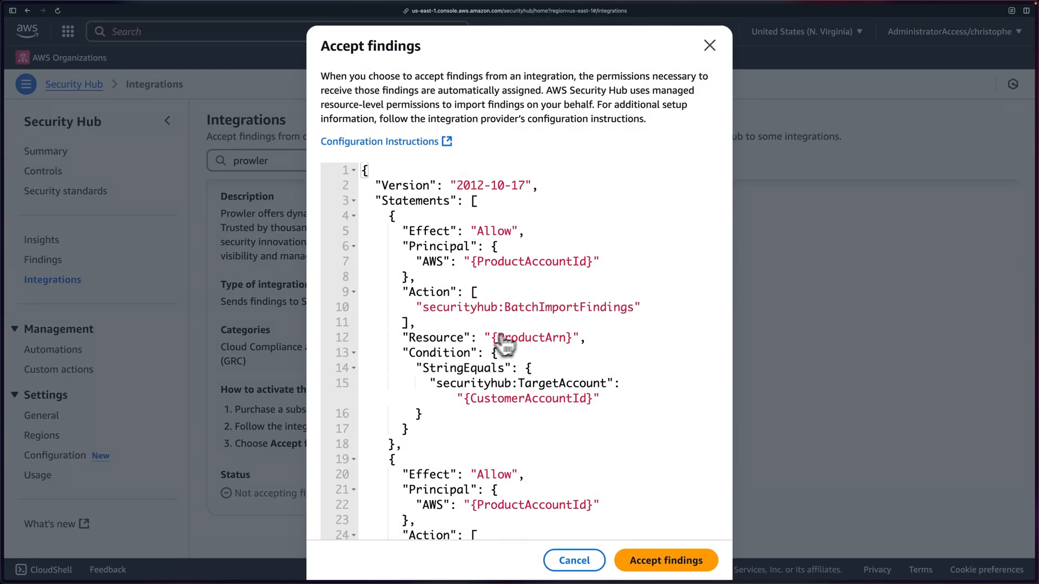
mouse_move(525, 337)
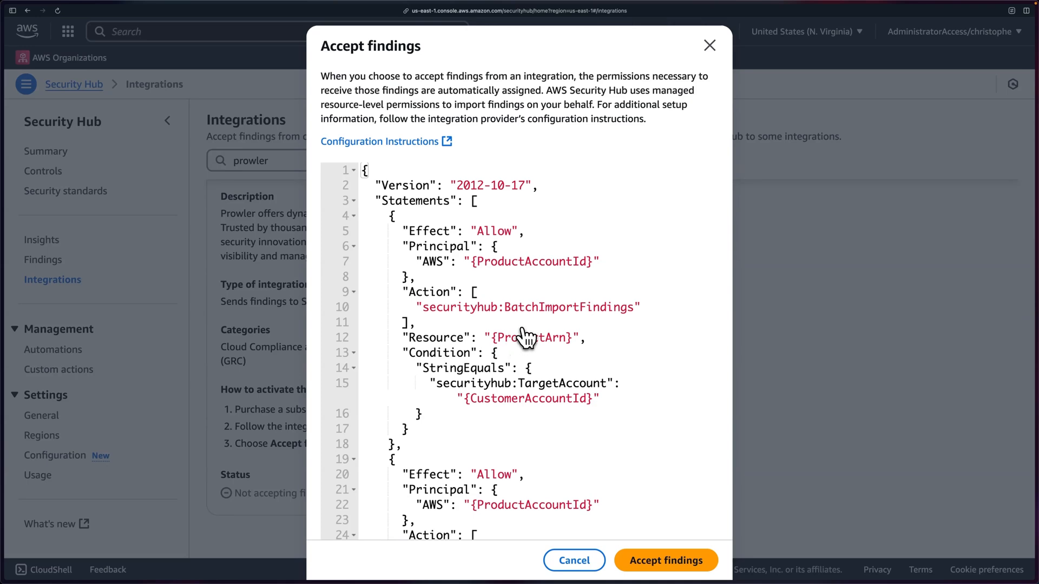
left_click(665, 559)
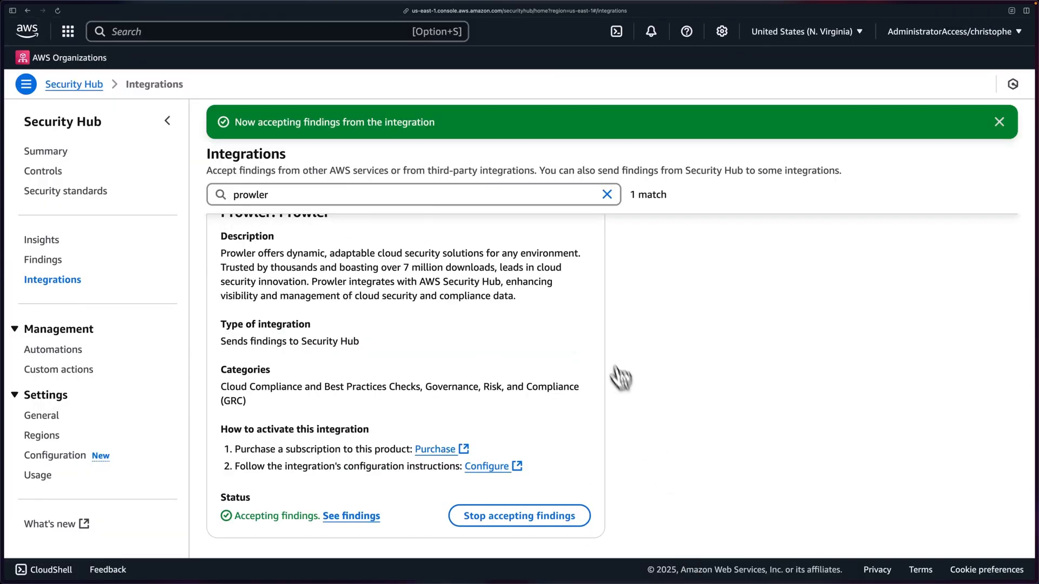
mouse_move(268, 527)
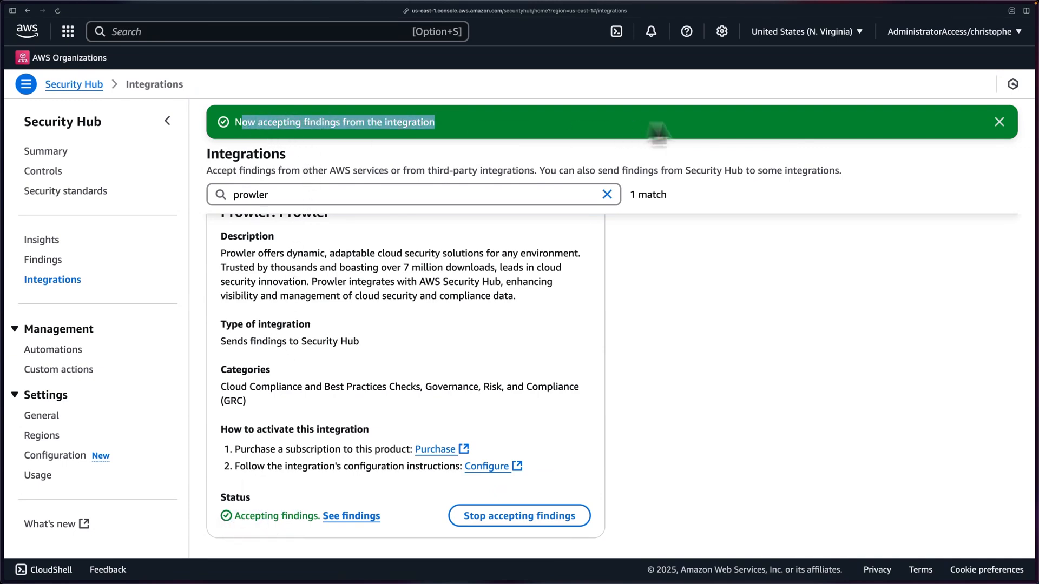
left_click(999, 122)
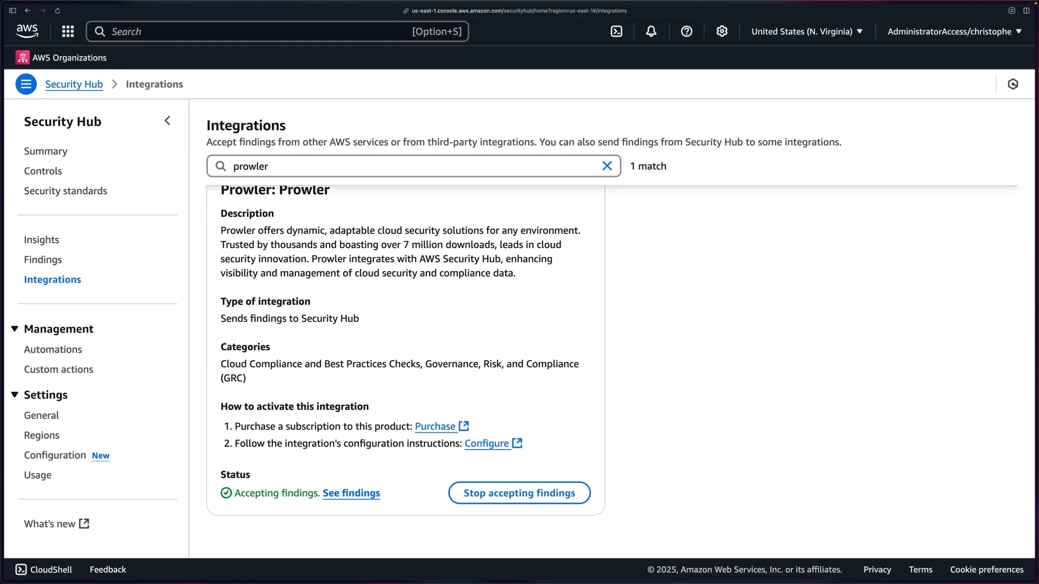
mouse_move(1006, 133)
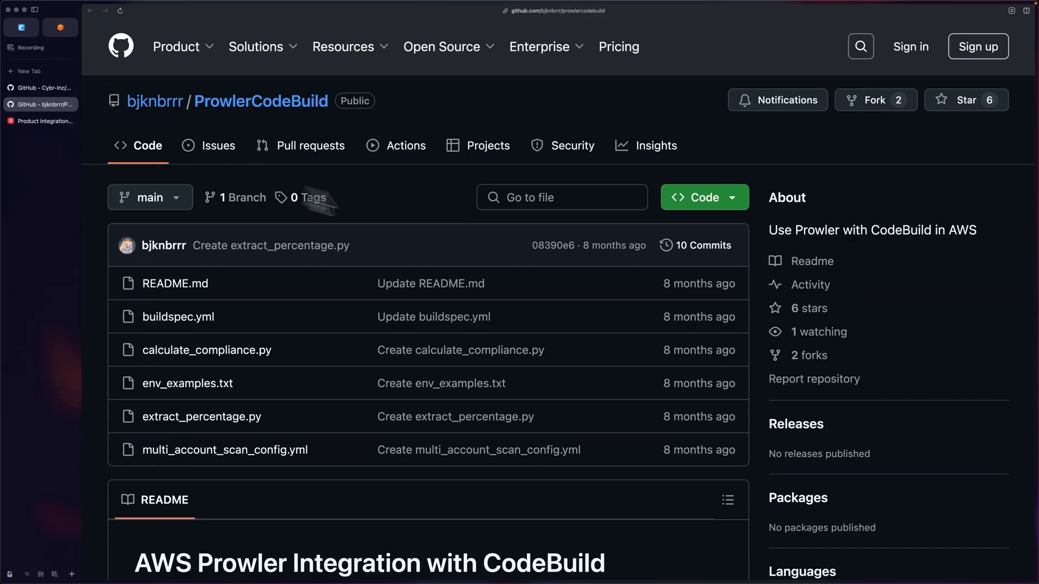
Download the ProwlerCodeBuild repository as a ZIP from the Code dropdown.
left_click(12, 10)
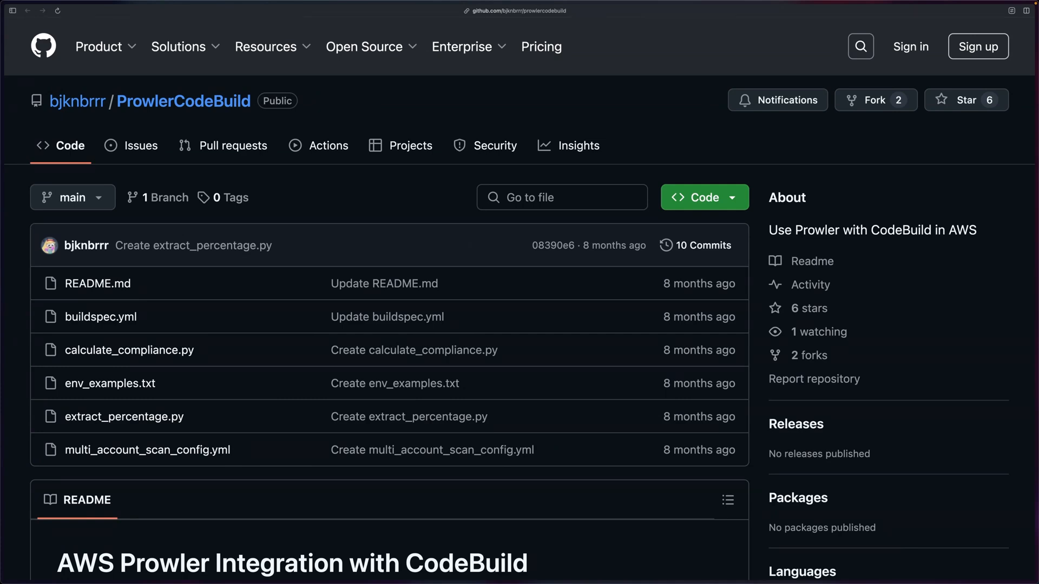
mouse_move(468, 238)
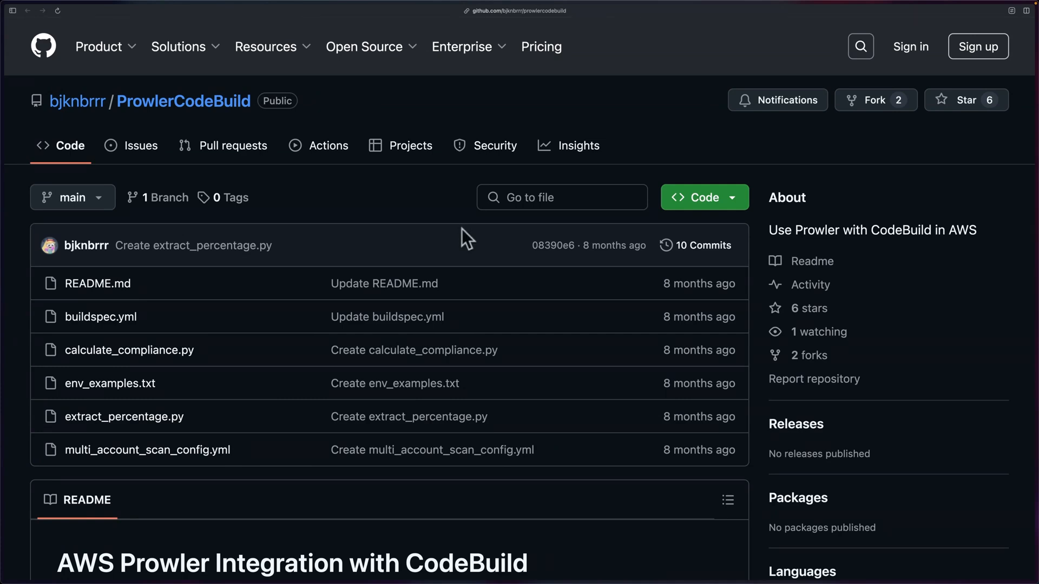
mouse_move(453, 265)
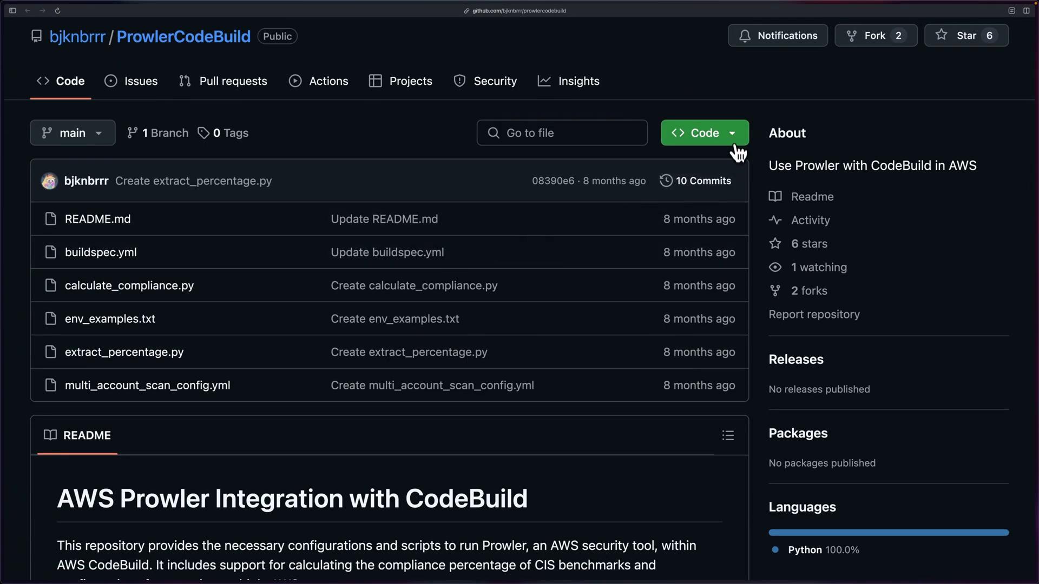
left_click(697, 132)
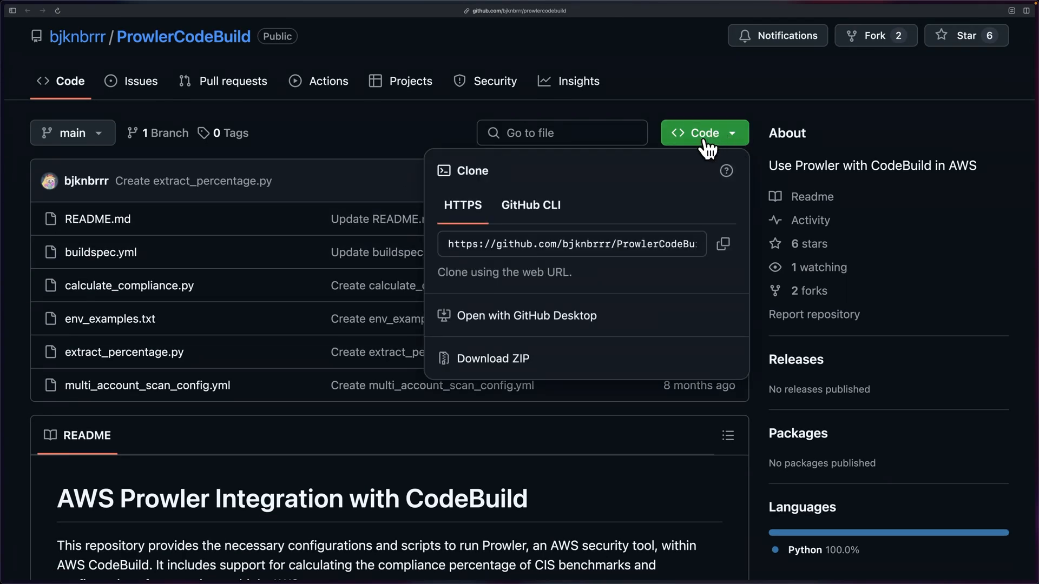
mouse_move(542, 366)
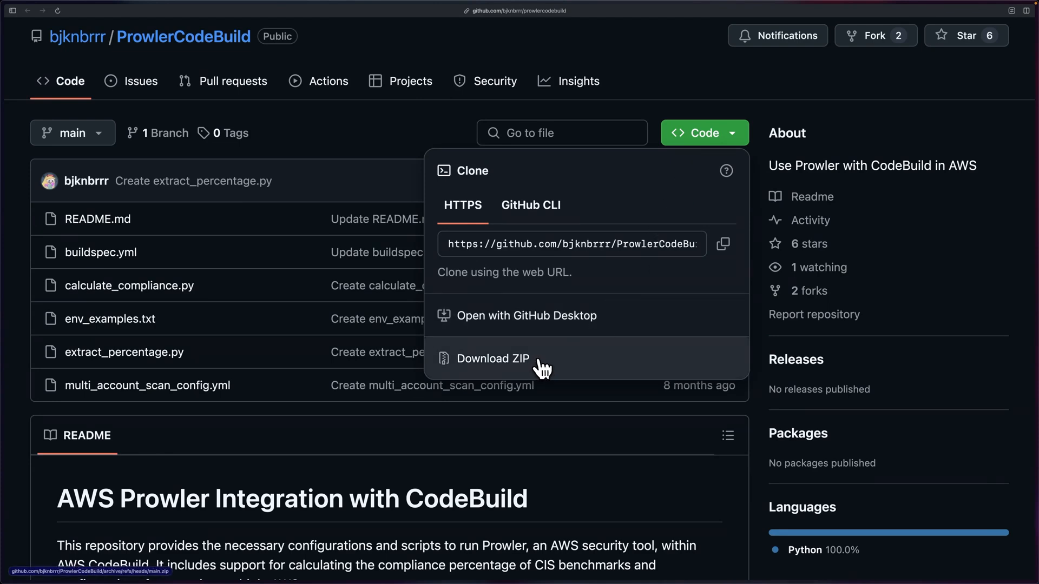
mouse_move(590, 273)
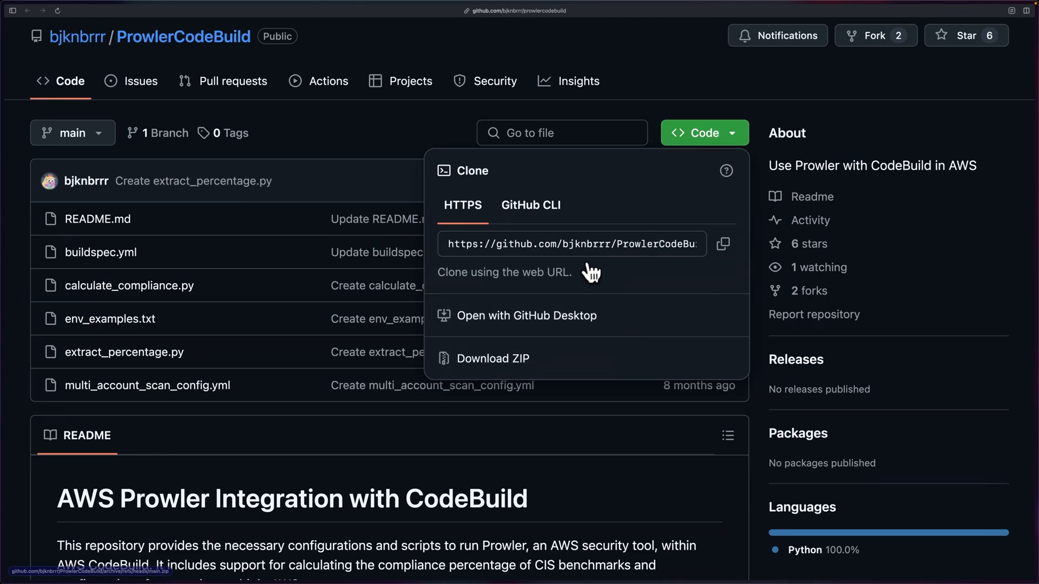
mouse_move(618, 323)
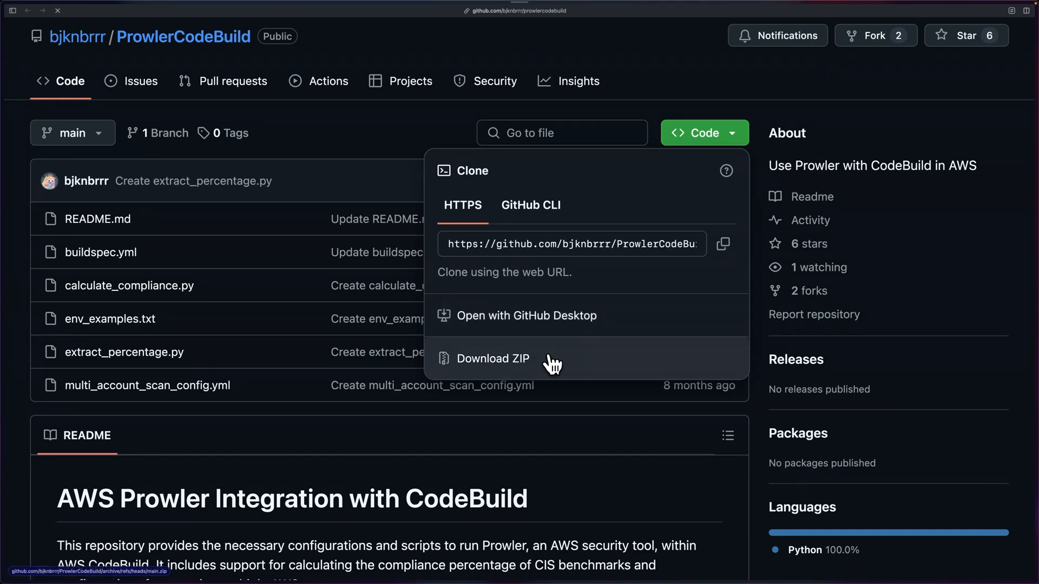
left_click(391, 144)
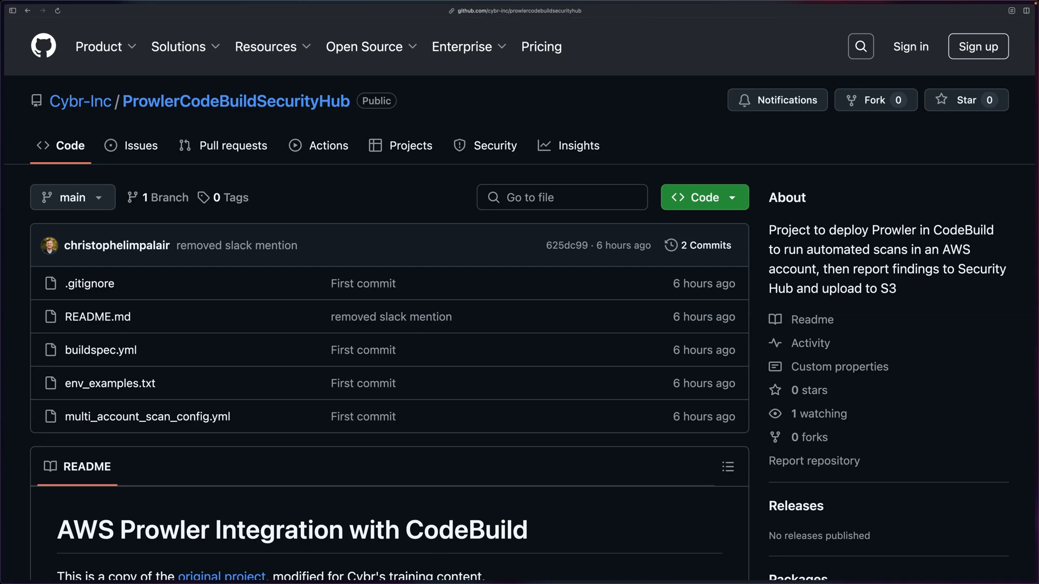
mouse_move(559, 252)
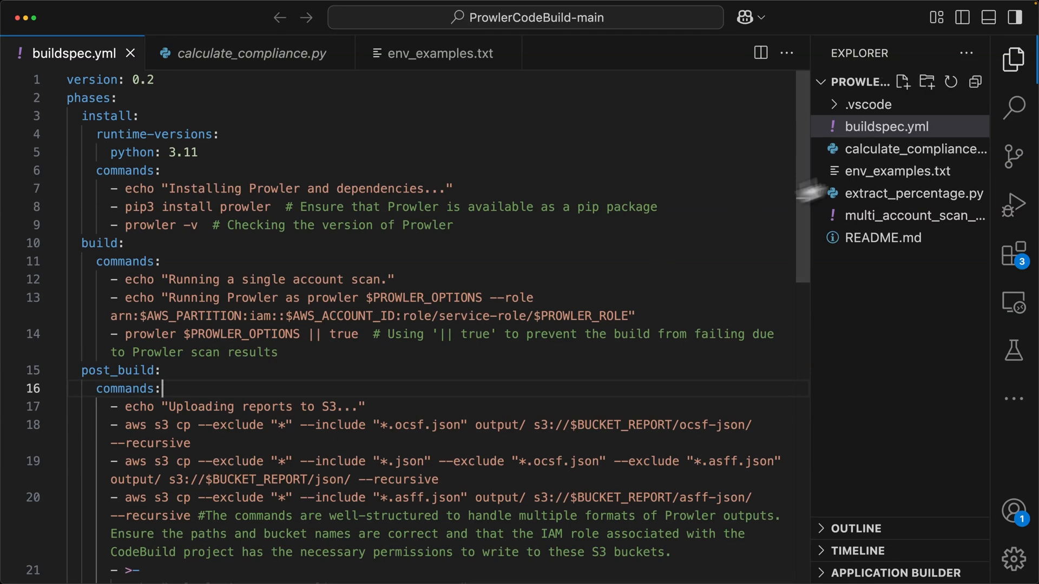
mouse_move(895, 171)
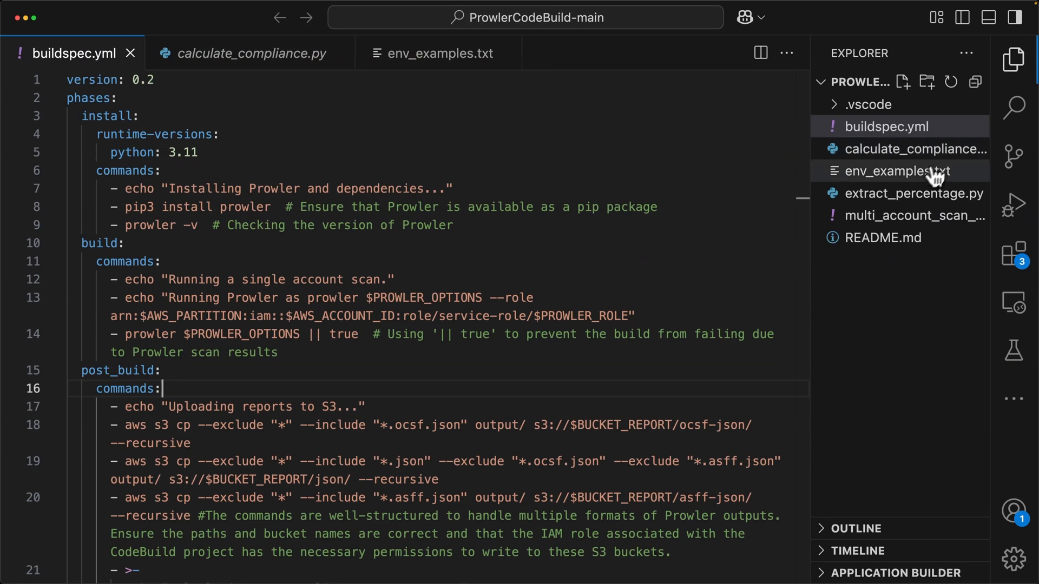
mouse_move(915, 192)
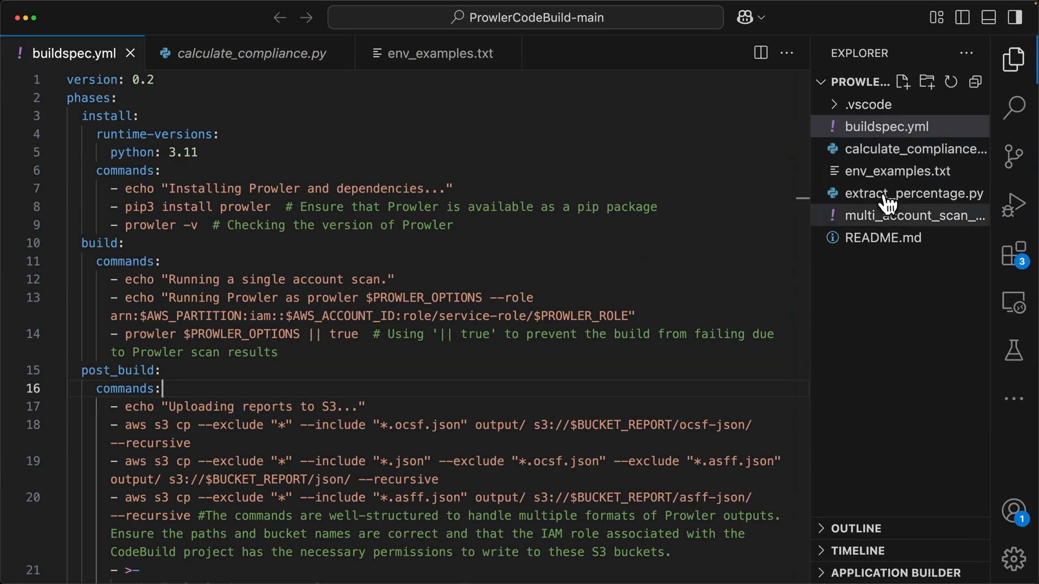
mouse_move(949, 221)
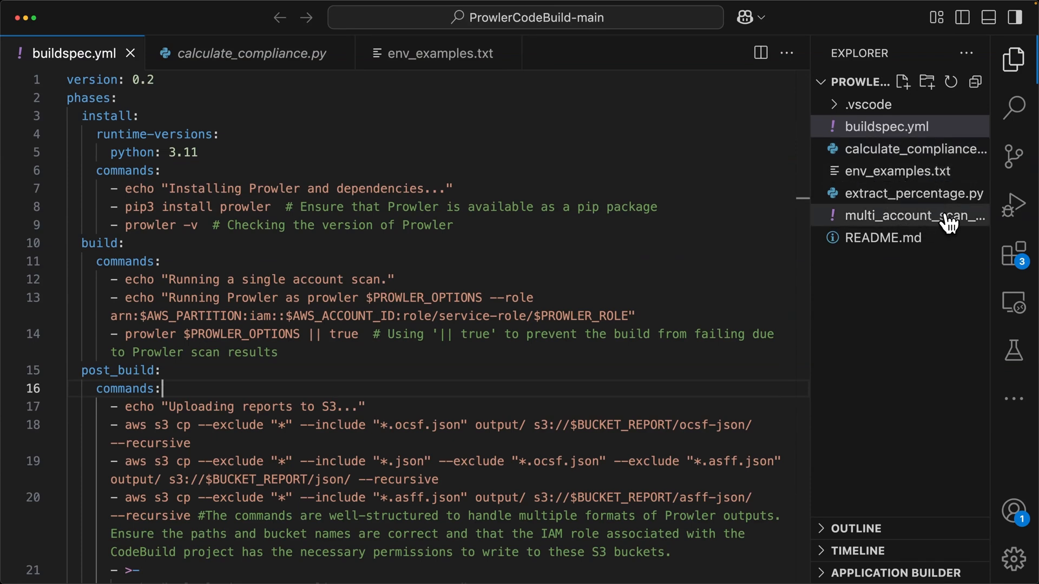
Display README.md from the Explorer sidebar and read through the repository contents.
left_click(883, 237)
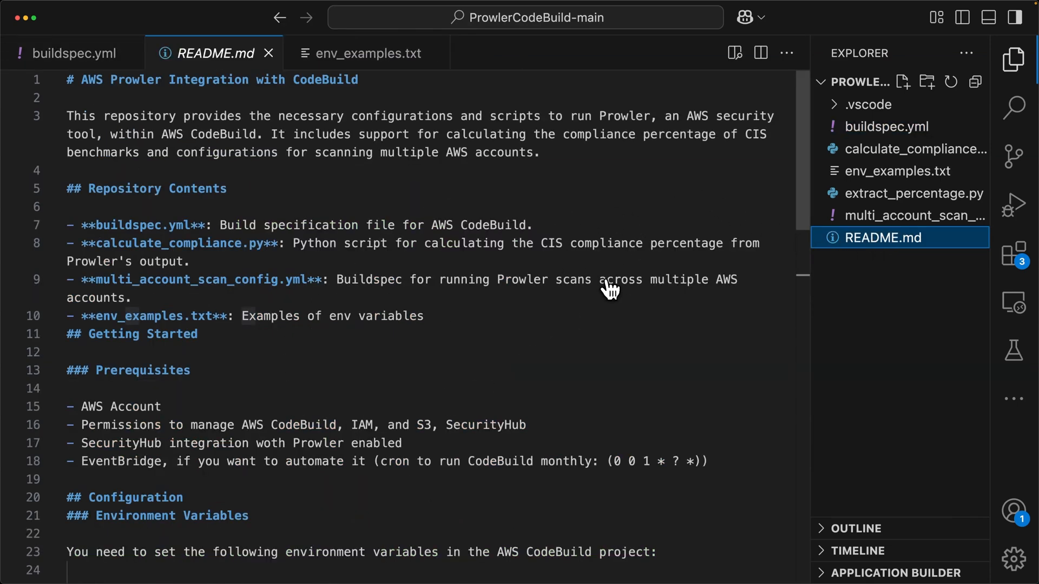
mouse_move(599, 290)
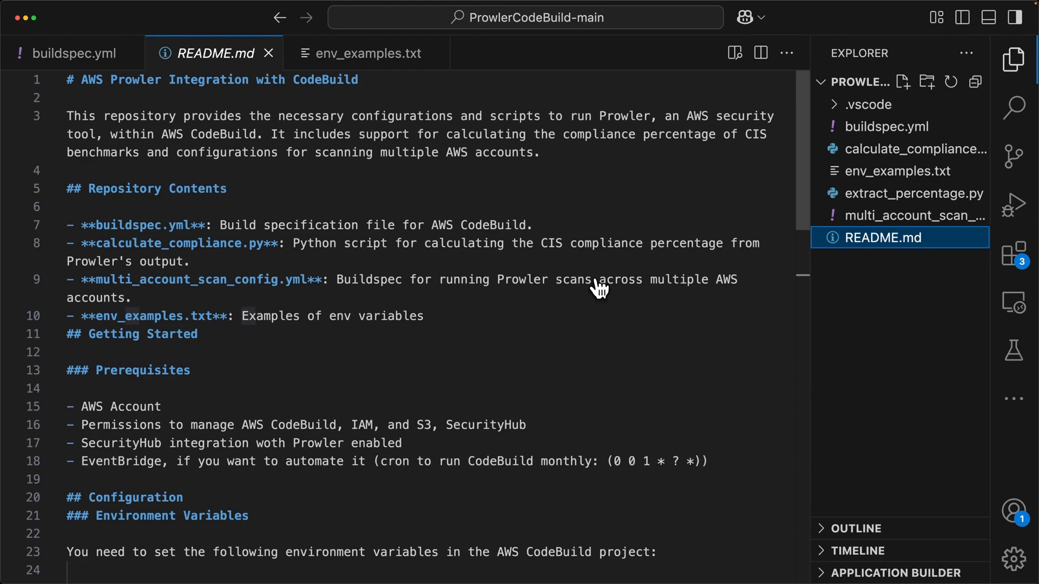
scroll("down", 3)
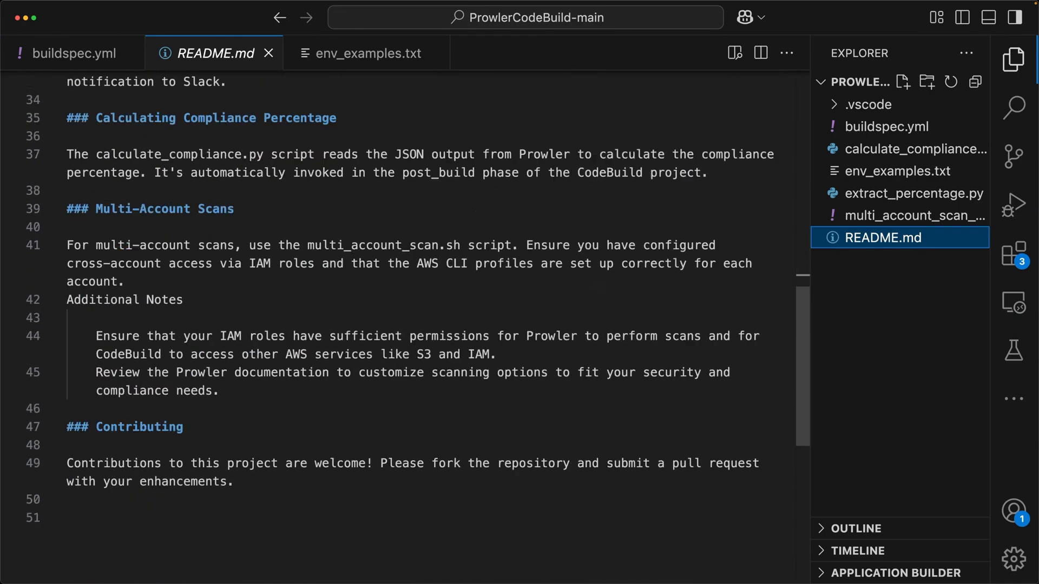
scroll("up", 3)
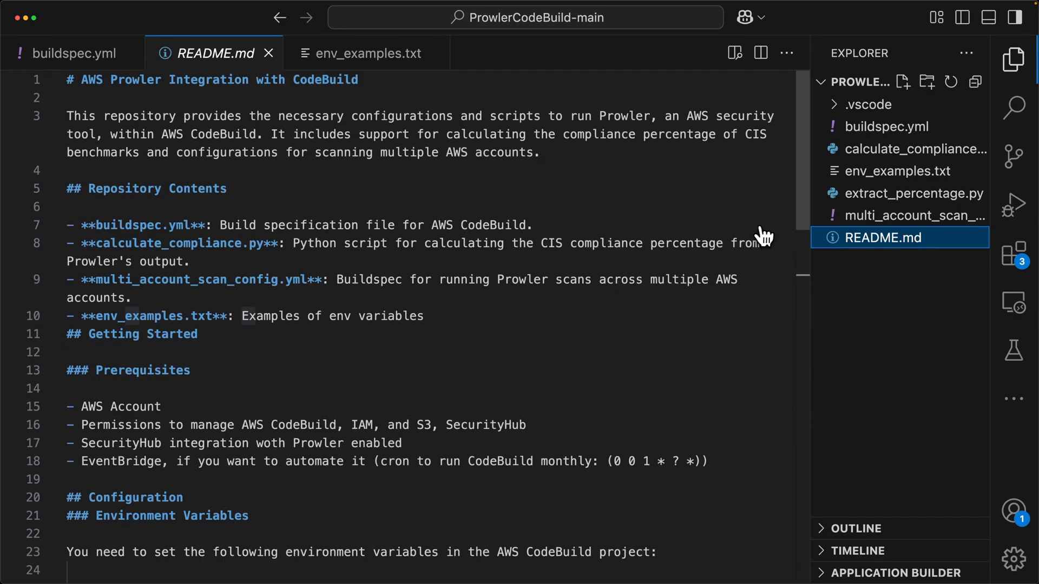
mouse_move(886, 127)
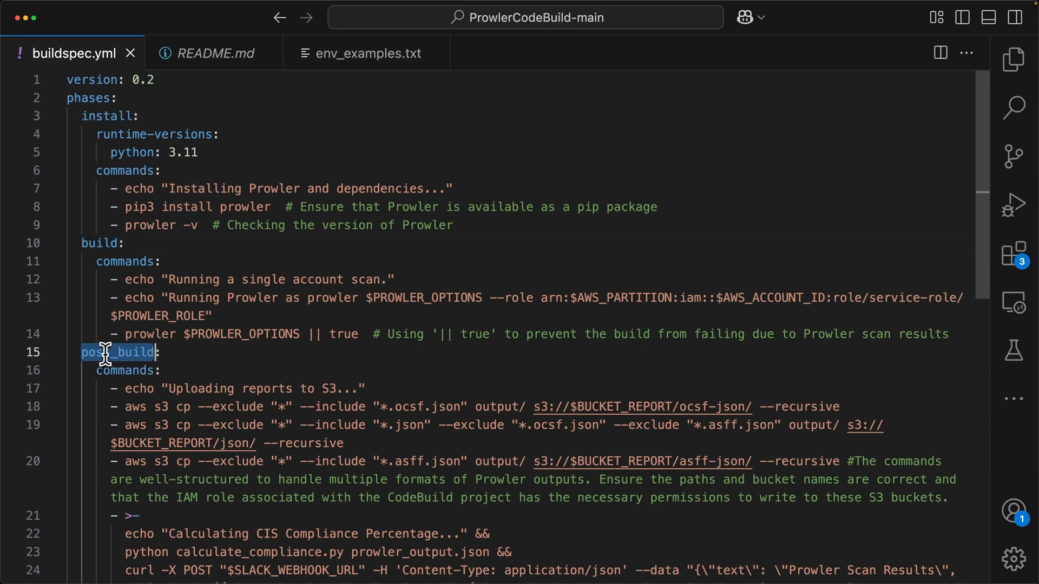
mouse_move(315, 199)
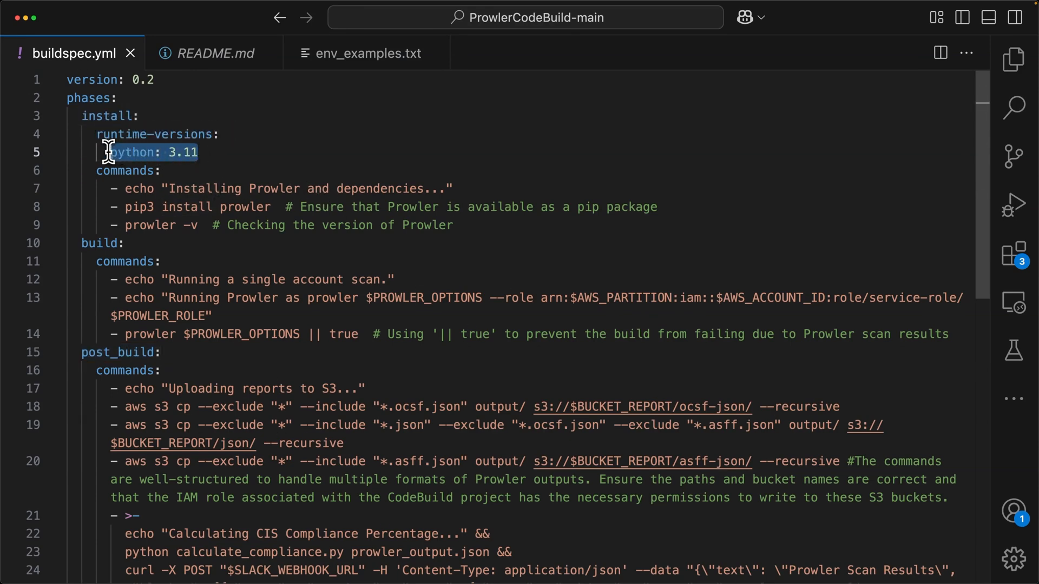
mouse_move(275, 152)
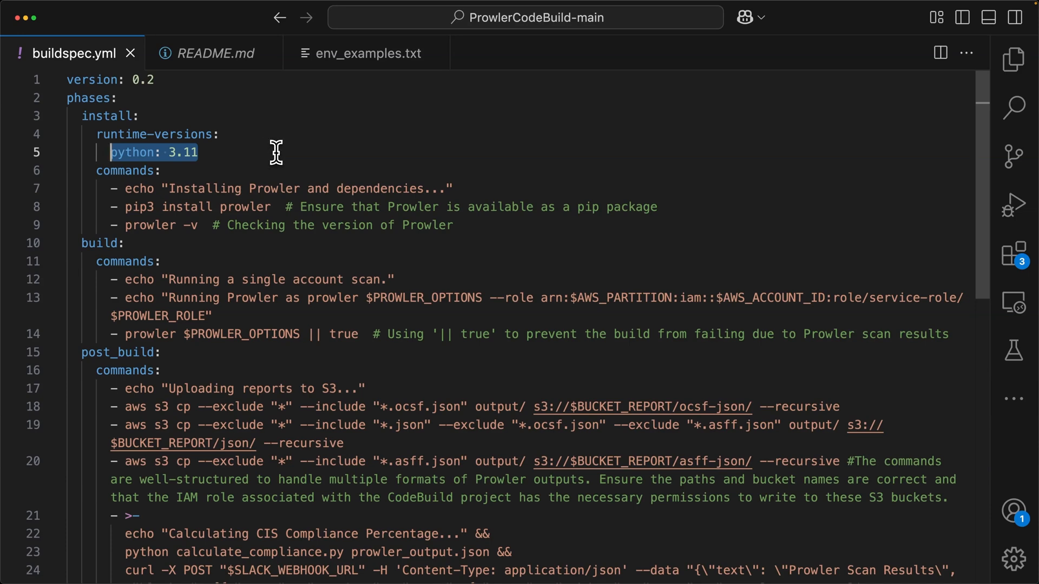
mouse_move(277, 153)
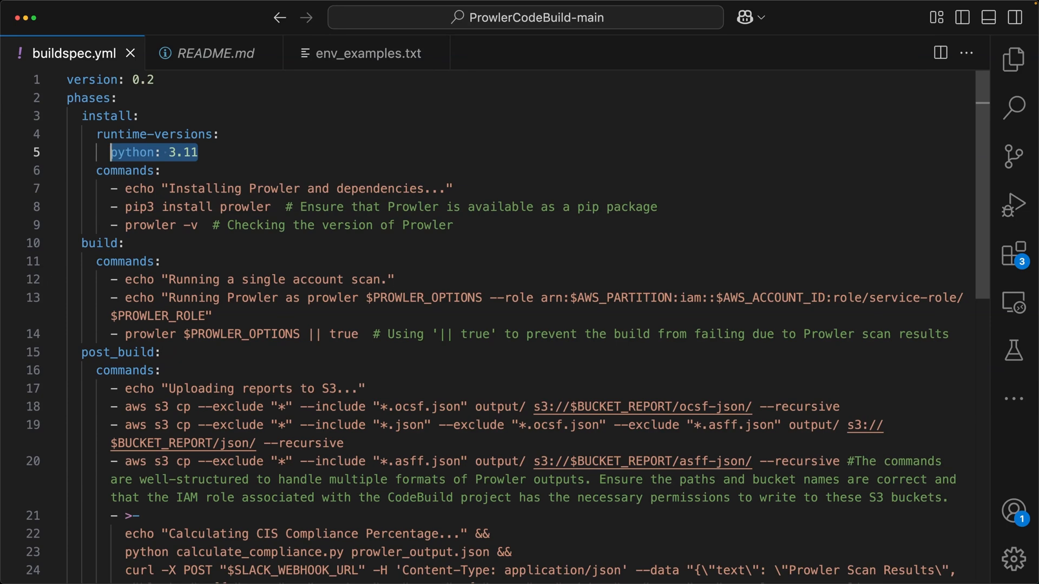
left_click(128, 170)
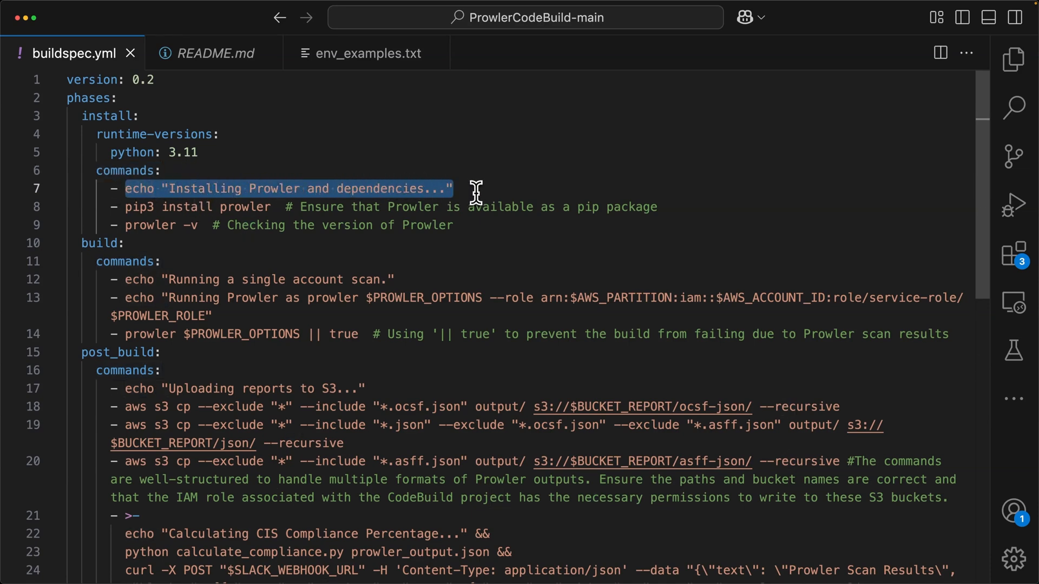
mouse_move(477, 207)
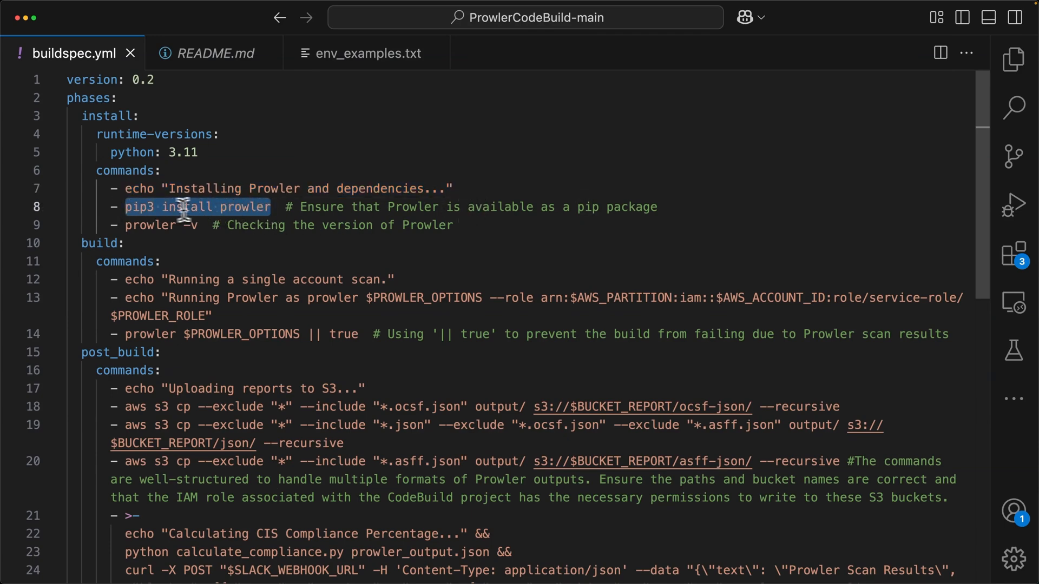
mouse_move(300, 273)
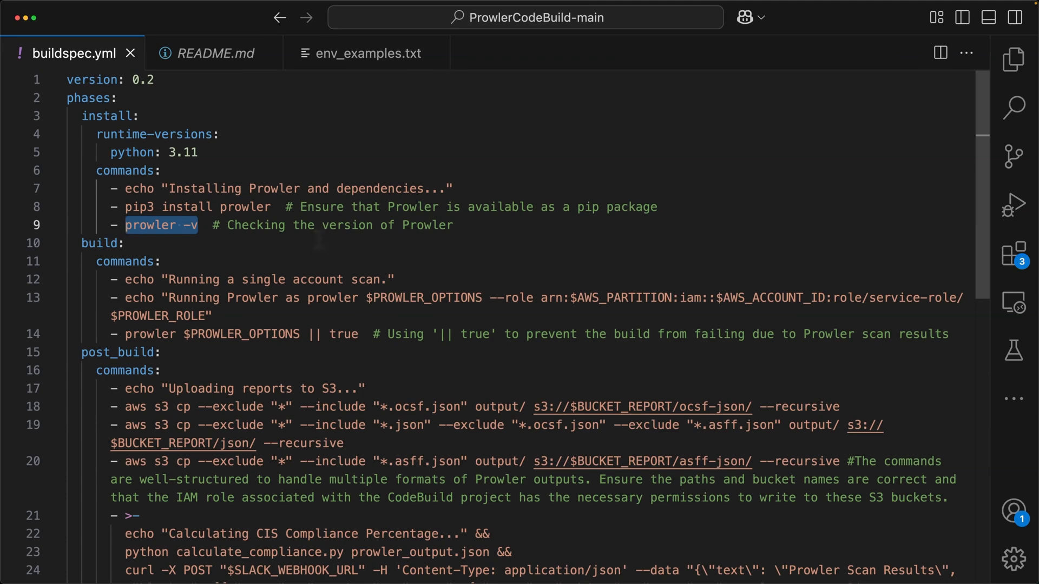
scroll("down", 3)
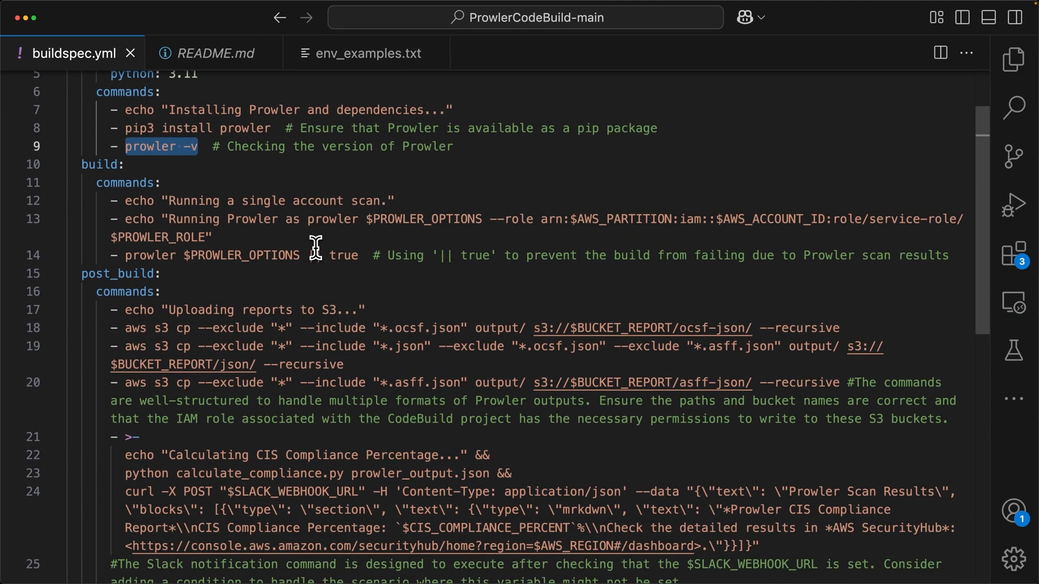
double_click(98, 165)
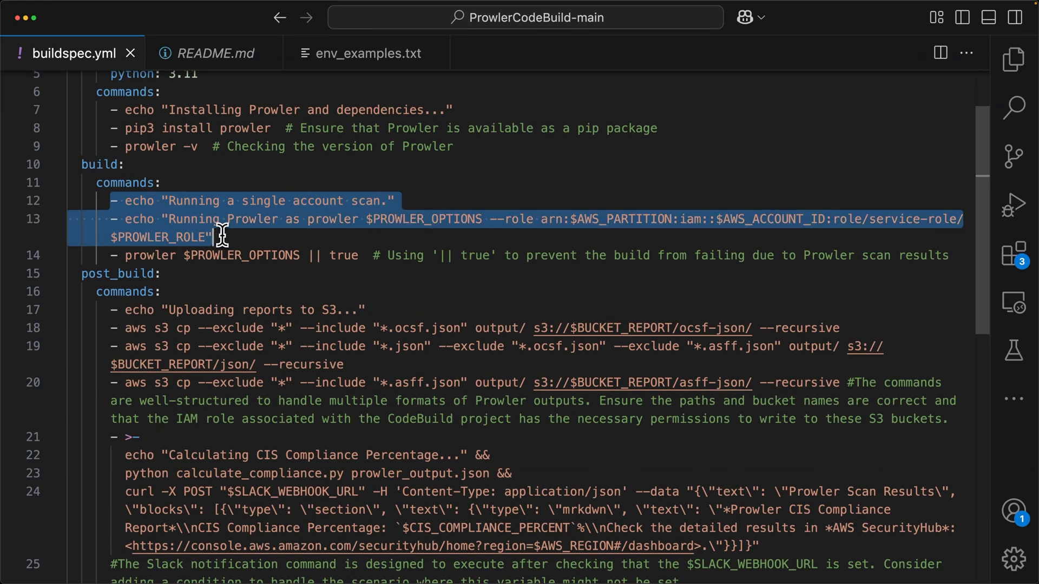
left_click(125, 257)
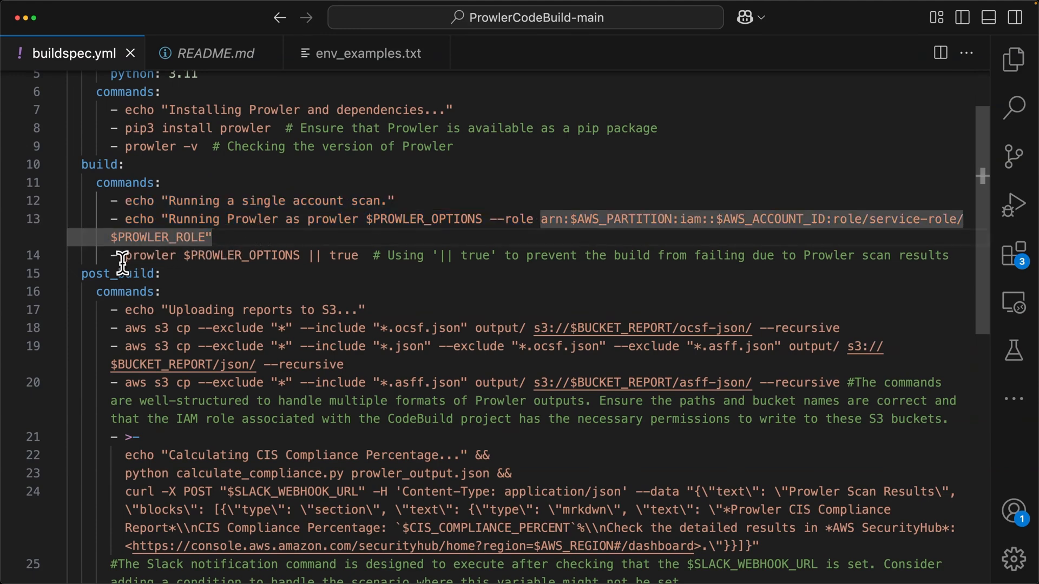
double_click(151, 256)
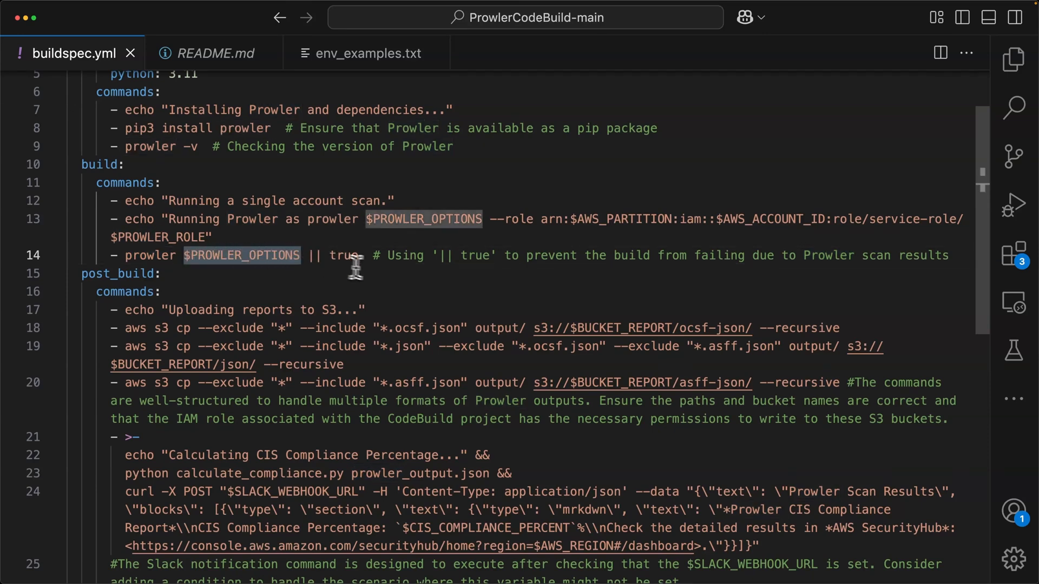
mouse_move(378, 271)
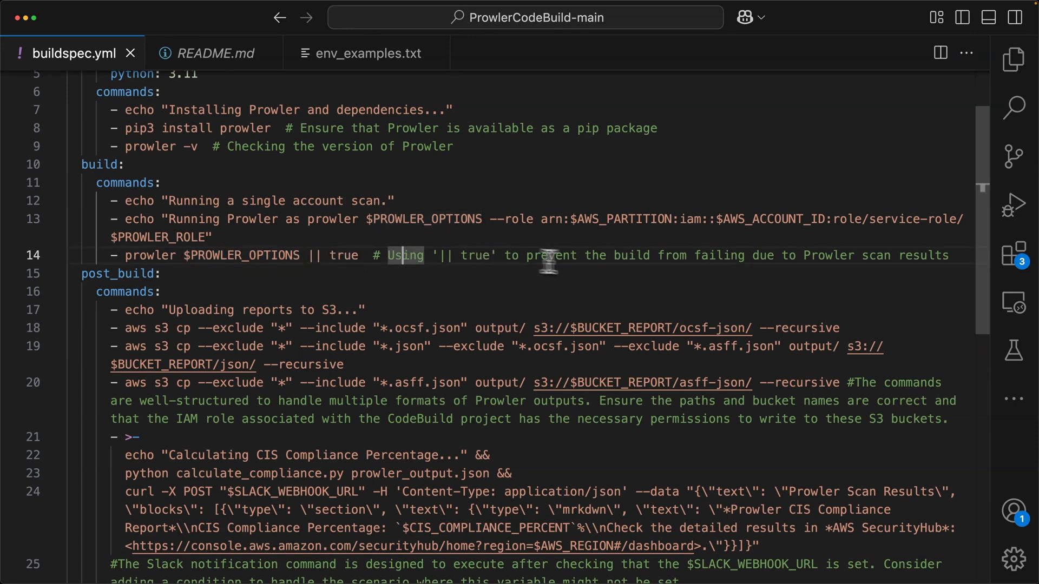
mouse_move(877, 285)
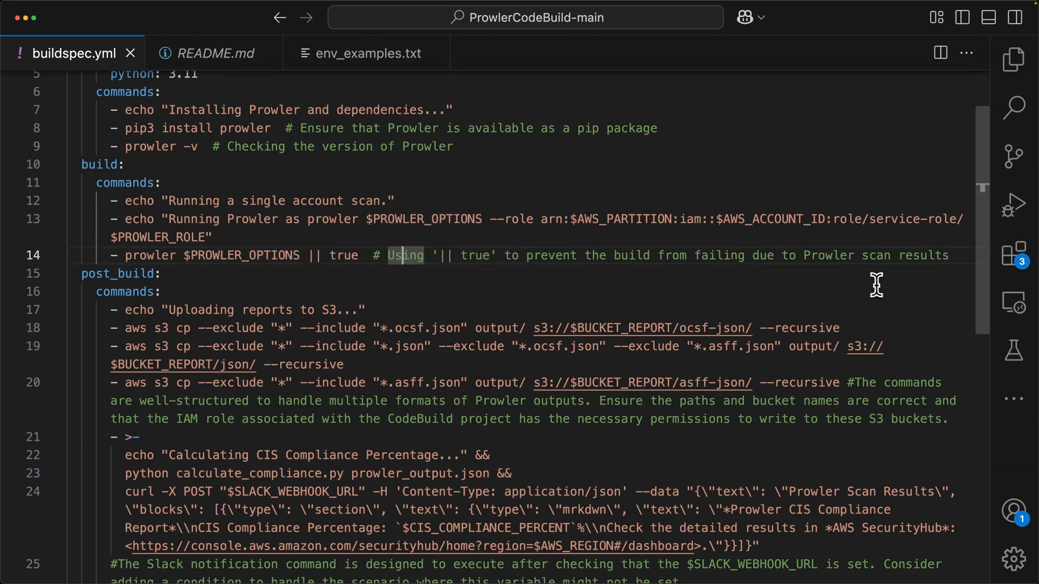
mouse_move(516, 312)
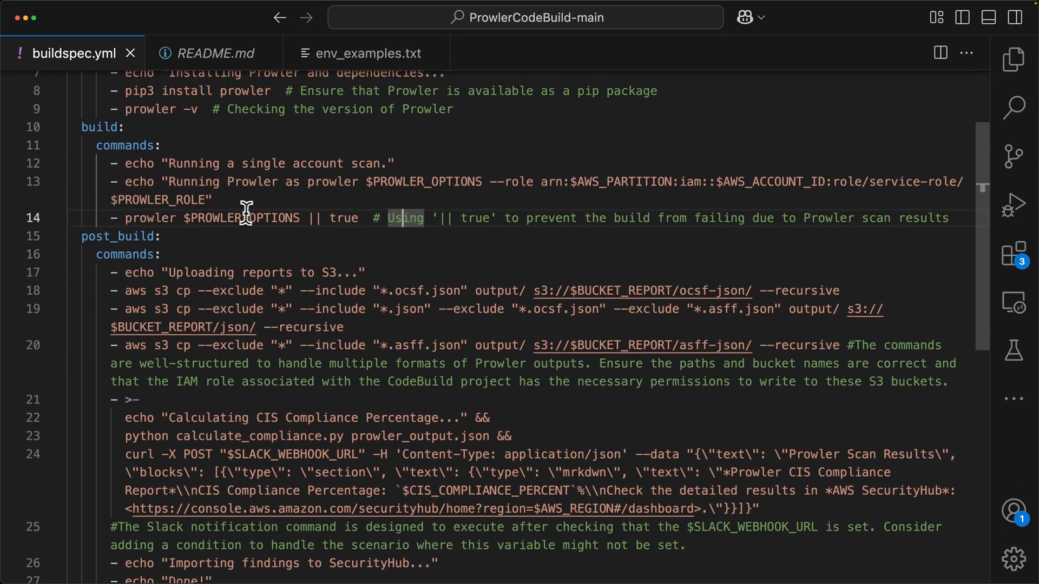
scroll("down", 3)
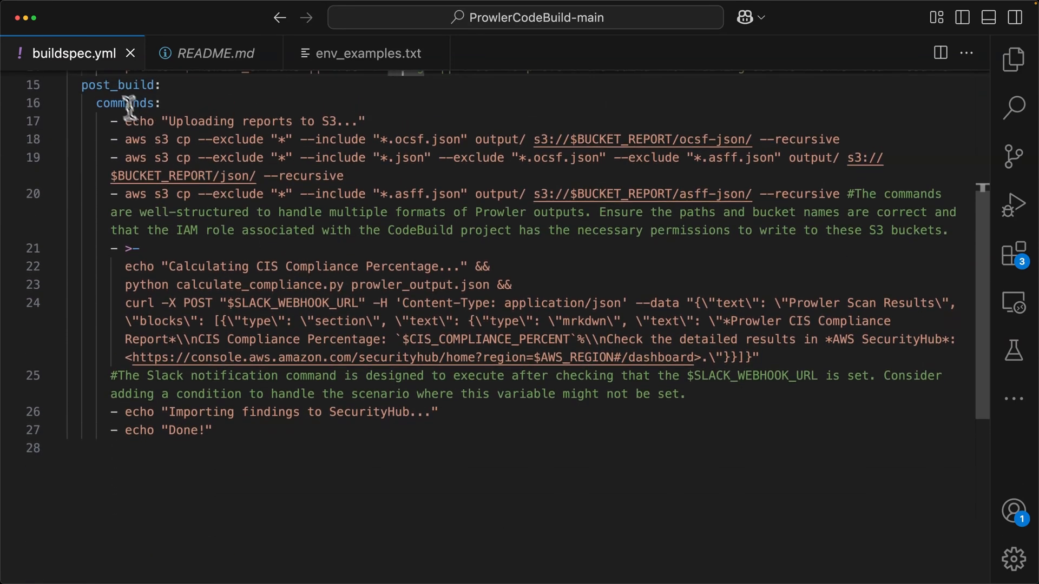
mouse_move(159, 136)
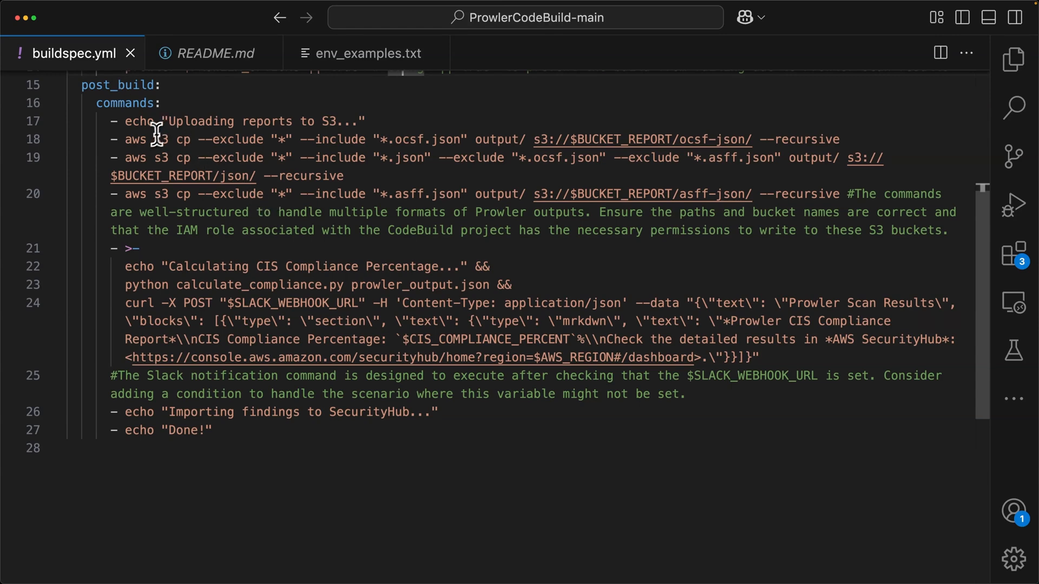
mouse_move(125, 139)
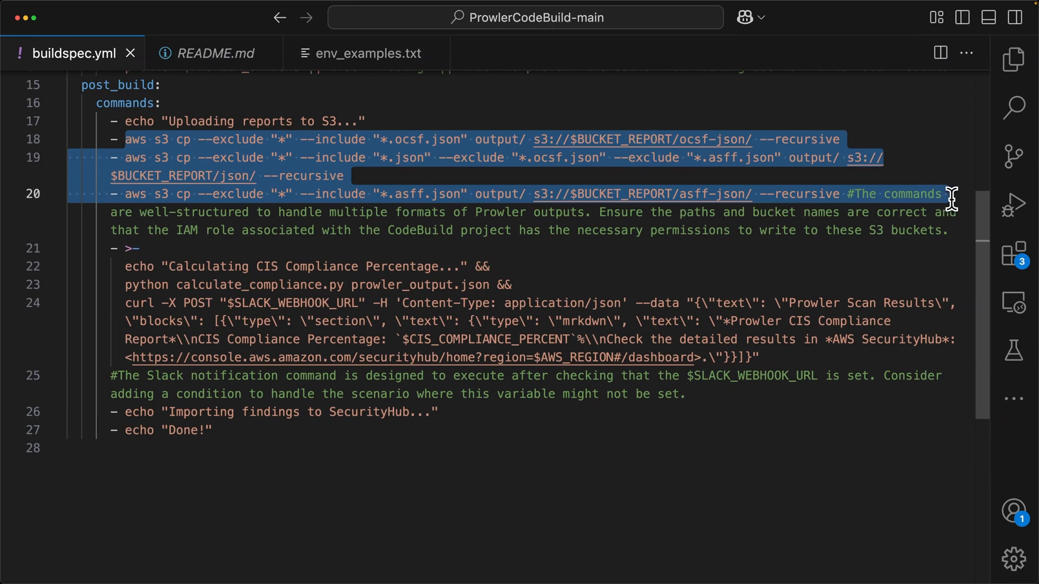
mouse_move(948, 199)
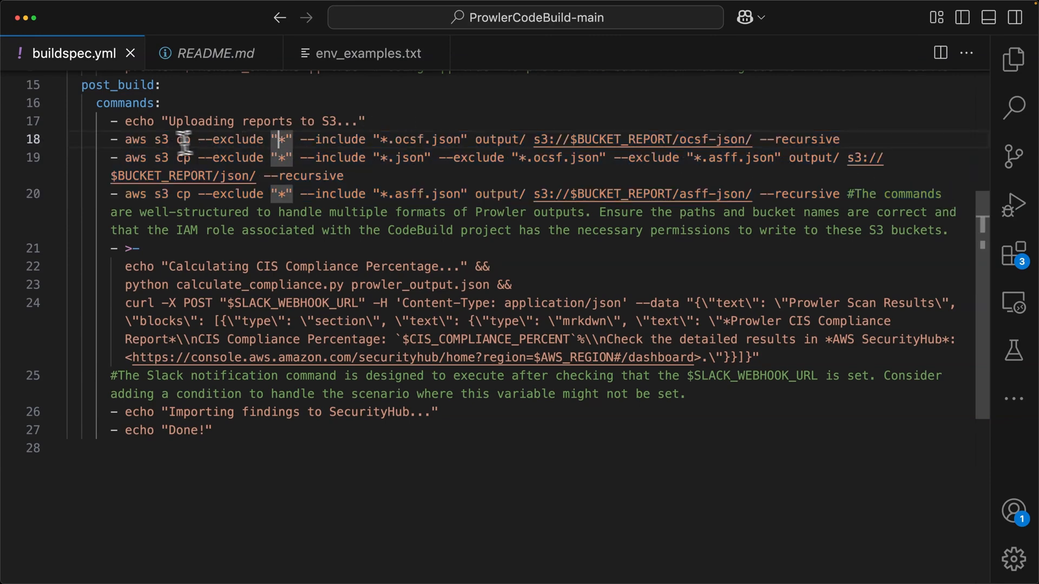
mouse_move(554, 242)
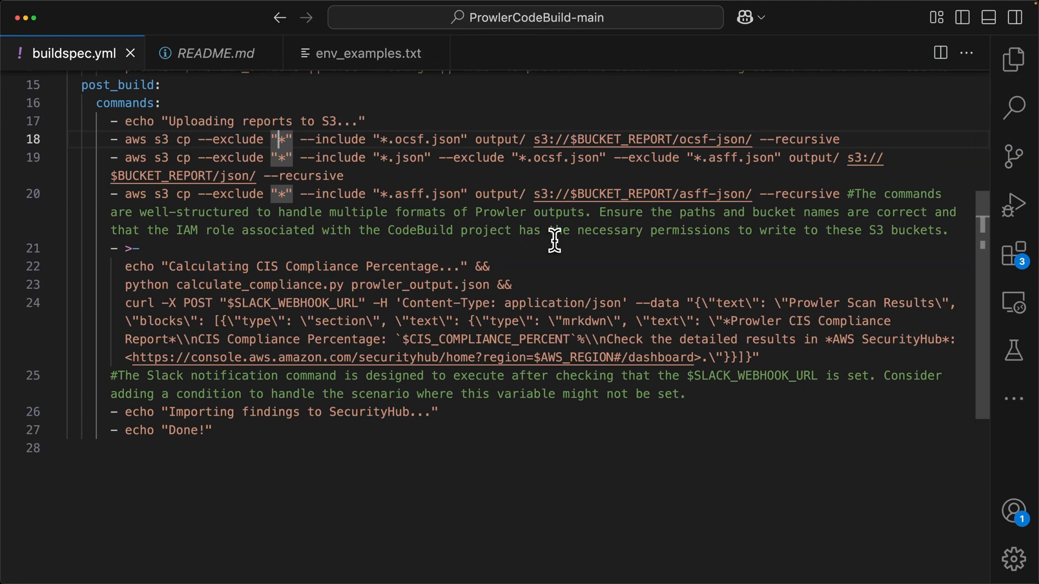
mouse_move(225, 271)
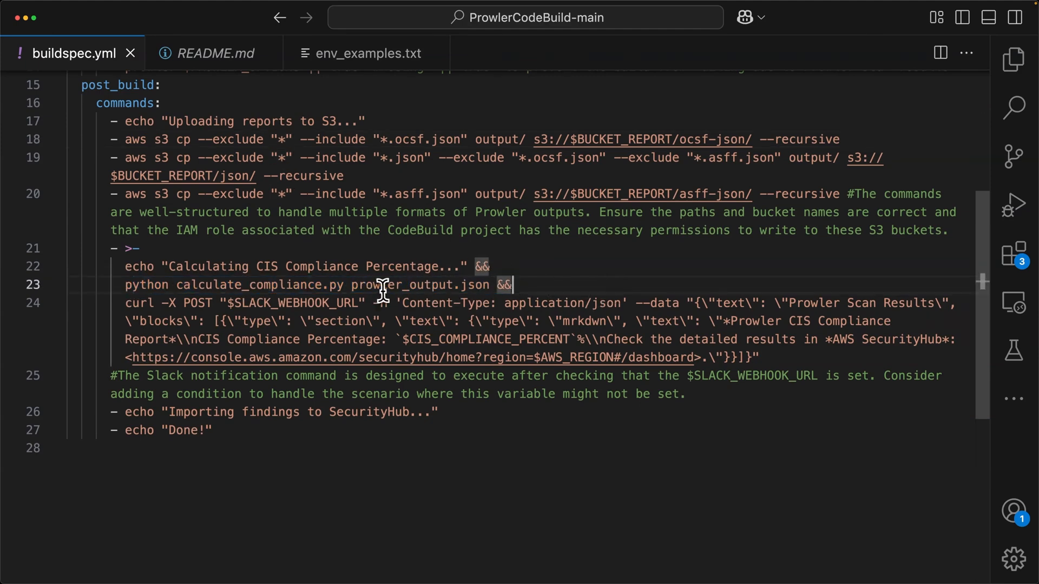
mouse_move(646, 266)
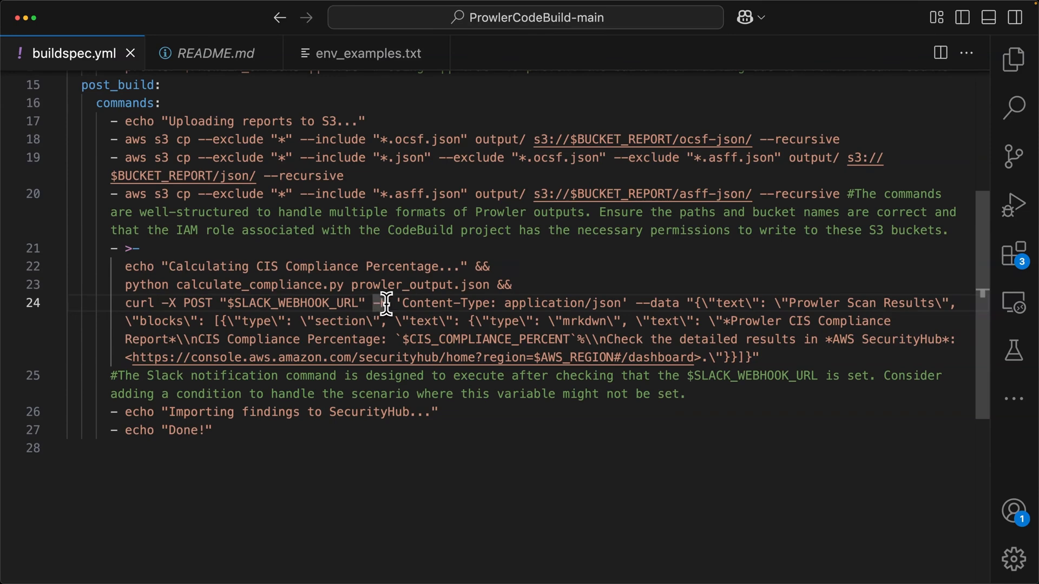
mouse_move(496, 303)
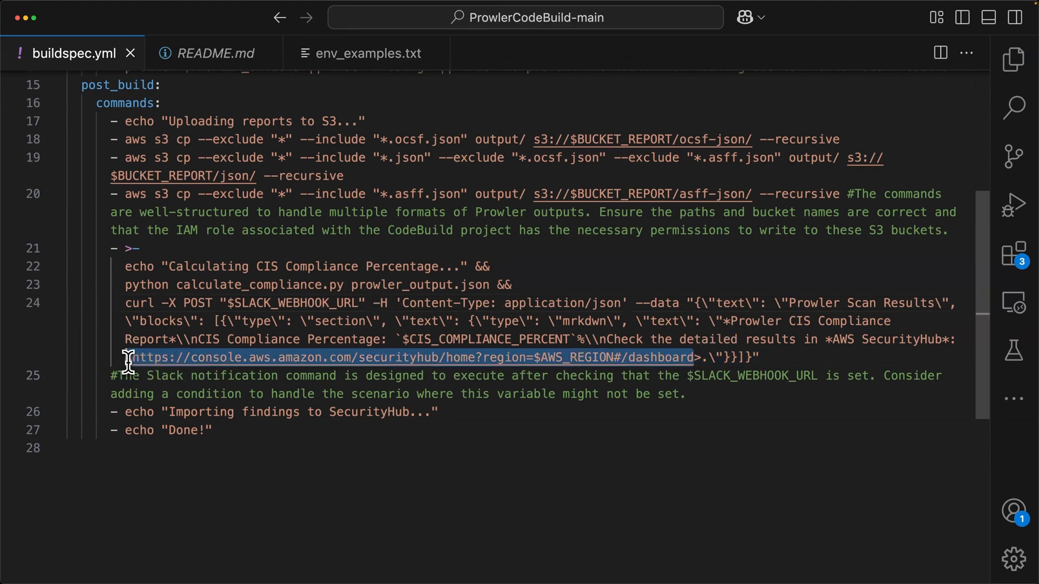
mouse_move(140, 362)
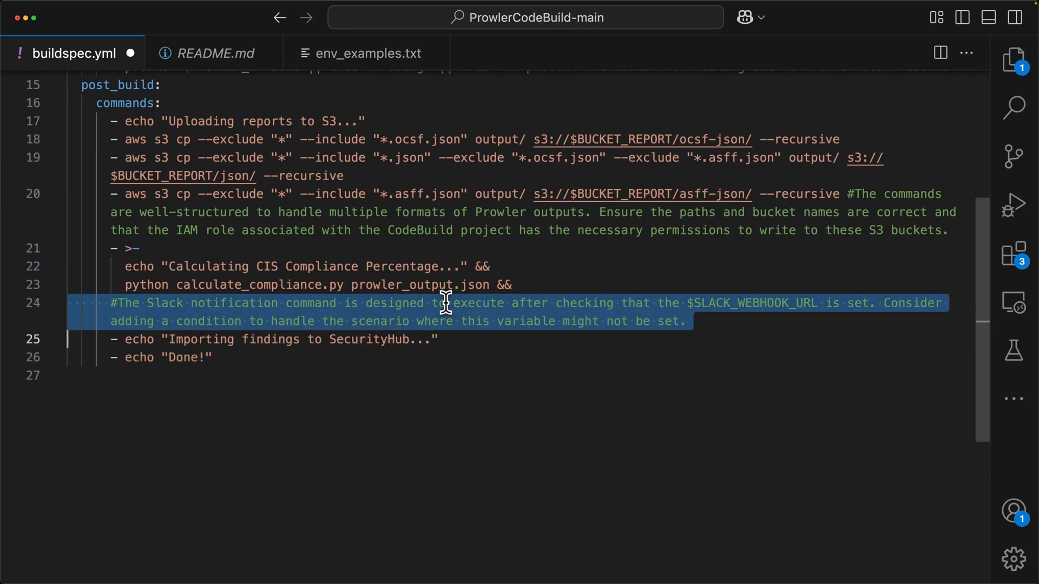
Delete the Slack notification comment from the post_build section of buildspec.yml.
key("Delete")
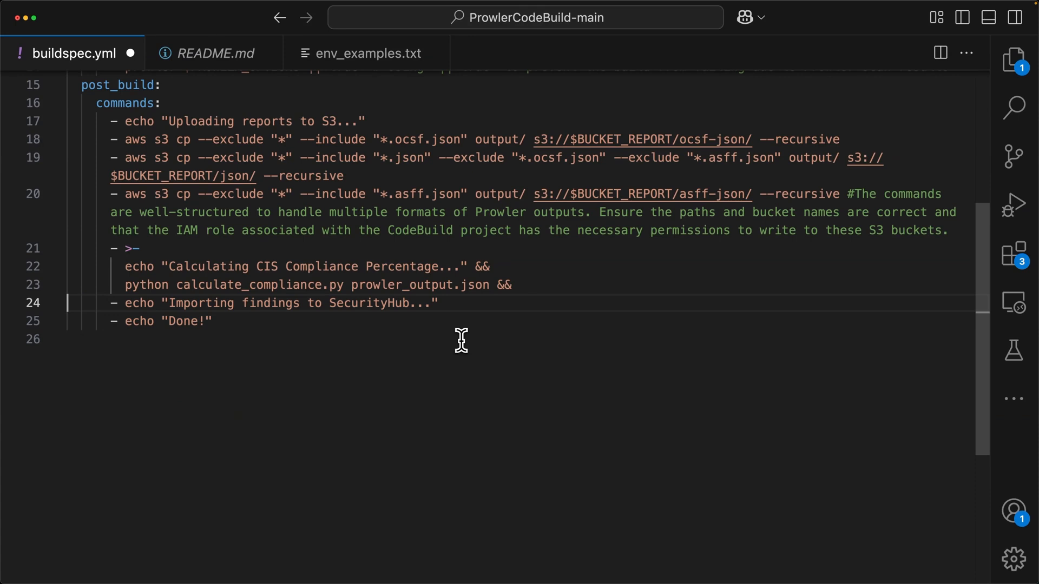
mouse_move(461, 340)
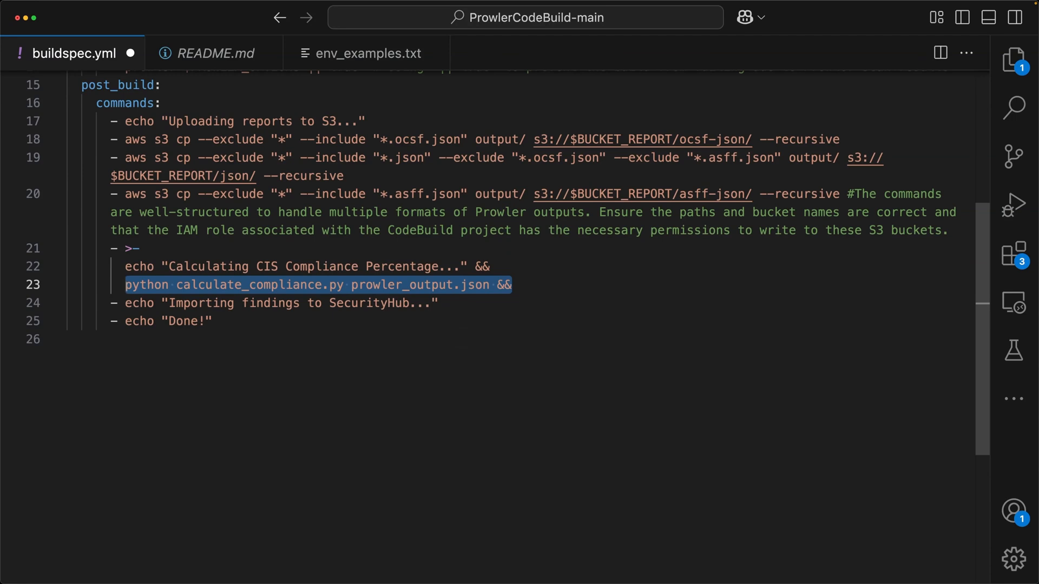
Show the Explorer, delete the calculate_compliance.py command and the CIS percentage echo block, and save buildspec.yml.
left_click(1013, 60)
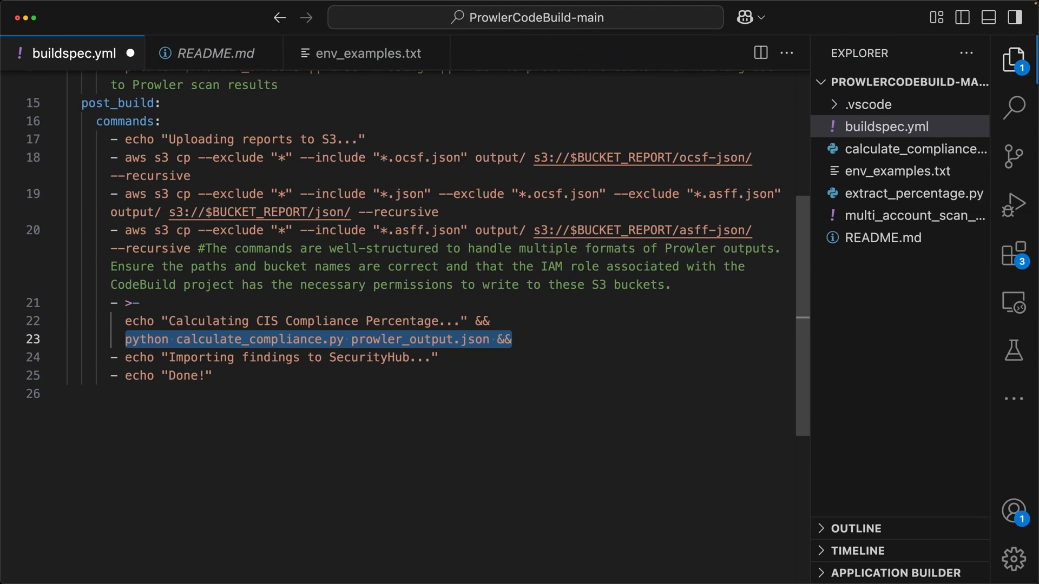
left_click(513, 338)
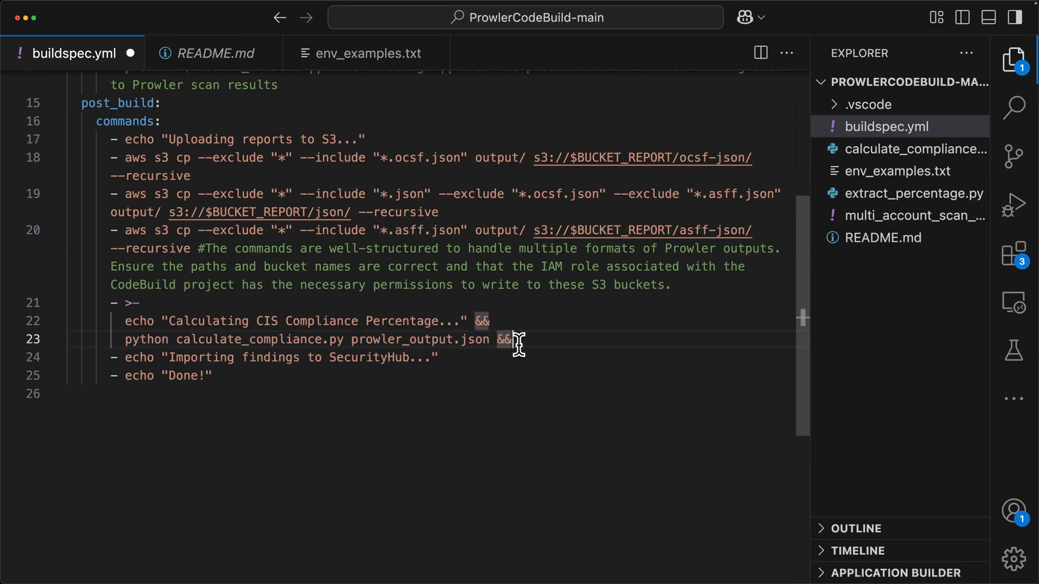
key("Backspace")
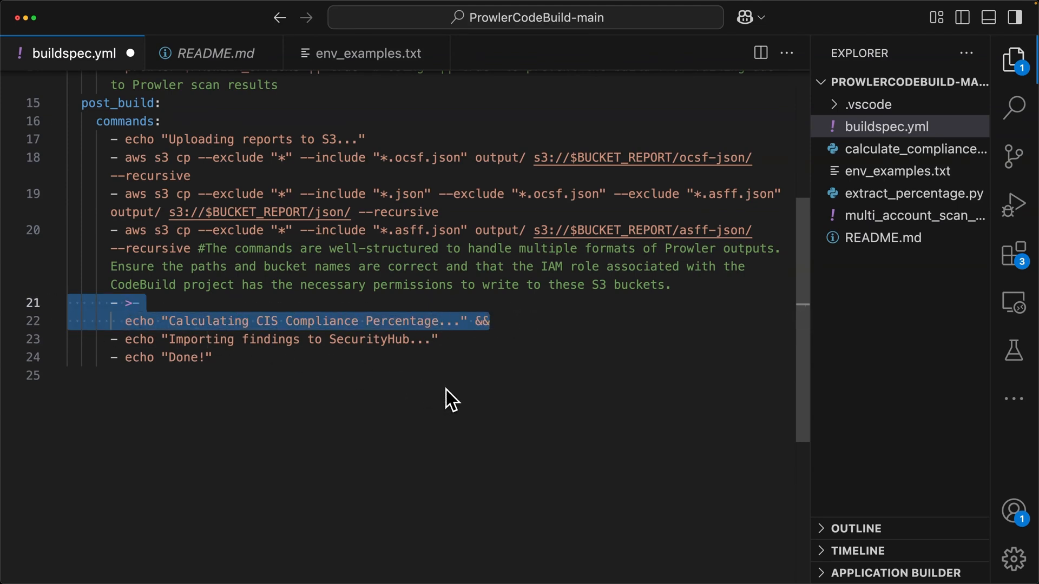
key("Delete")
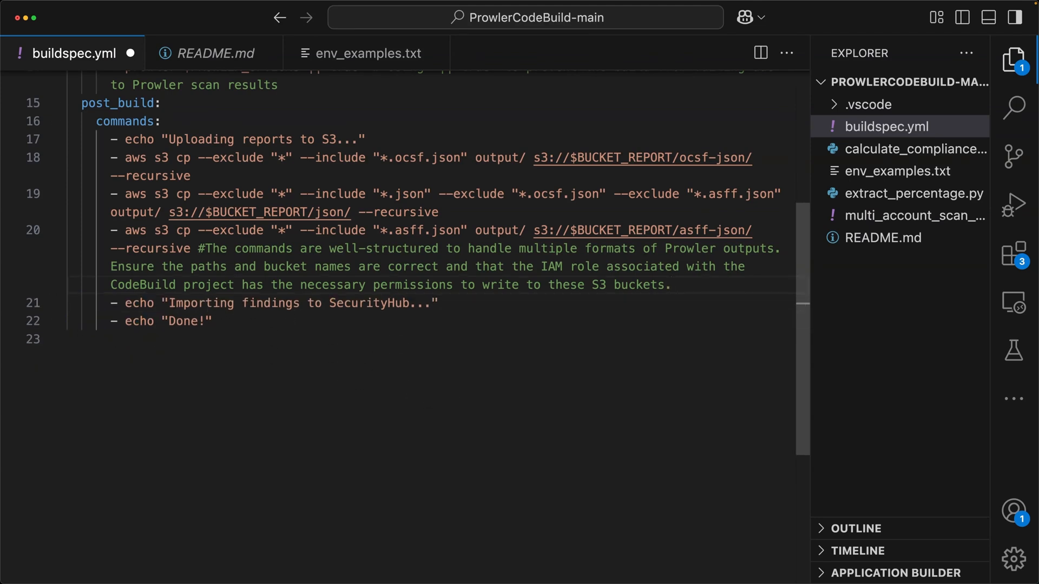
scroll("up", 3)
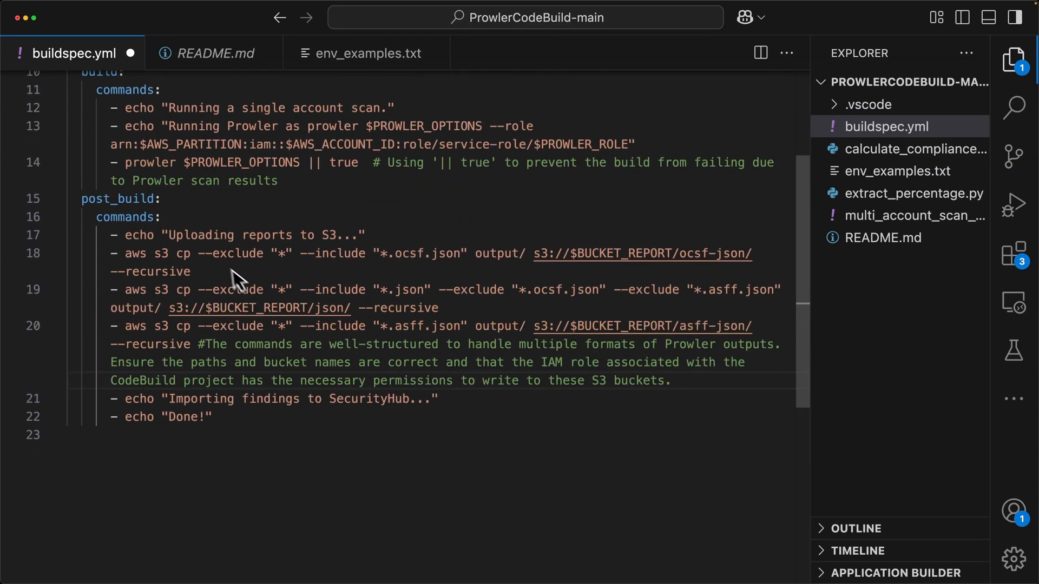
mouse_move(209, 415)
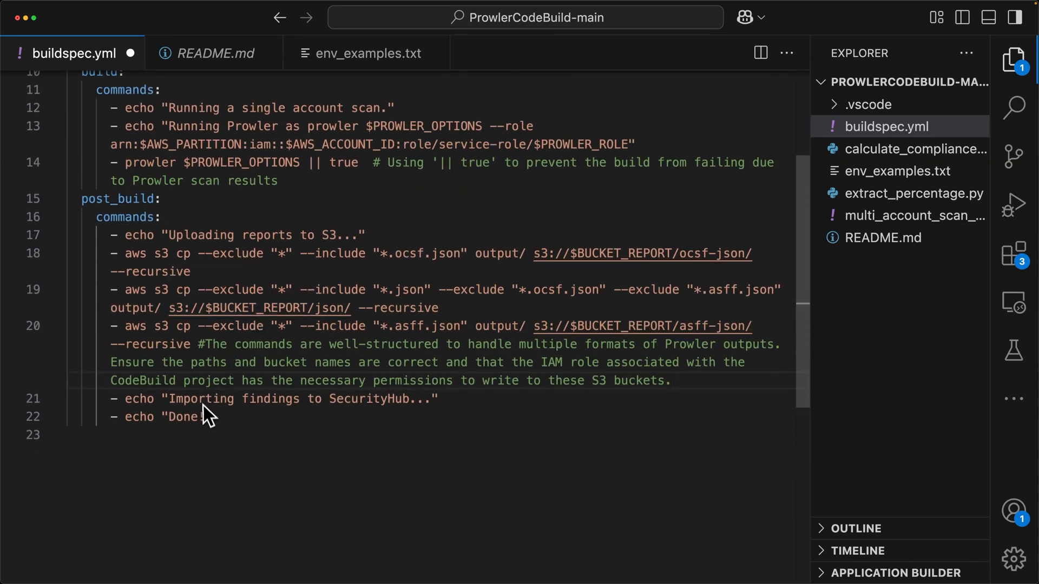
scroll("up", 3)
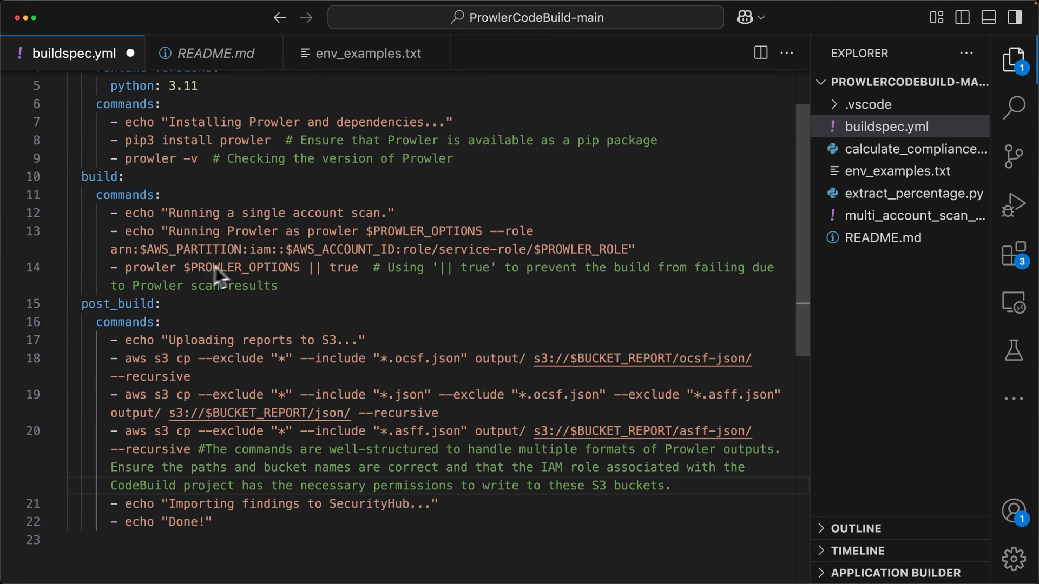
scroll("up", 3)
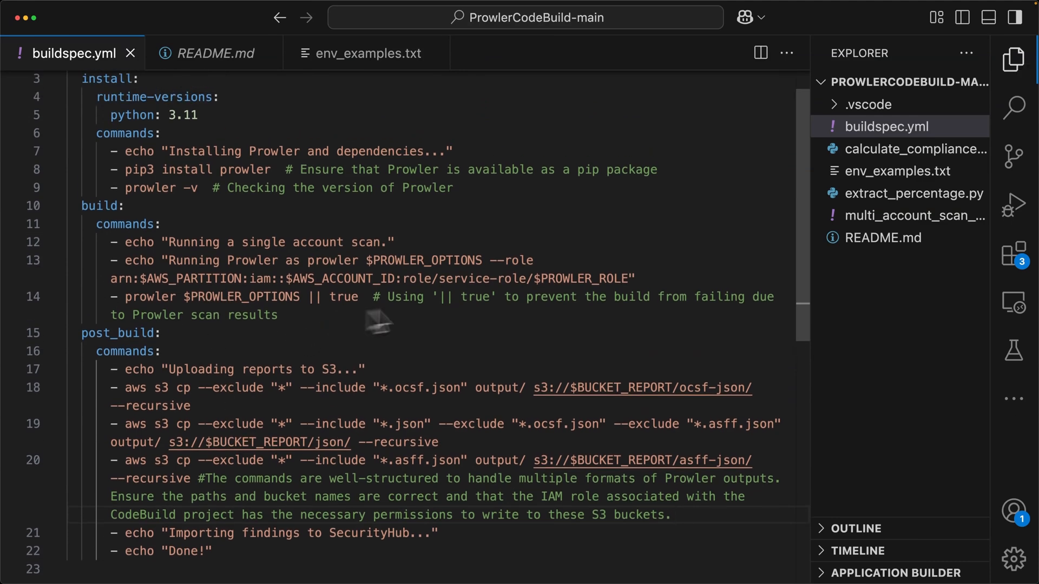
Read calculate_compliance.py, looking at the calculate_cis_compliance function and its return 0 line.
left_click(917, 150)
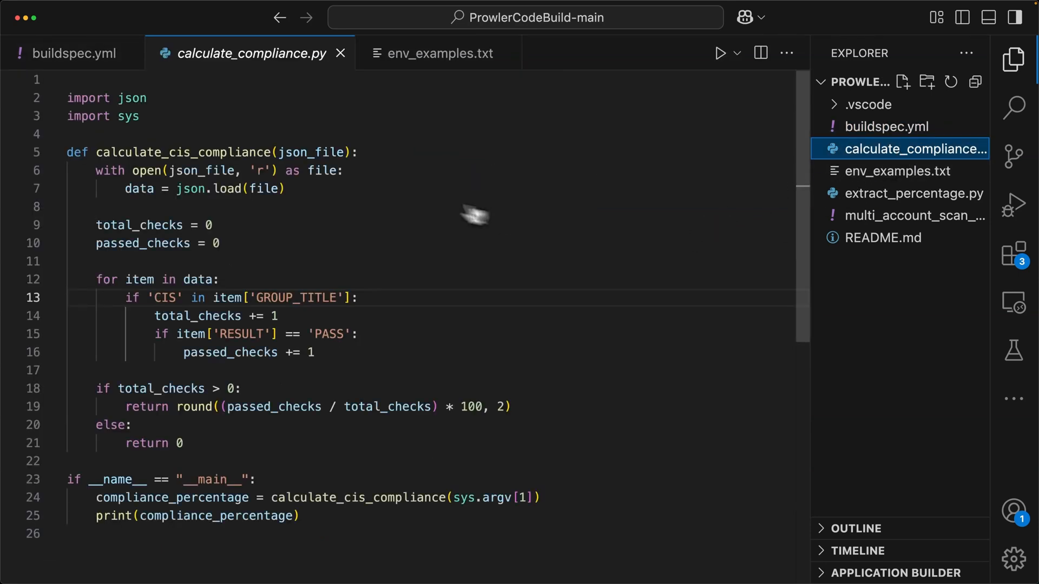
double_click(185, 151)
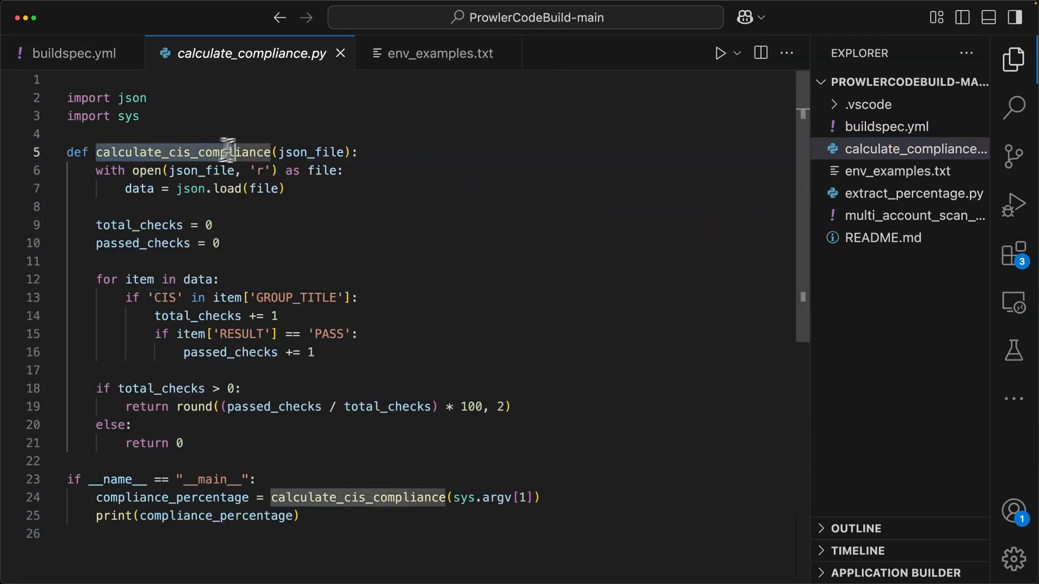
left_click(184, 443)
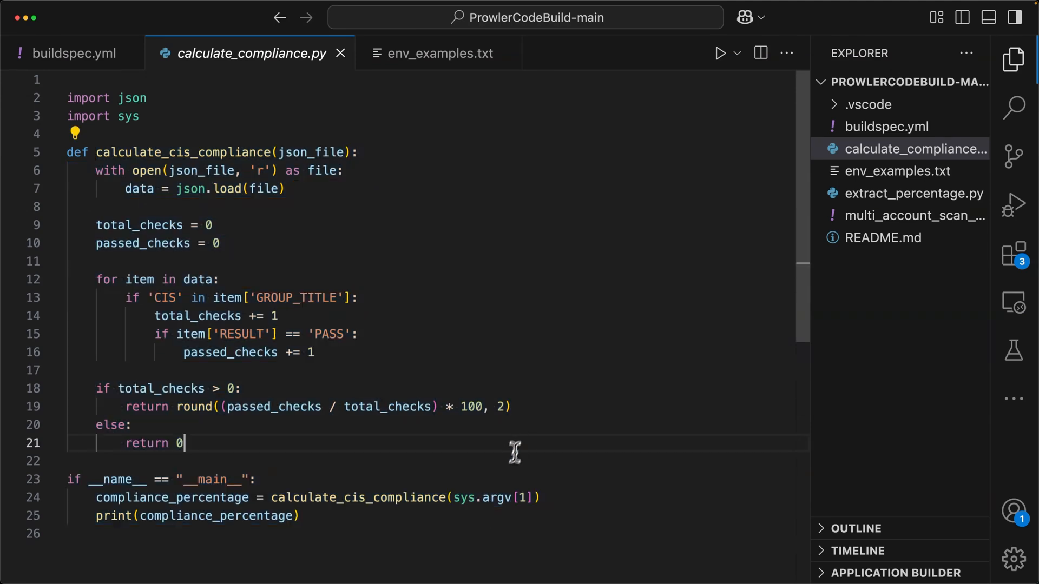
left_click(915, 192)
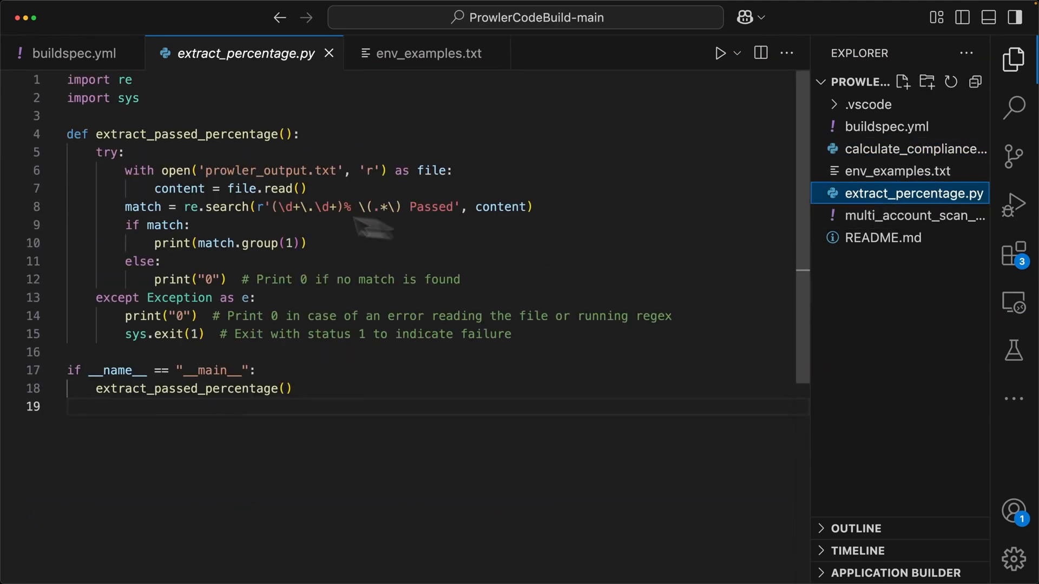
mouse_move(363, 277)
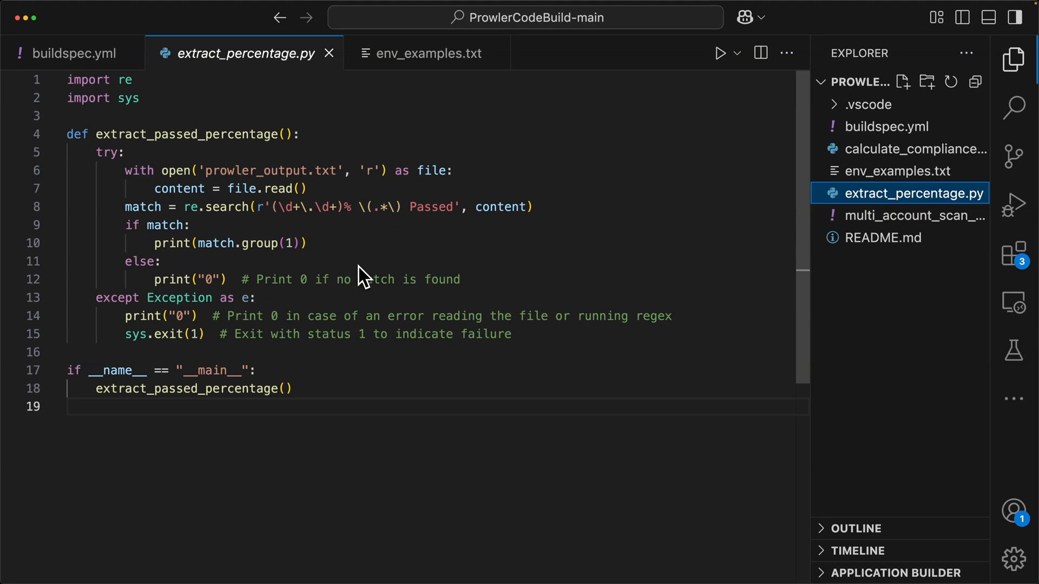
mouse_move(679, 249)
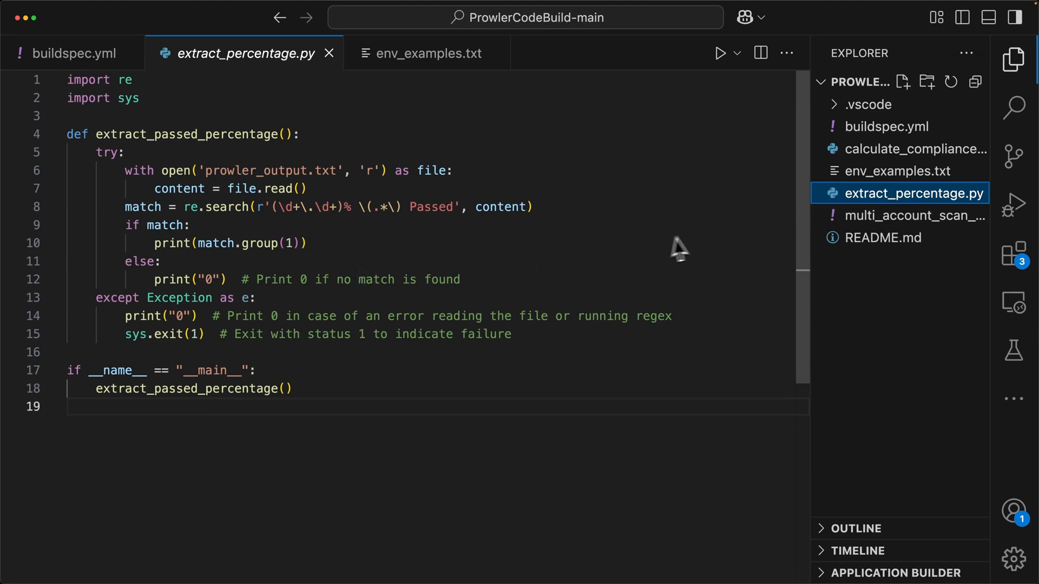
mouse_move(699, 246)
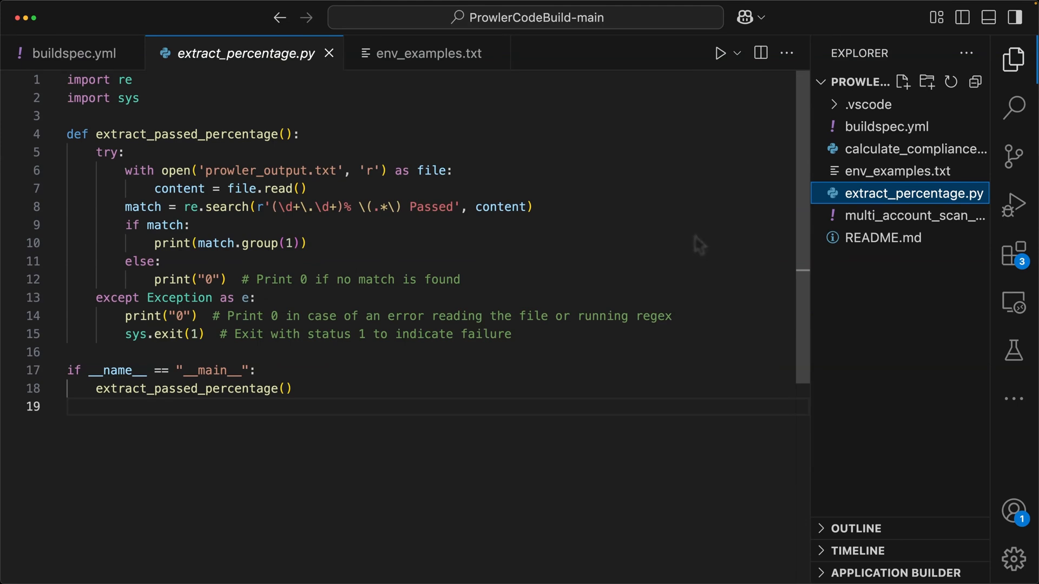
mouse_move(895, 171)
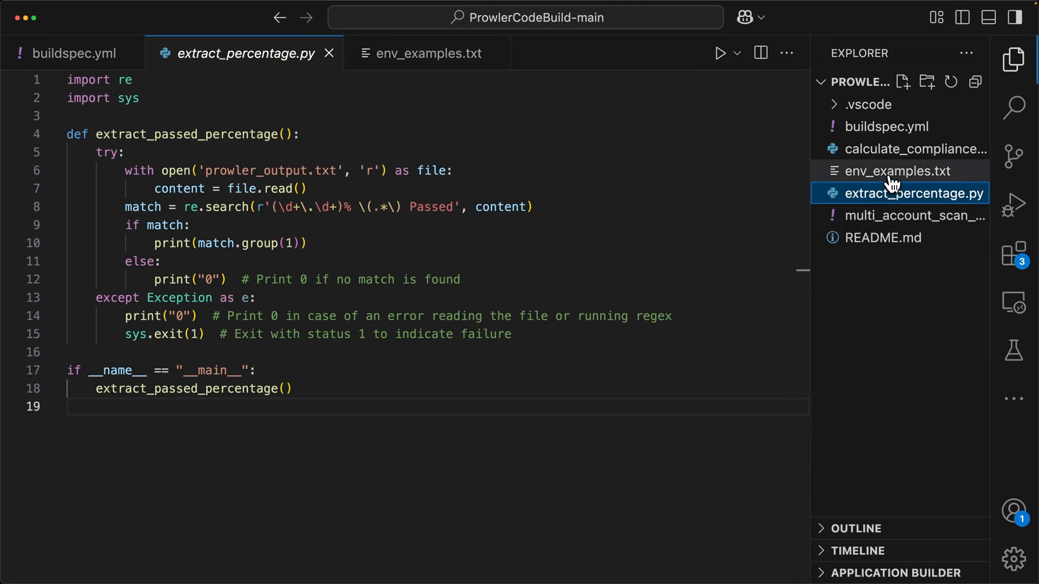
View env_examples.txt, then read through multi_account_scan_config.yml.
left_click(896, 171)
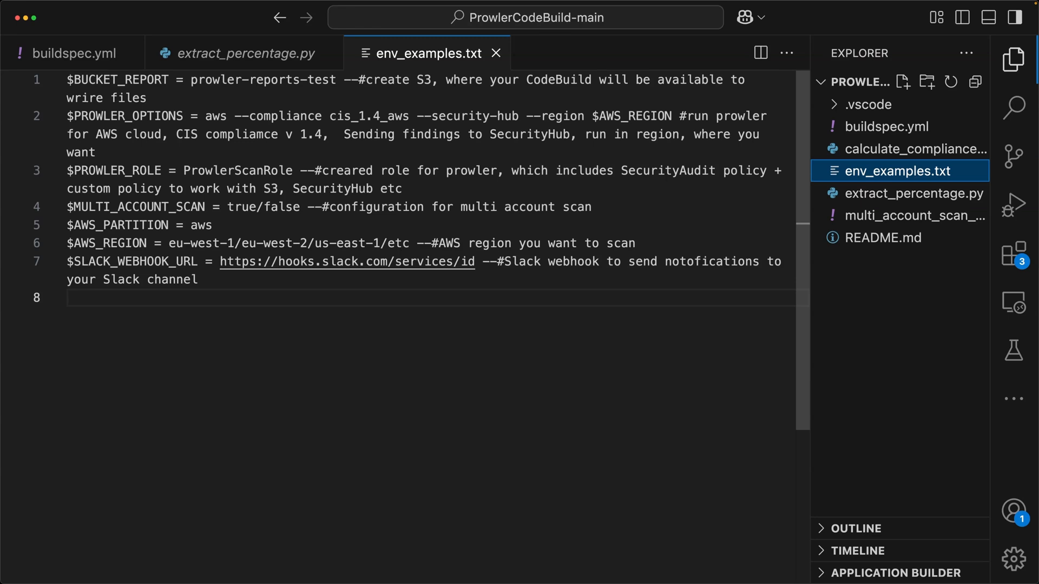
mouse_move(908, 235)
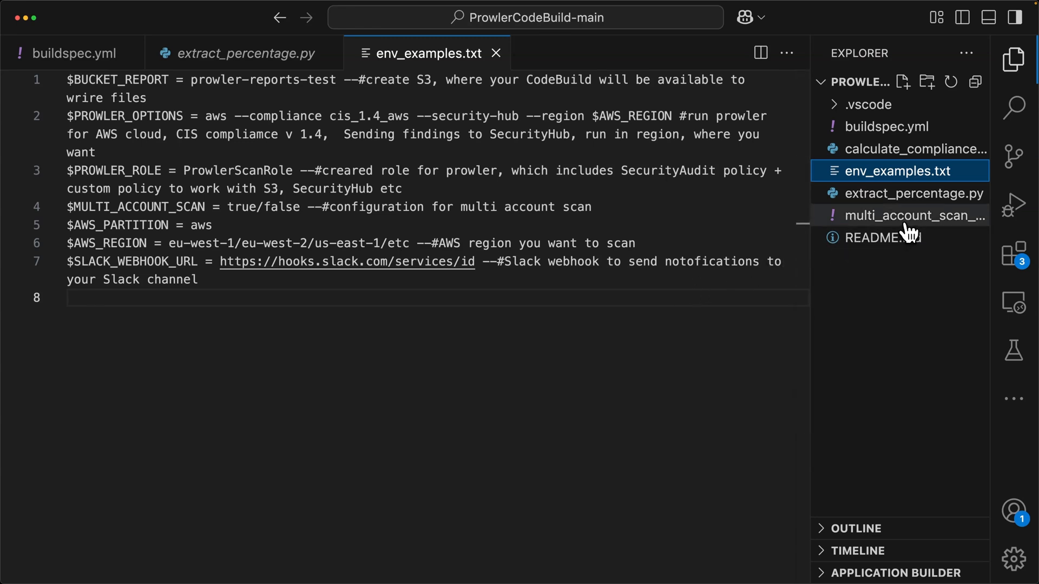
left_click(917, 215)
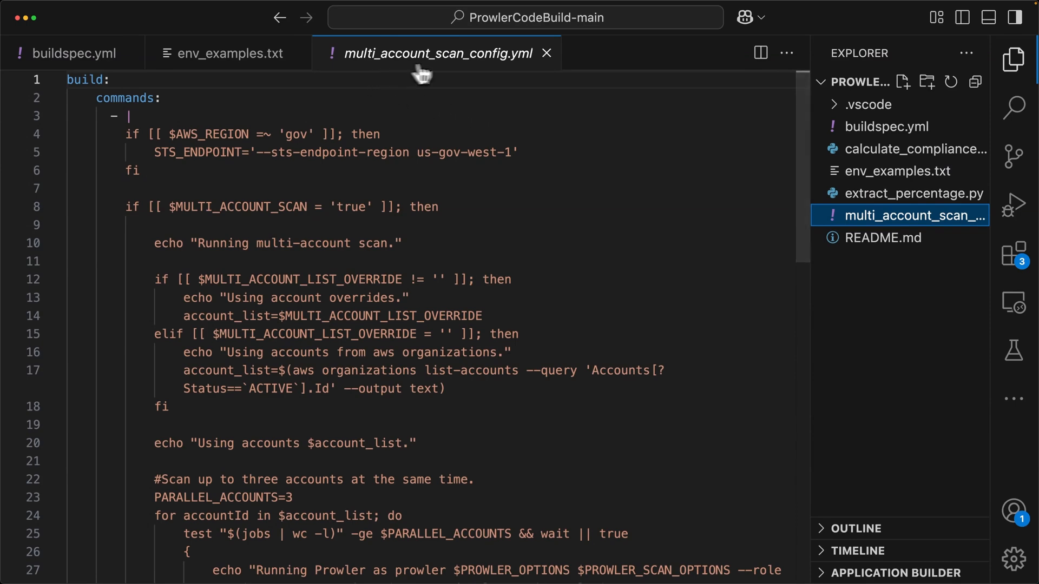
mouse_move(450, 277)
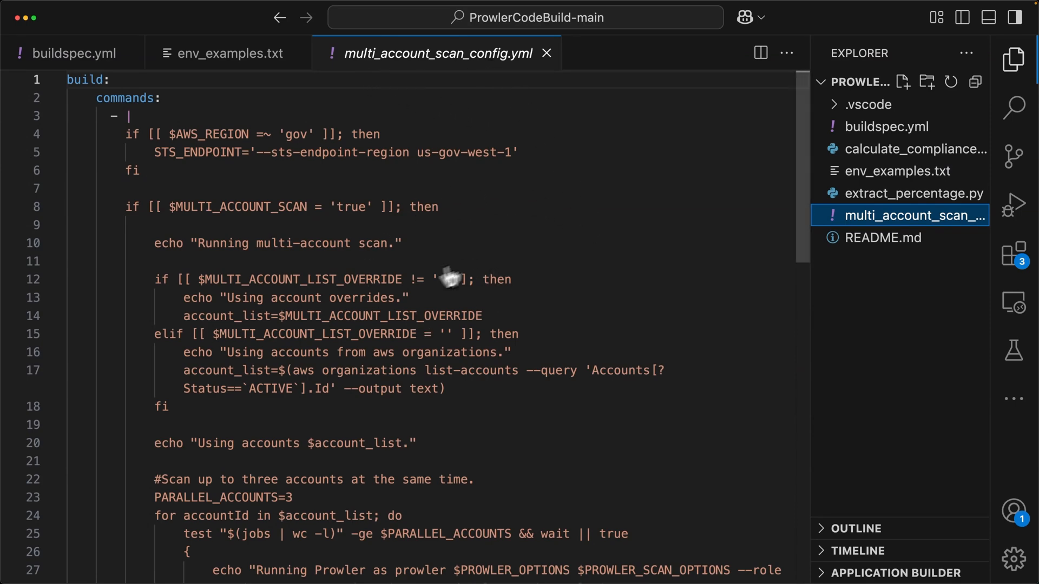
scroll("down", 3)
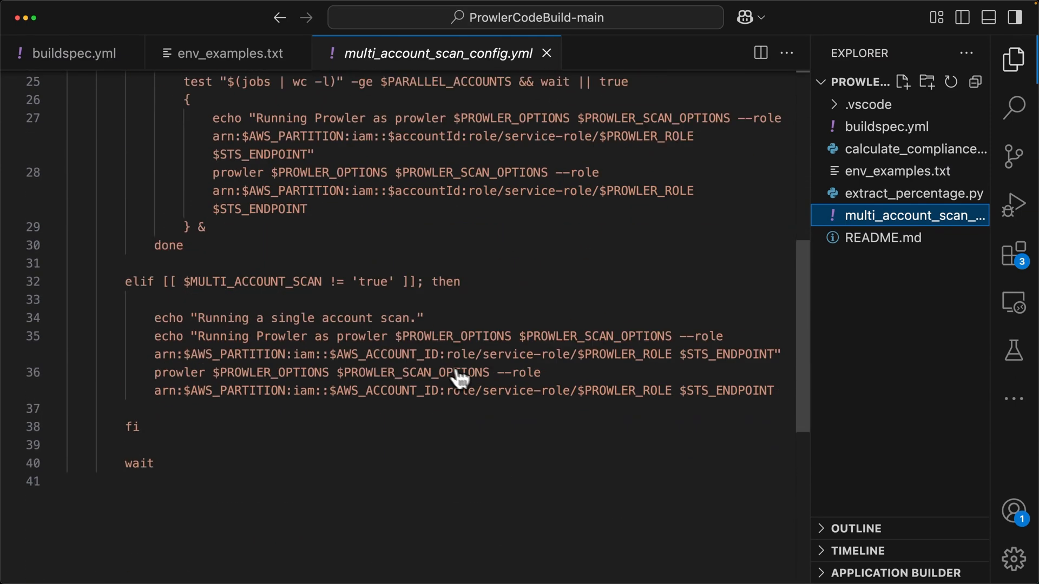
scroll("up", 3)
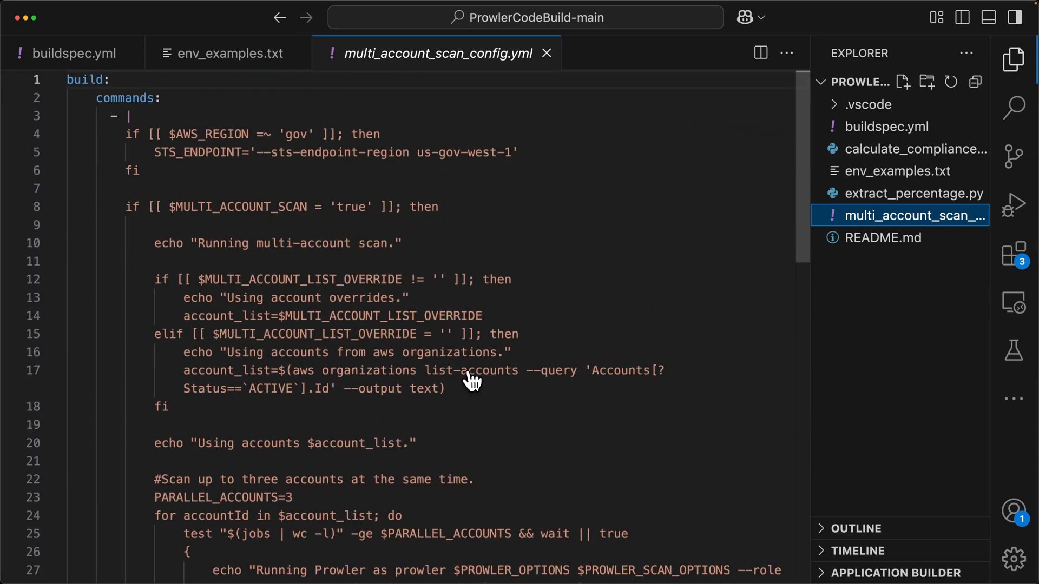
mouse_move(786, 337)
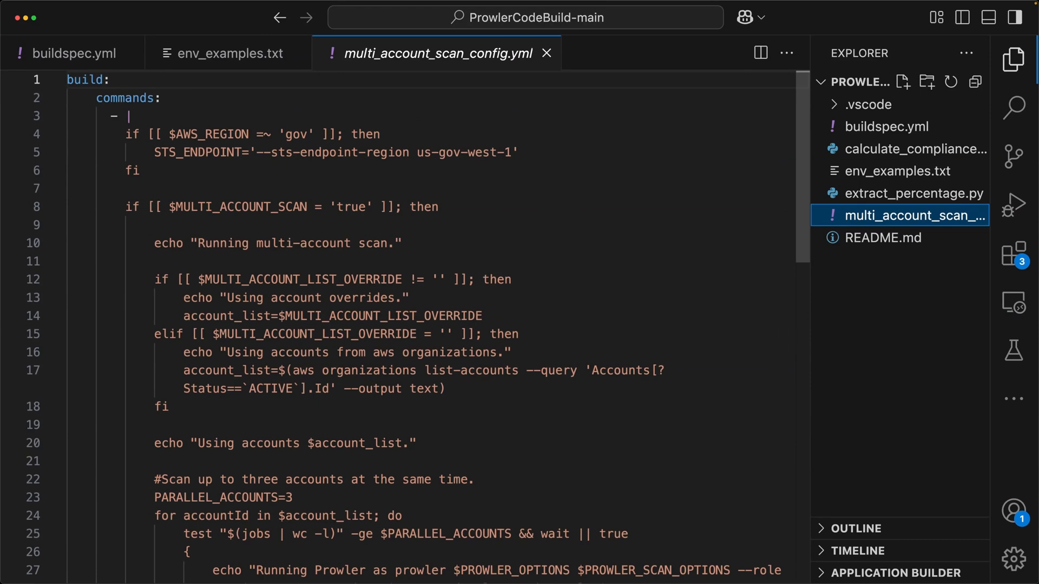
mouse_move(887, 127)
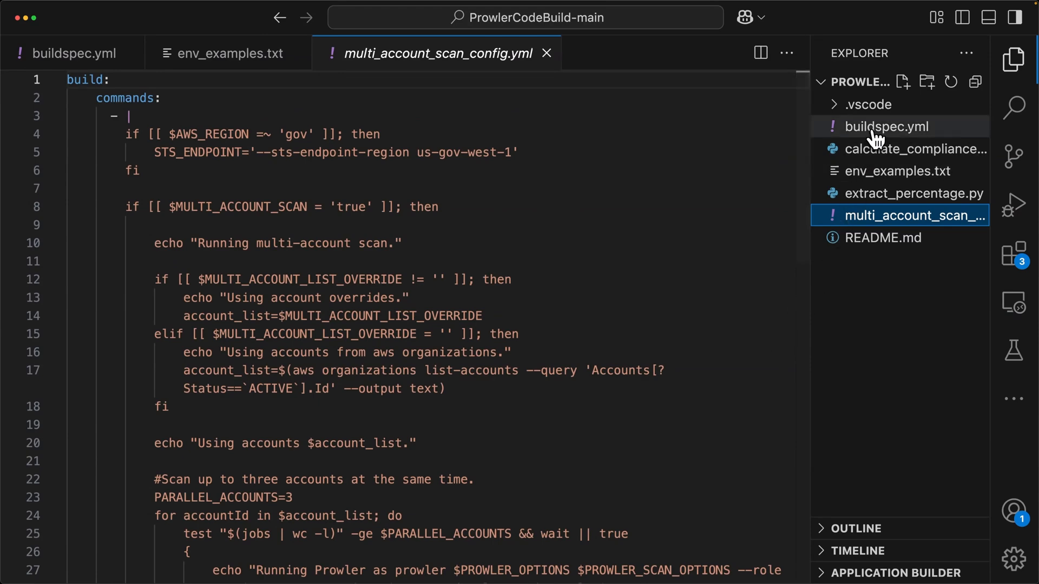
Compress buildspec.yml in Finder and rename the archive to code-files.zip.
left_click(886, 127)
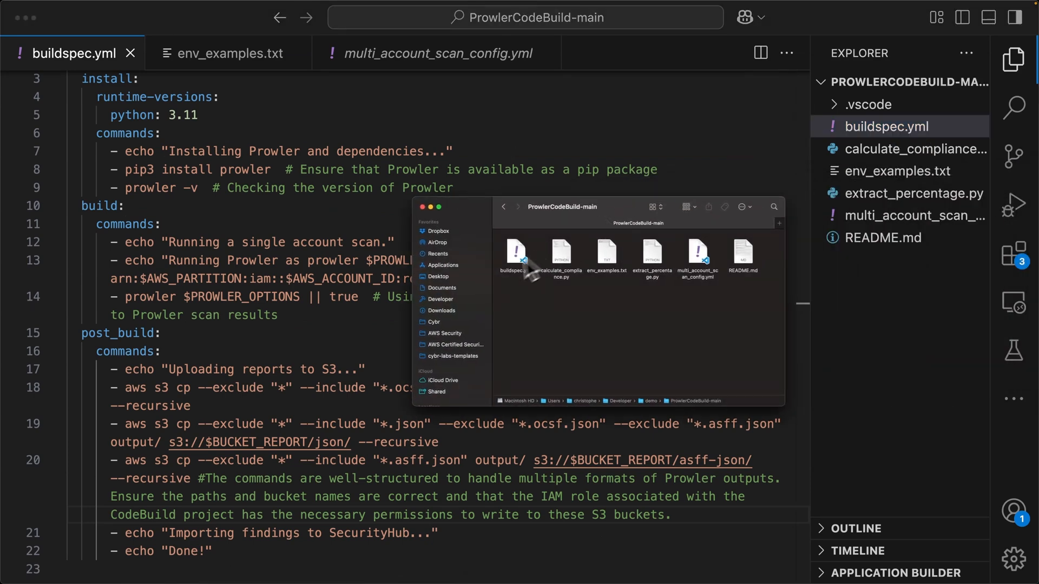
mouse_move(649, 299)
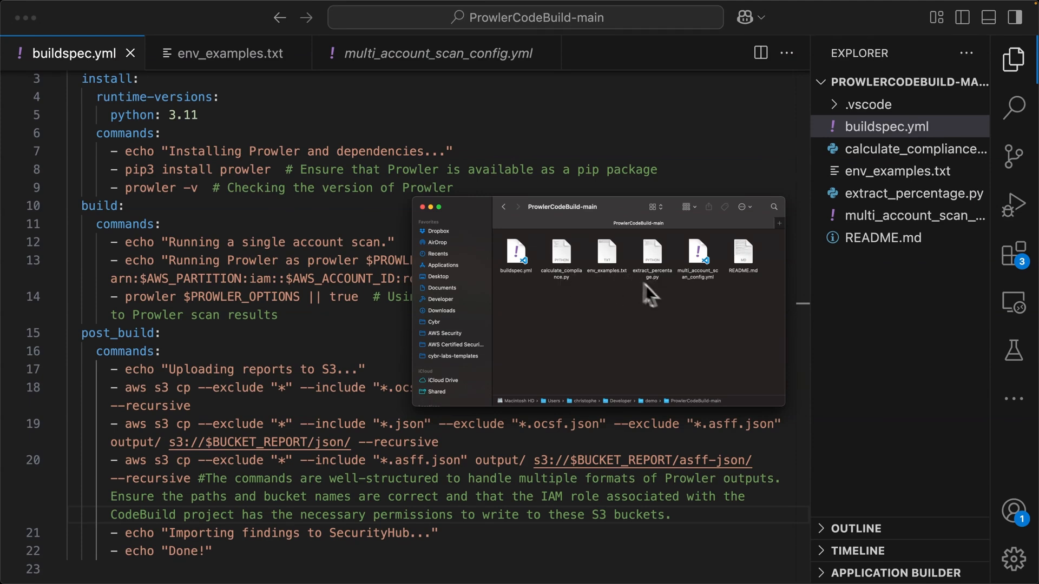
right_click(516, 256)
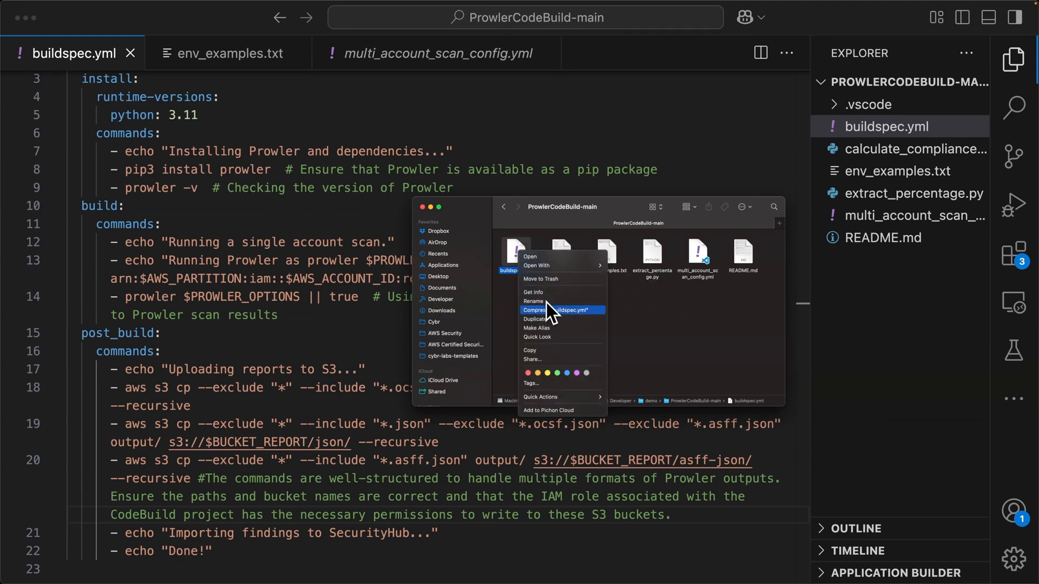
left_click(559, 310)
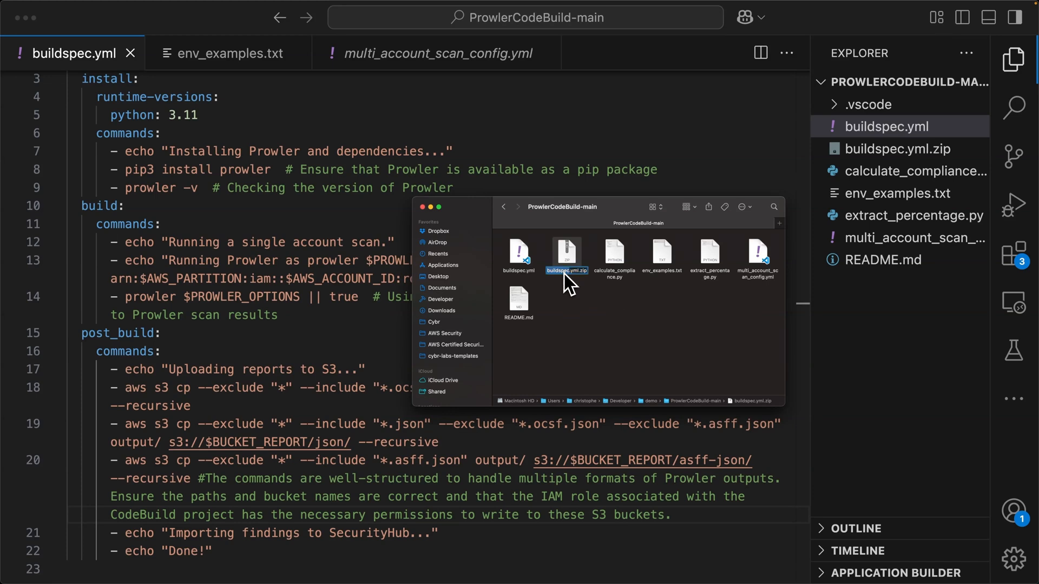
mouse_move(567, 283)
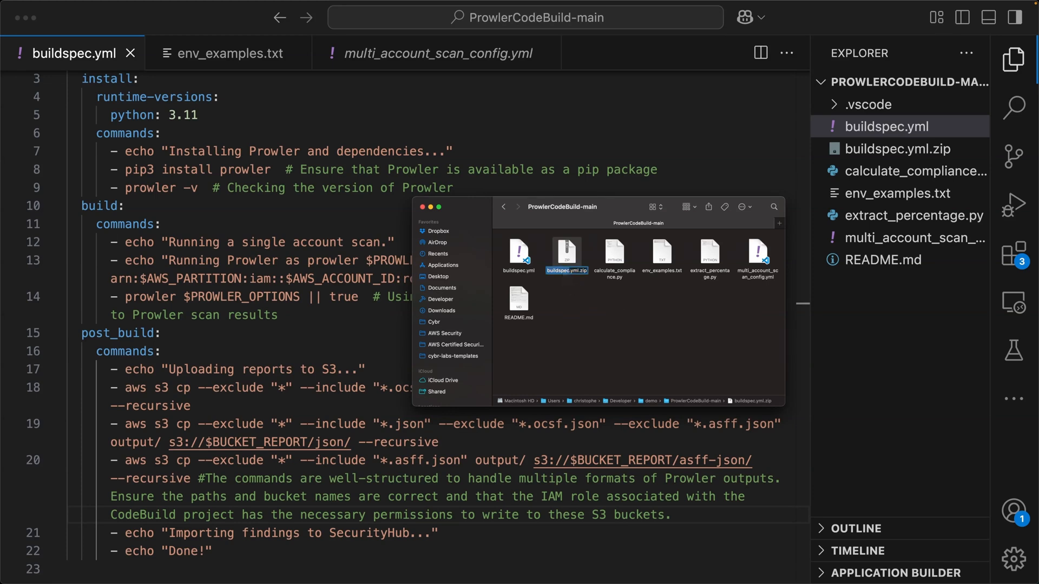
double_click(565, 271)
type("code-files")
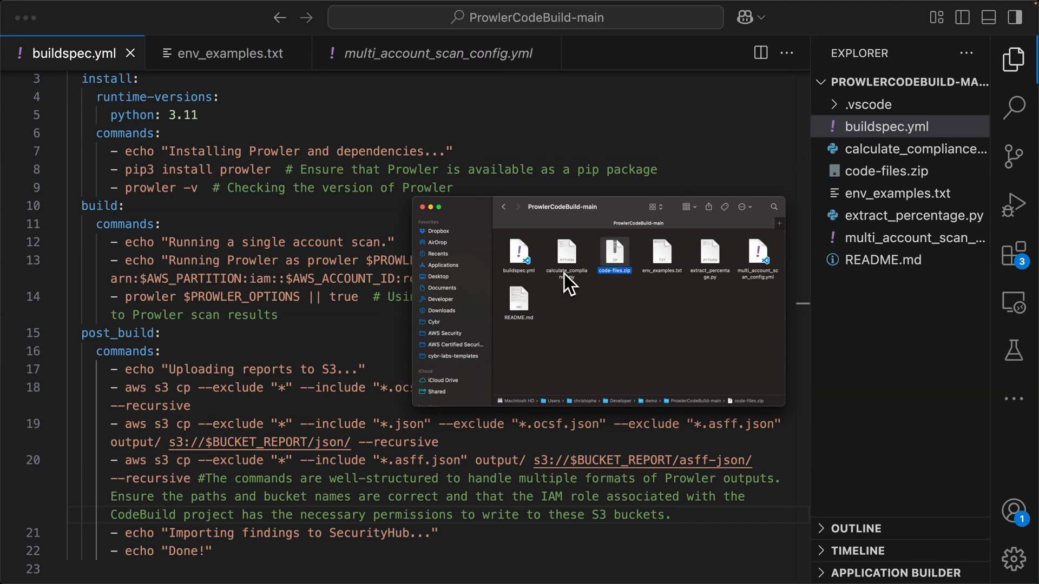
mouse_move(524, 259)
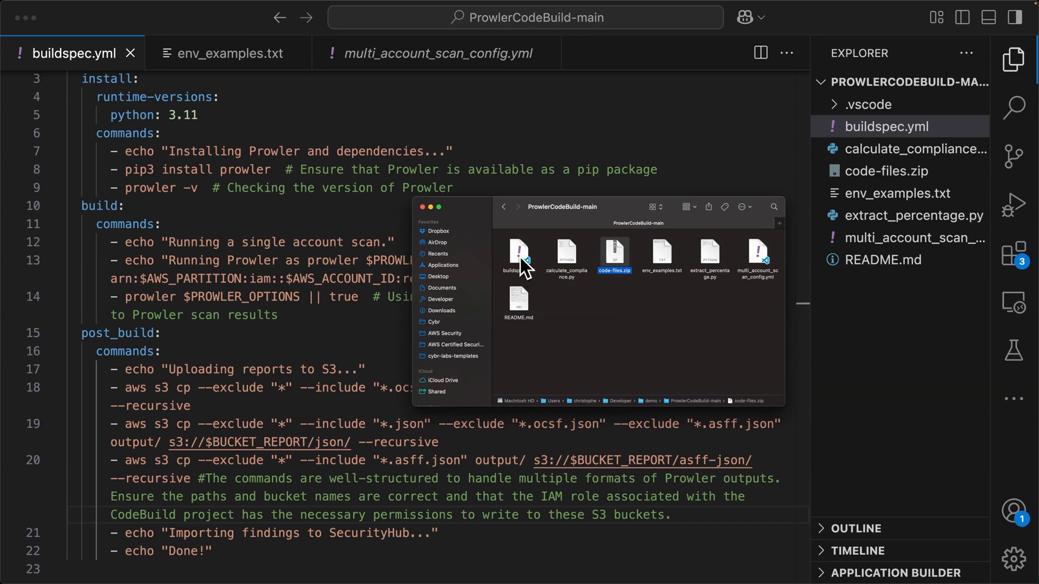
mouse_move(736, 278)
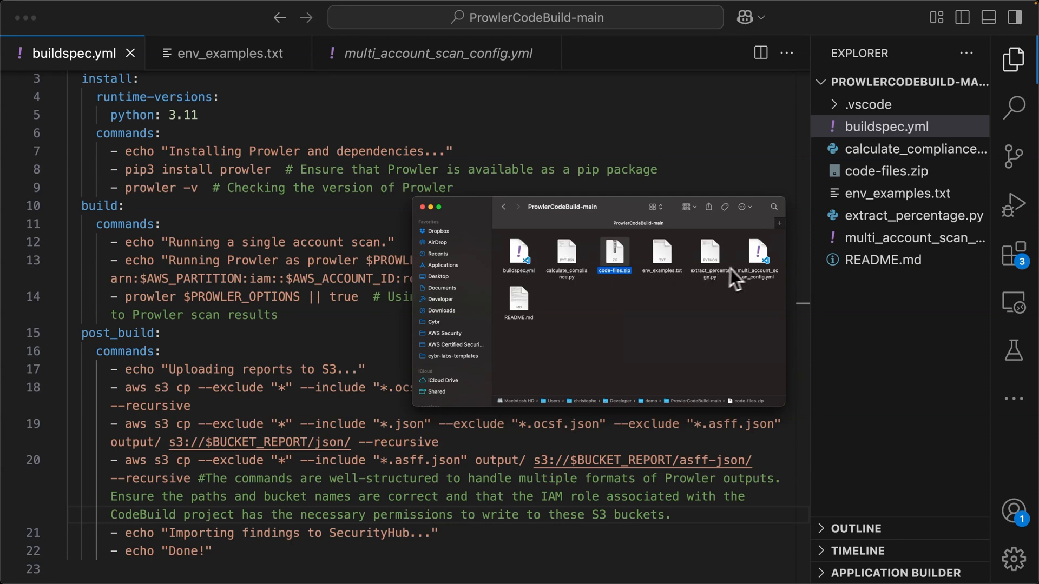
mouse_move(586, 337)
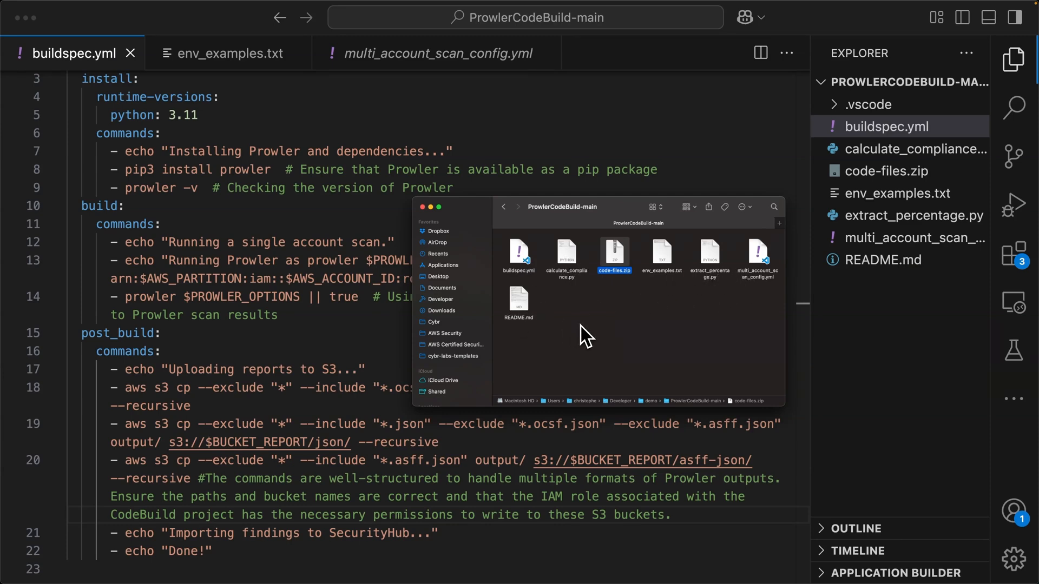
mouse_move(624, 215)
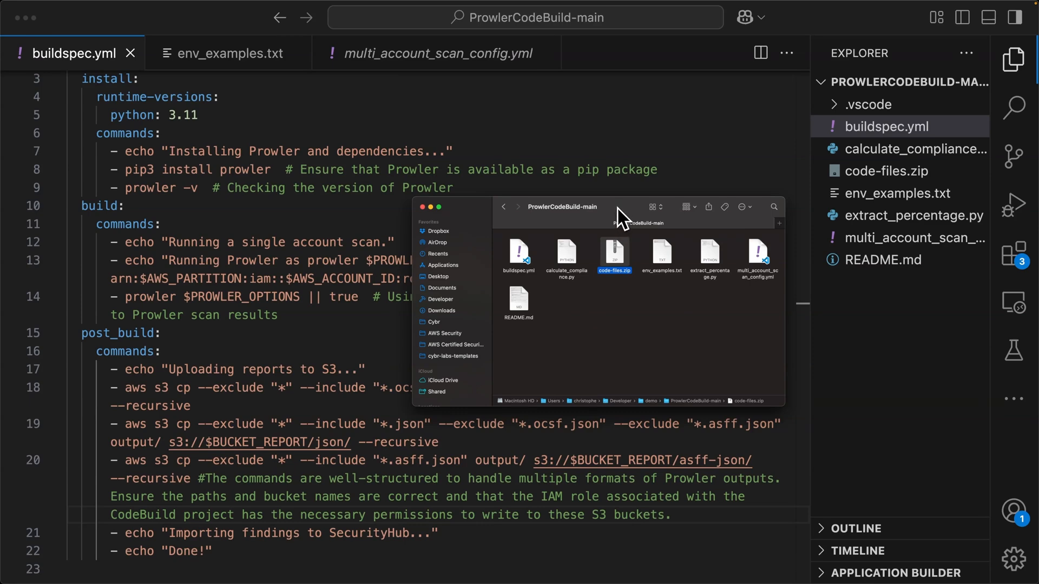
left_click(423, 207)
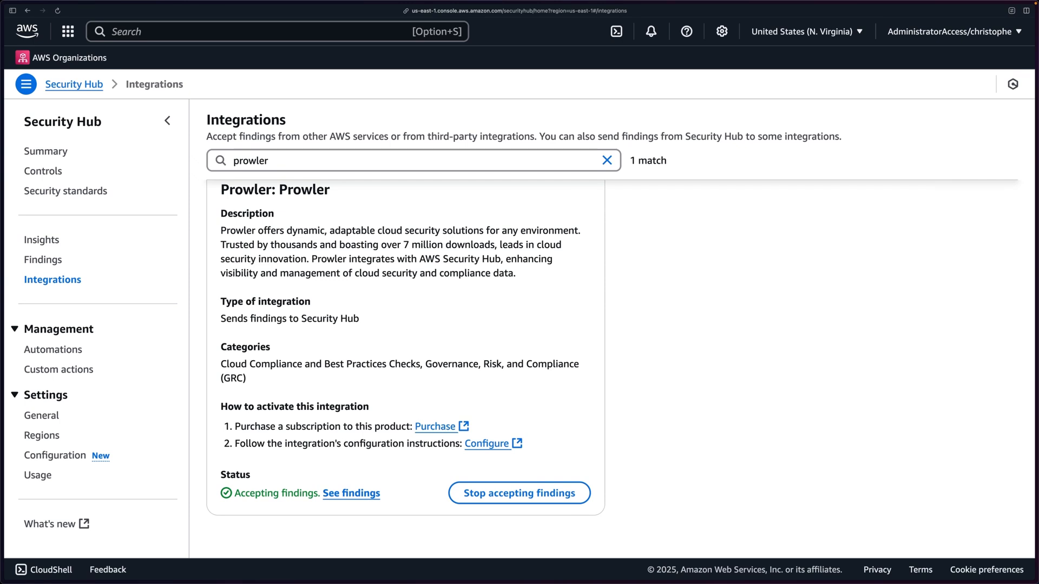
mouse_move(353, 69)
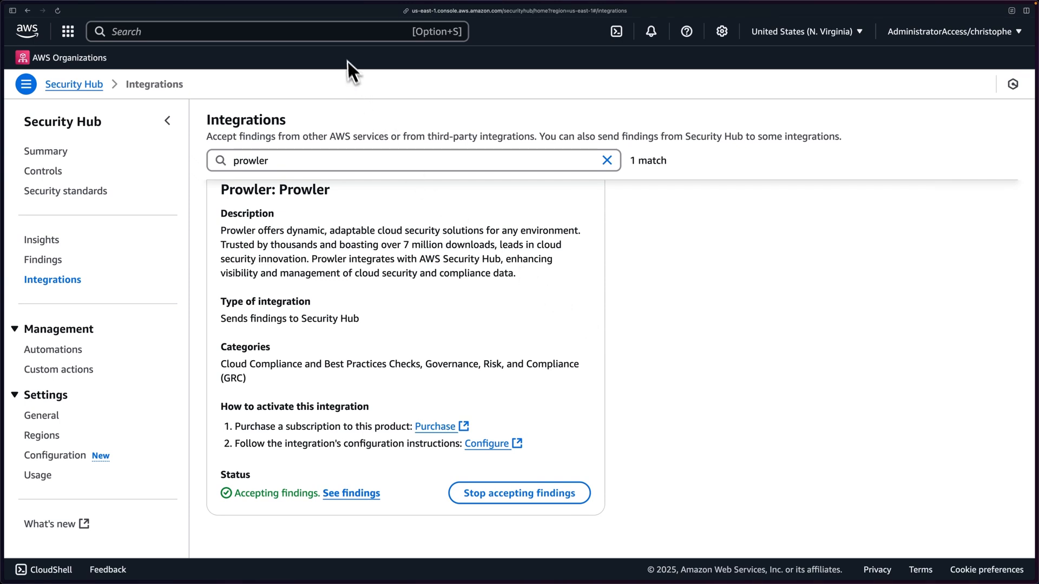
Find S3 from the console search bar and show the general purpose buckets list.
type("s3")
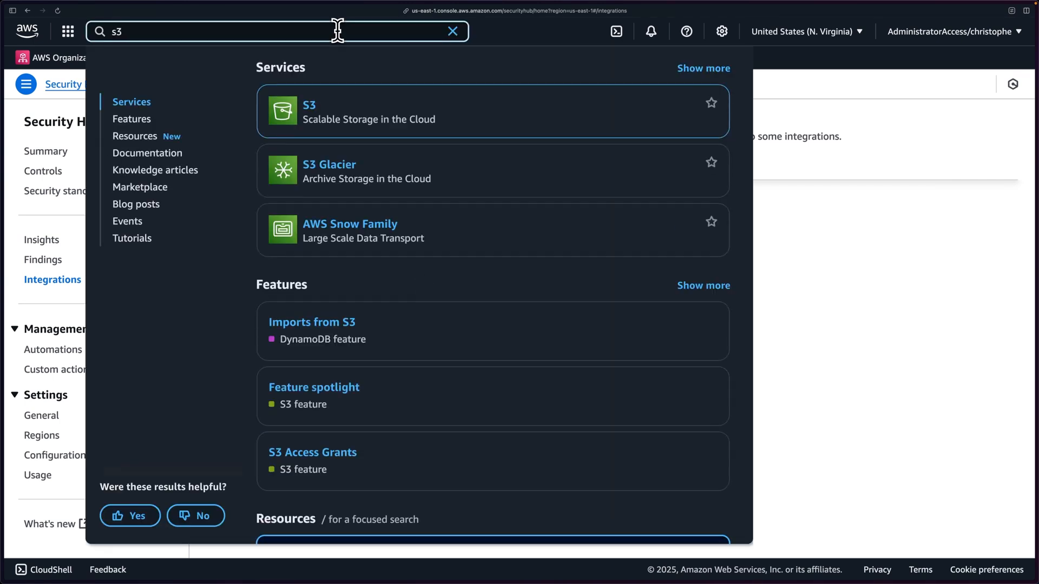
left_click(309, 105)
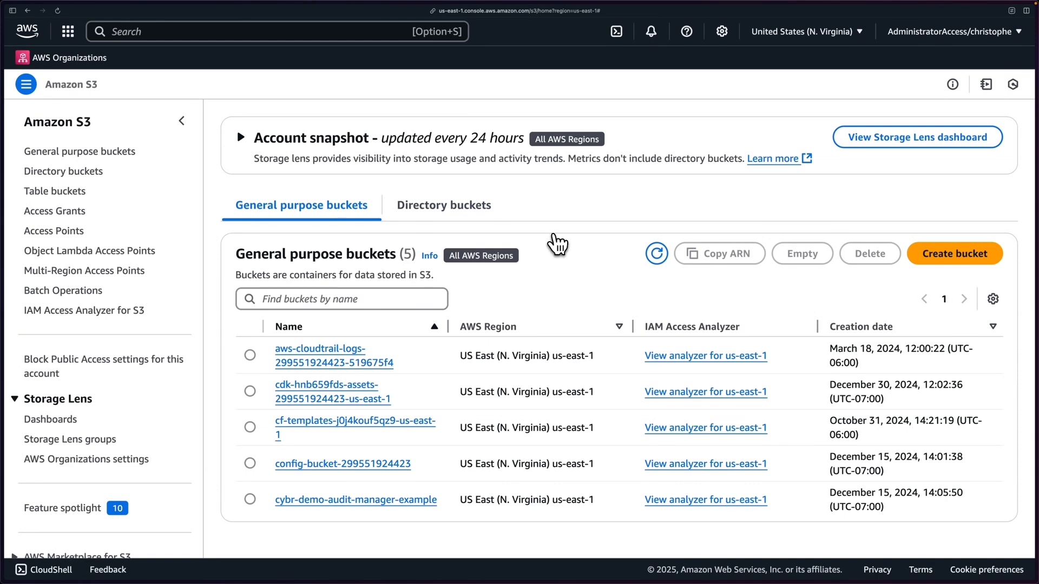
mouse_move(924, 282)
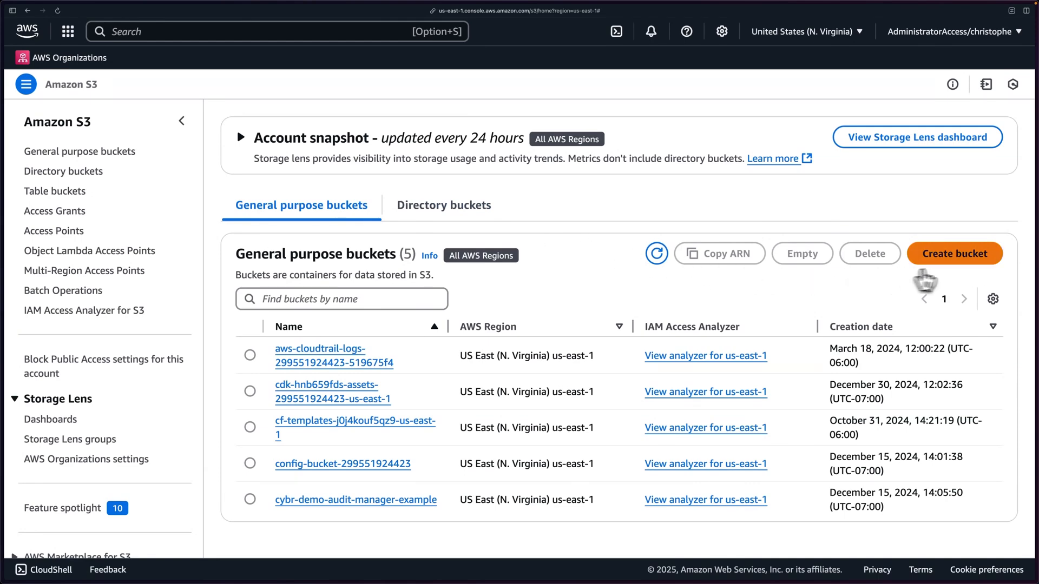
Create a new S3 bucket named prowler-codebuild-cybr-2 with default settings.
left_click(953, 253)
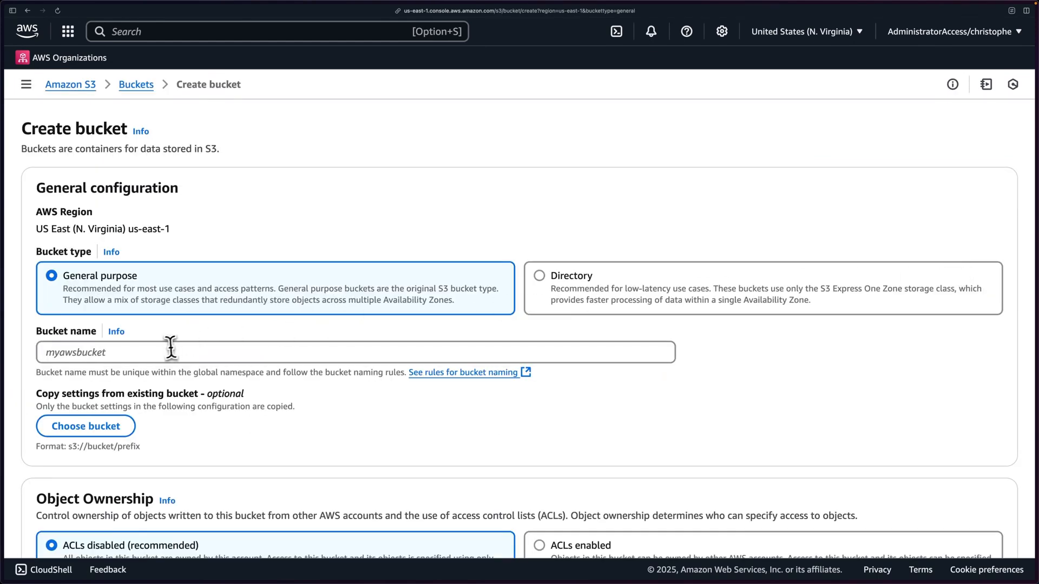
type("prowl")
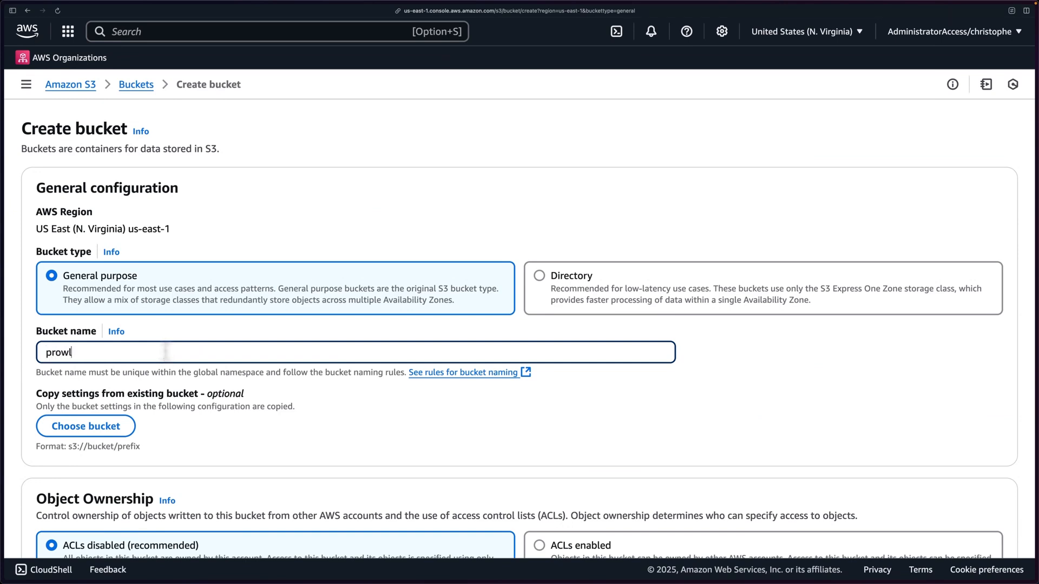
type("er-codebuild-cy")
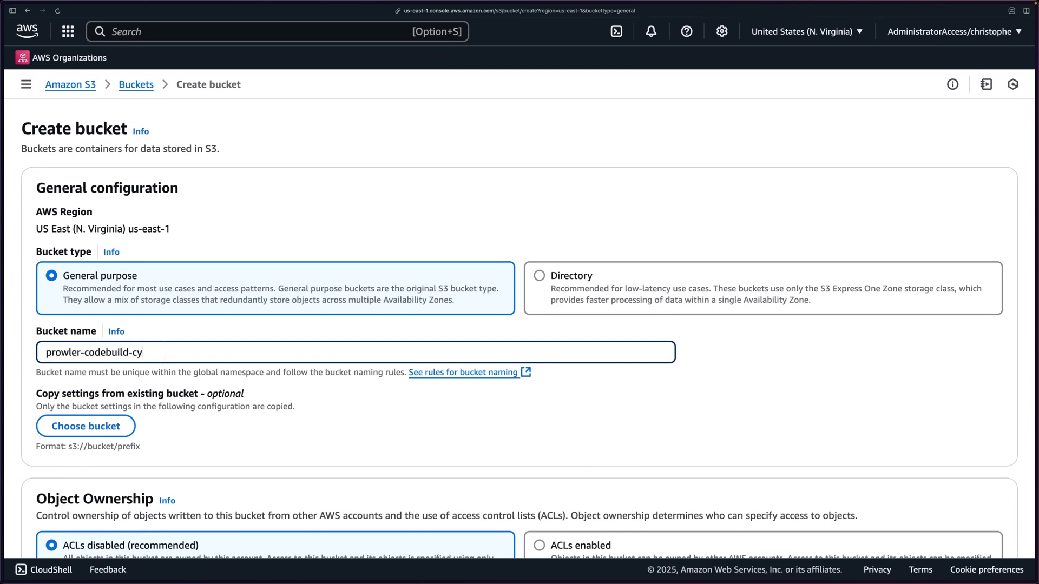
type("br")
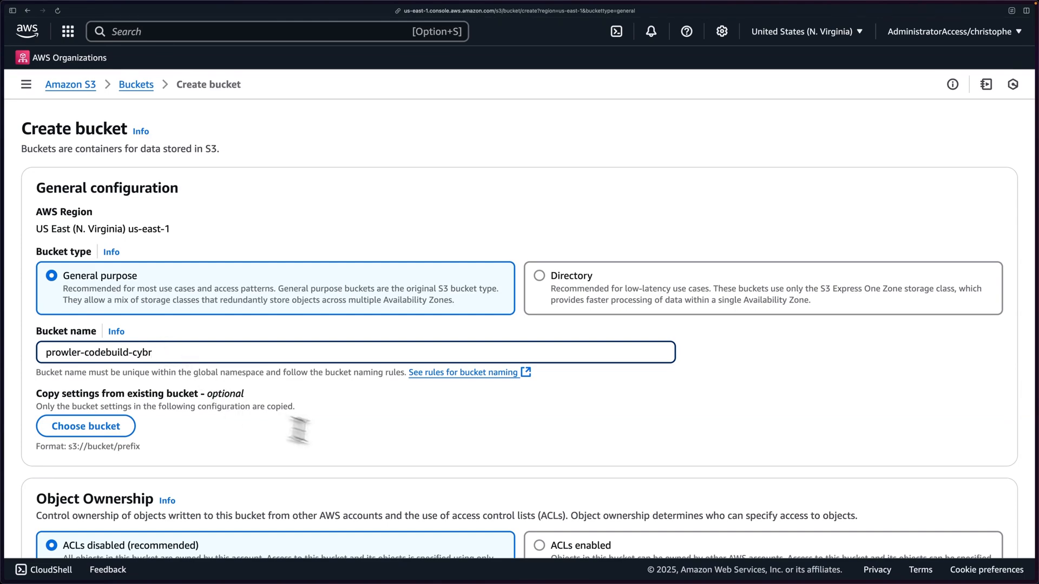
scroll("down", 3)
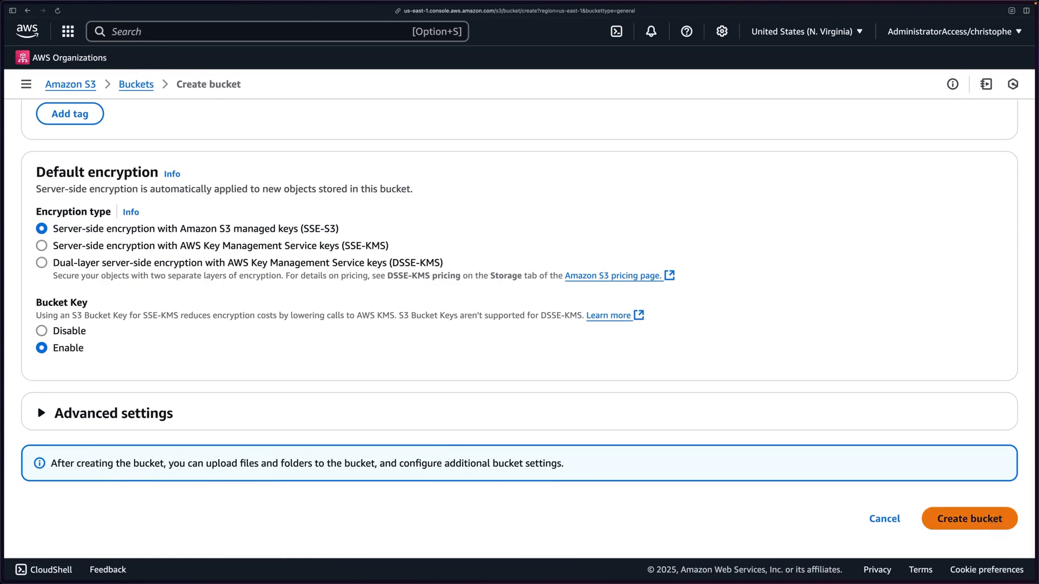
scroll("up", 3)
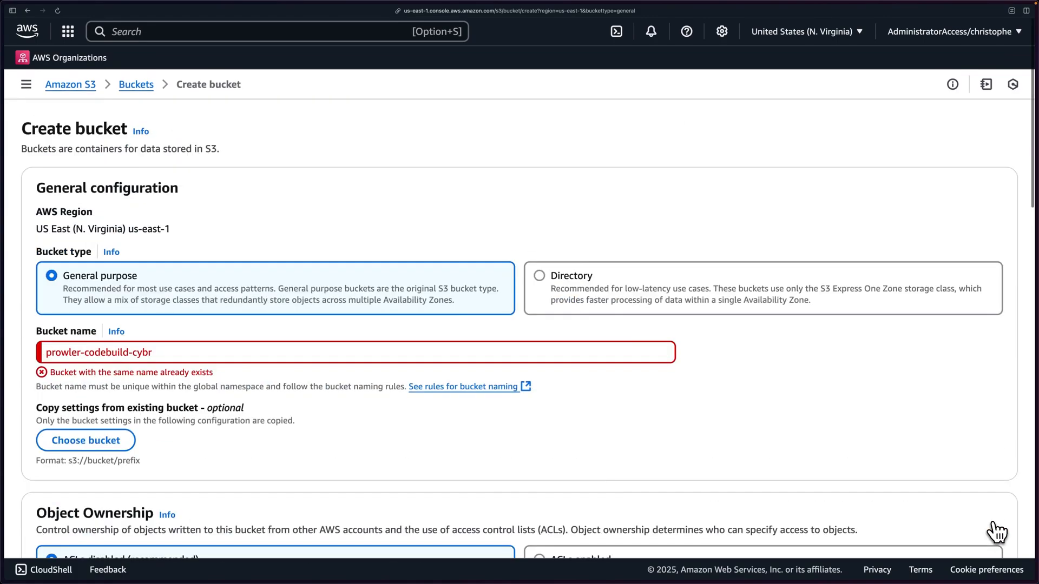
mouse_move(158, 352)
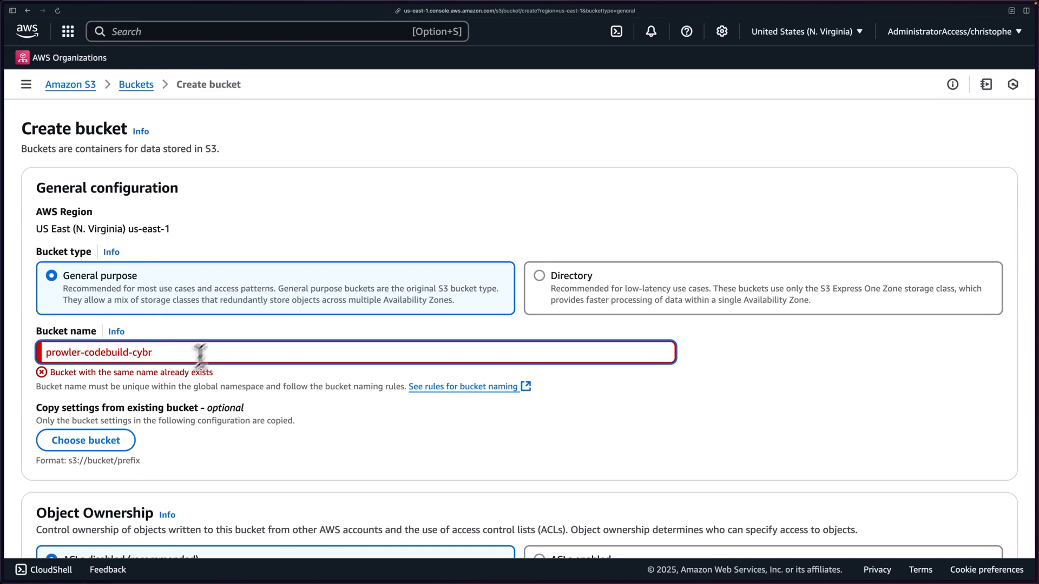
mouse_move(271, 413)
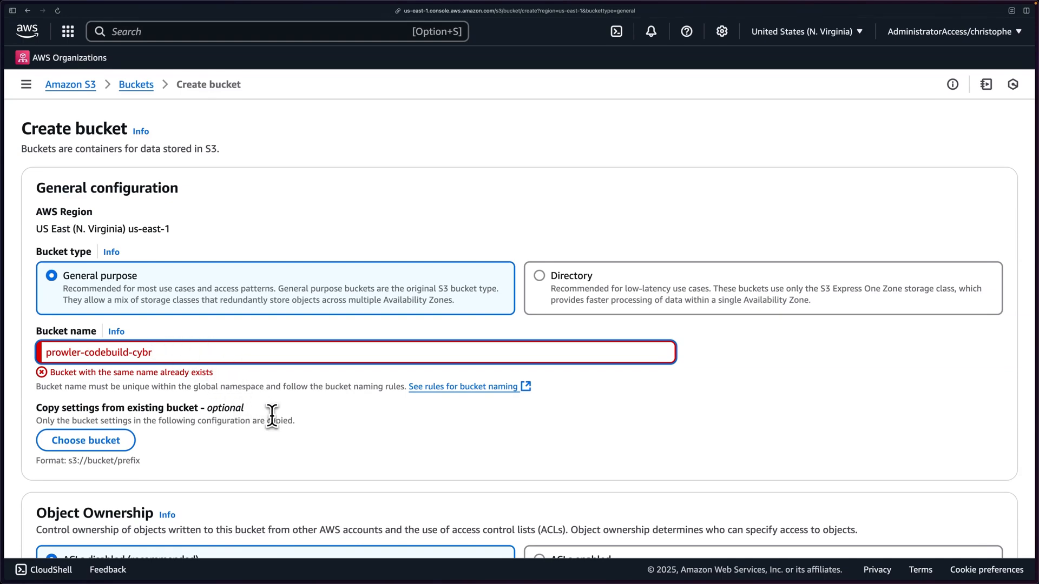
scroll("down", 3)
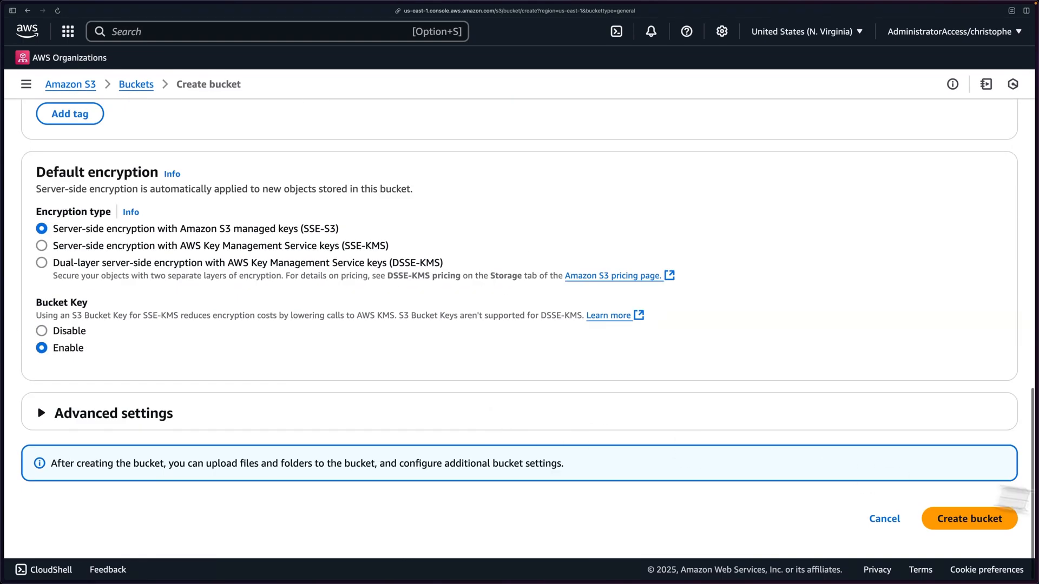
left_click(969, 519)
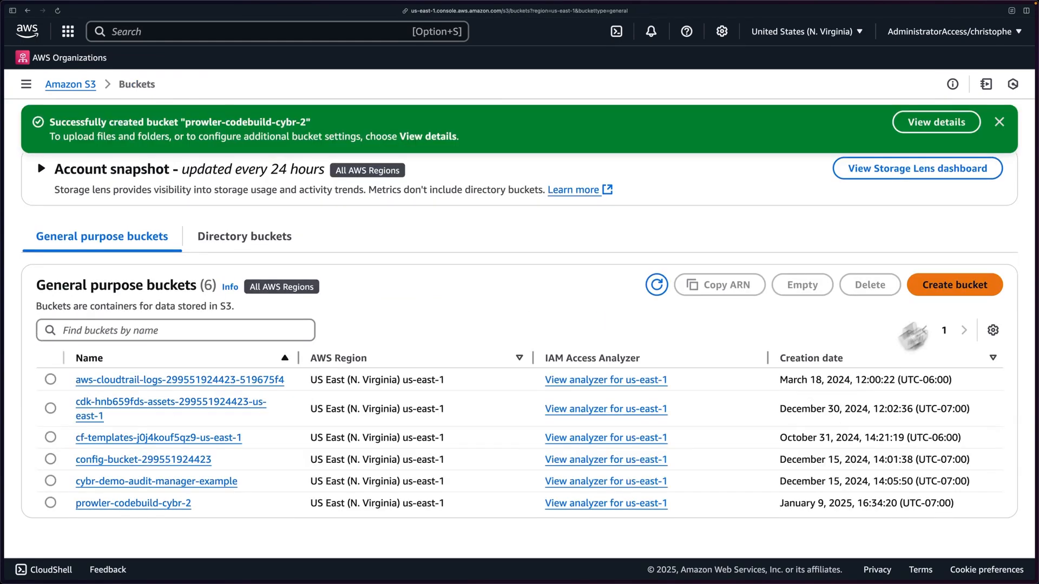
Create an S3 bucket named prowler-scan-reports-cybr-2 with default settings.
left_click(953, 285)
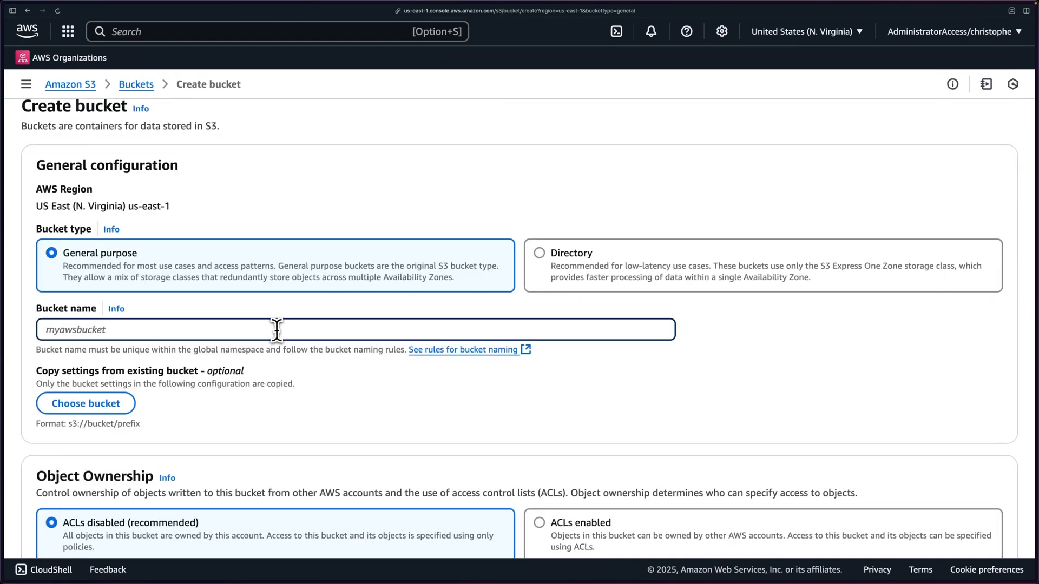
type("prowl")
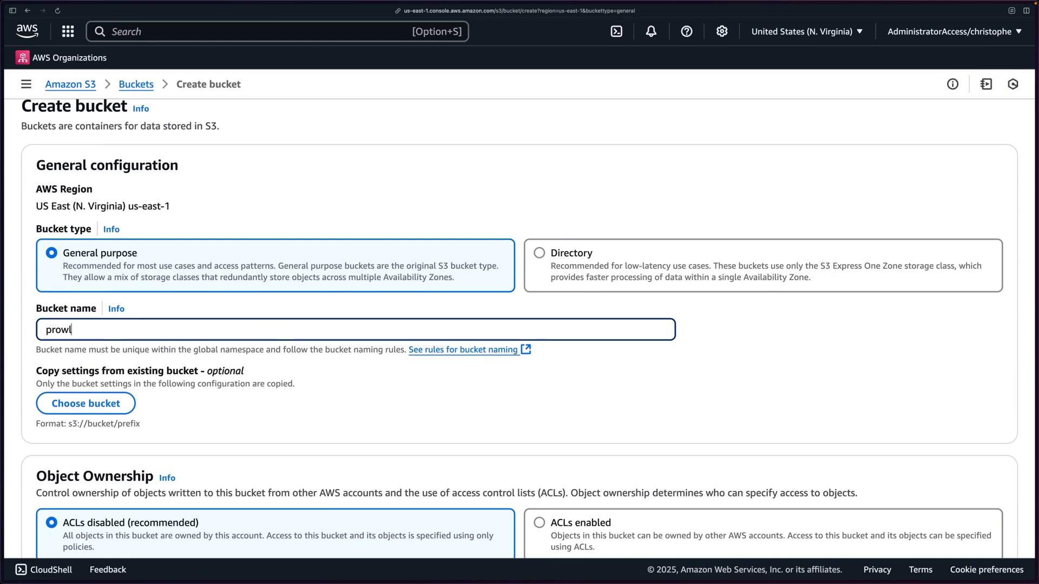
type("er-scan-reports-cyb")
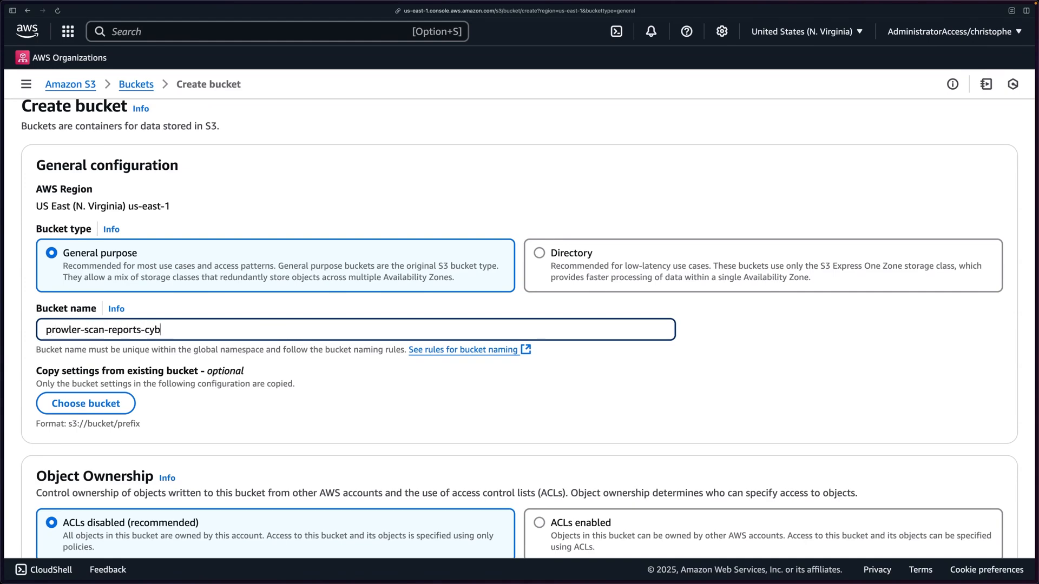
scroll("down", 3)
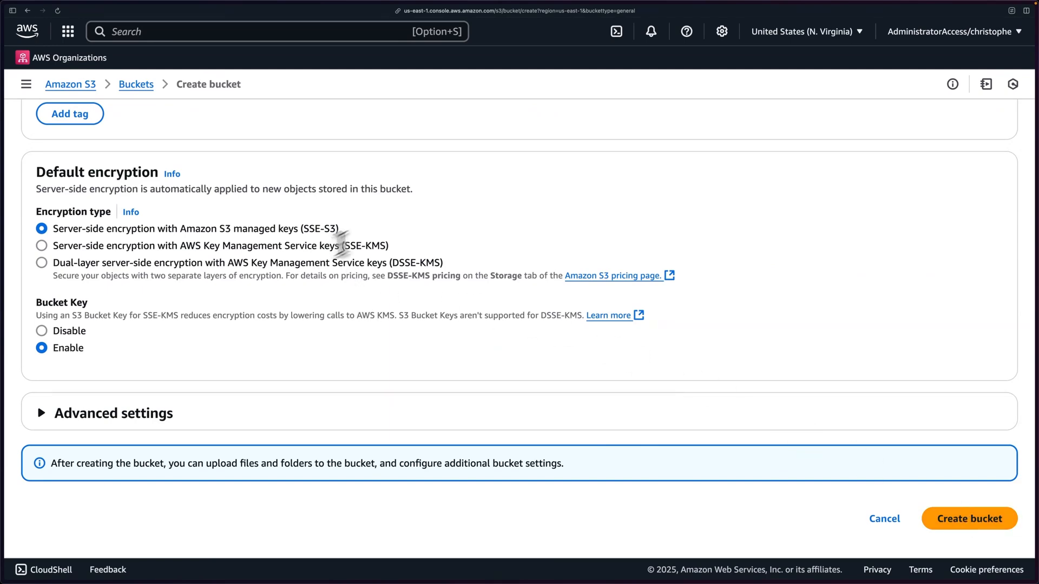
left_click(967, 518)
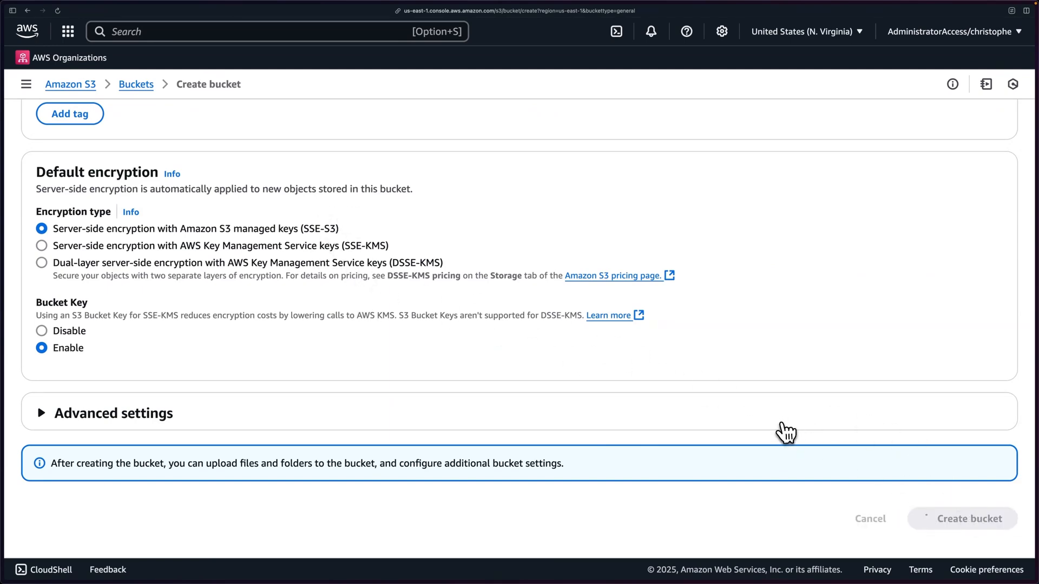
left_click(960, 518)
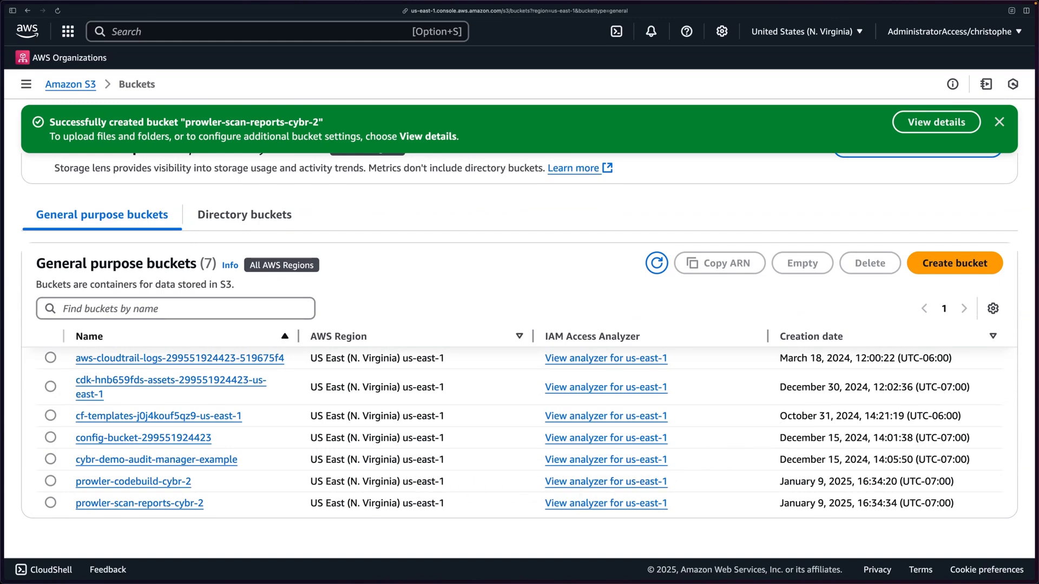
mouse_move(132, 489)
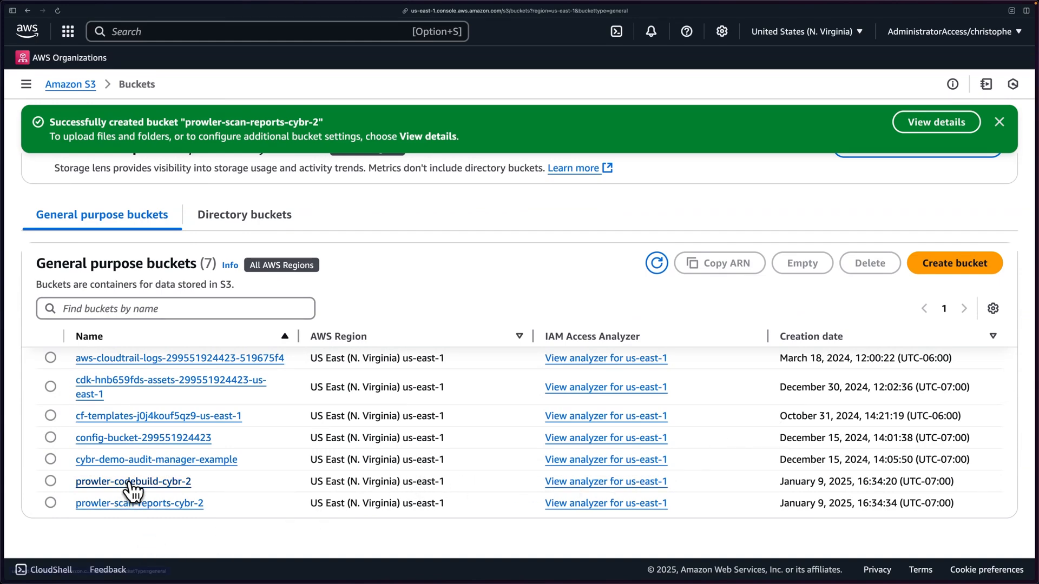
Upload code-files.zip into the prowler-codebuild-cybr-2 bucket and return to its object list.
left_click(132, 481)
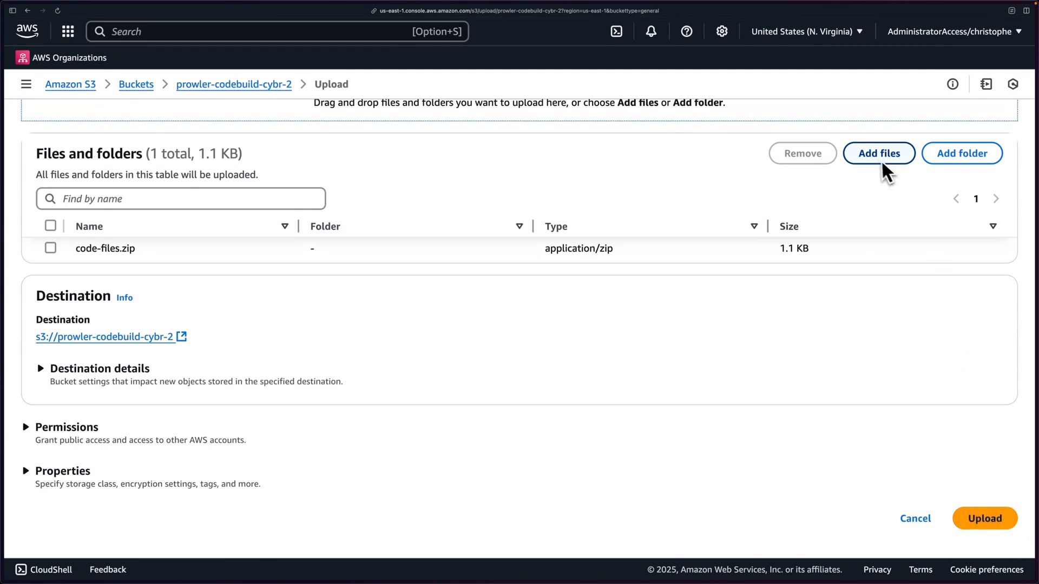
left_click(984, 519)
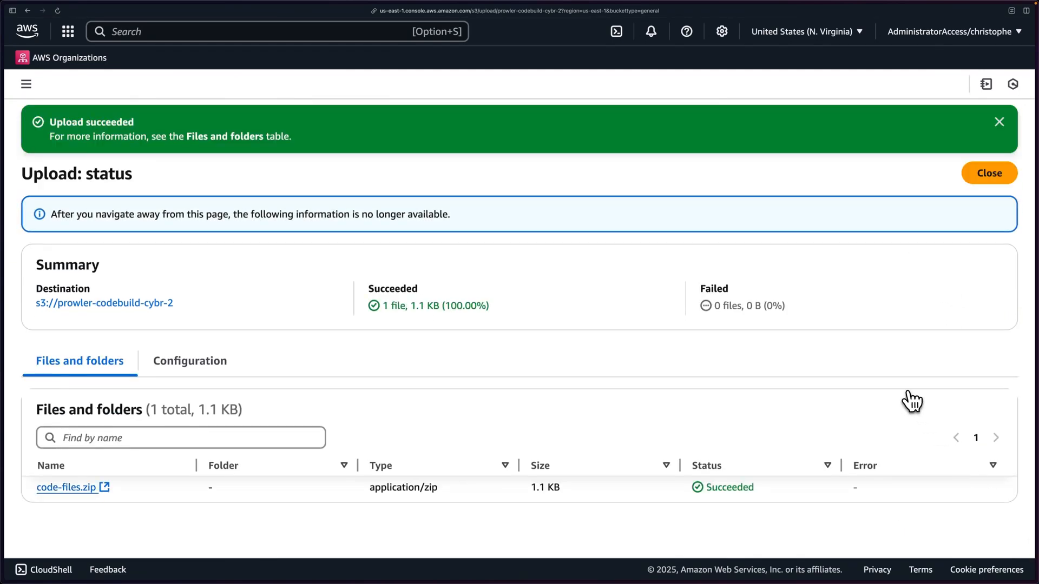
left_click(988, 174)
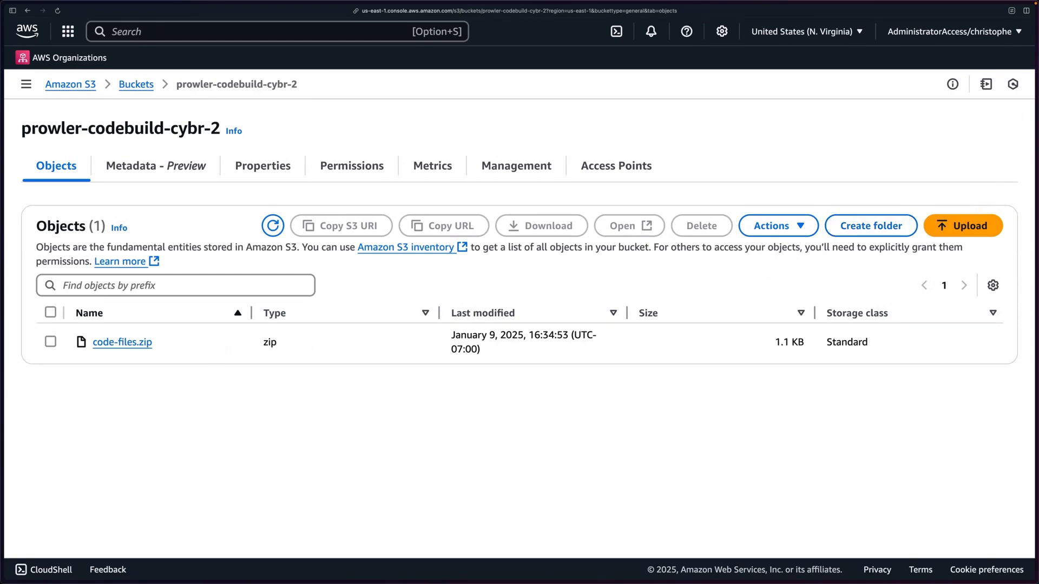
mouse_move(214, 150)
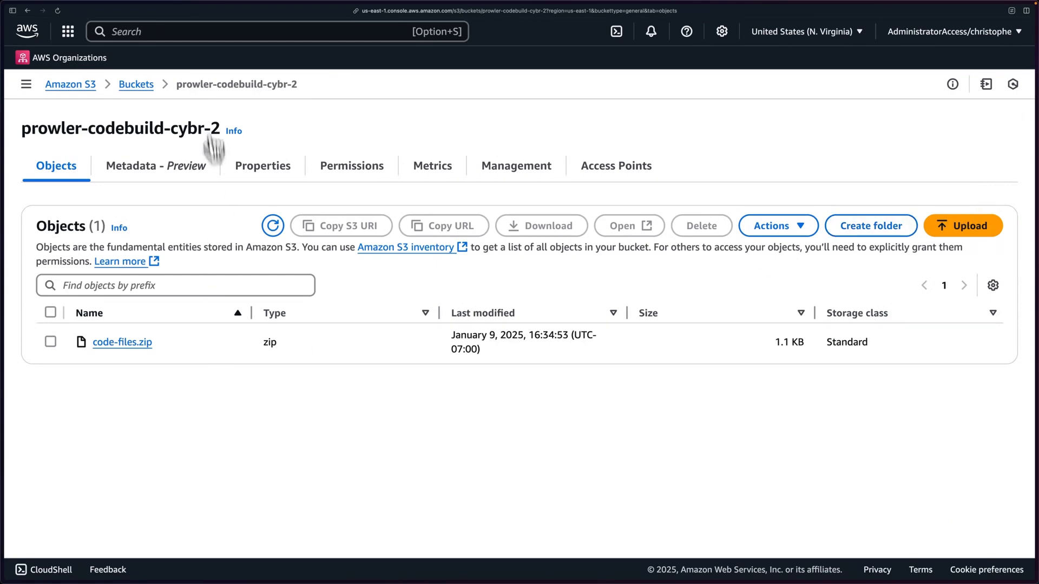
Find CodeBuild via console search and start creating a new build project.
type("codebuild")
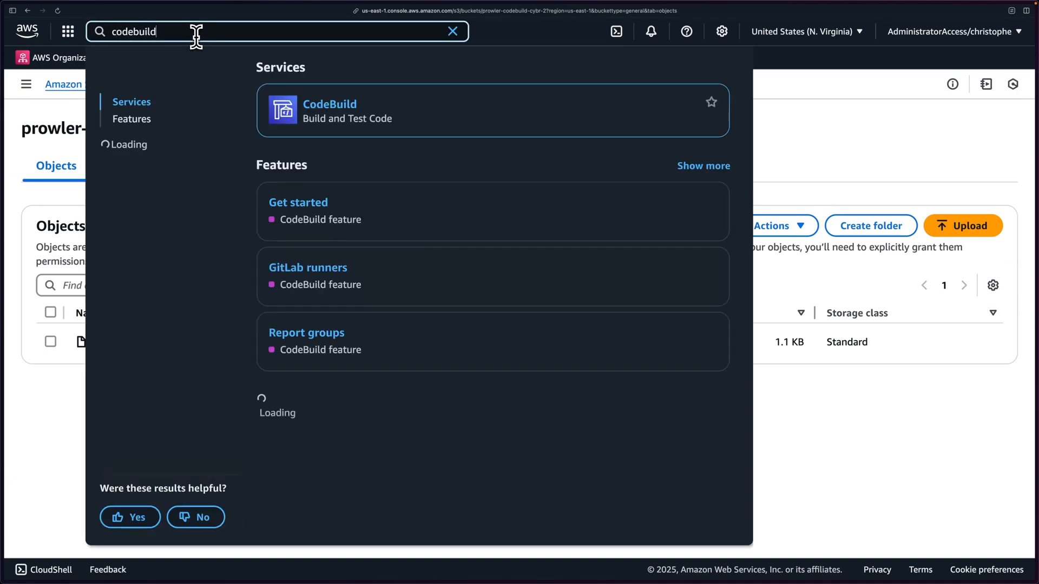
left_click(329, 110)
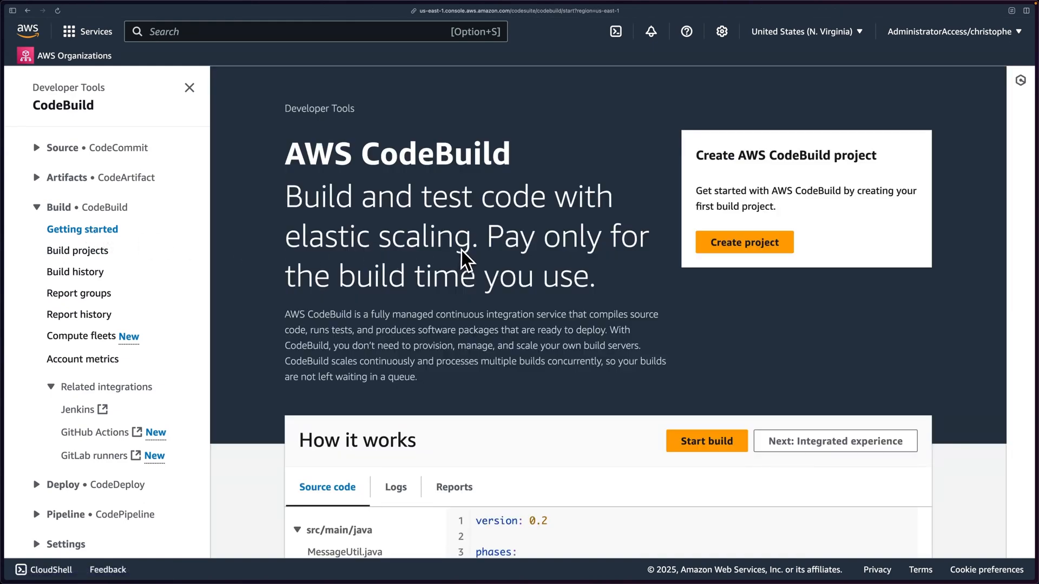
mouse_move(76, 250)
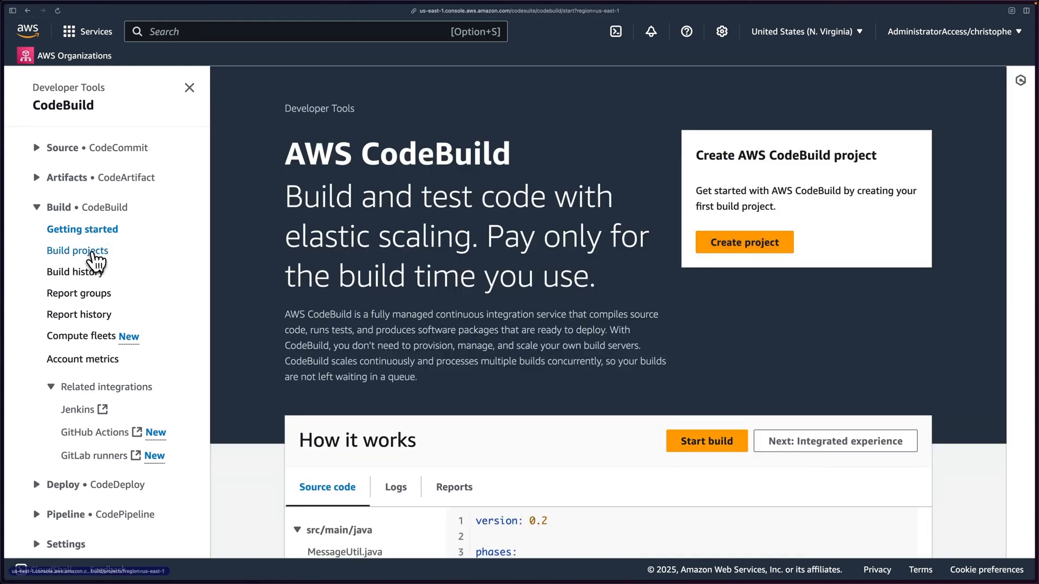
left_click(743, 241)
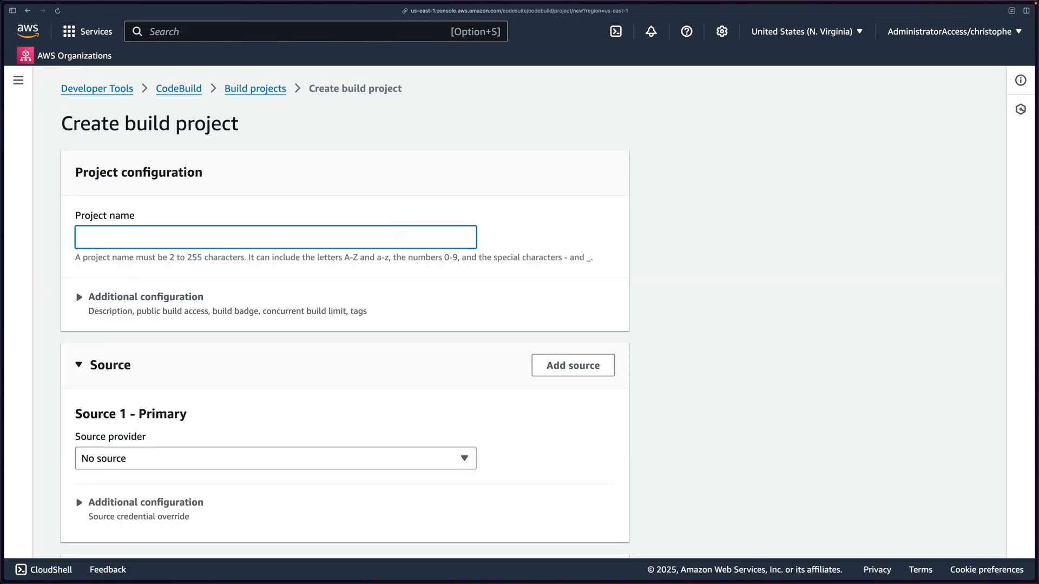
Name the project ProwlerScans and choose Amazon S3 as the source provider.
type("ProwlerSca")
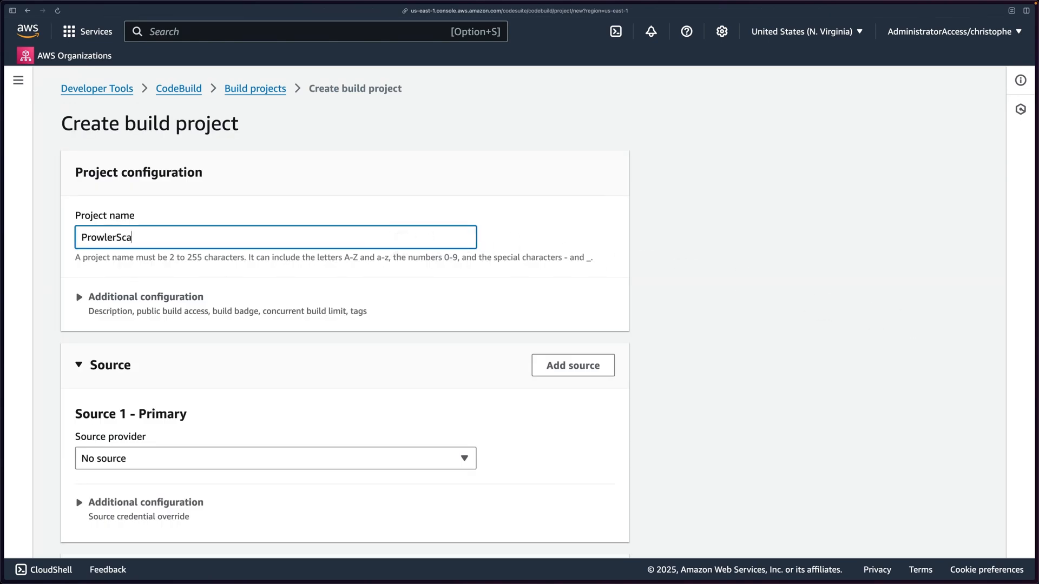
type("ns")
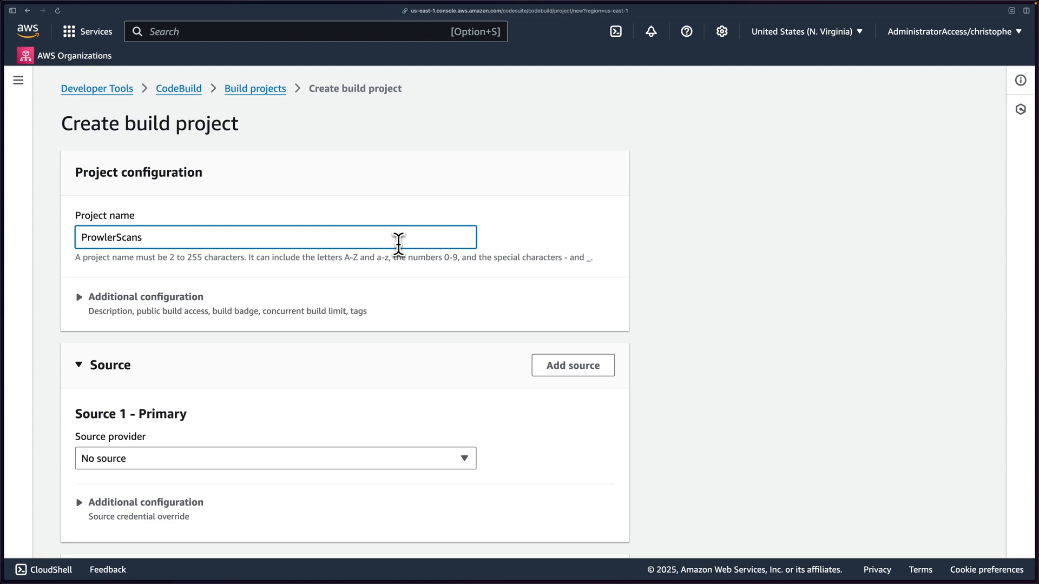
scroll("down", 3)
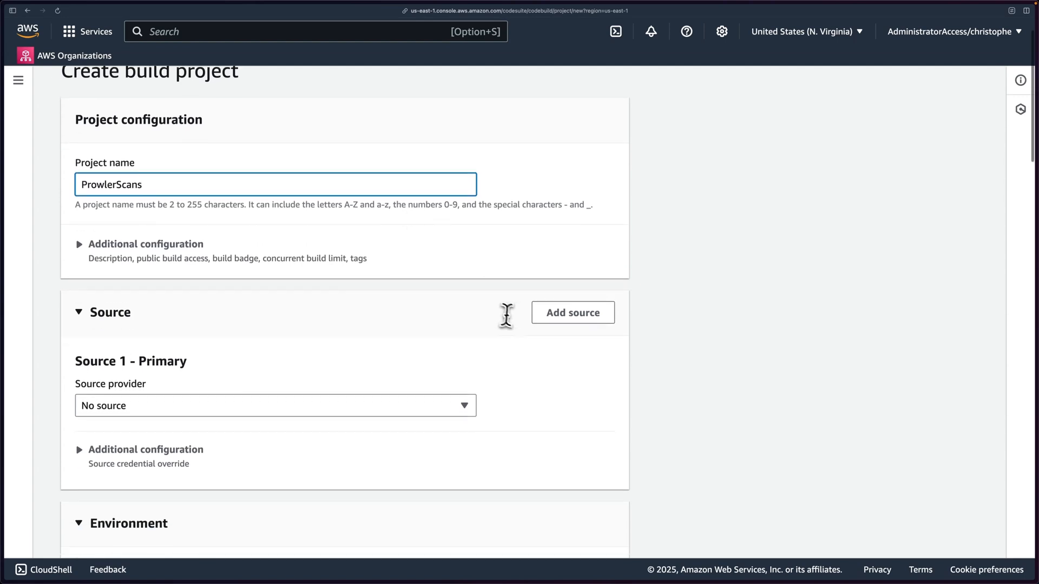
left_click(275, 406)
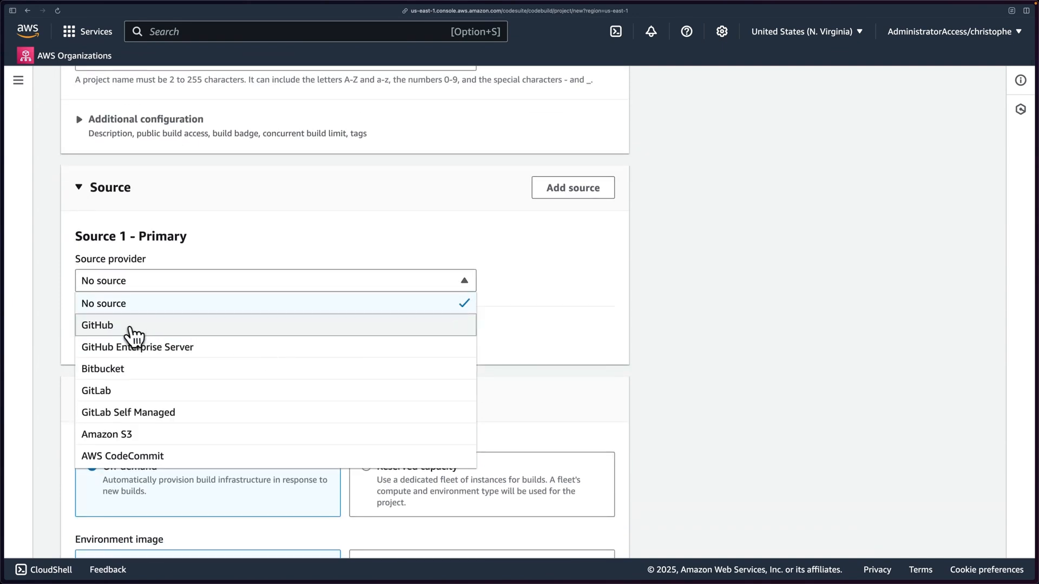
mouse_move(118, 391)
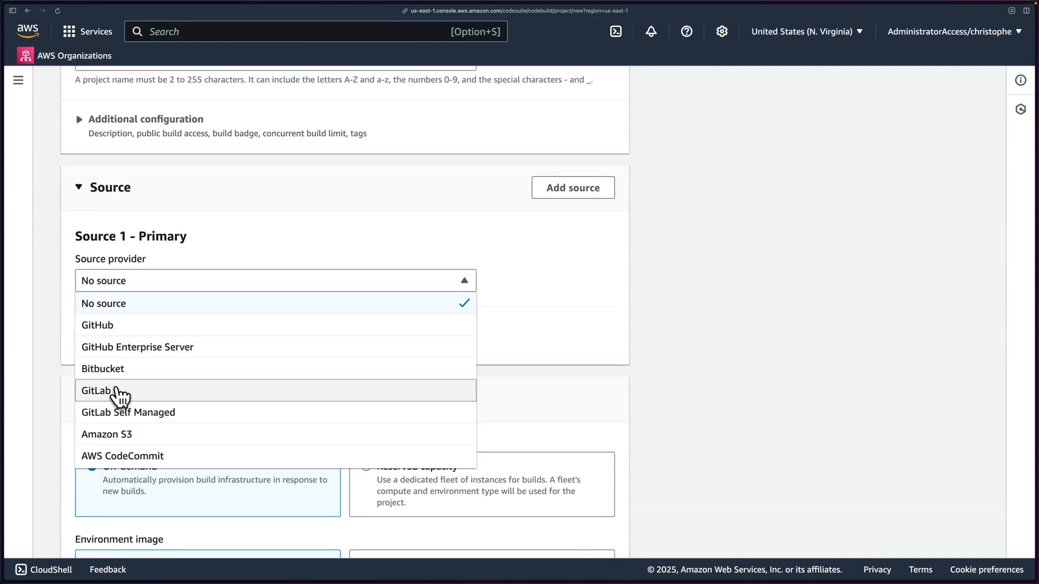
left_click(108, 434)
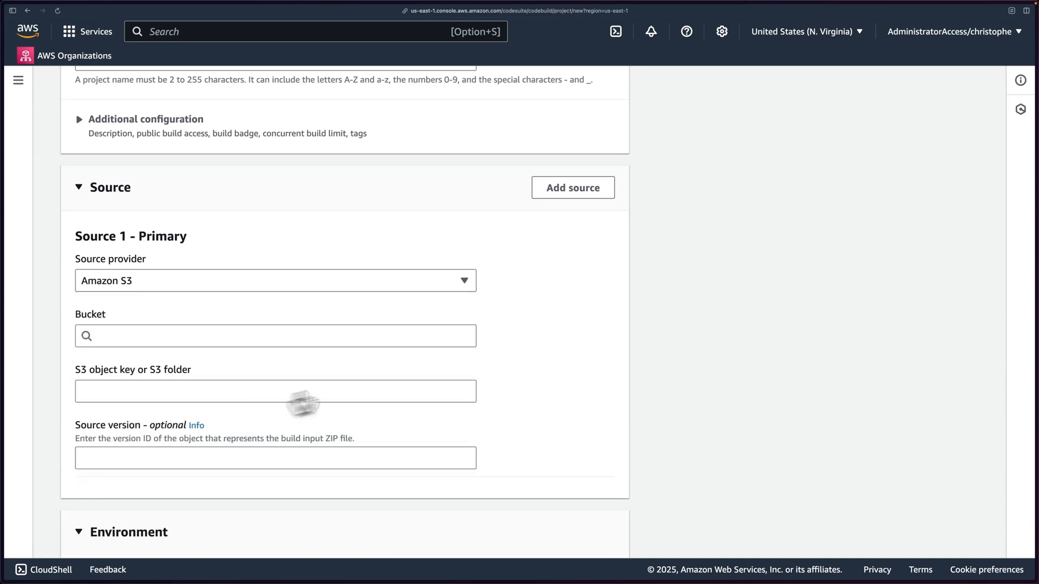
Set the source bucket to prowler-codebuild-cybr-2 with object key code-files.zip.
left_click(274, 336)
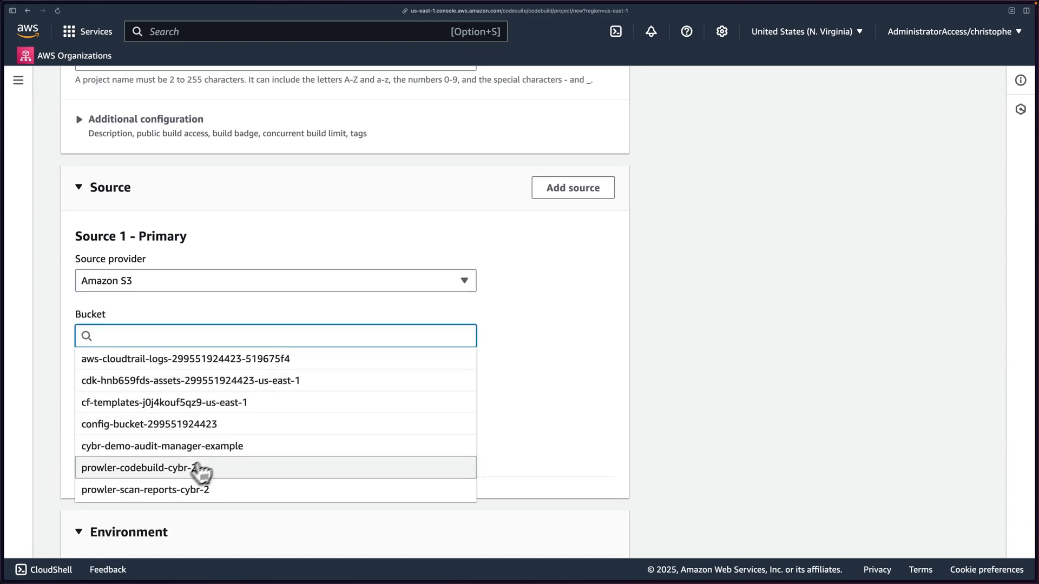
left_click(141, 468)
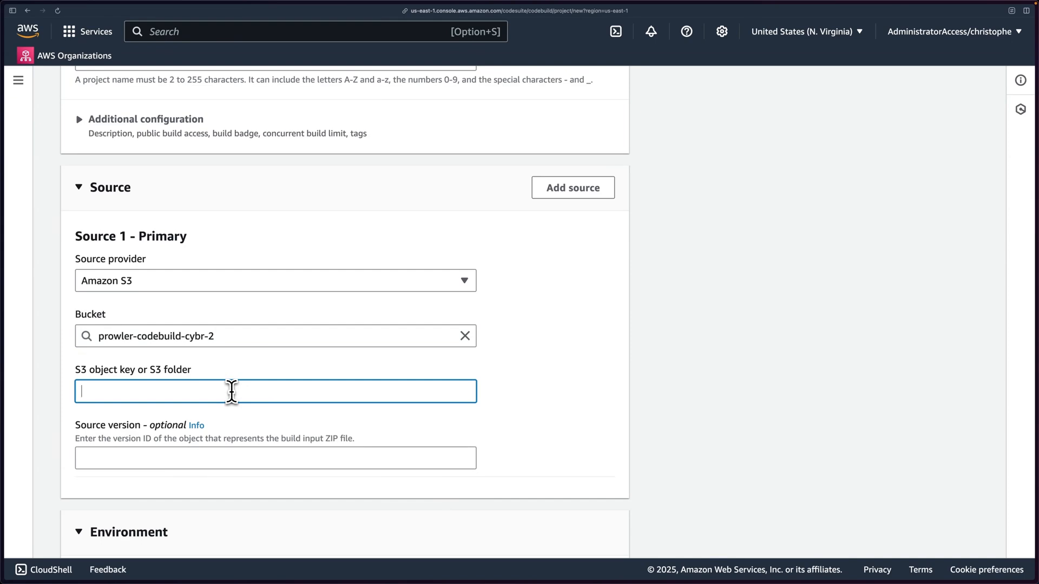
type("code-f")
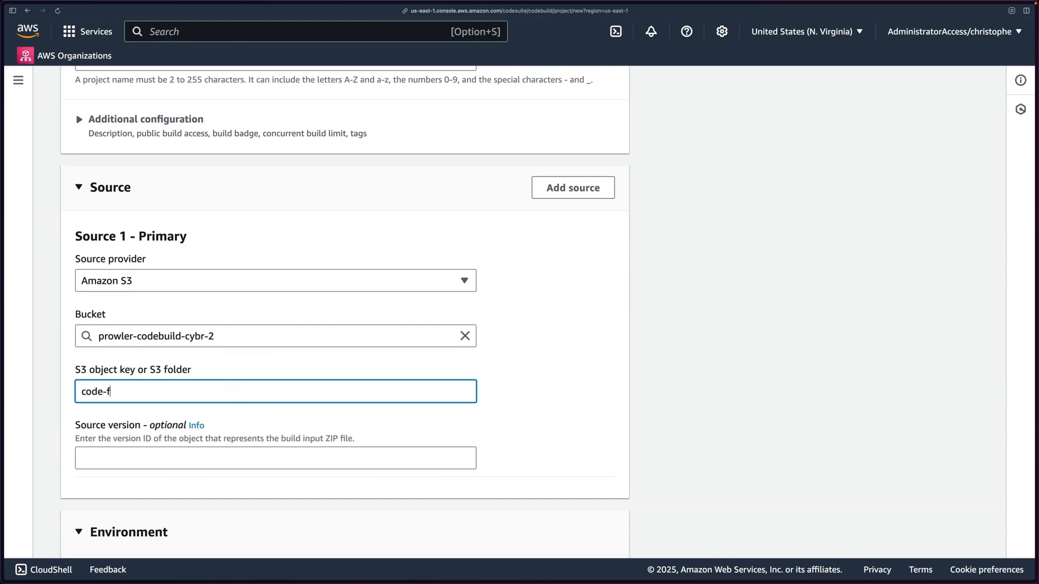
type("iles.zip")
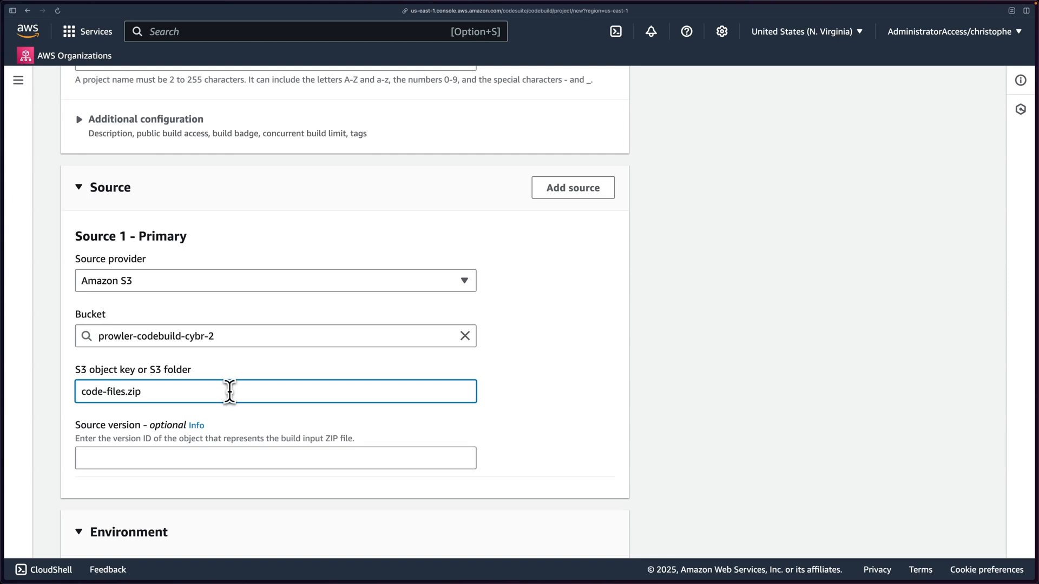
mouse_move(259, 423)
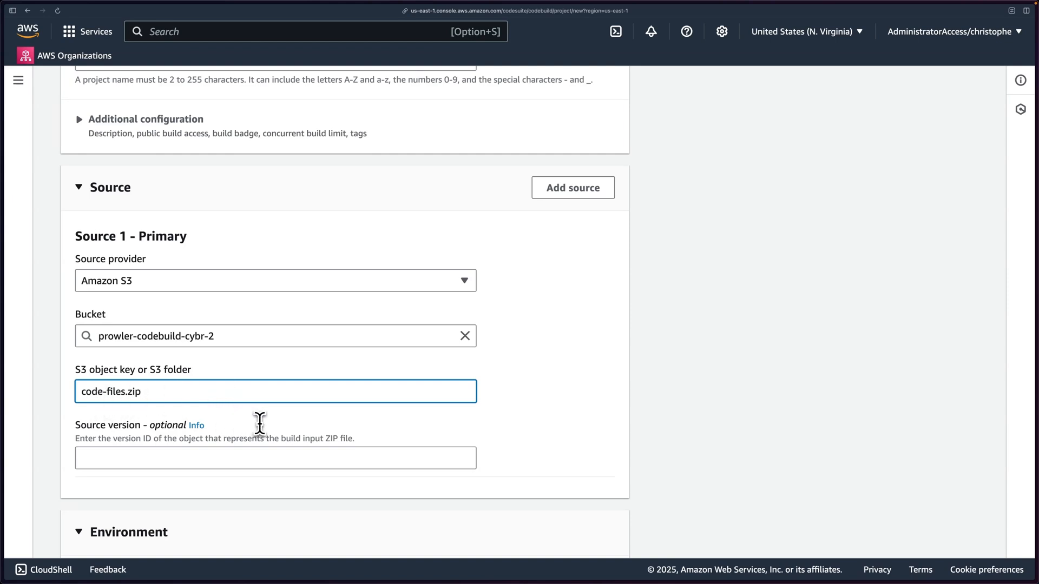
mouse_move(259, 425)
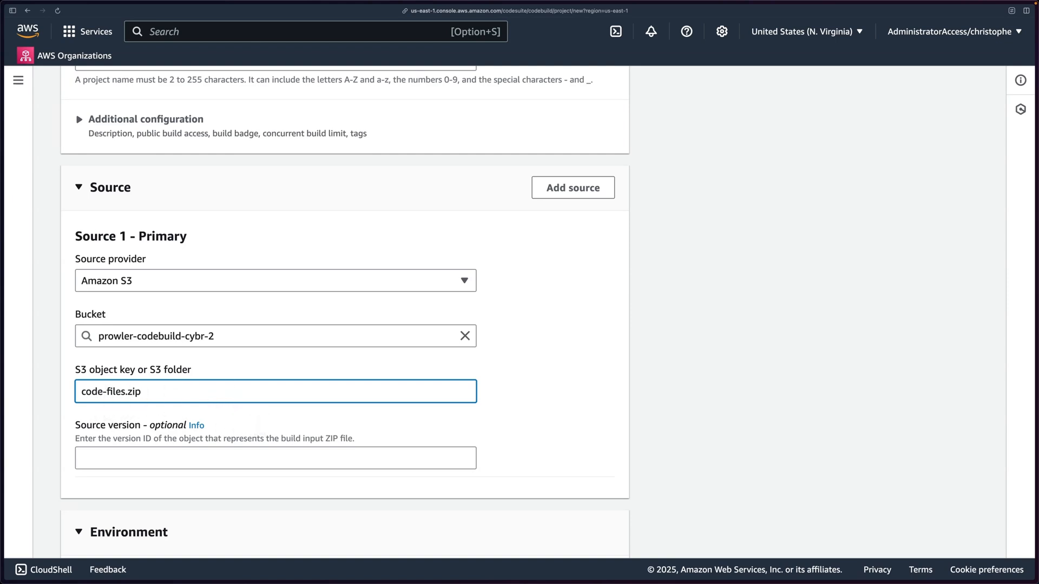
Expand the Environment additional configuration down to the first environment variable Name field.
scroll("down", 3)
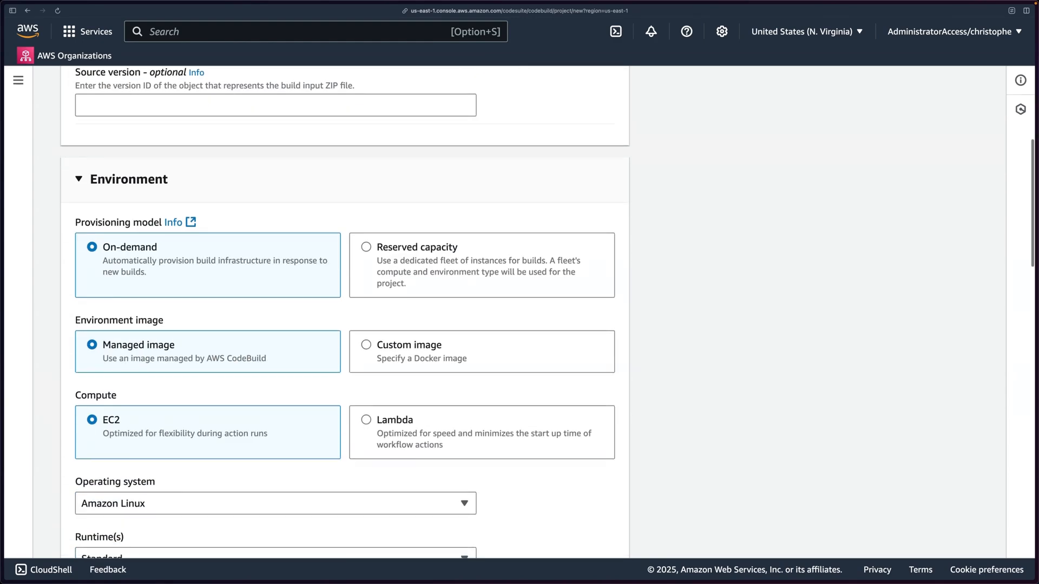
scroll("down", 3)
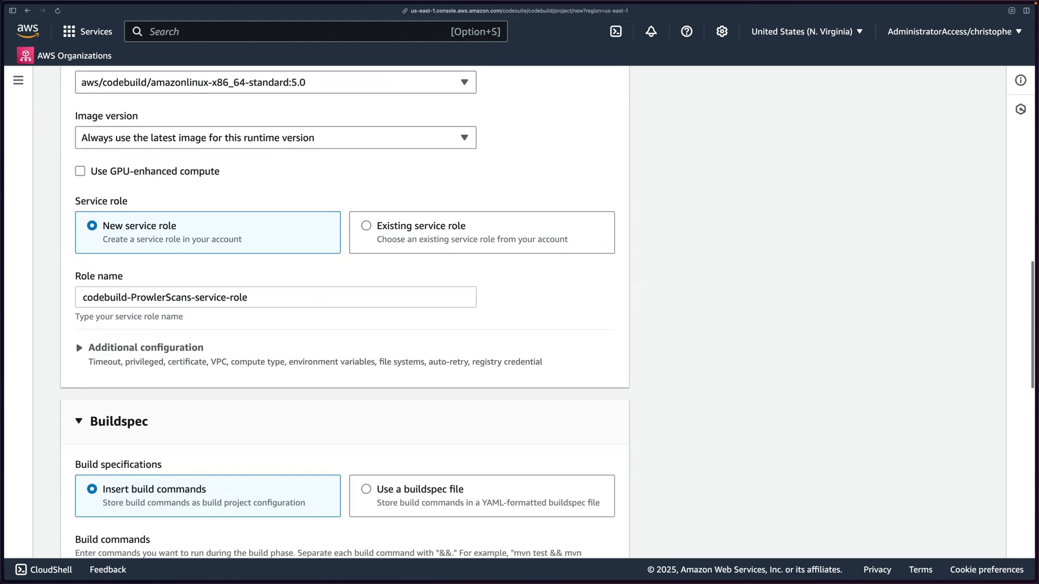
scroll("down", 3)
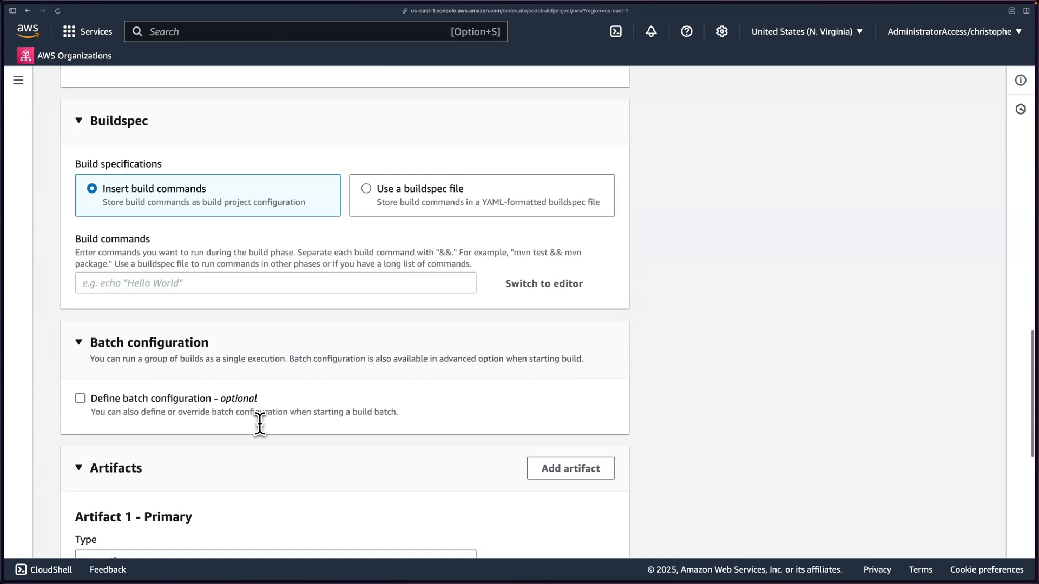
scroll("up", 3)
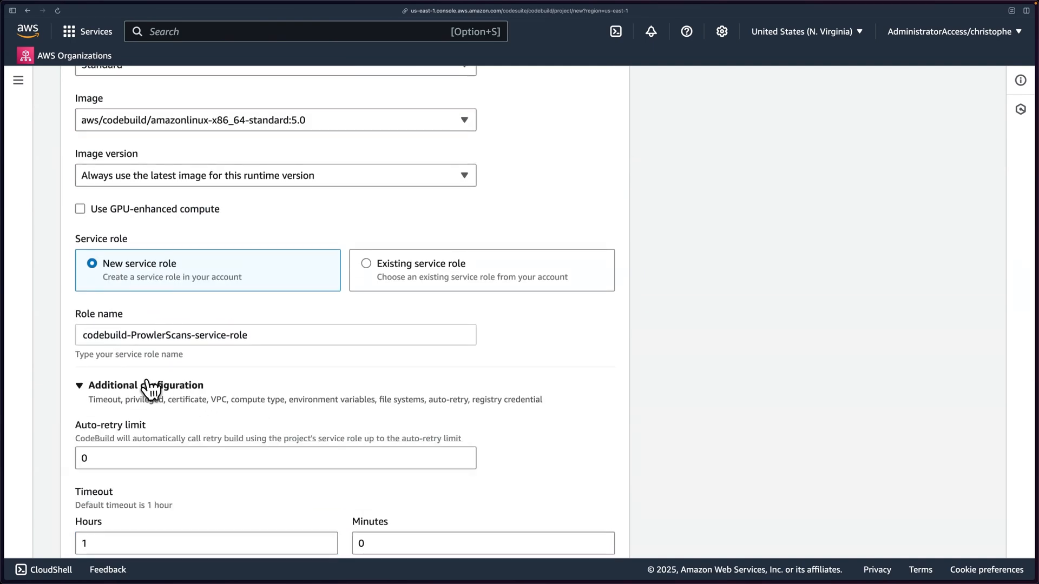
scroll("down", 3)
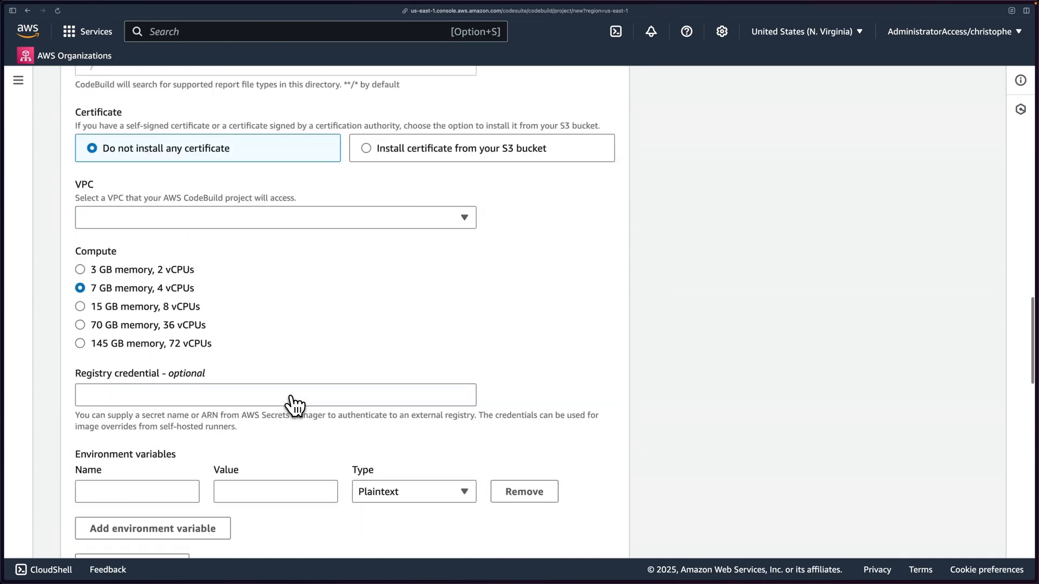
scroll("down", 3)
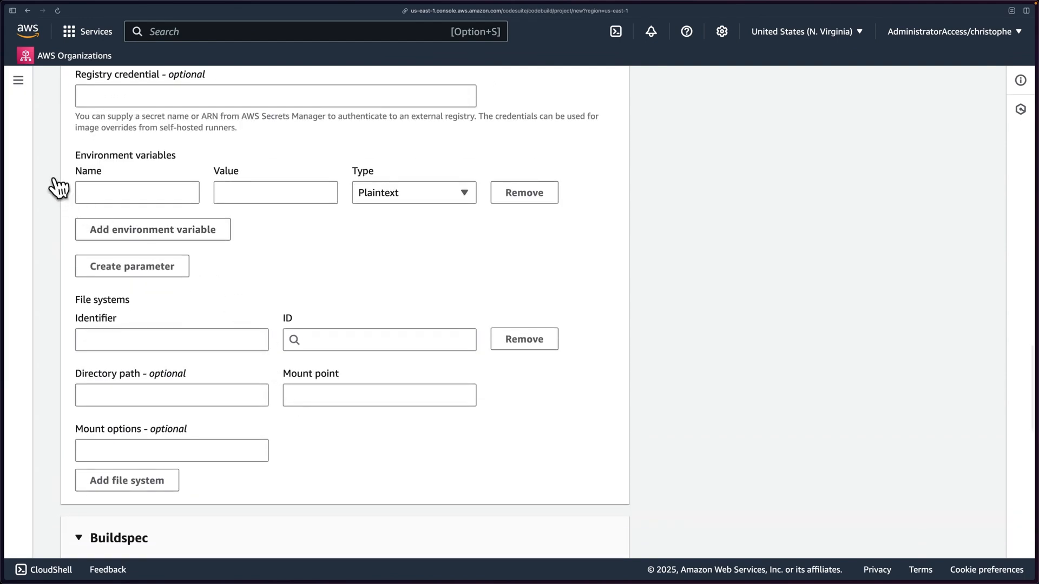
left_click(137, 193)
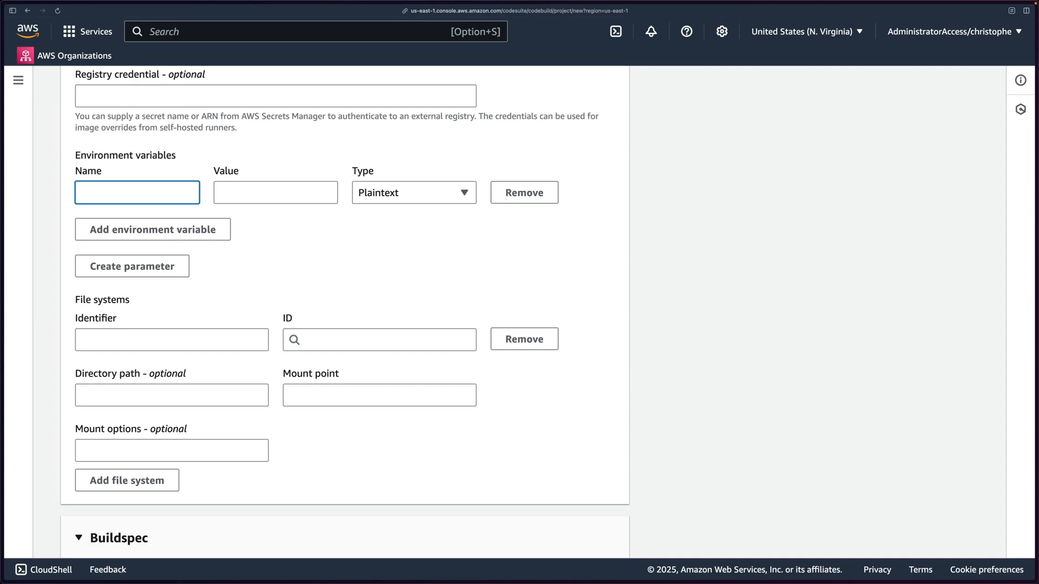
Add variable BUCKET_REPORT with value prowler-scan-reports-cybr-2.
type("BUCKET_REPORT")
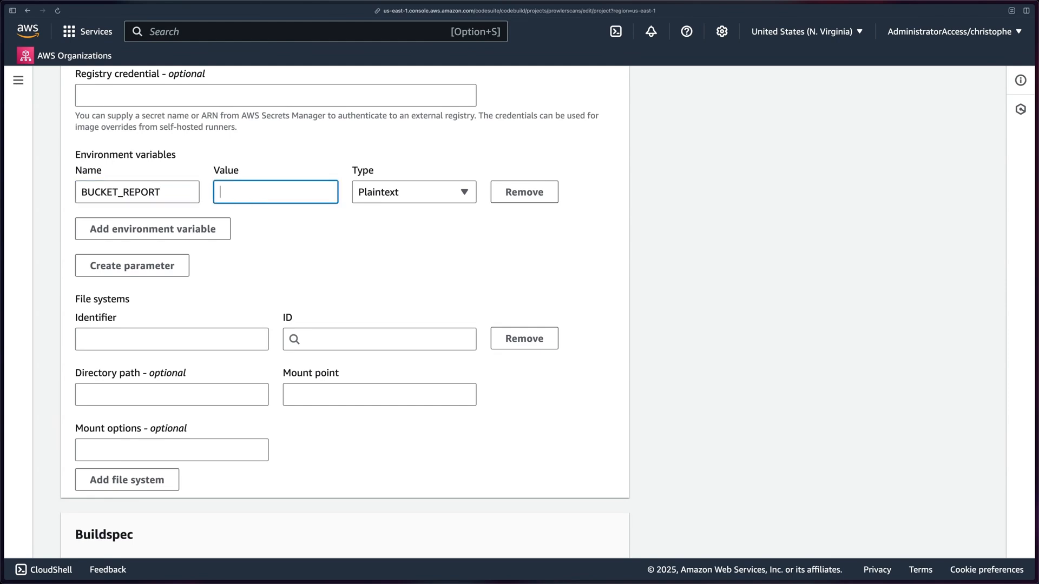
type("prowler")
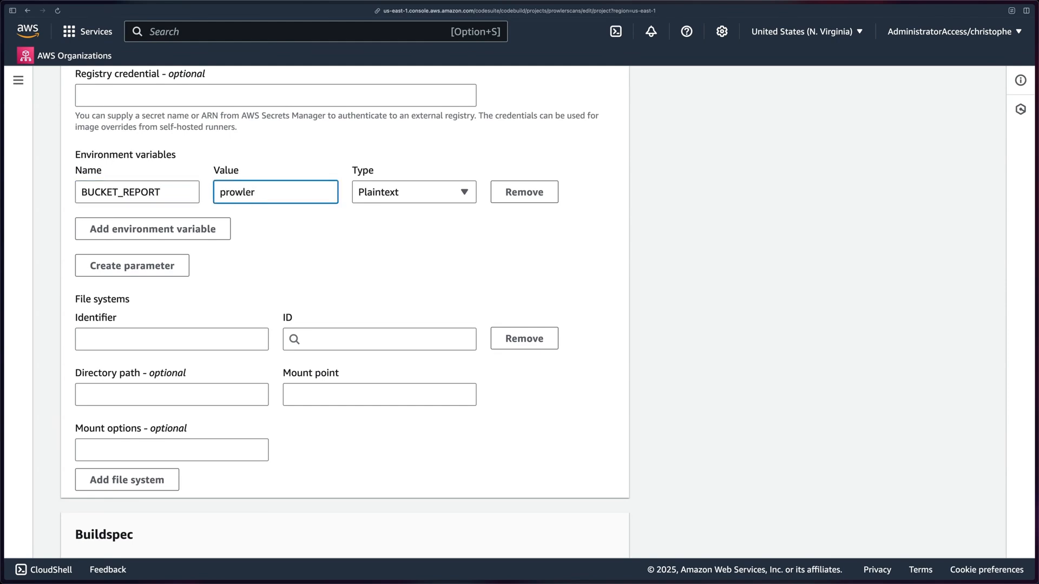
type("-scan-reports-cybr-")
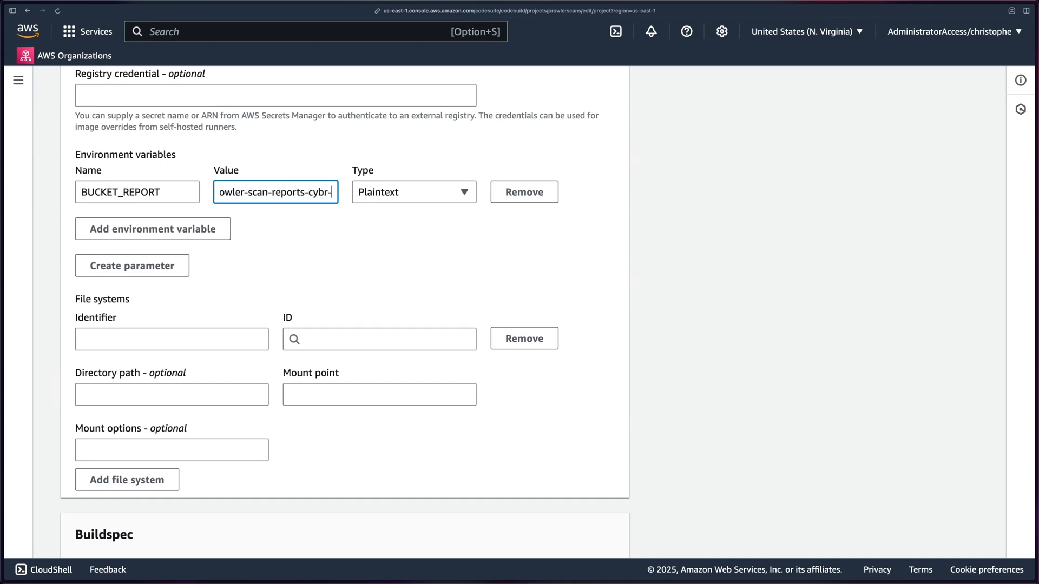
type("2")
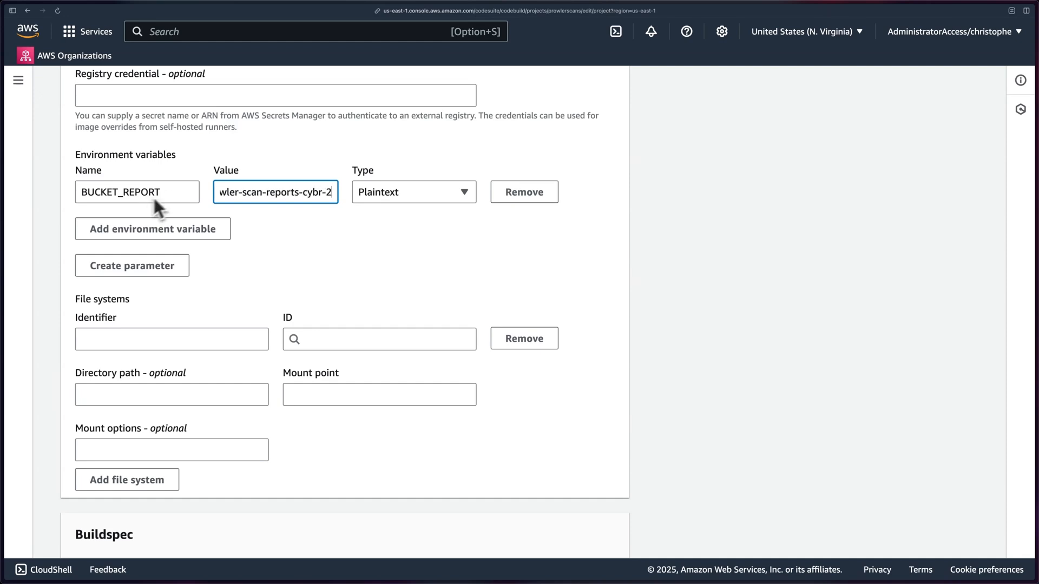
Add variable PROWLER_OPTIONS with CIS 1.4 compliance, --security-hub, --region us-east-1 and --log-level ERROR.
type("PROW")
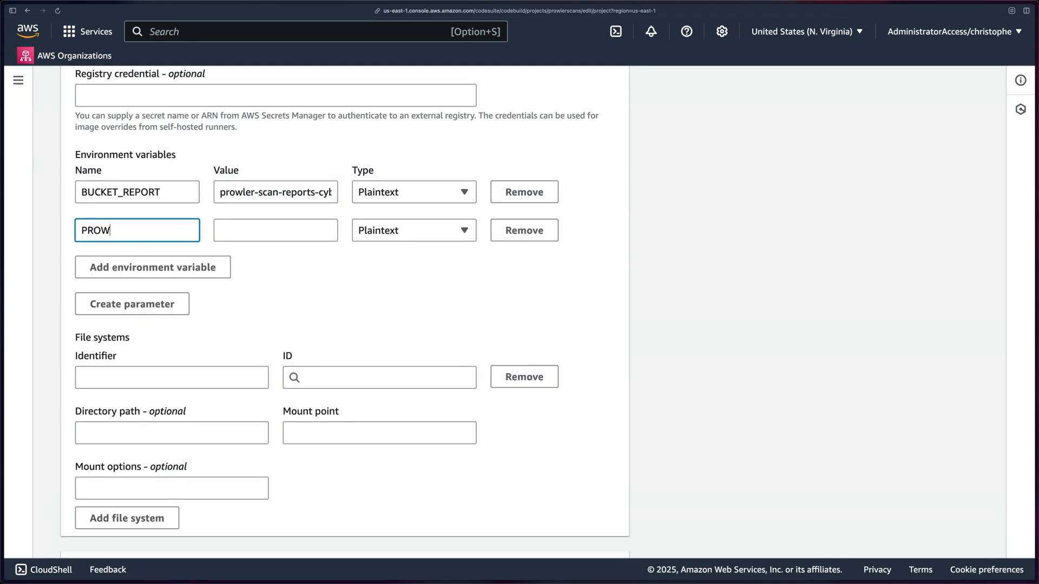
type("LER_OPTIONS")
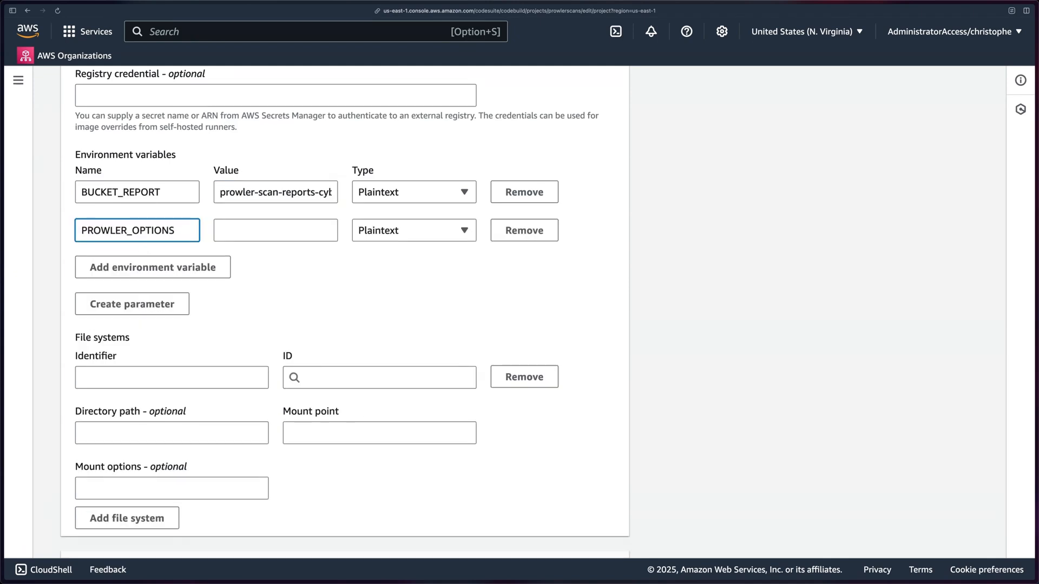
type("prowler aws")
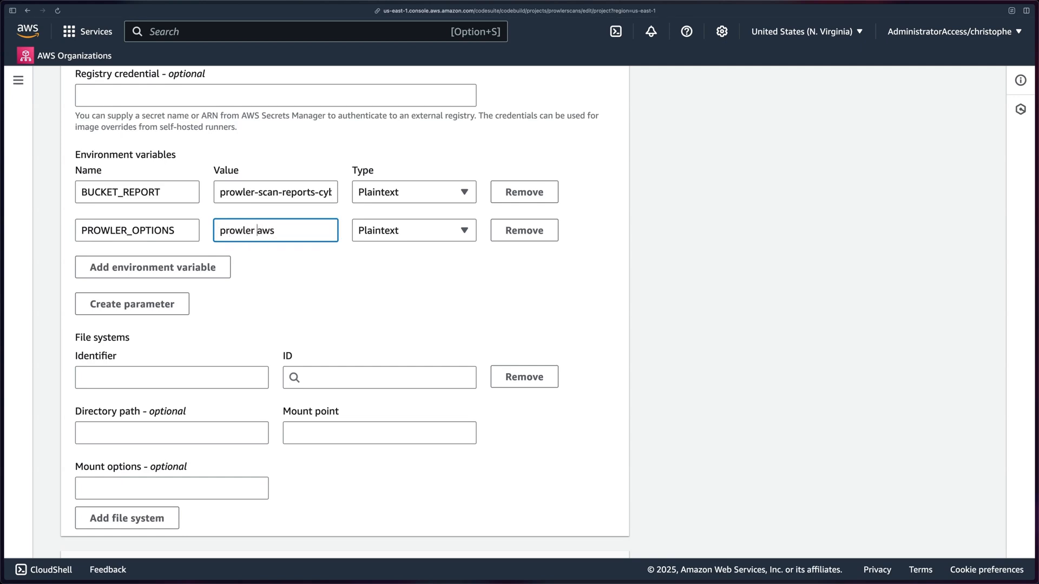
key("Backspace")
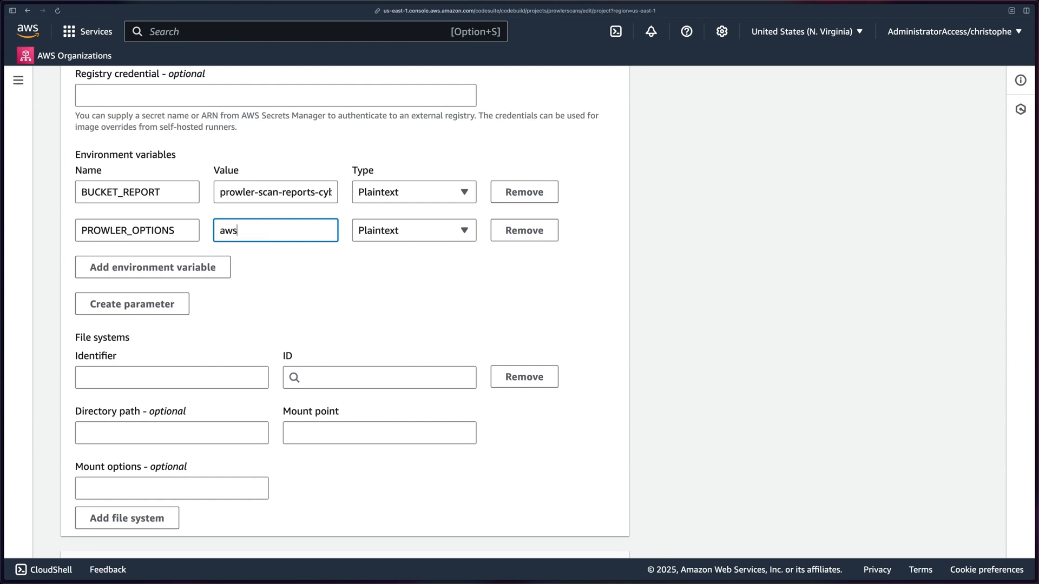
type("--compliance cis")
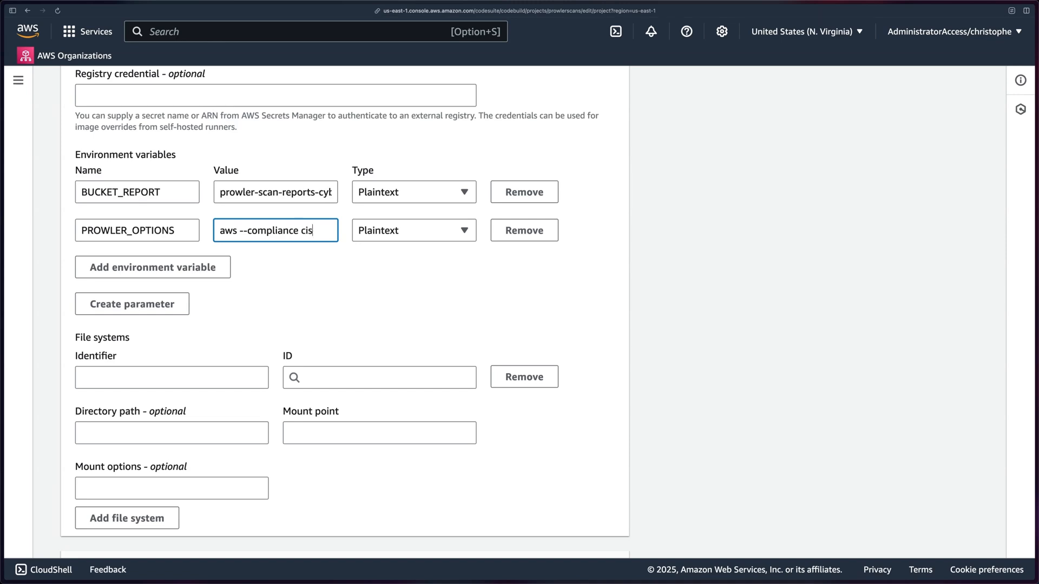
type("_1.4")
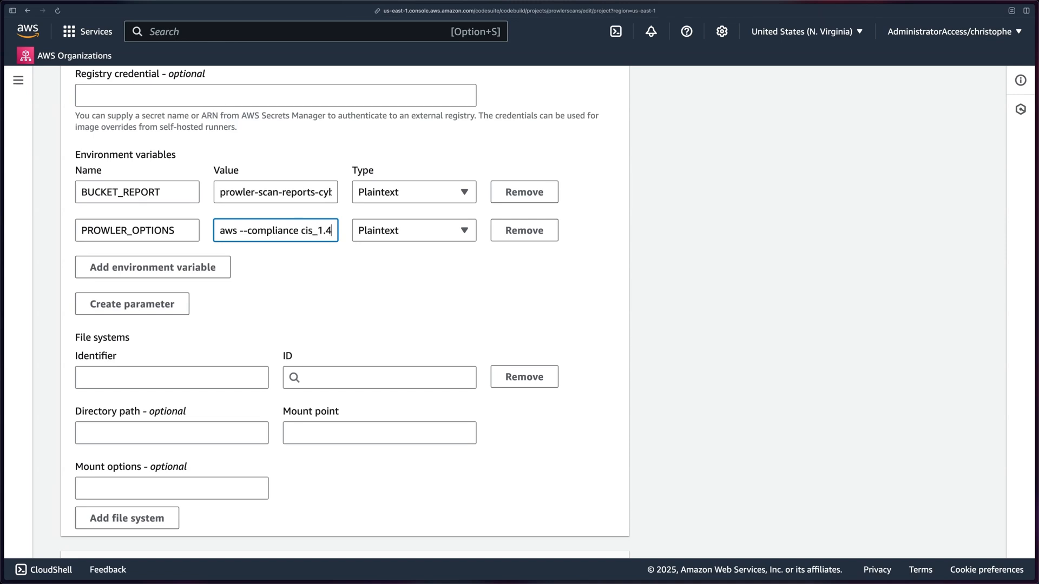
type("_aws")
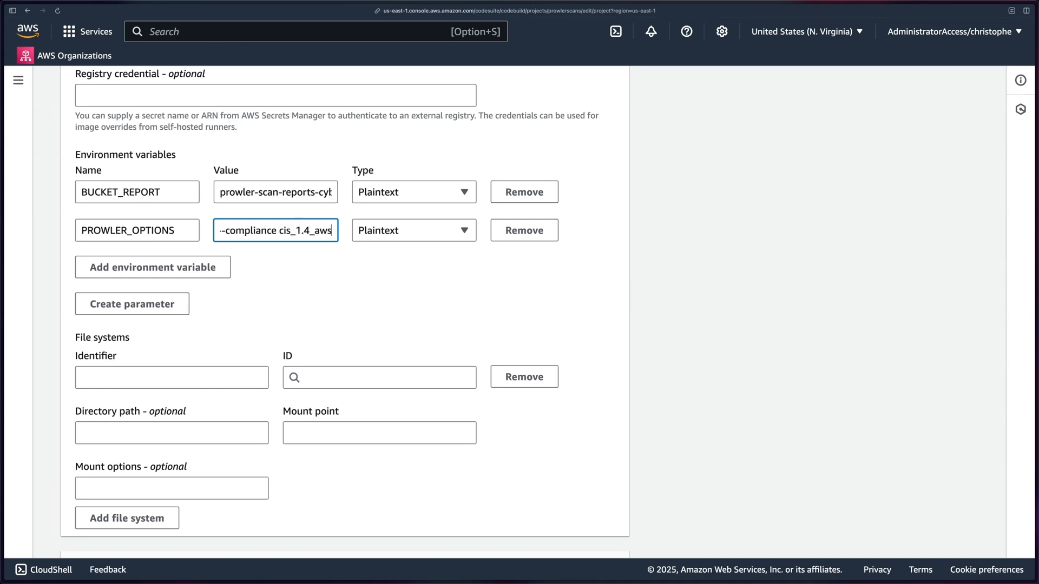
type("--s")
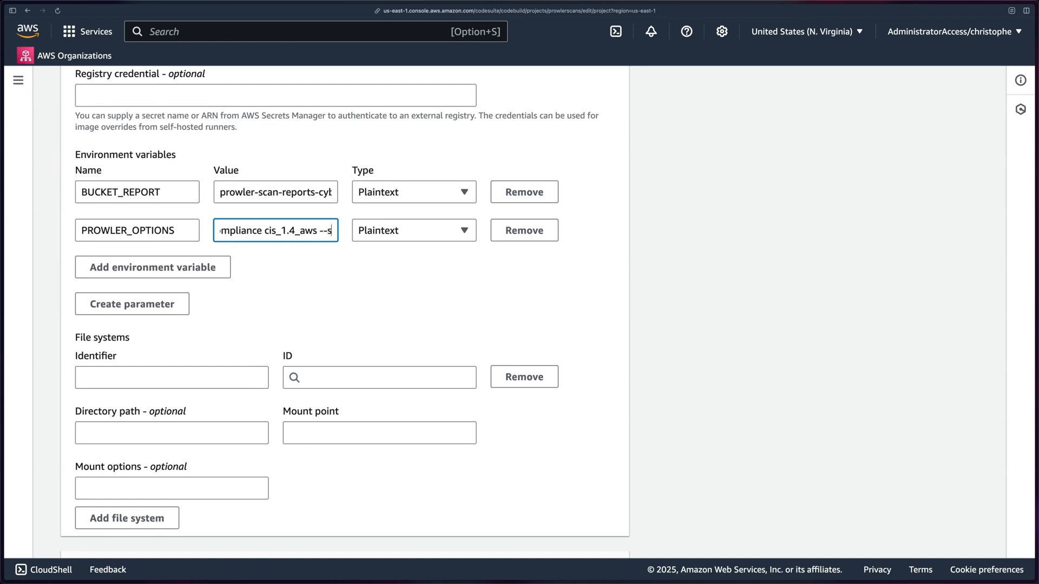
type("--security-hub --region")
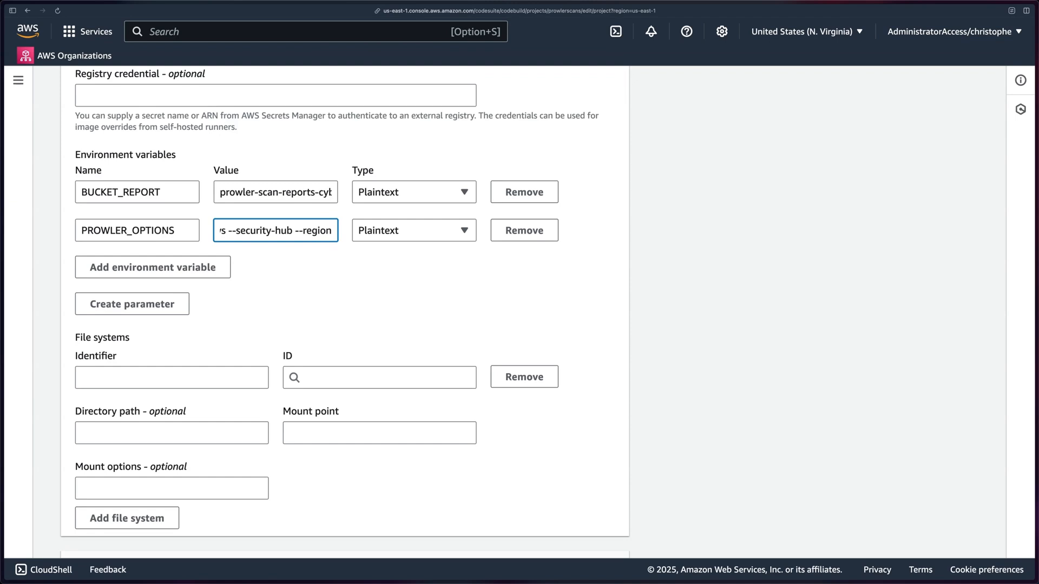
type("us-east-1")
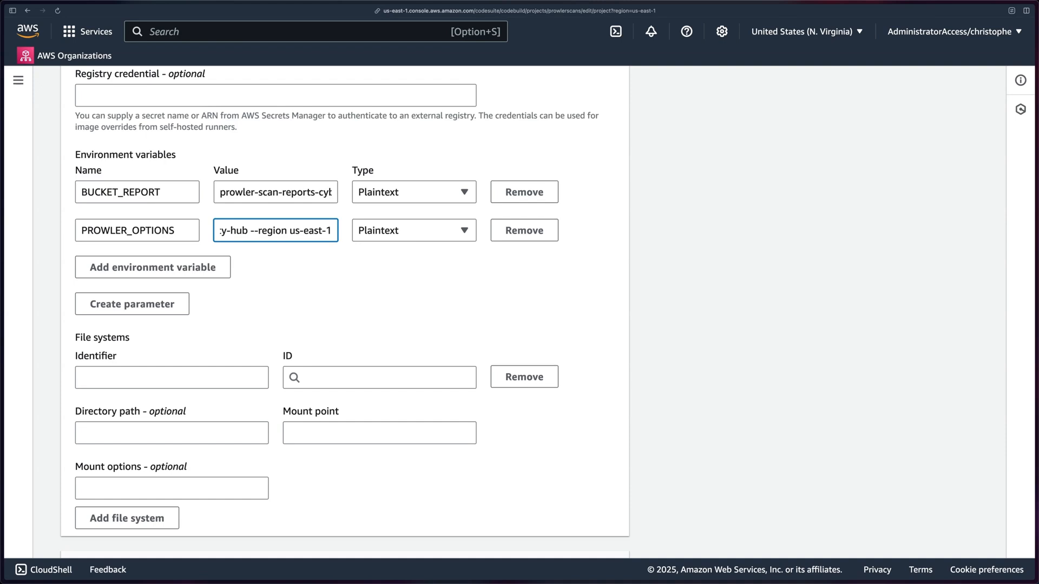
type("-")
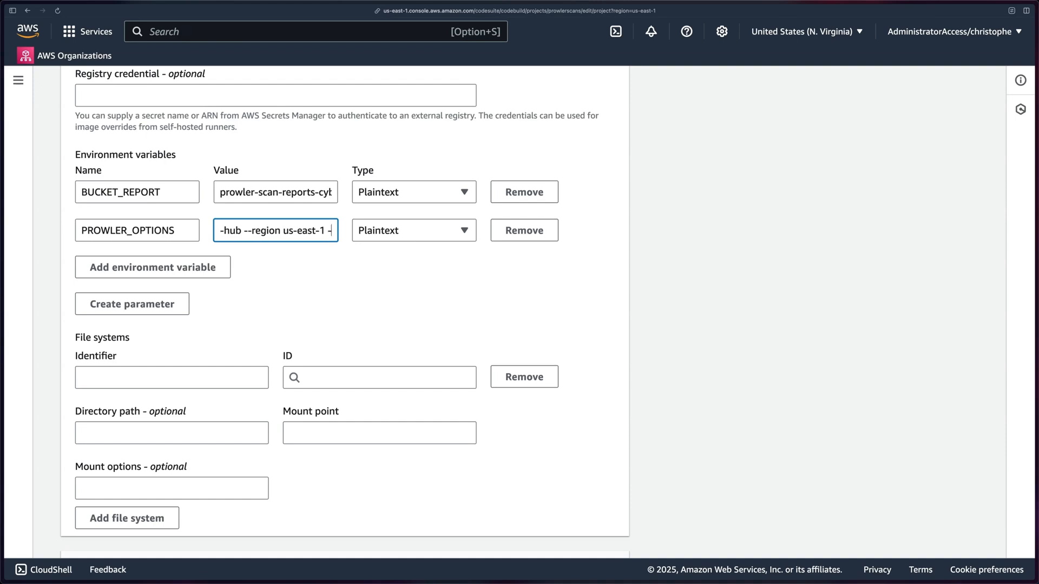
type("--log-level")
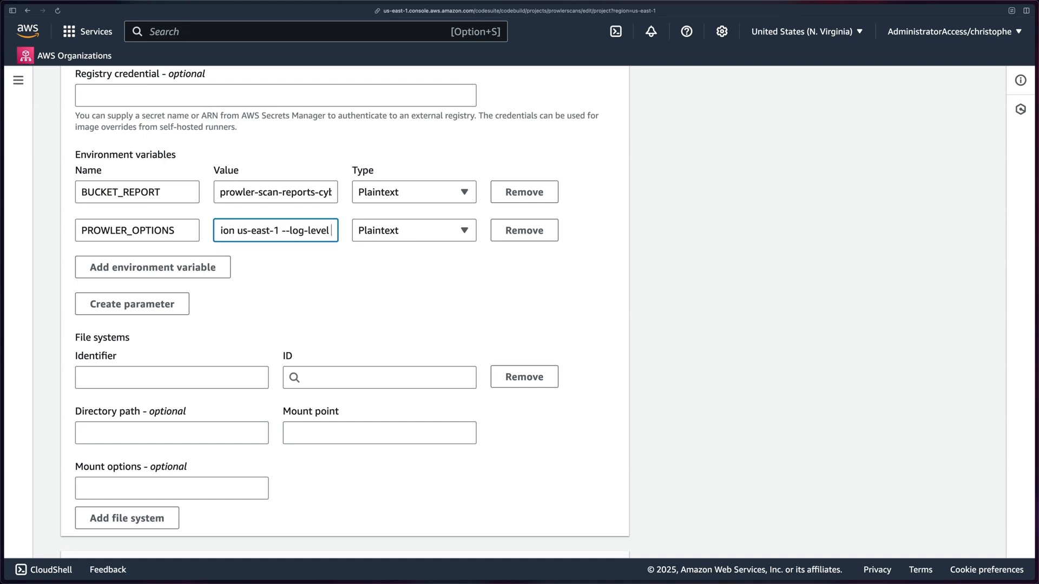
type("ERROR")
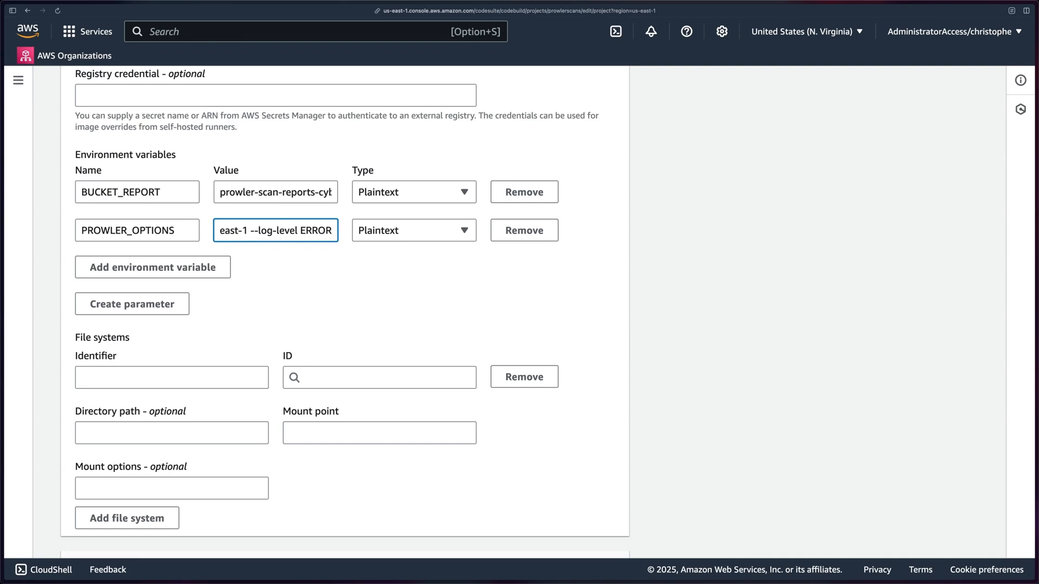
Add a third variable MULTI_ACCOUNT_SCAN with value false.
left_click(152, 268)
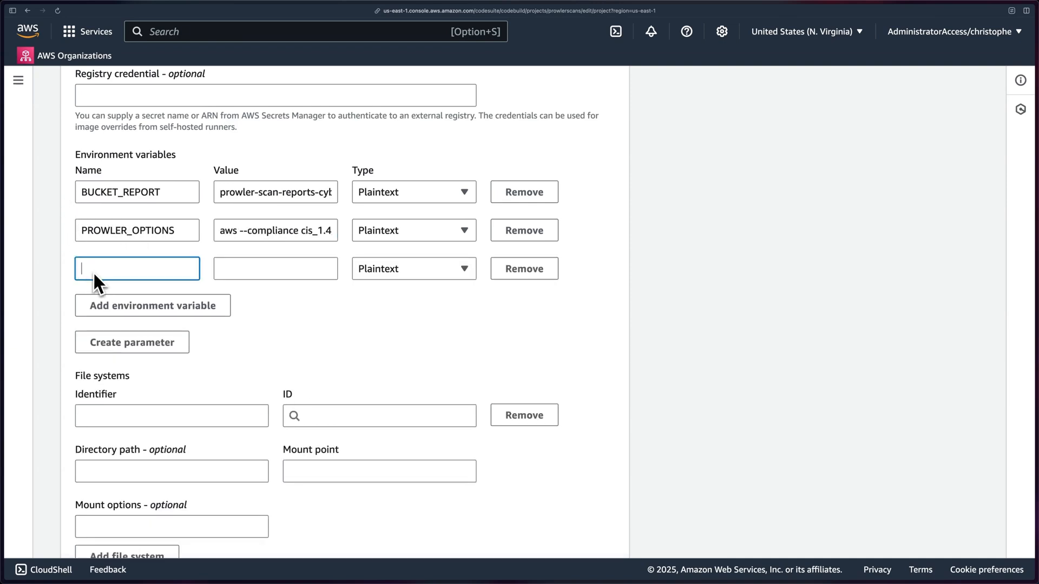
type("MULTI_ACCOUNT_SCAN")
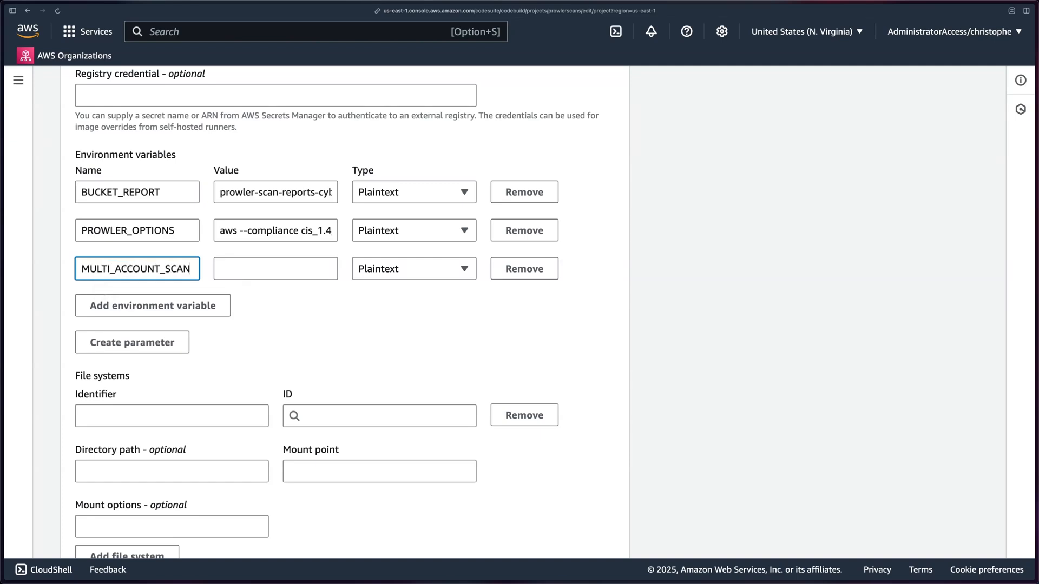
left_click(275, 268)
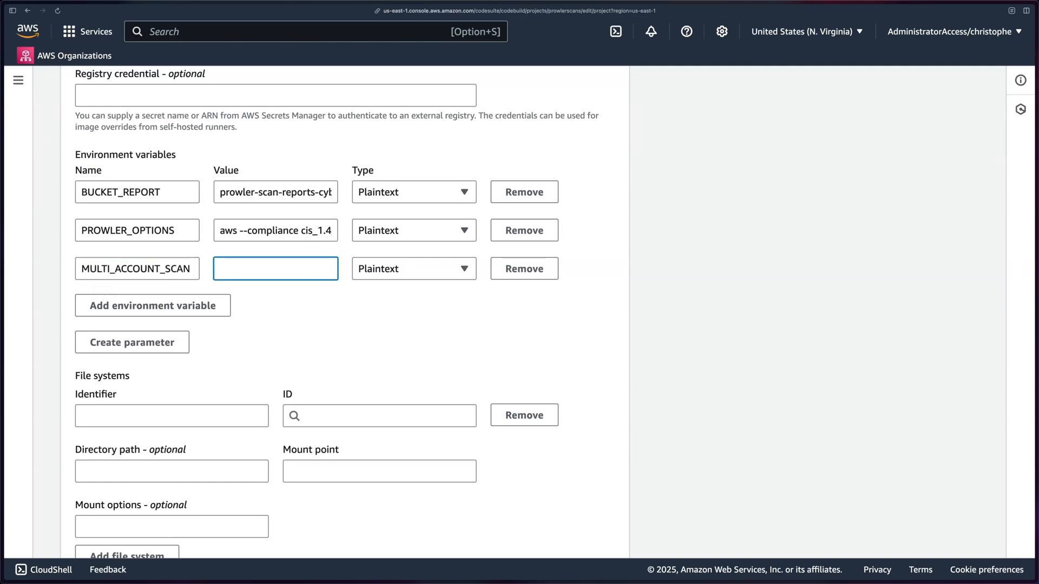
type("false")
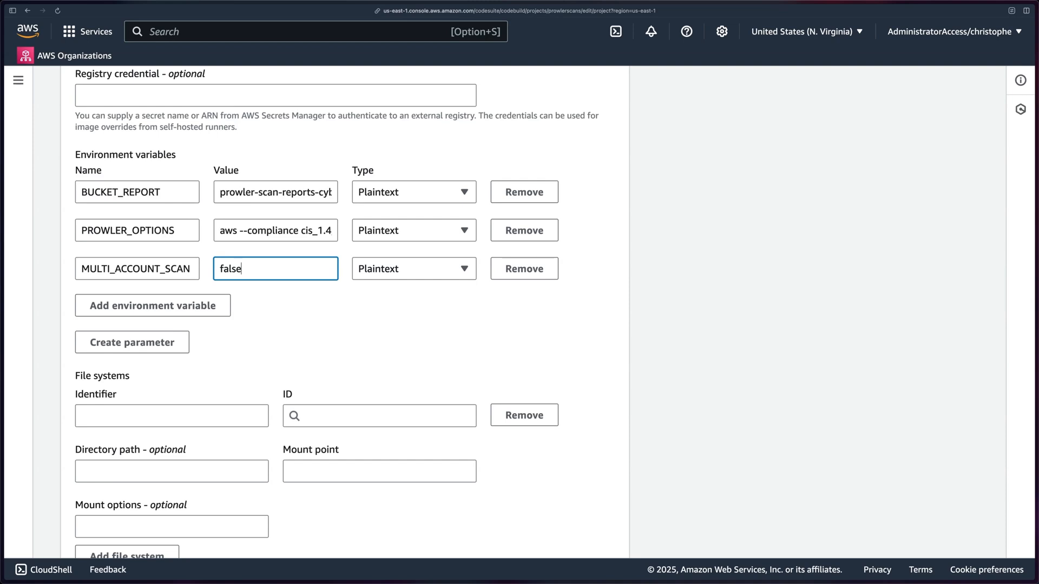
mouse_move(98, 286)
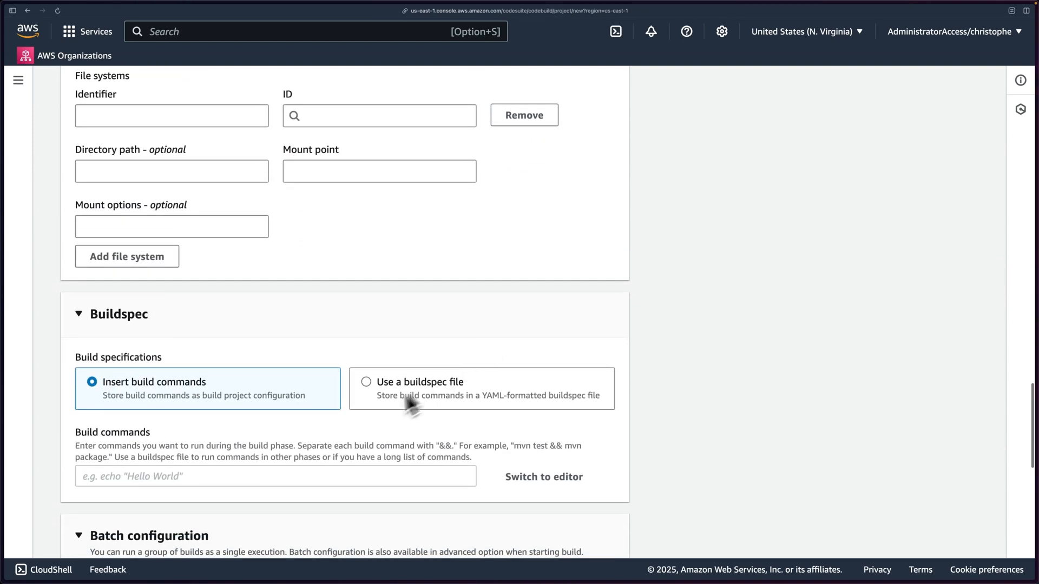
scroll("down", 3)
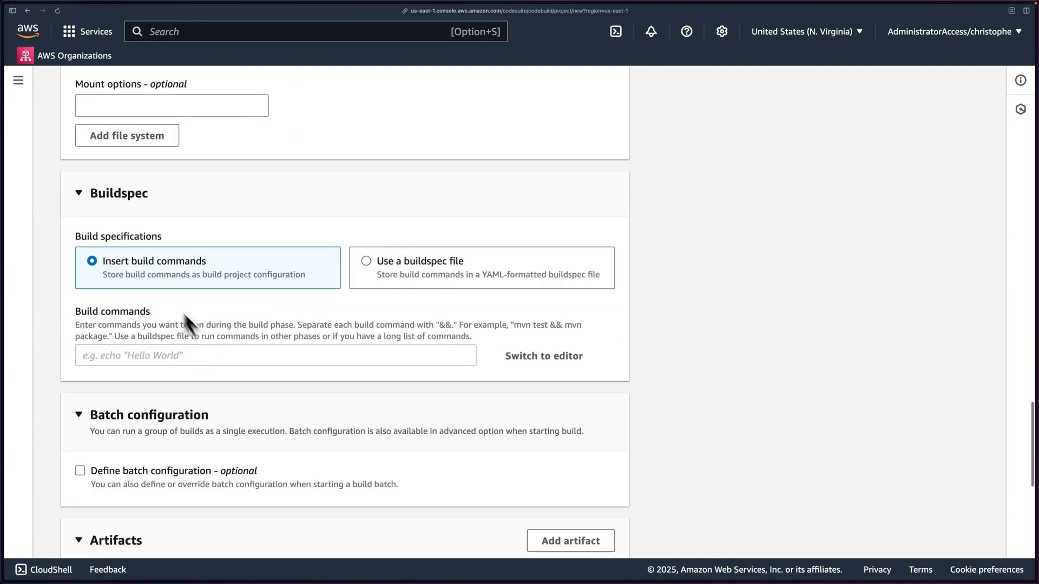
mouse_move(431, 281)
type("bu")
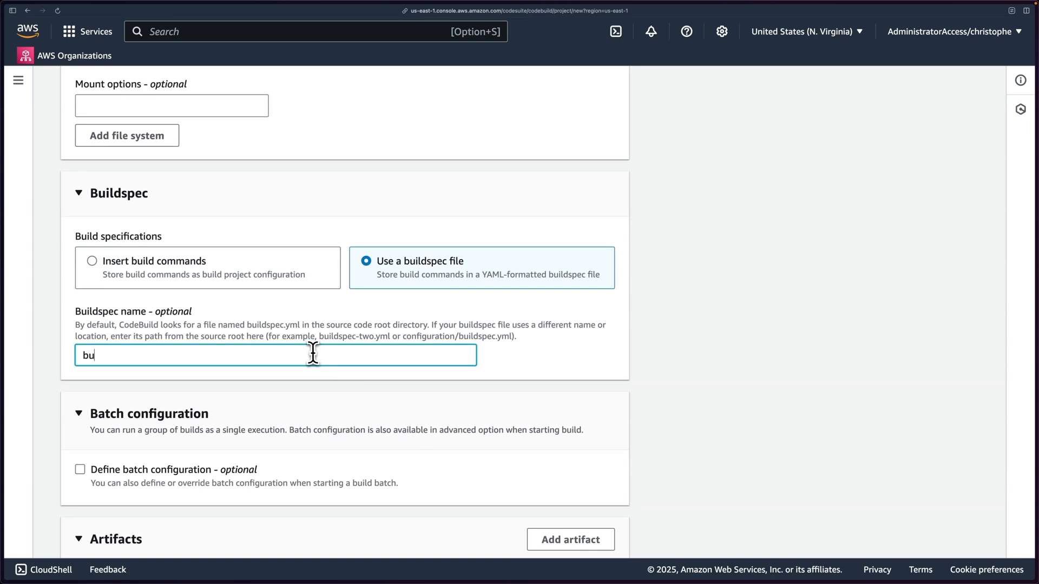
type("ildspec.yml")
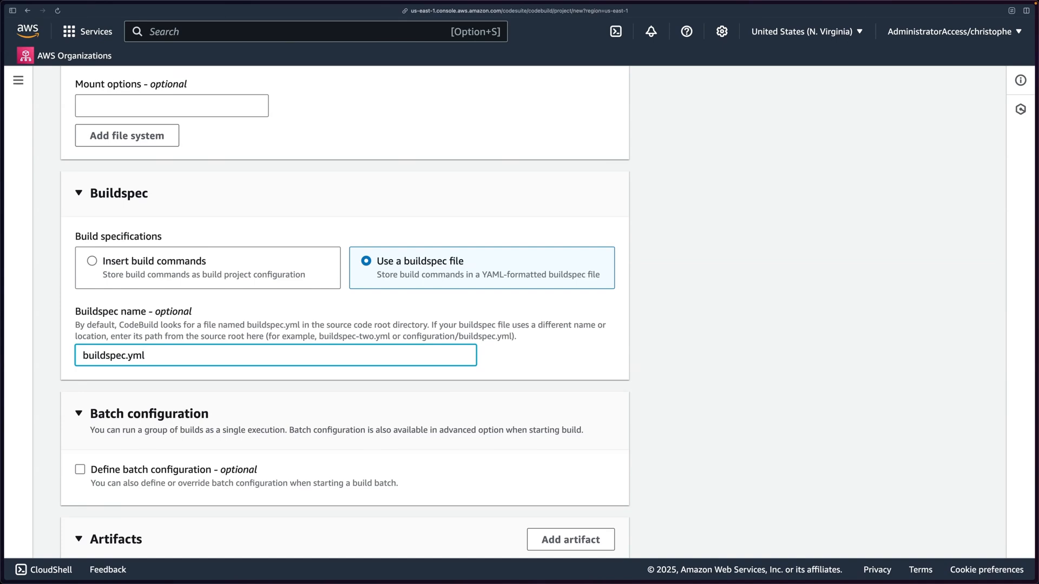
scroll("down", 3)
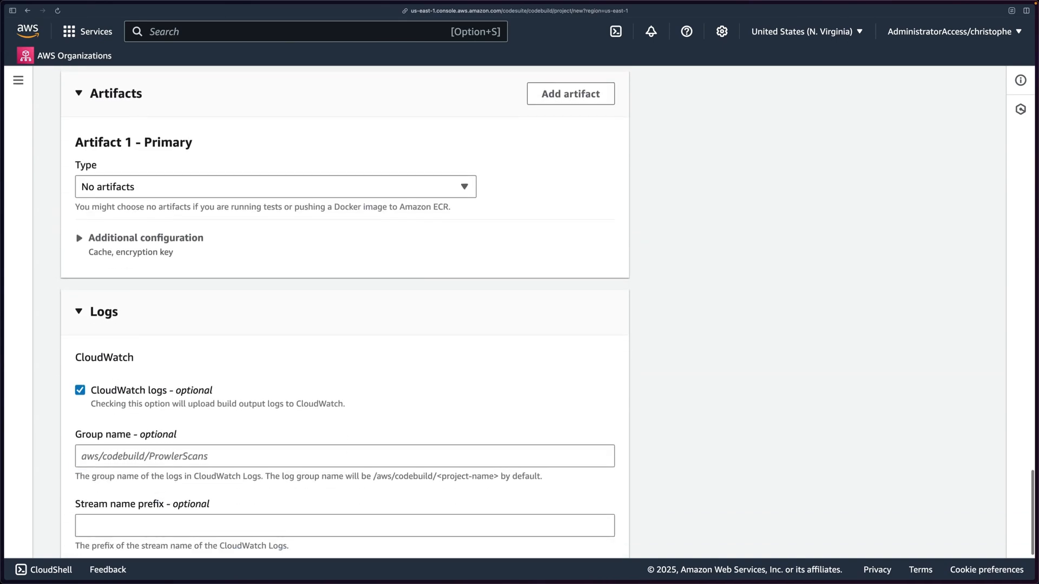
scroll("down", 3)
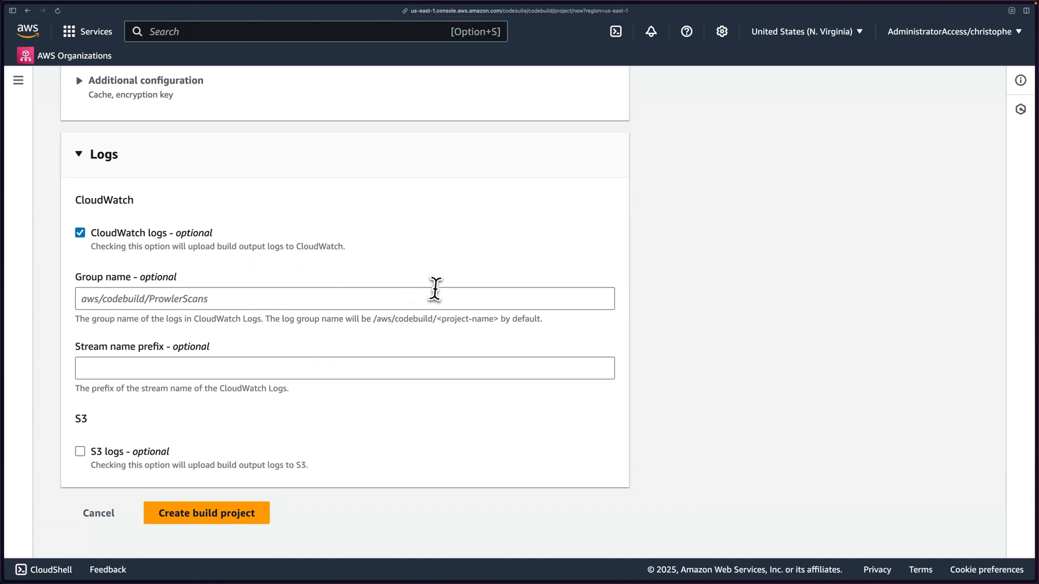
scroll("up", 3)
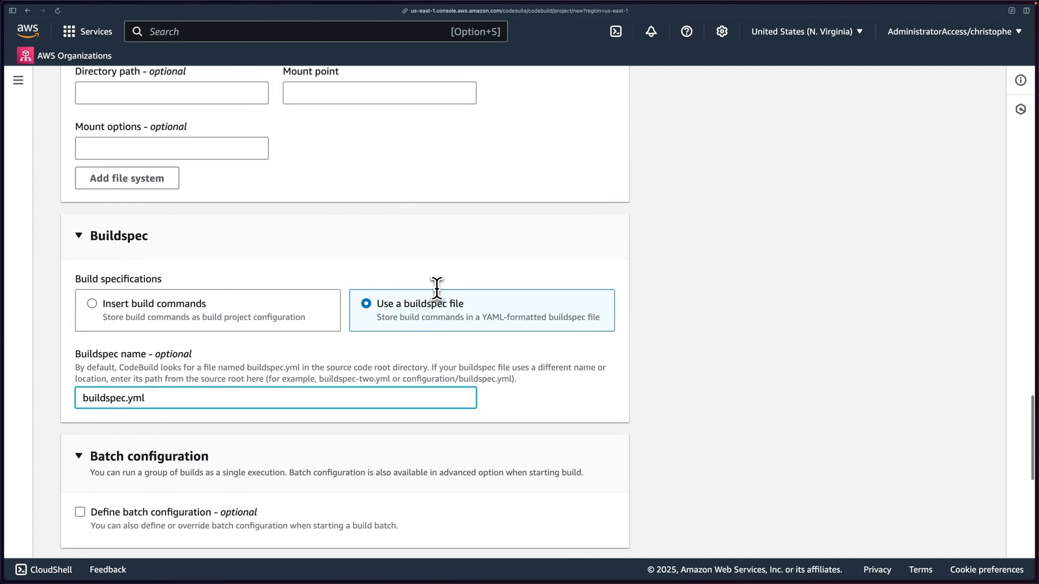
scroll("down", 3)
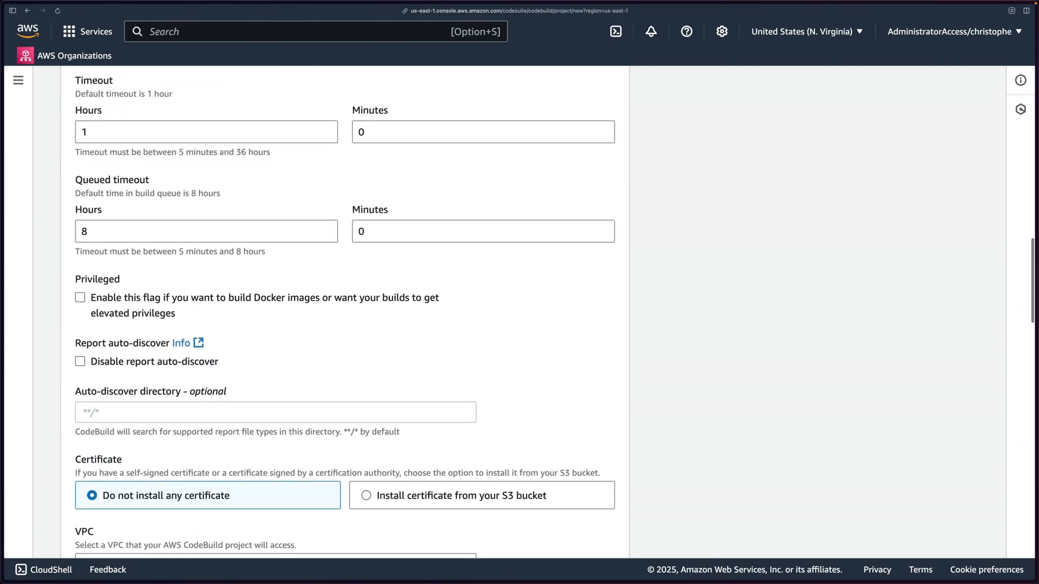
scroll("up", 3)
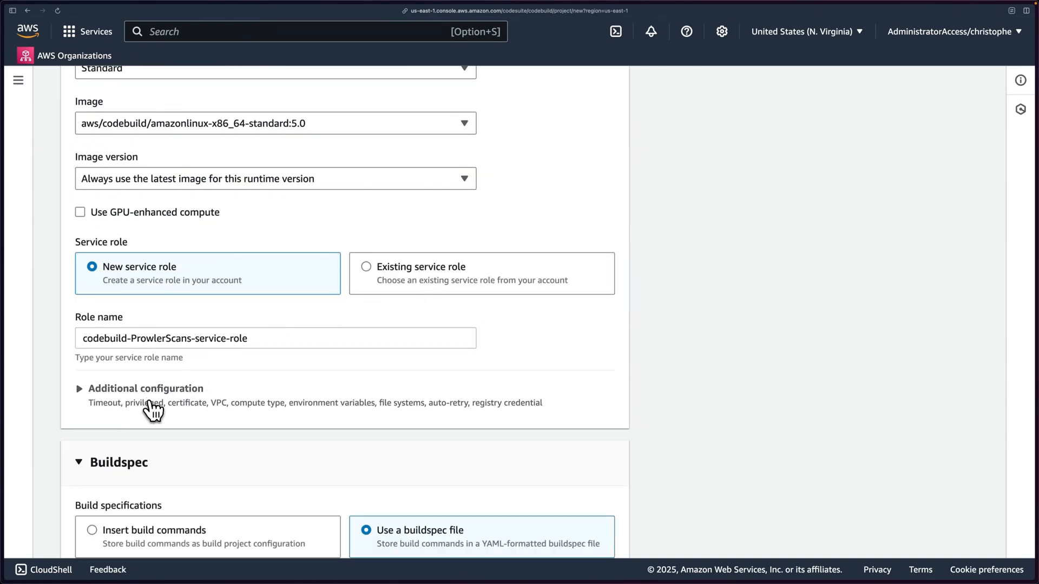
scroll("up", 3)
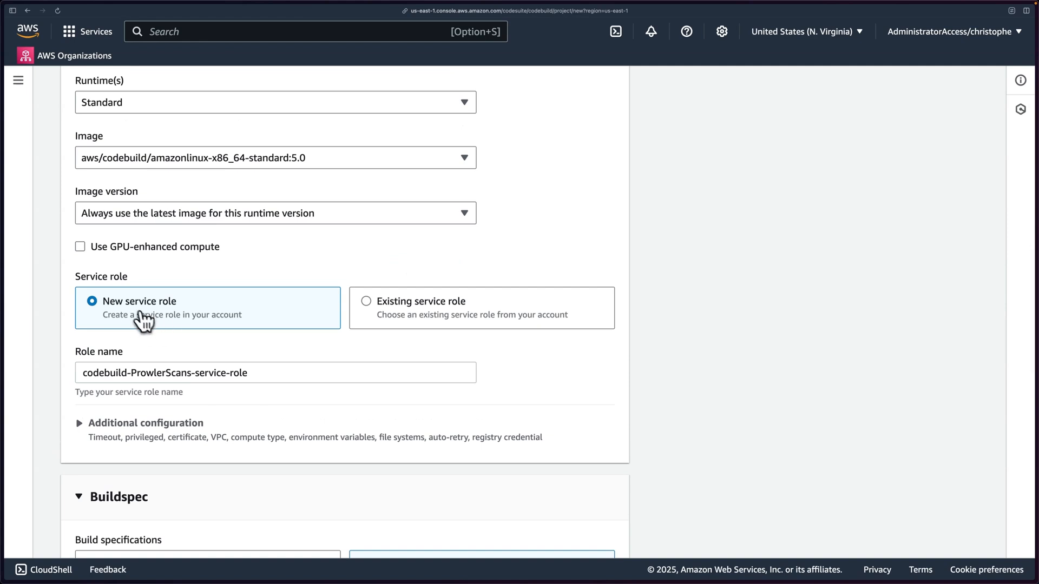
scroll("down", 3)
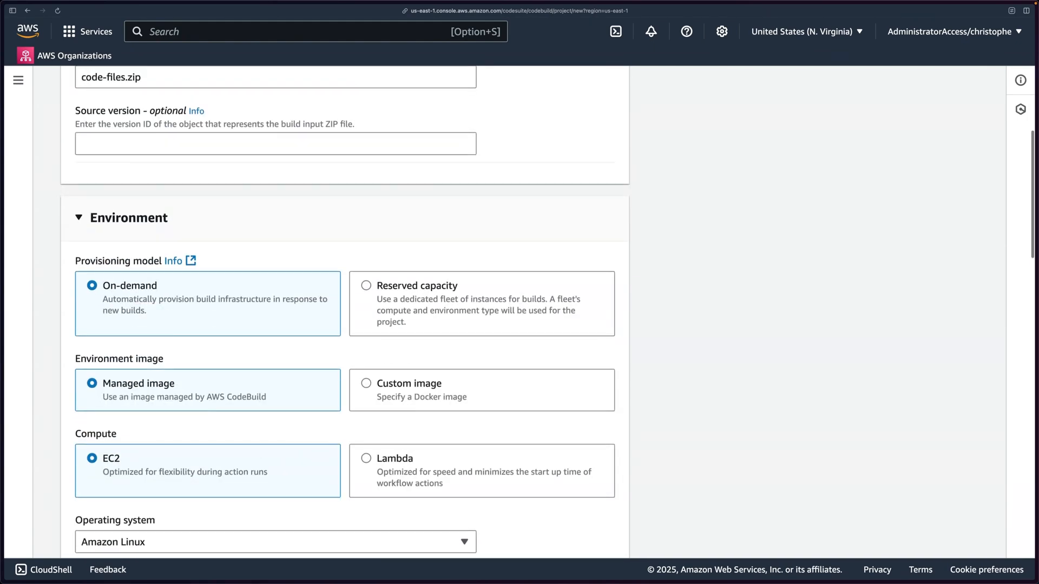
scroll("up", 3)
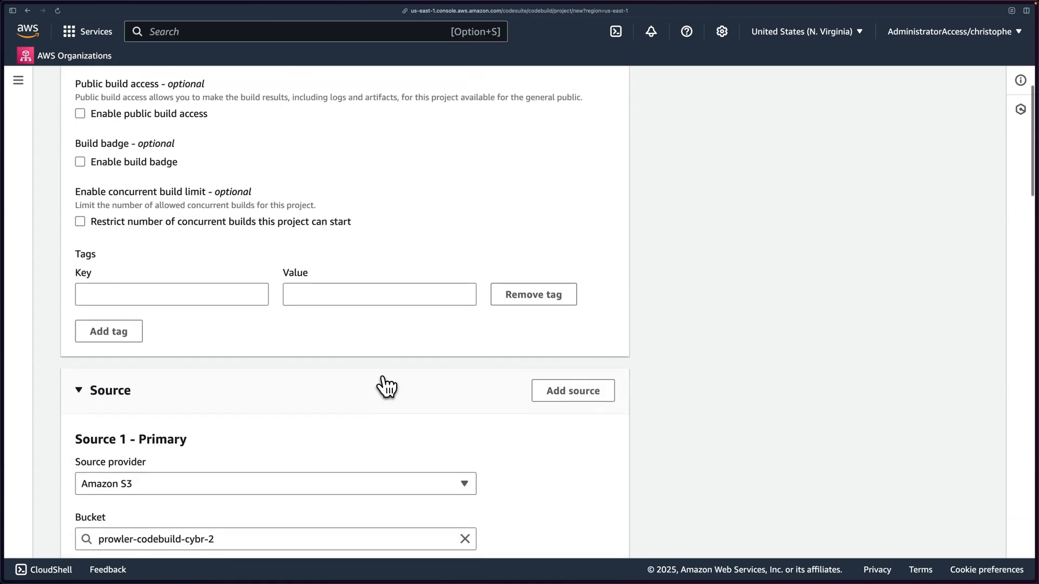
scroll("down", 3)
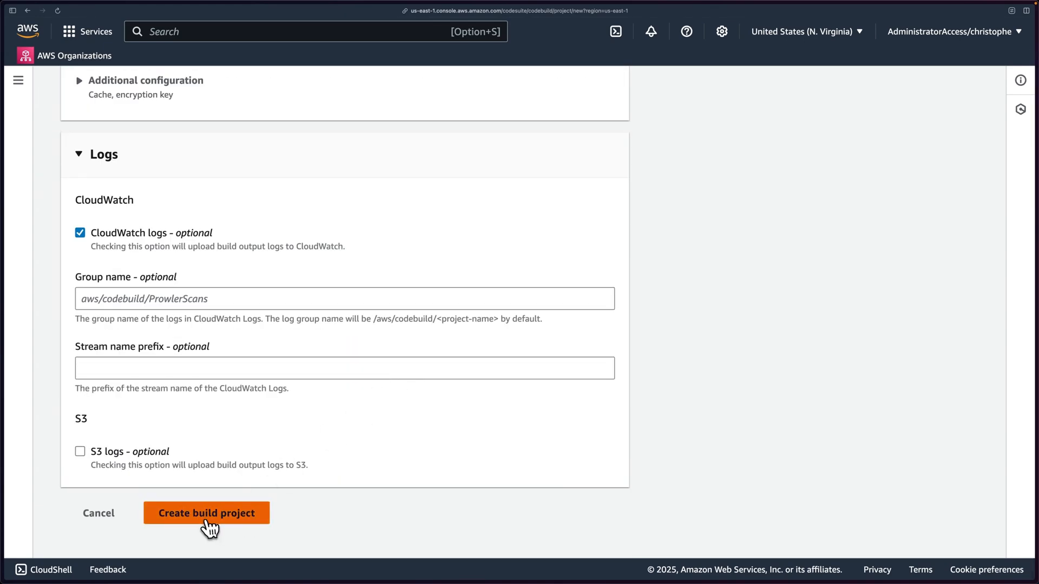
Create the ProwlerScans build project from the configured form.
left_click(206, 514)
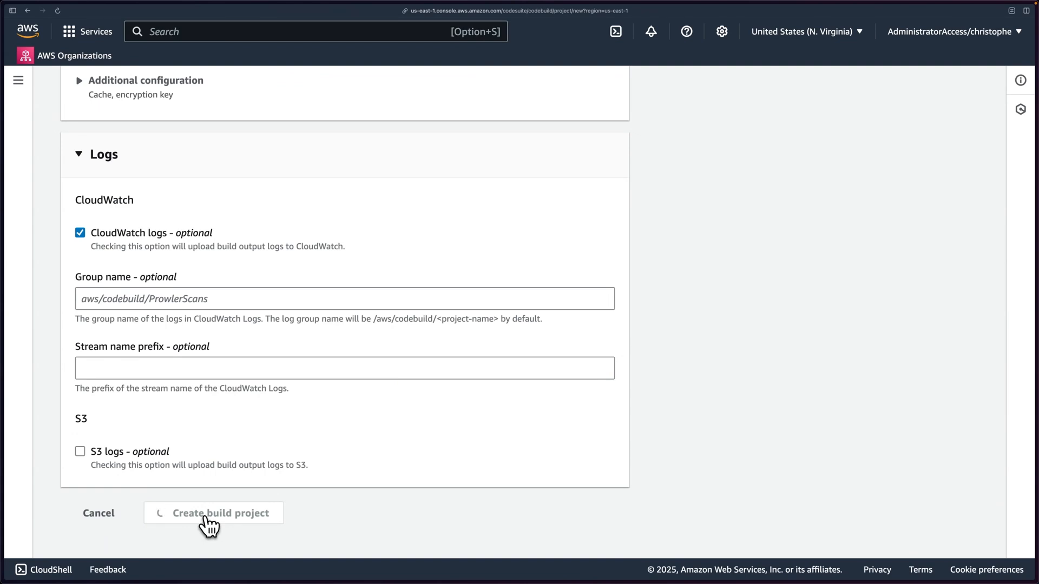
left_click(220, 514)
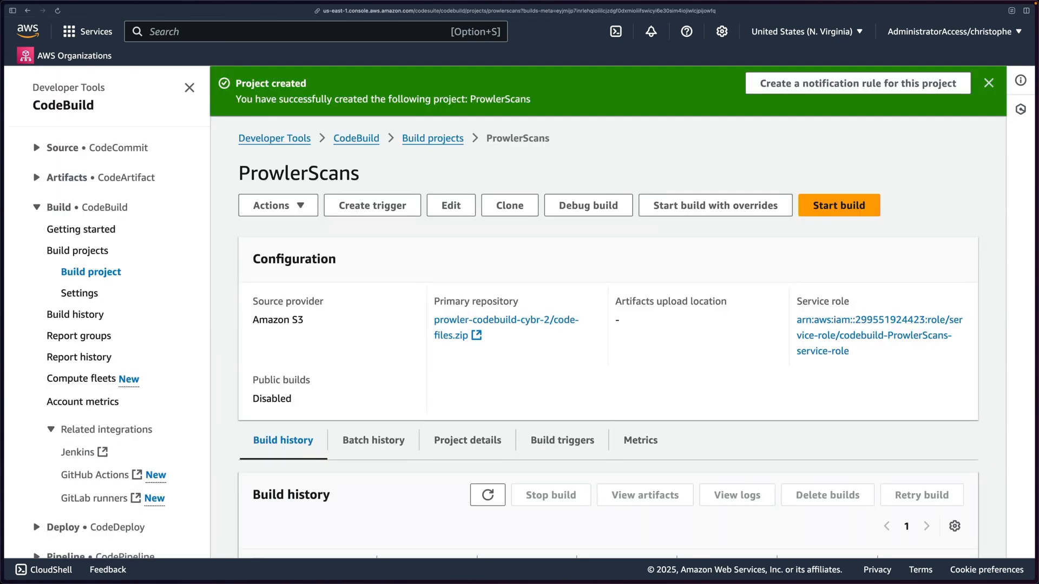
mouse_move(422, 169)
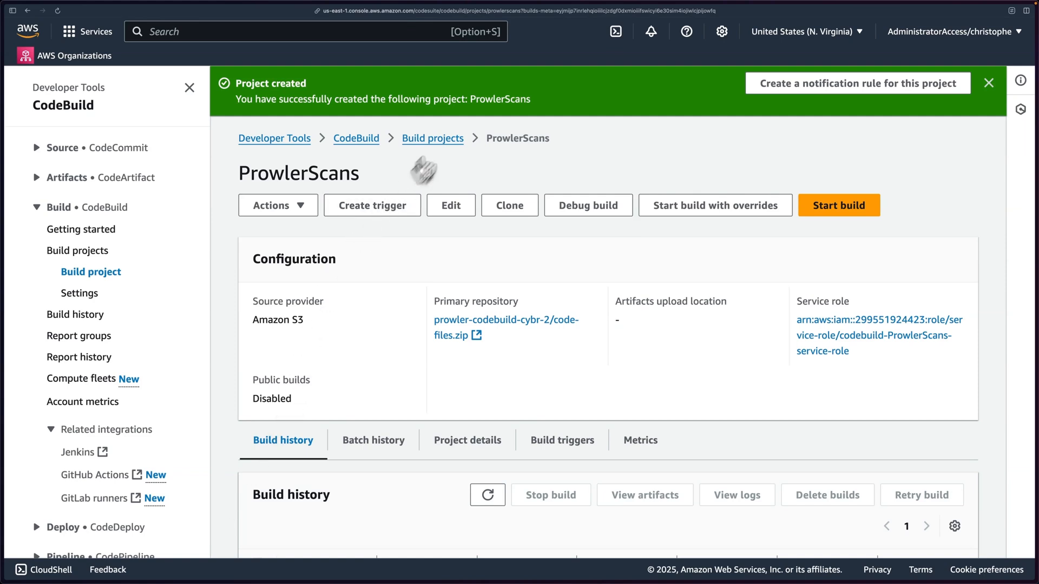
mouse_move(493, 380)
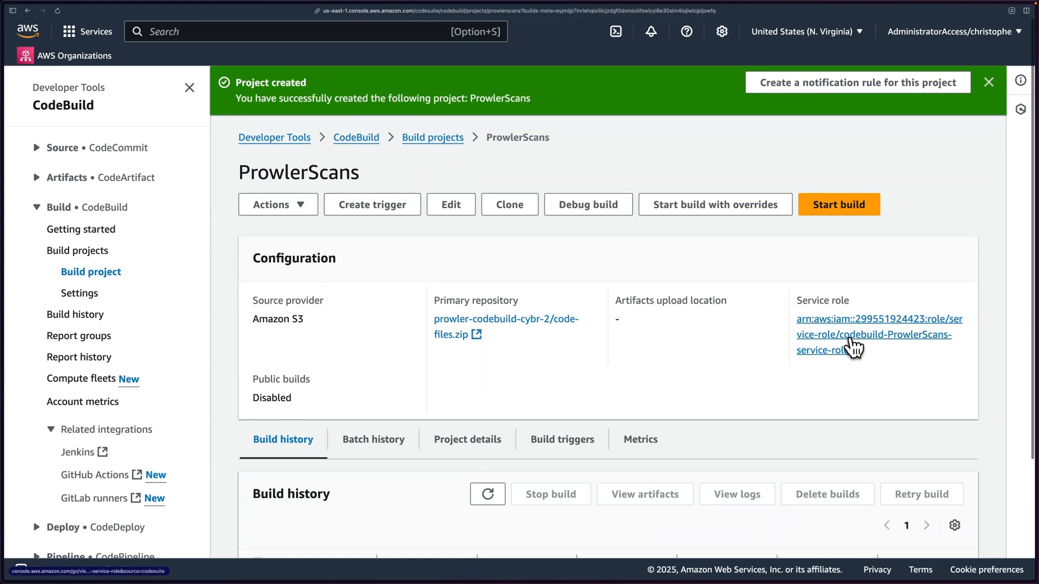
View the codebuild-ProwlerScans-service-role in IAM and inspect the CodeBuildBasePolicy JSON.
left_click(874, 335)
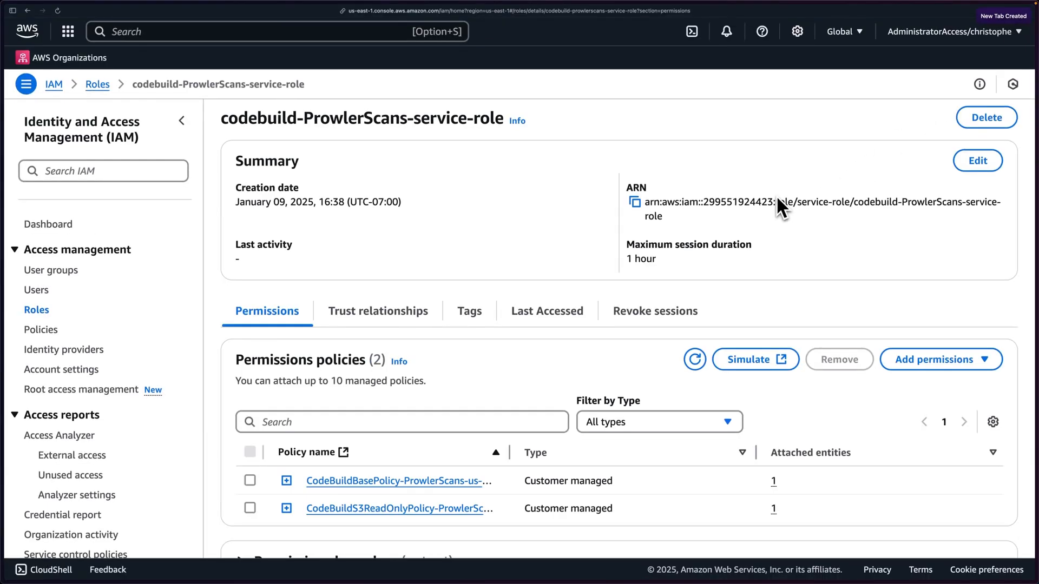
scroll("down", 3)
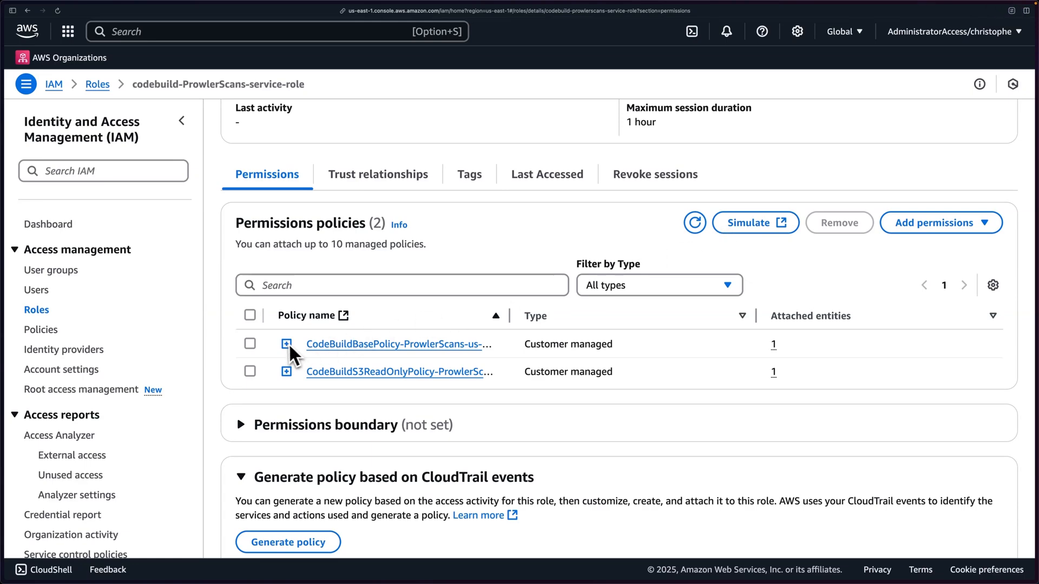
scroll("up", 3)
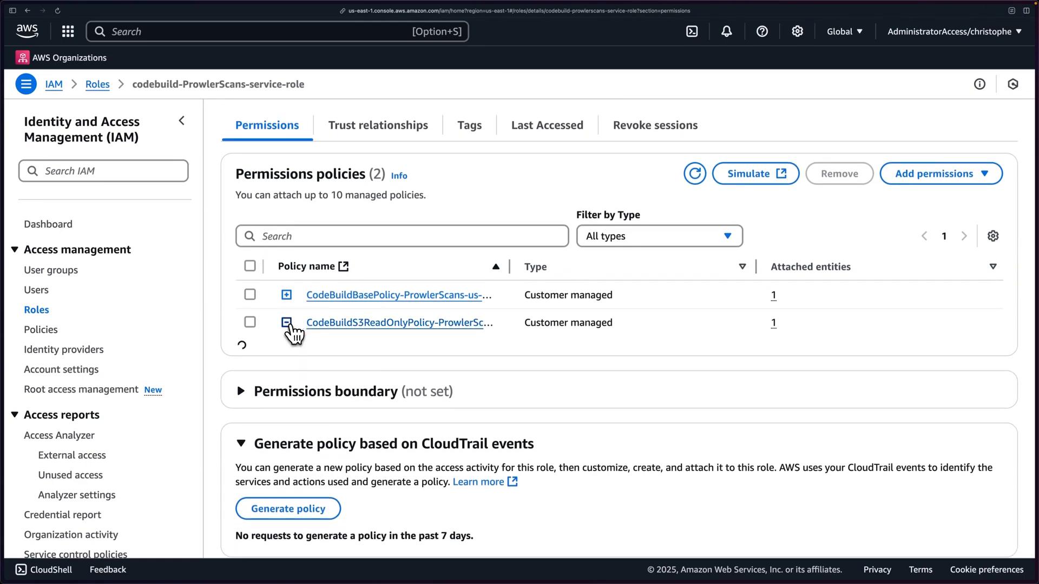
left_click(286, 294)
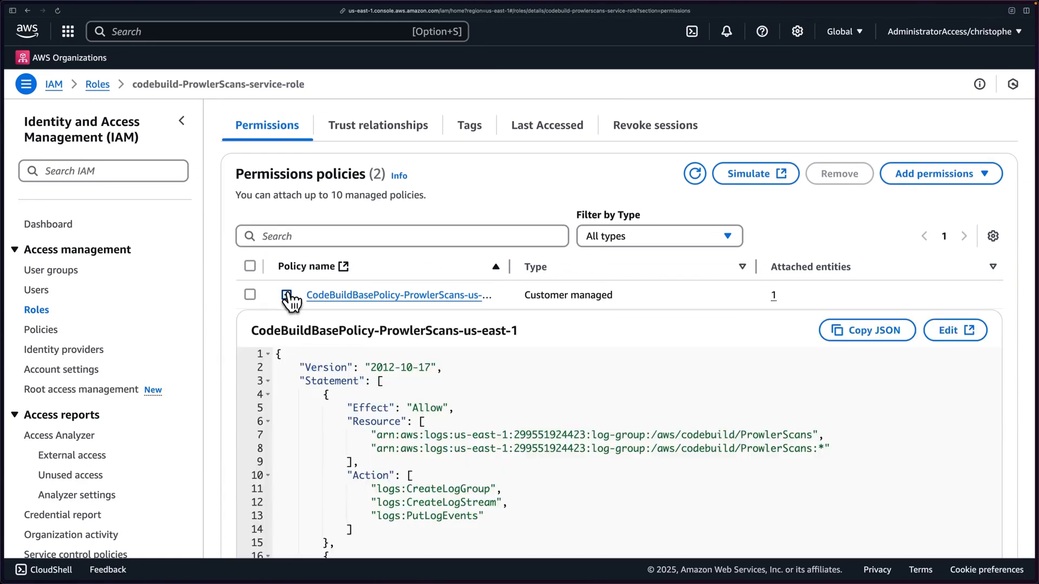
left_click(286, 294)
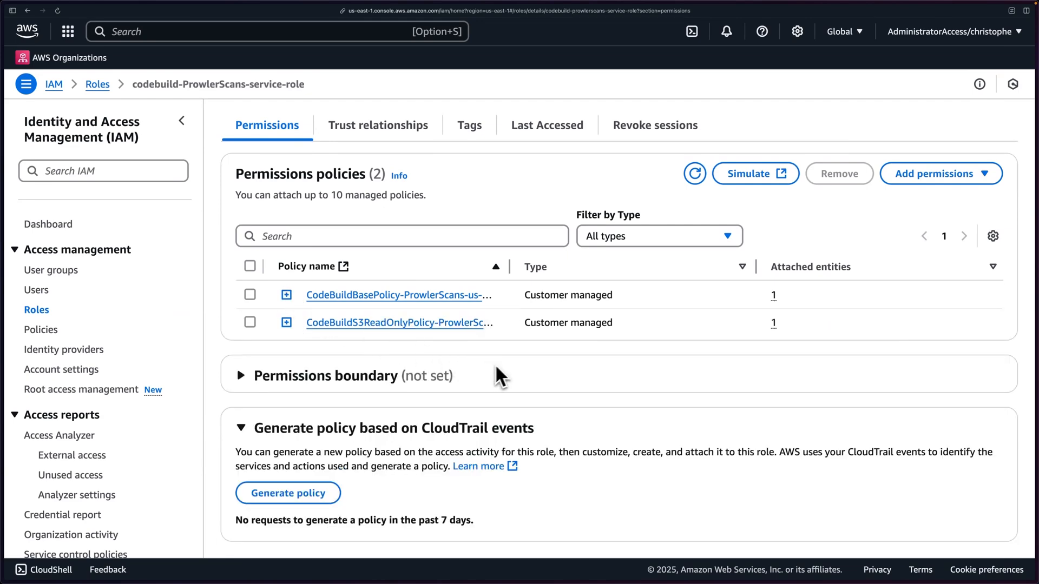
left_click(940, 173)
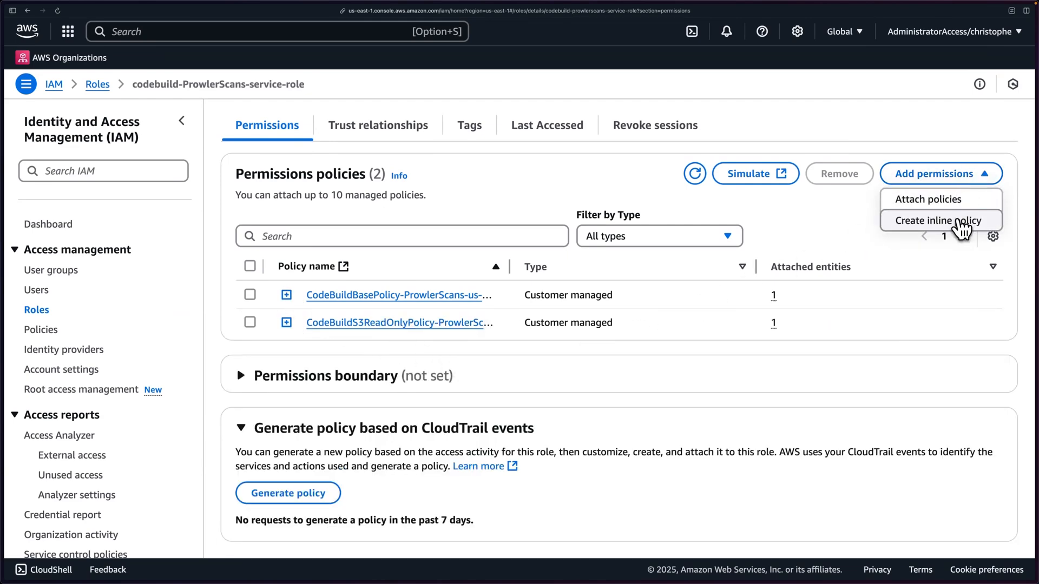
Choose Attach policies and select the SecurityAudit managed policy.
left_click(929, 199)
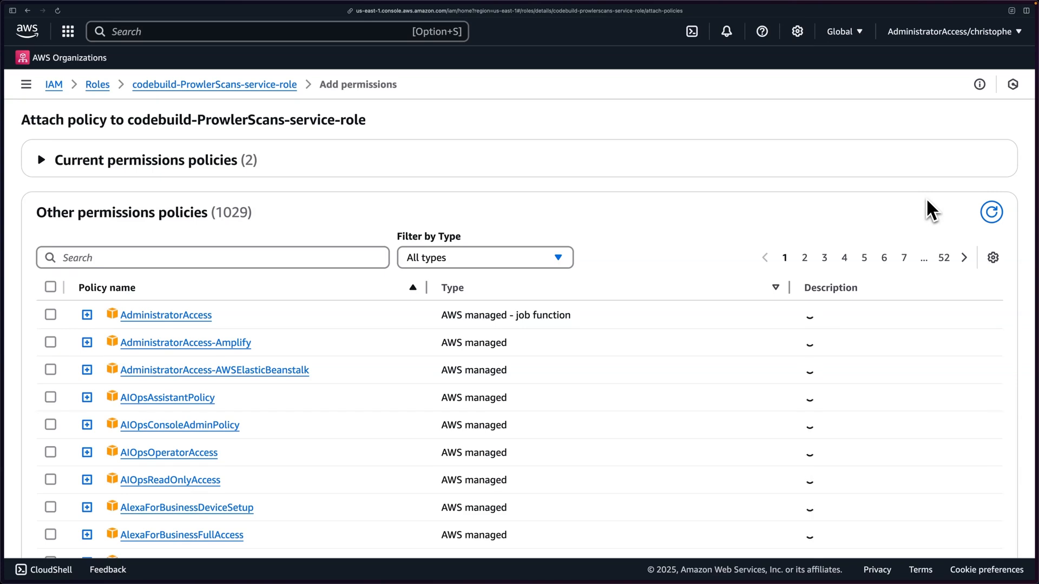
left_click(212, 258)
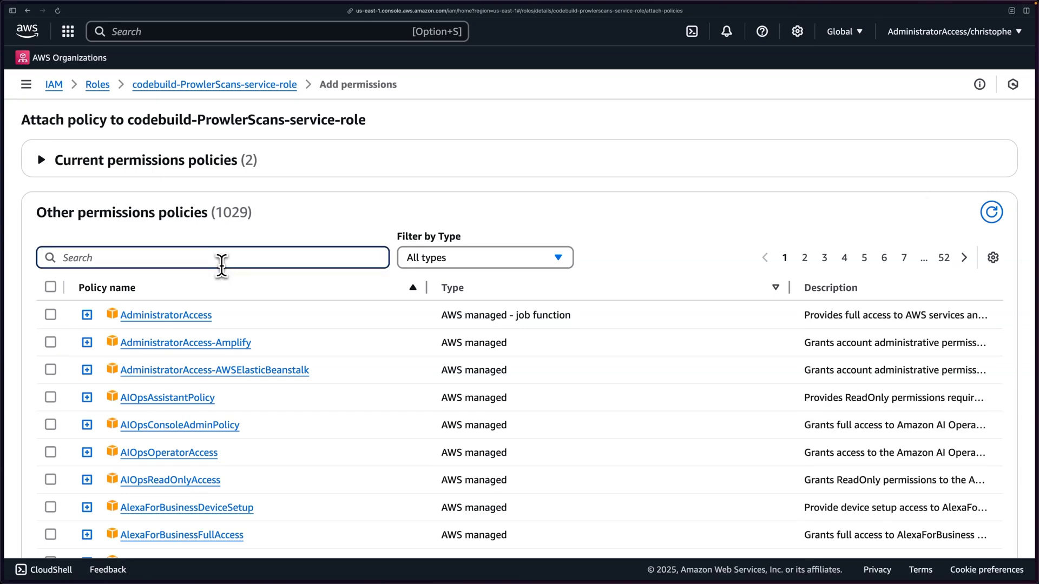
type("securityaudit")
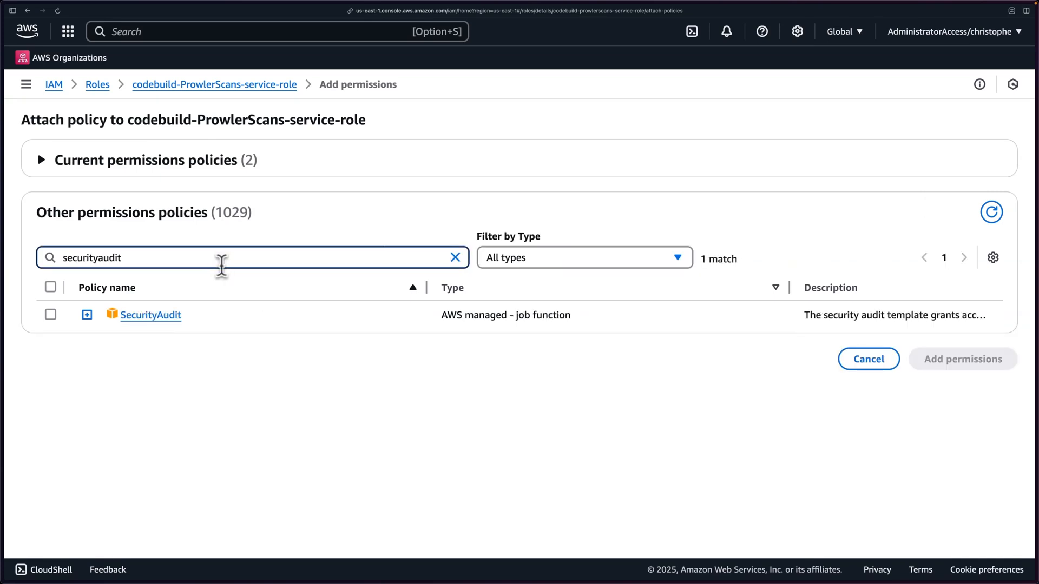
left_click(51, 314)
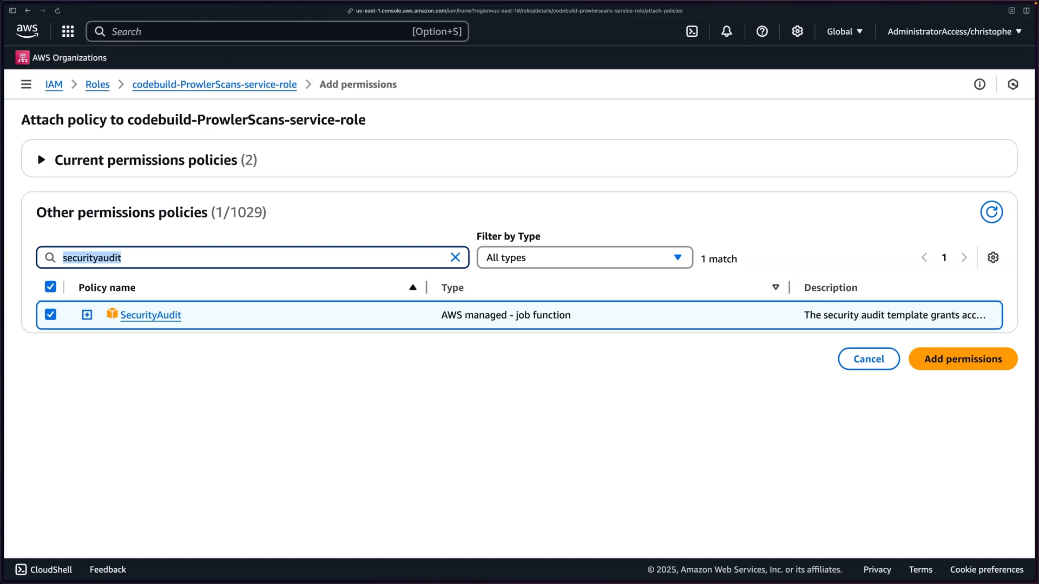
Select AmazonS3FullAccess as well and attach both policies to the role.
type("amazons3")
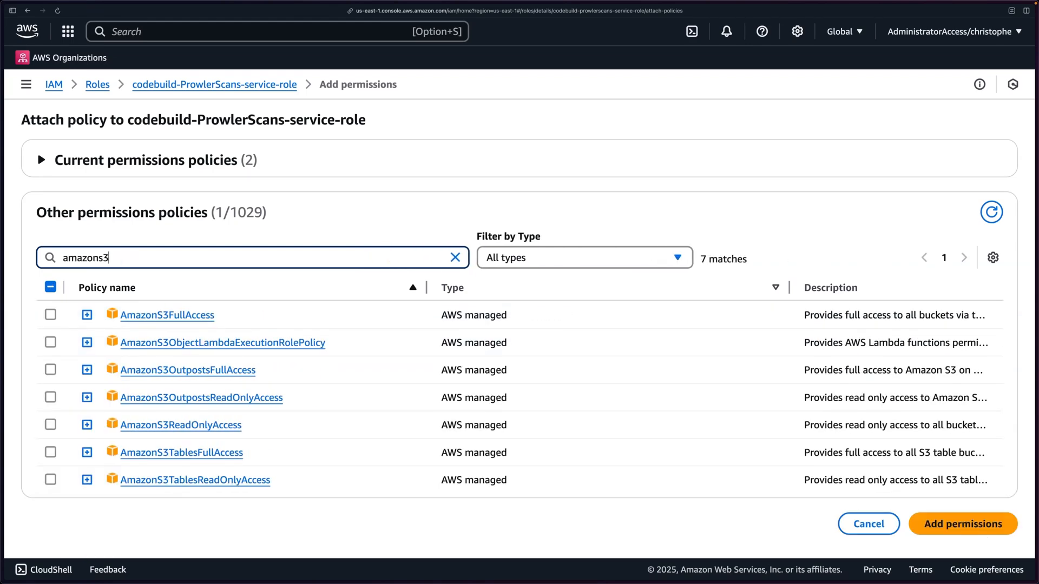
mouse_move(166, 329)
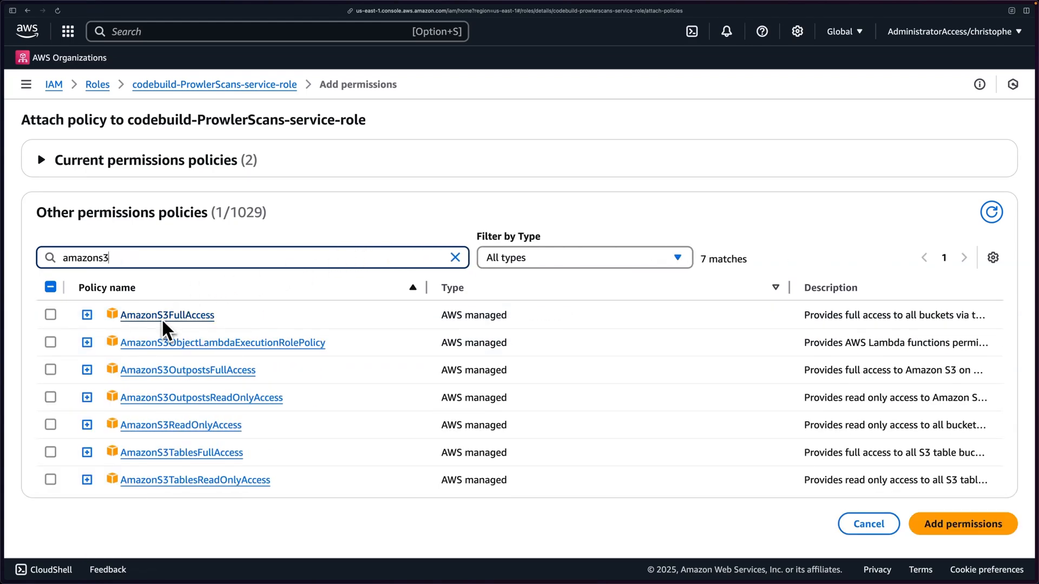
left_click(51, 315)
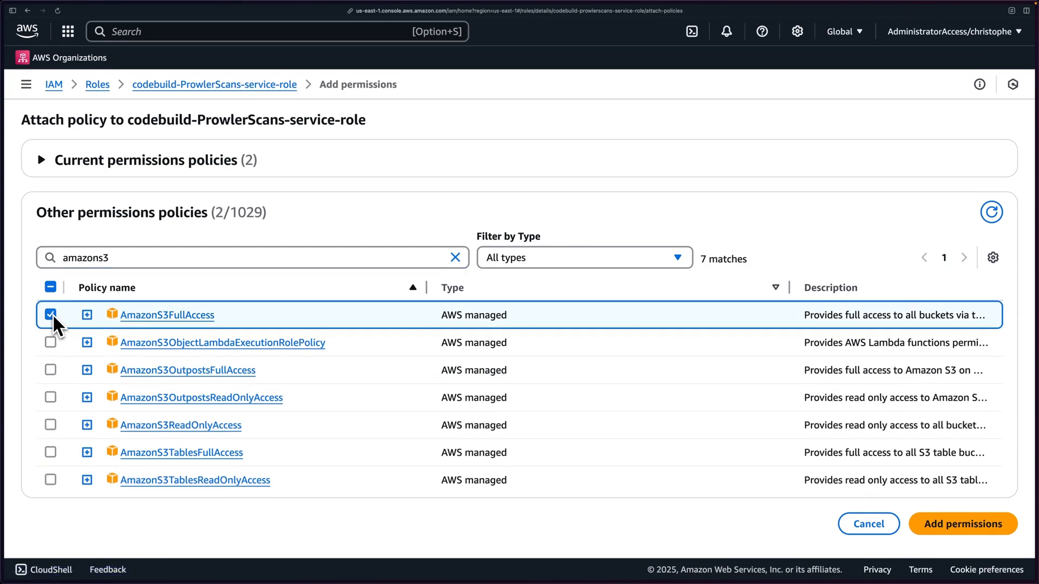
mouse_move(196, 321)
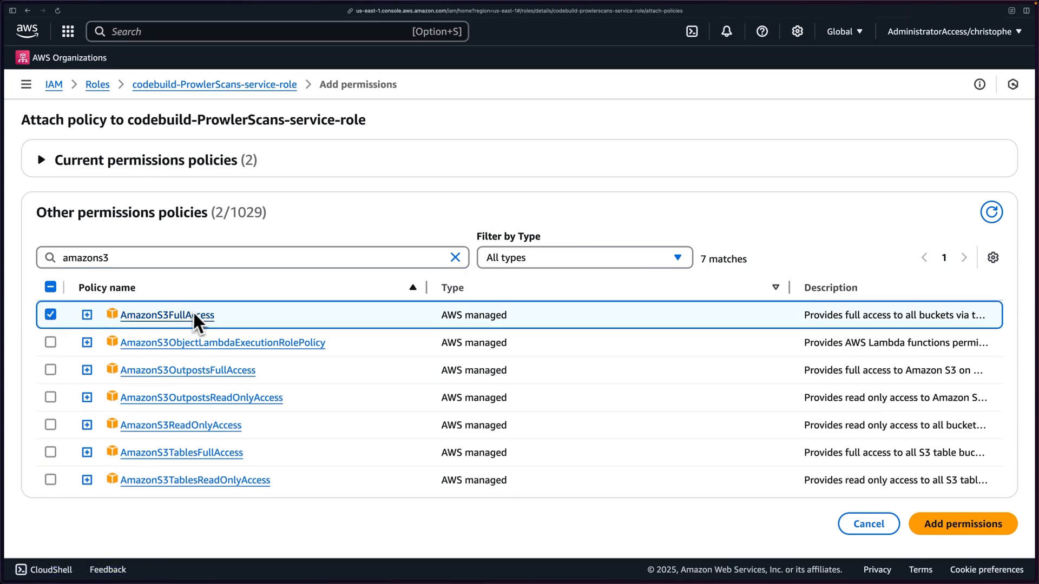
mouse_move(399, 333)
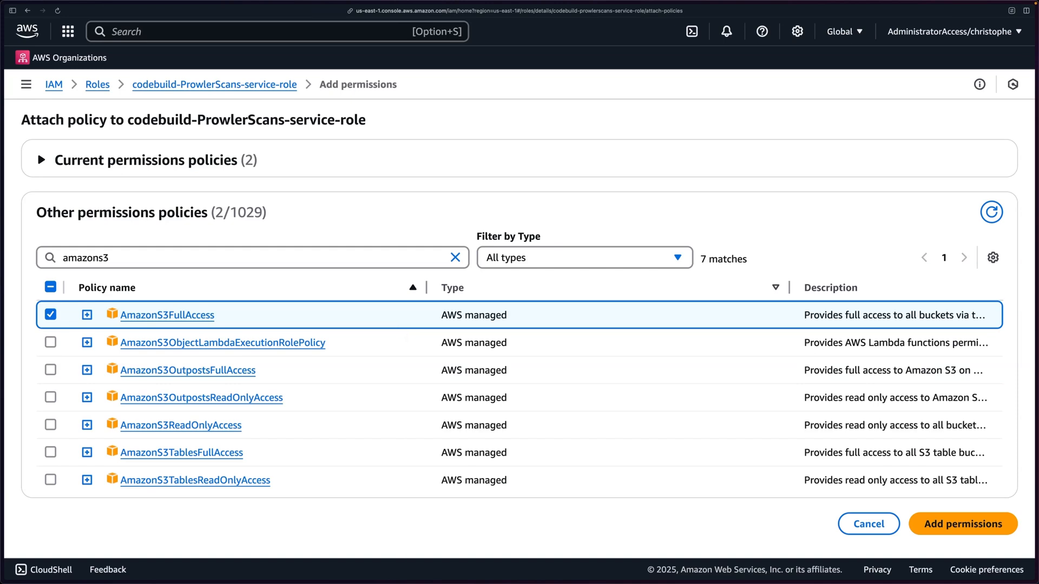
mouse_move(397, 335)
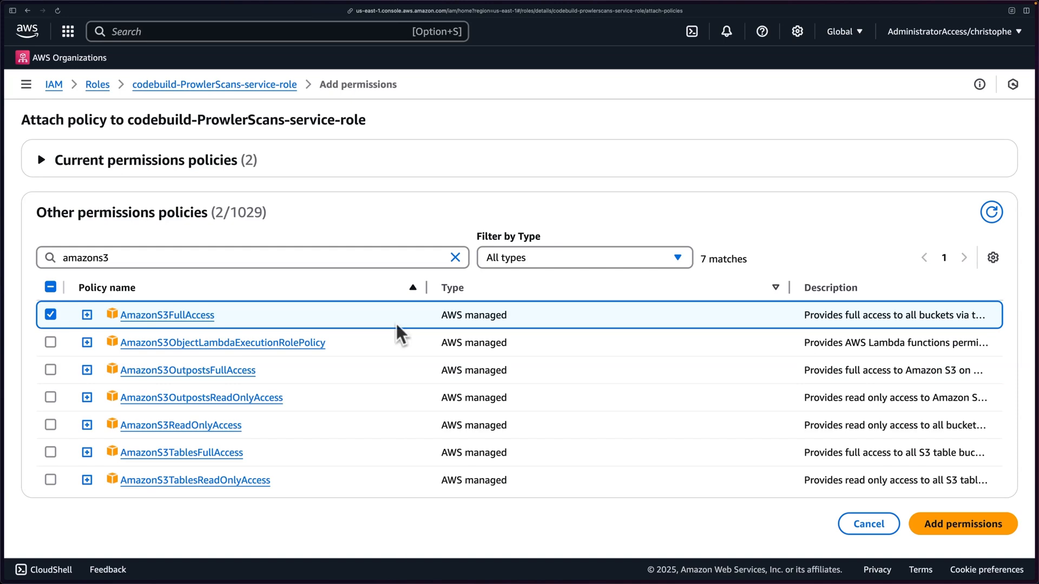
mouse_move(752, 453)
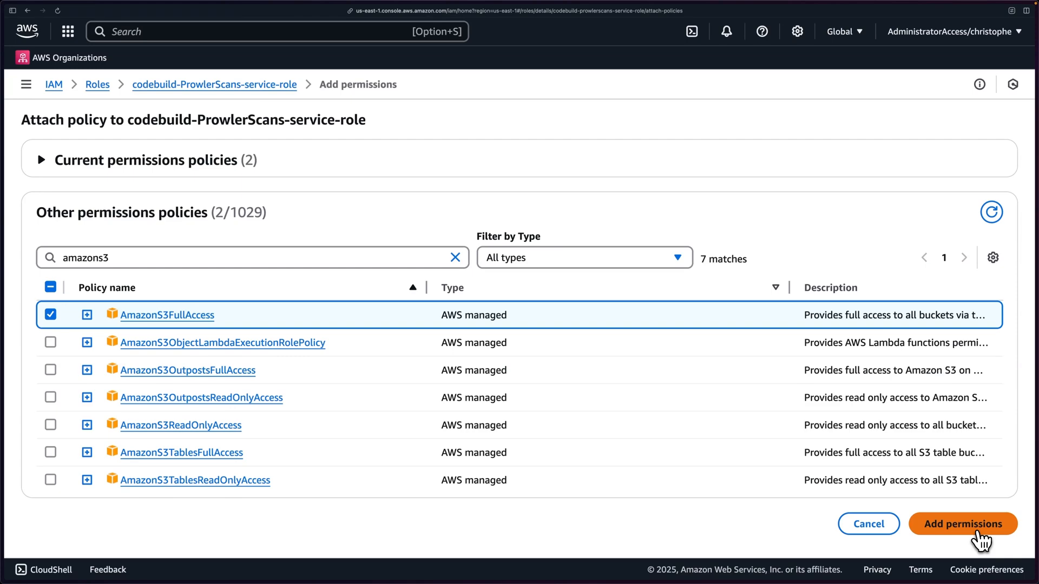
left_click(962, 524)
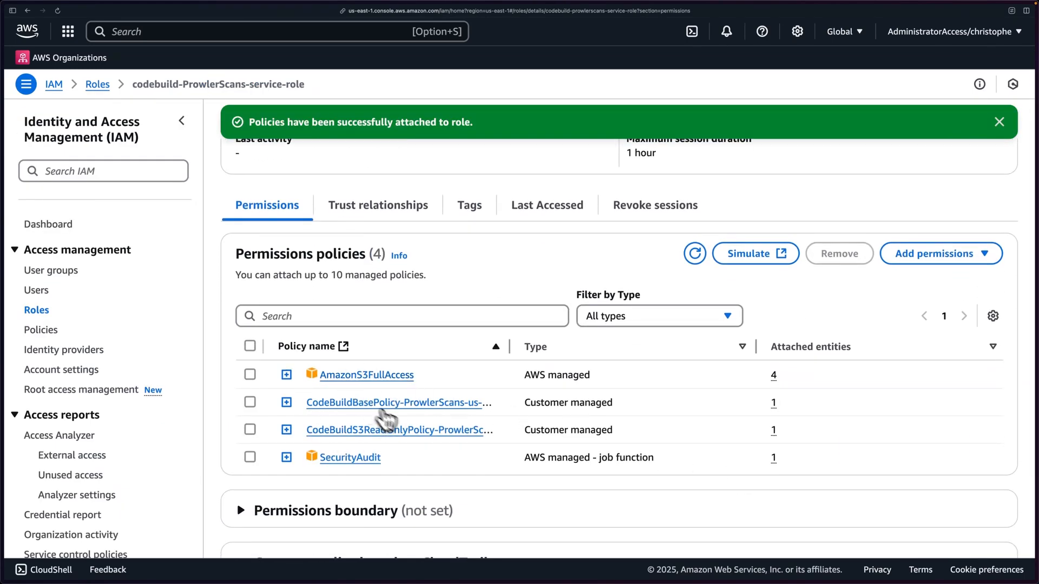
mouse_move(408, 429)
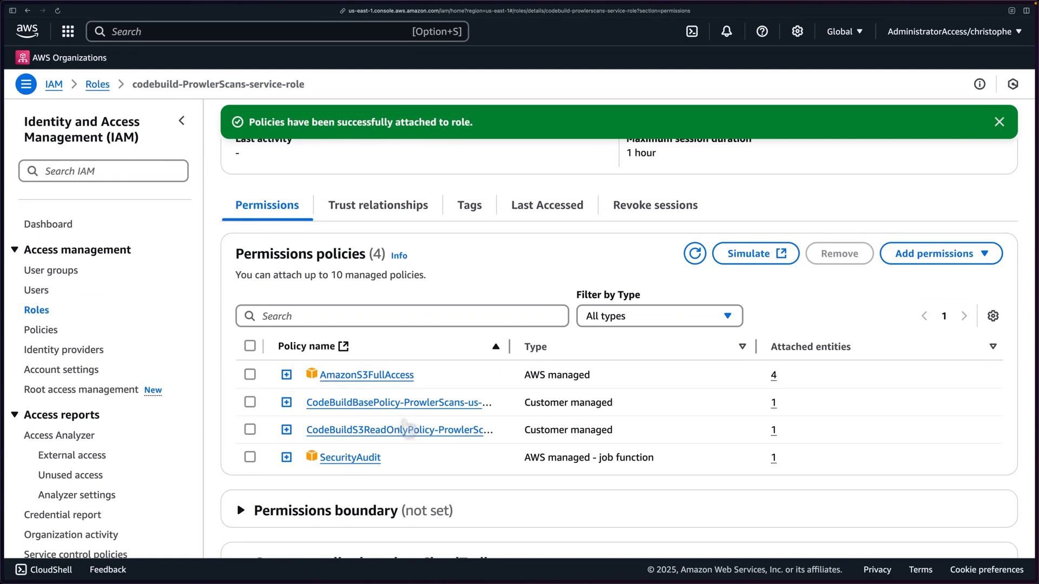
mouse_move(684, 404)
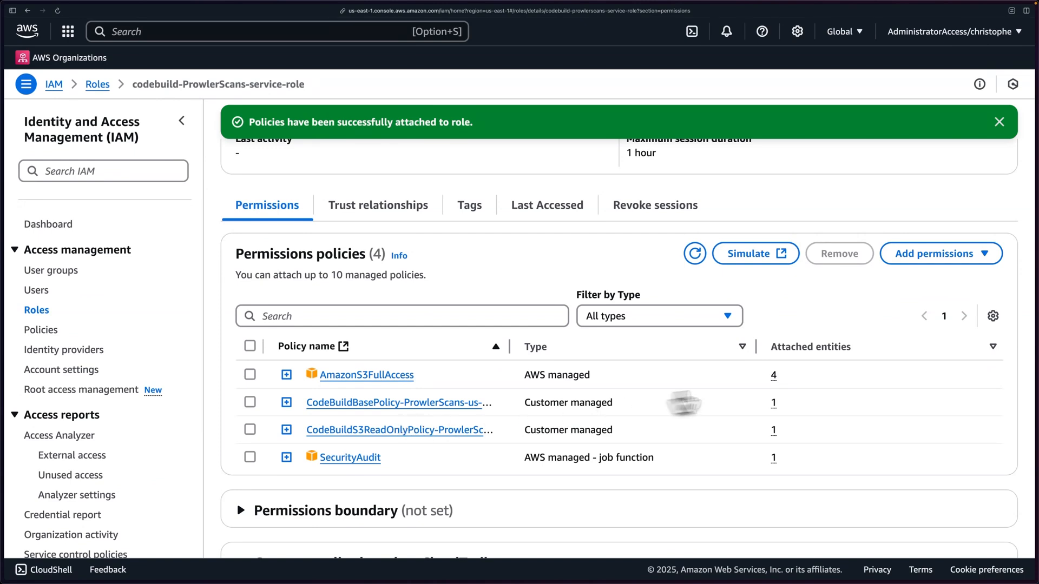
Begin an inline policy for the role and copy prowler-additions-policy.json raw from GitHub.
left_click(940, 254)
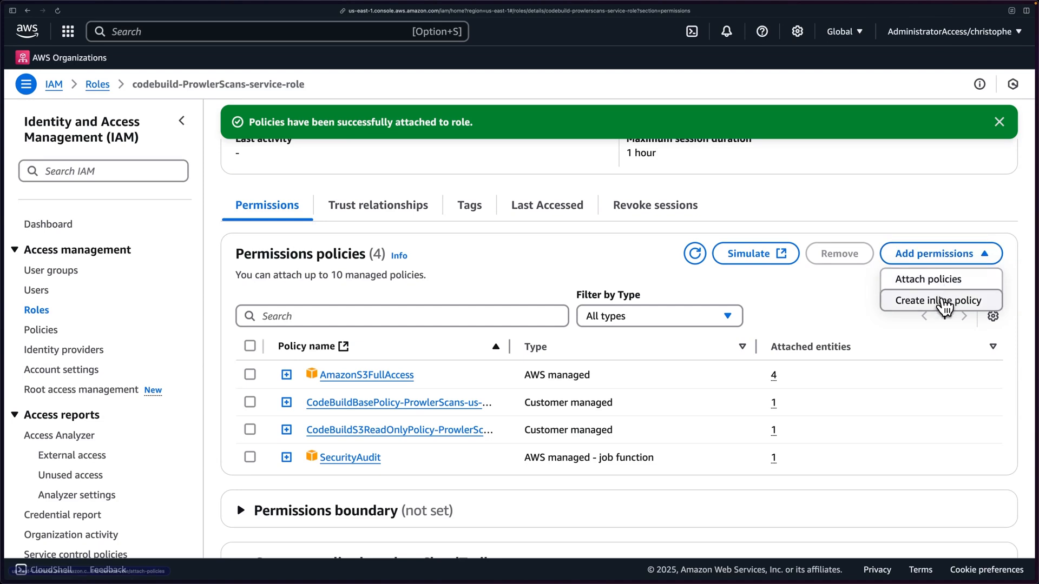
left_click(939, 300)
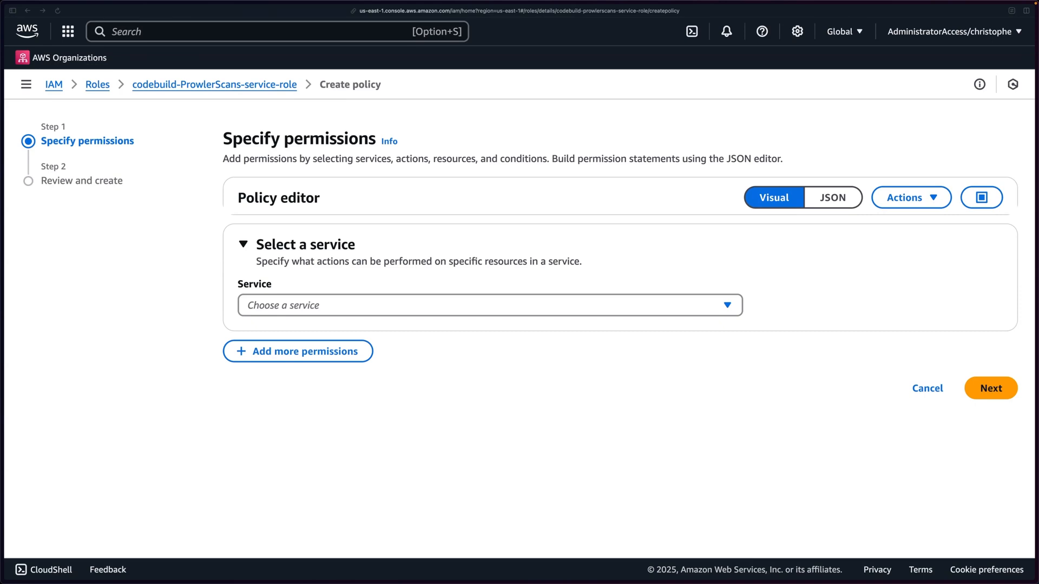
left_click(518, 11)
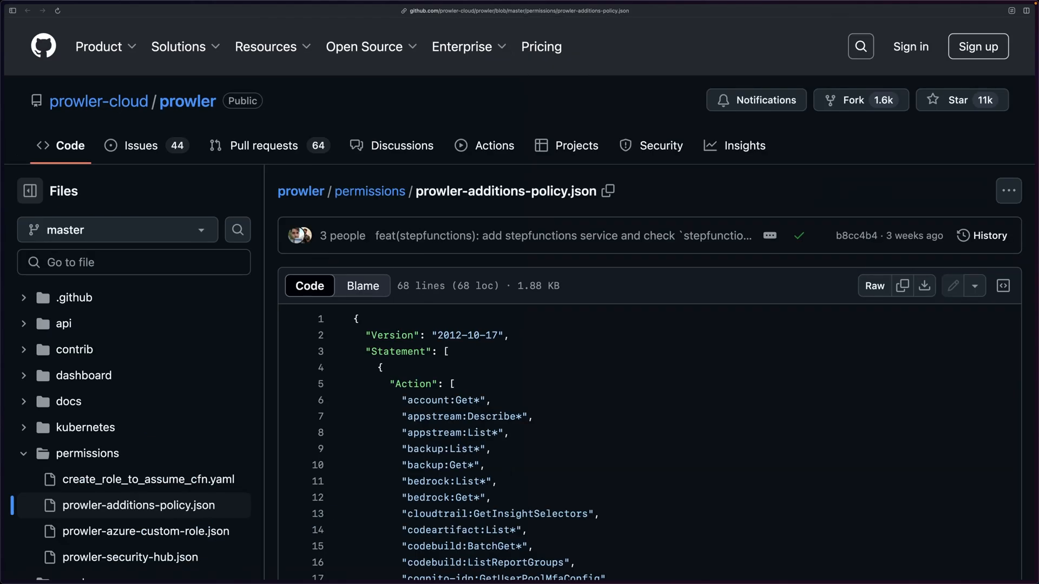
mouse_move(427, 187)
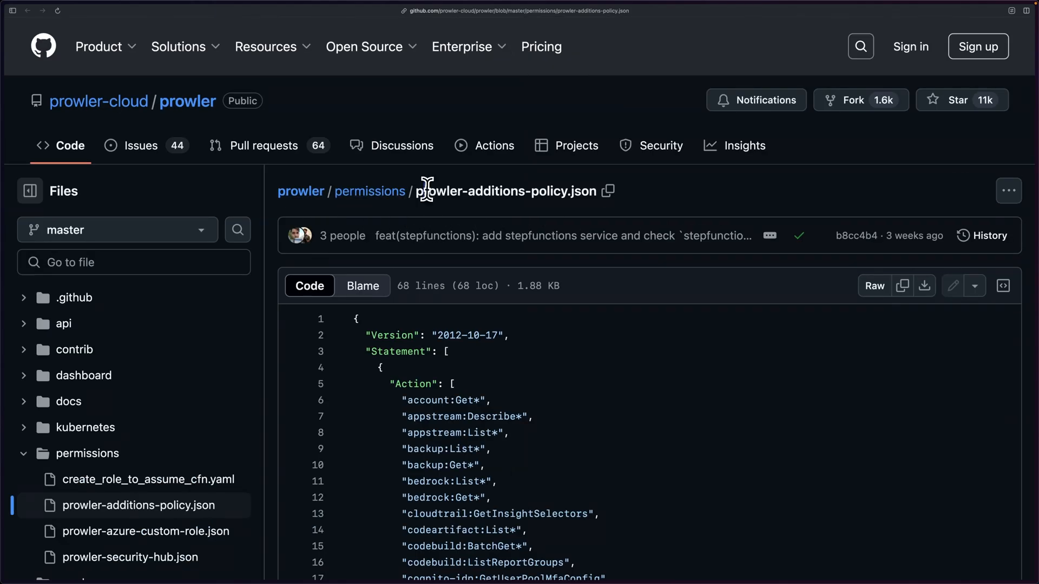
scroll("down", 3)
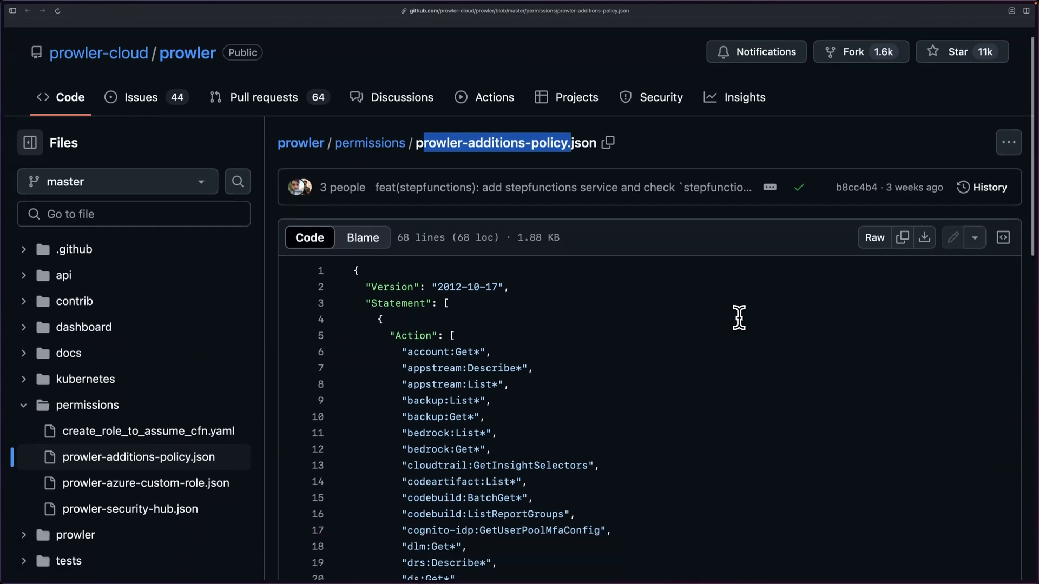
left_click(874, 237)
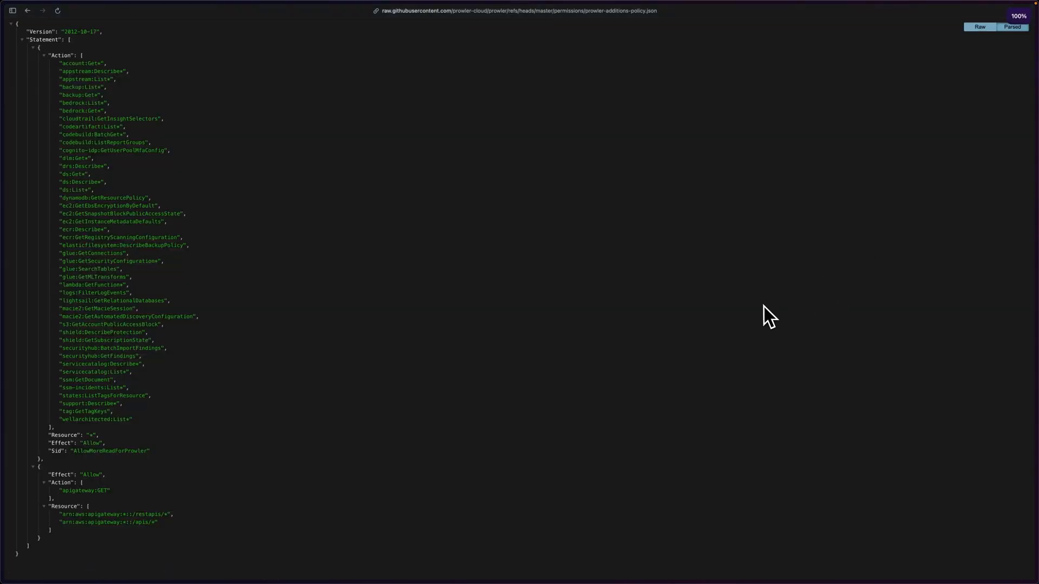
key("ctrl+a")
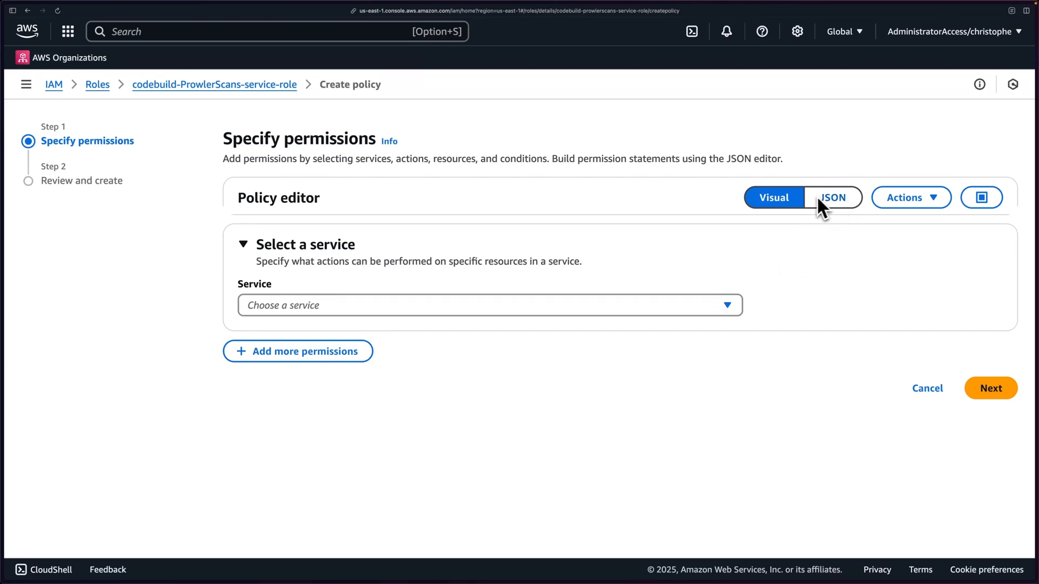
Paste the additions policy into the JSON editor and proceed to Review and create.
left_click(833, 197)
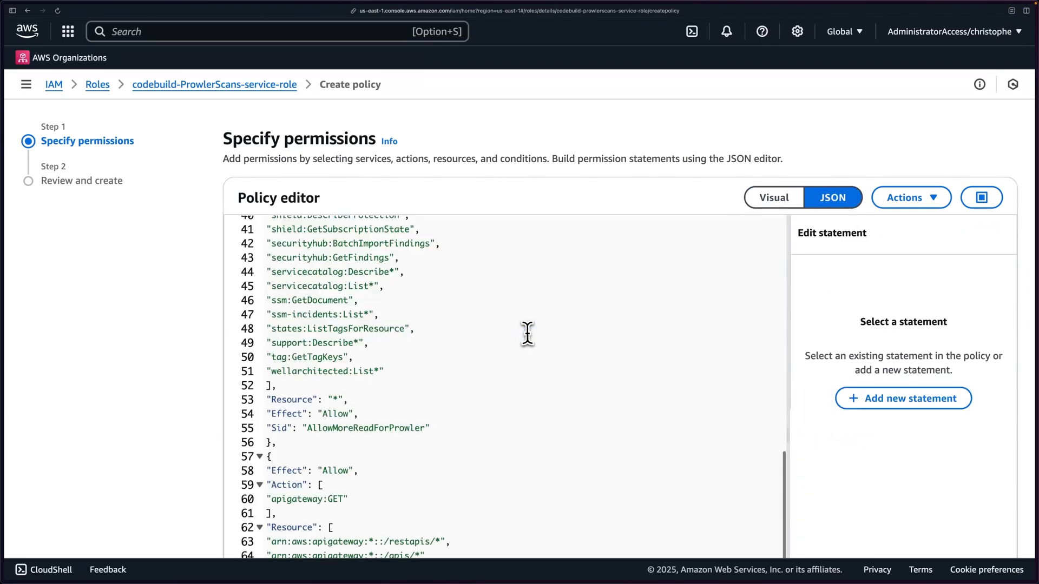
scroll("down", 3)
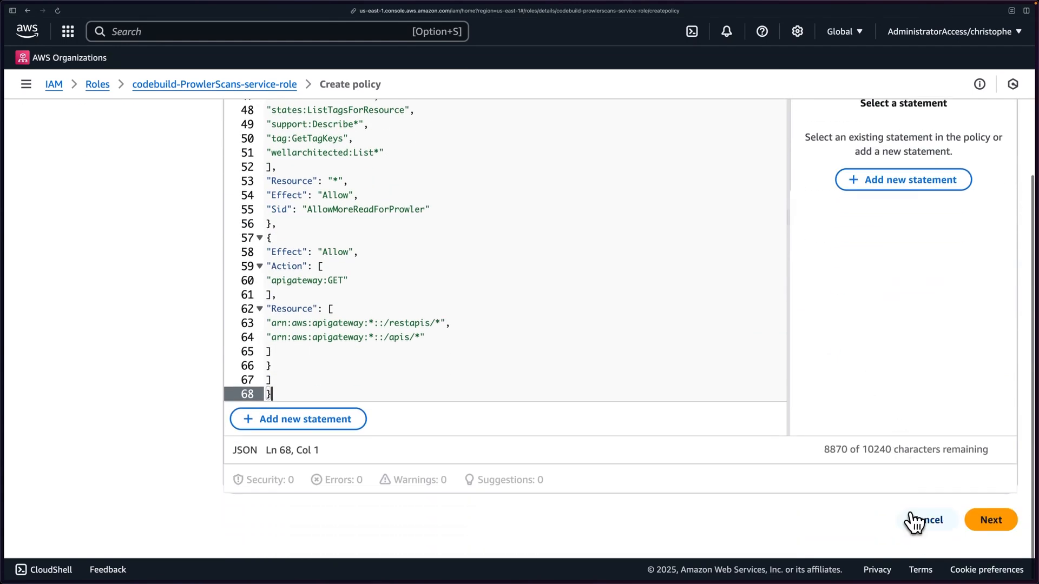
left_click(991, 520)
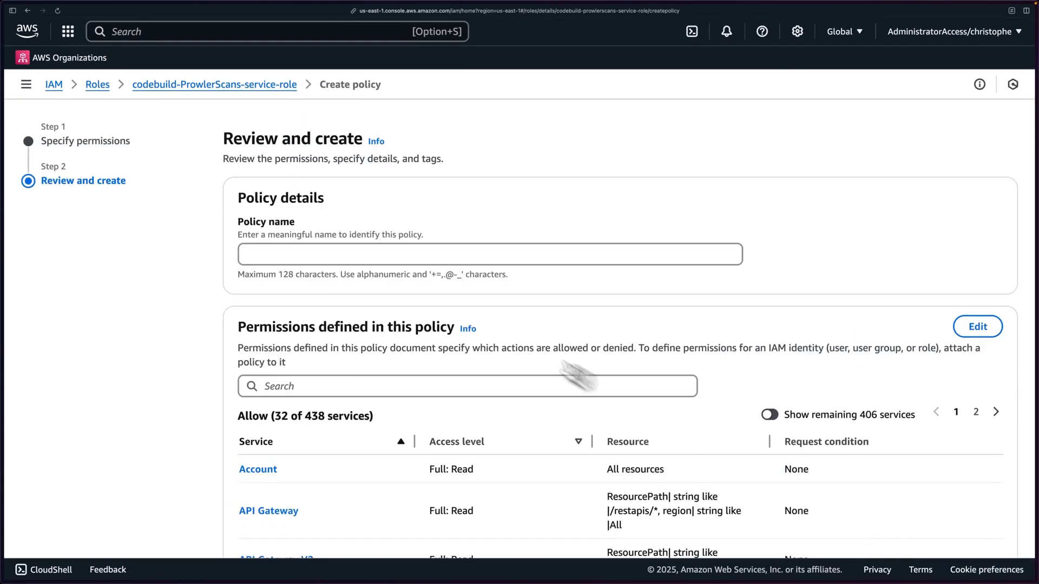
Name the policy ProwlerAdditions and create it on the ProwlerScans service role.
left_click(489, 254)
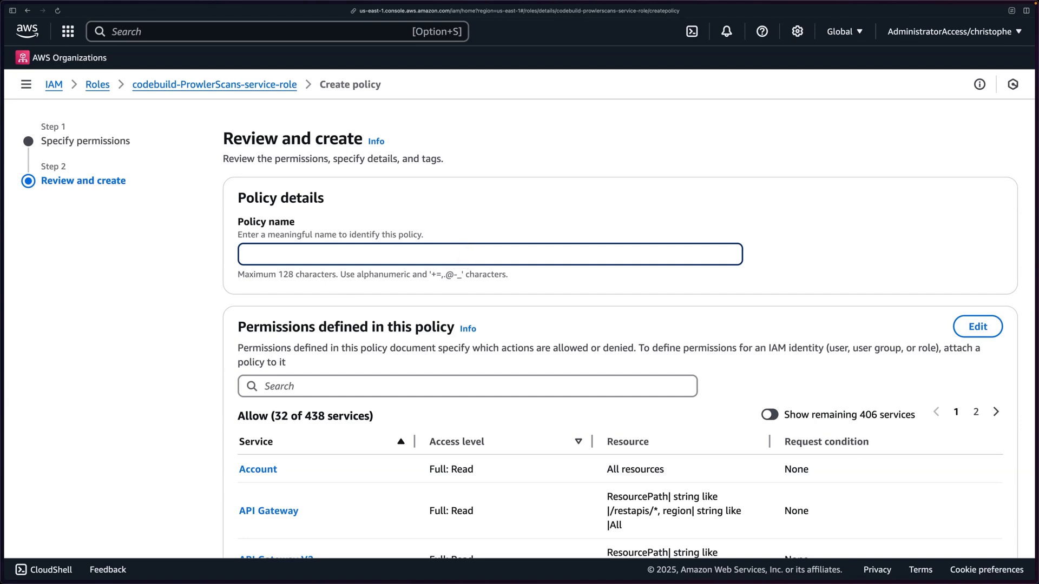
type("Prowl")
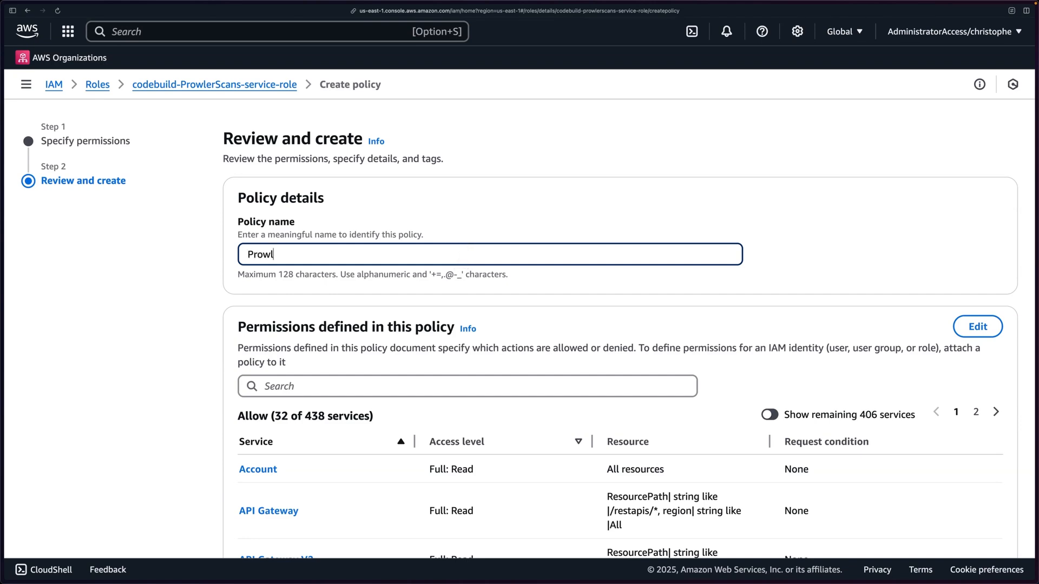
type("erAdditions")
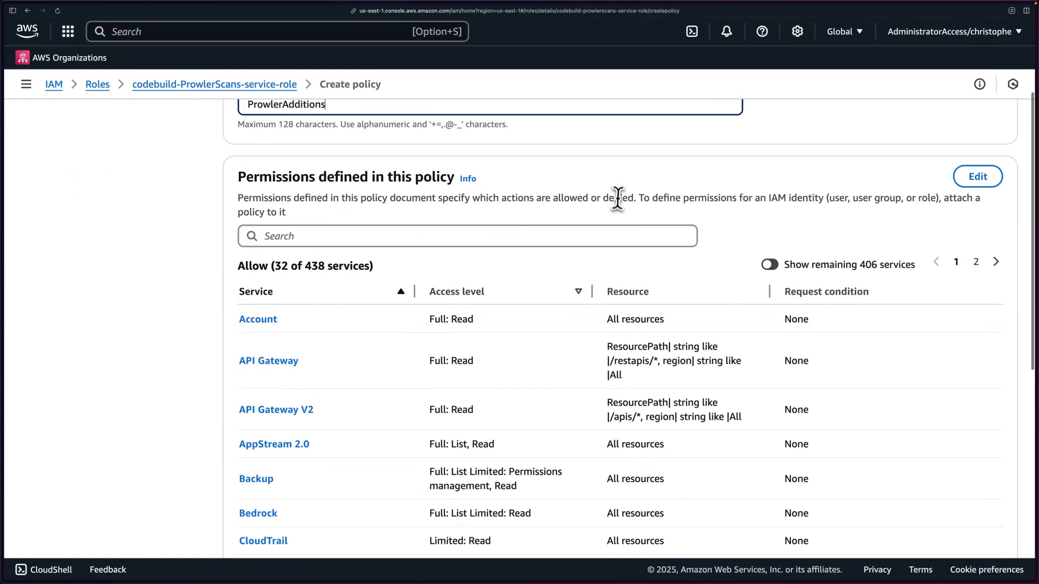
left_click(970, 521)
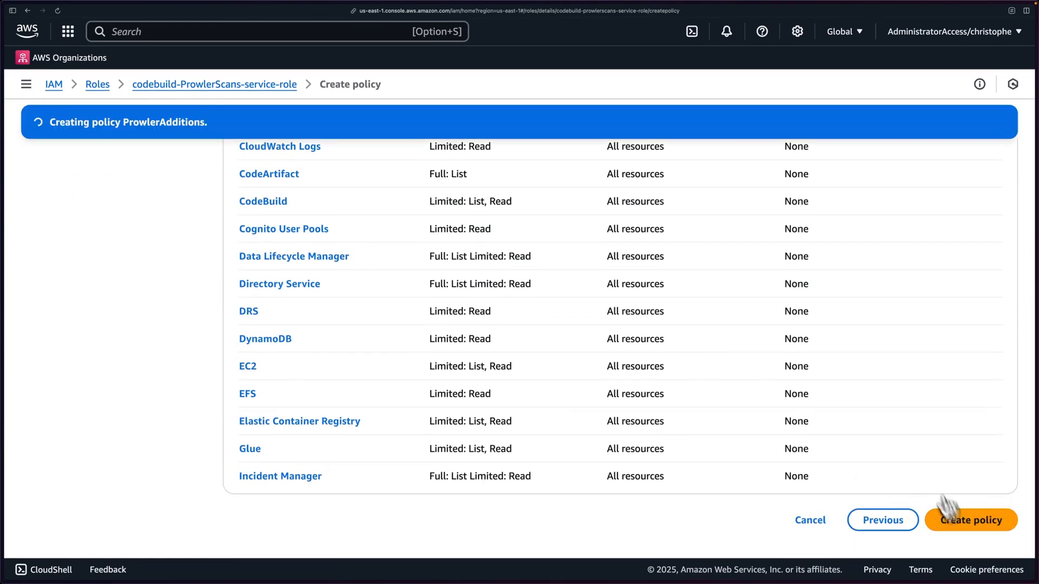
left_click(971, 521)
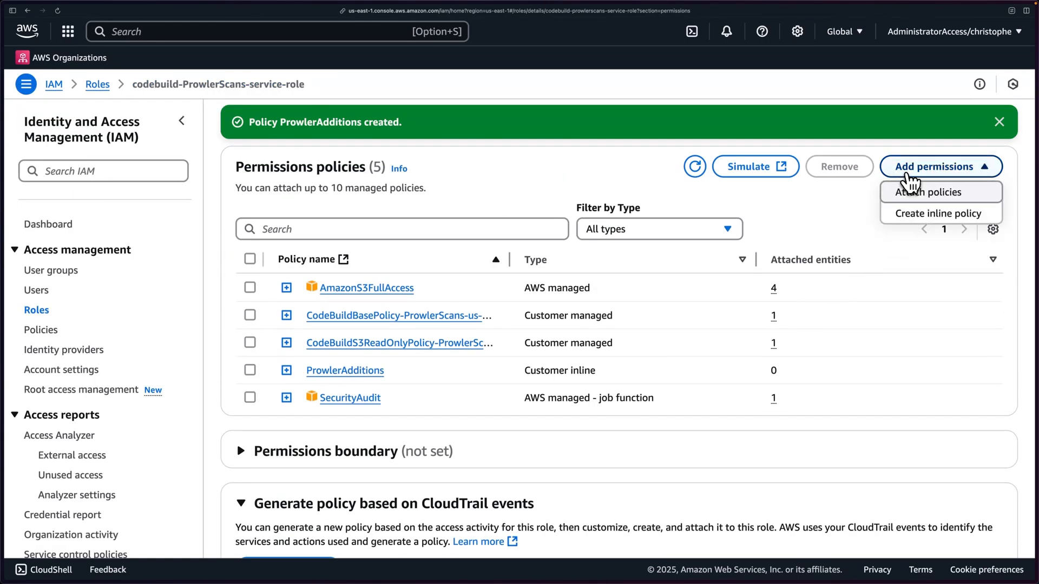
Create inline policy ProwlerSecurityHub from prowler-security-hub.json for Security Hub import and read access.
left_click(939, 214)
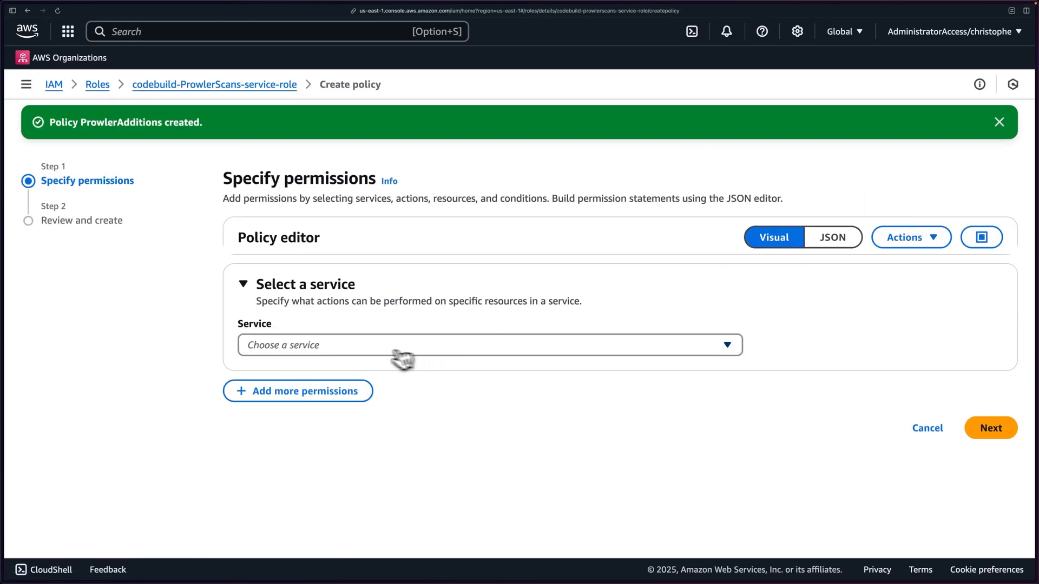
left_click(833, 237)
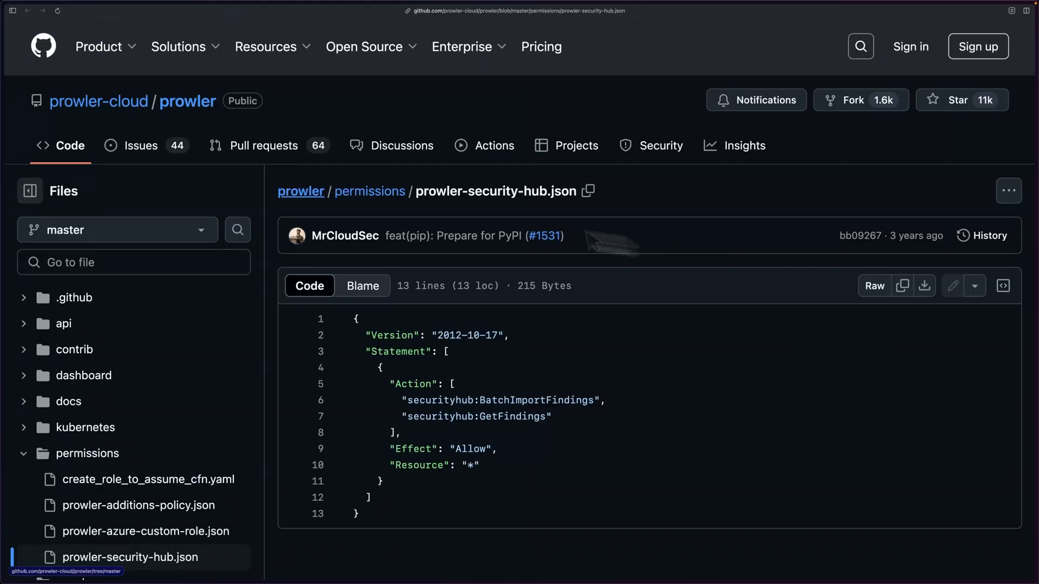
scroll("down", 3)
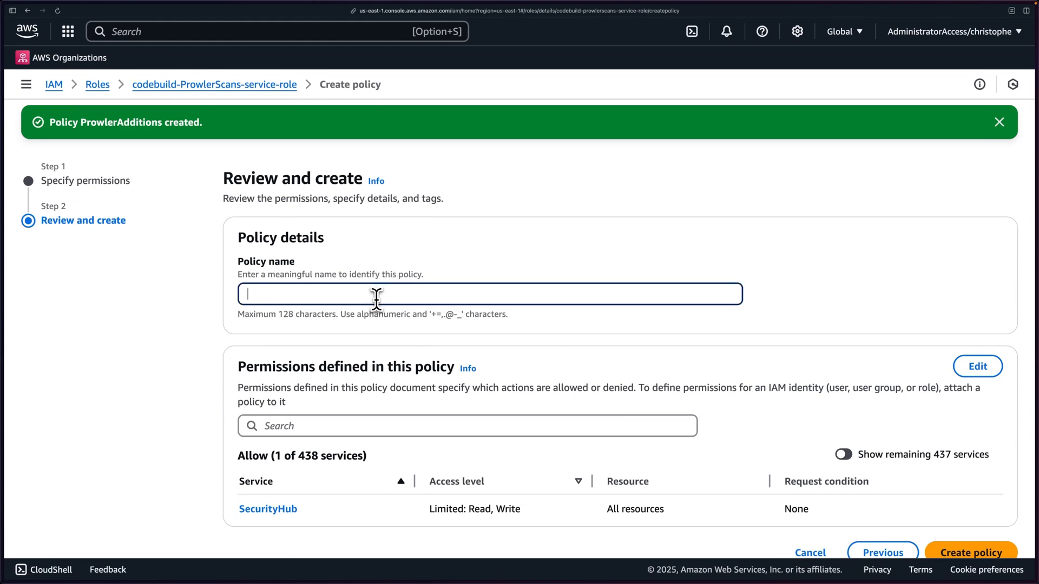
type("ProwlerS")
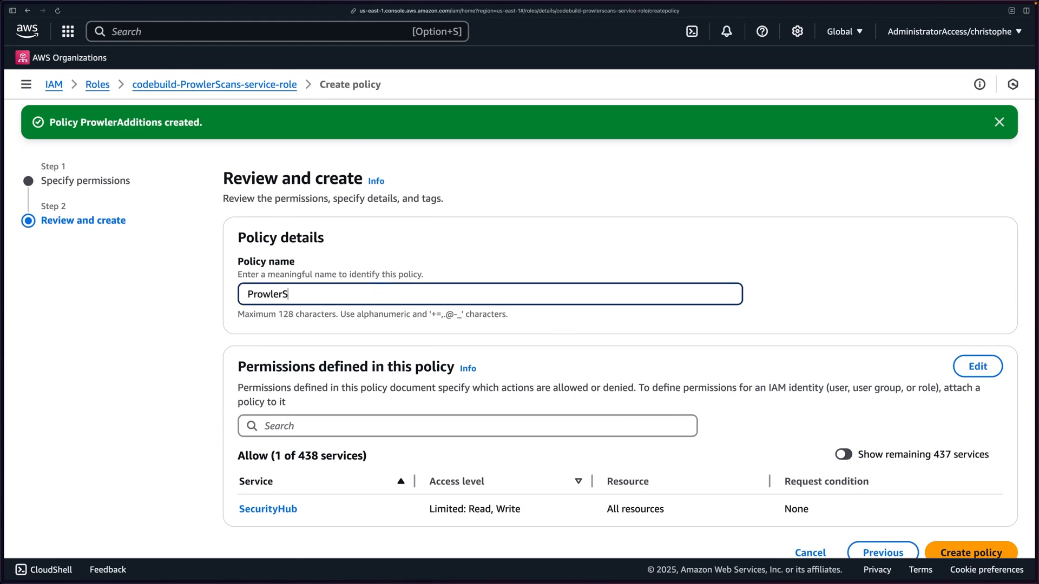
type("ecurityHub")
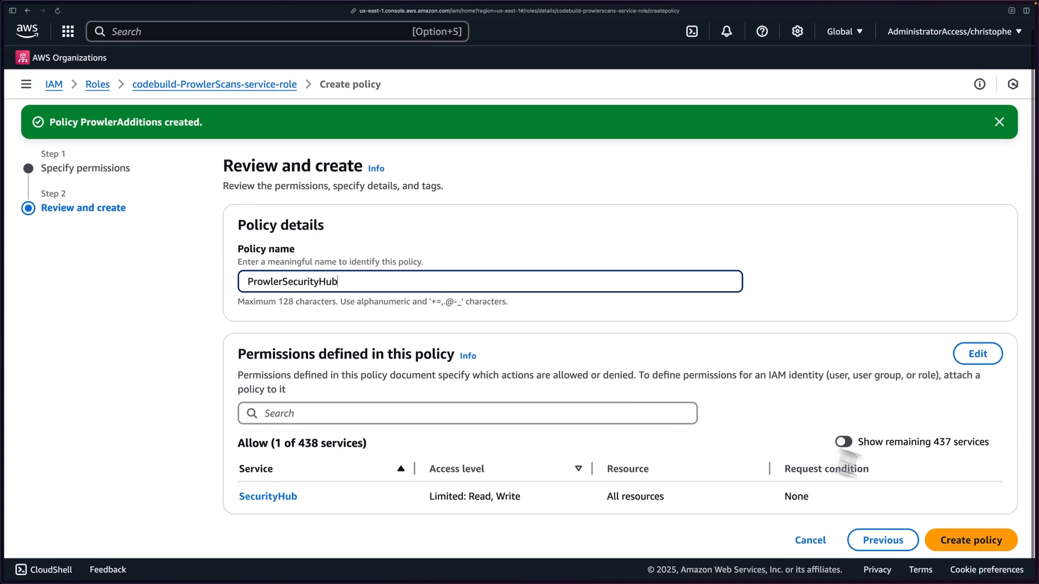
left_click(970, 540)
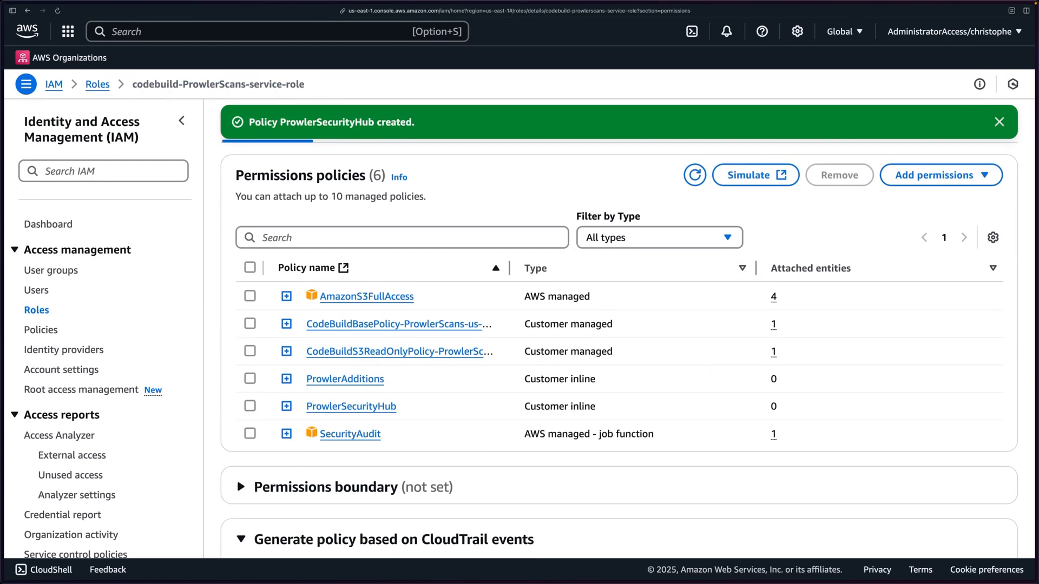
mouse_move(671, 335)
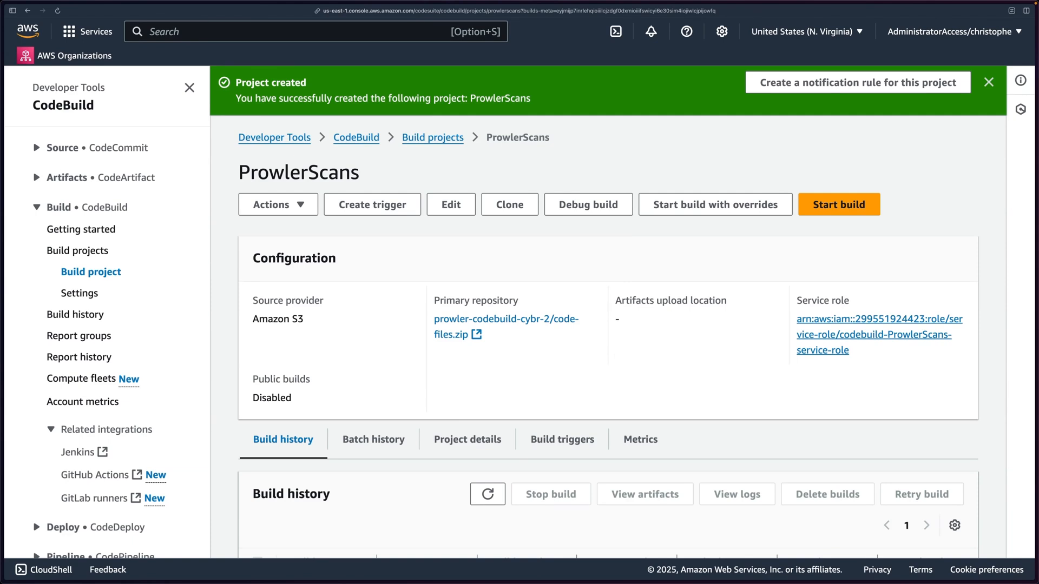
mouse_move(801, 244)
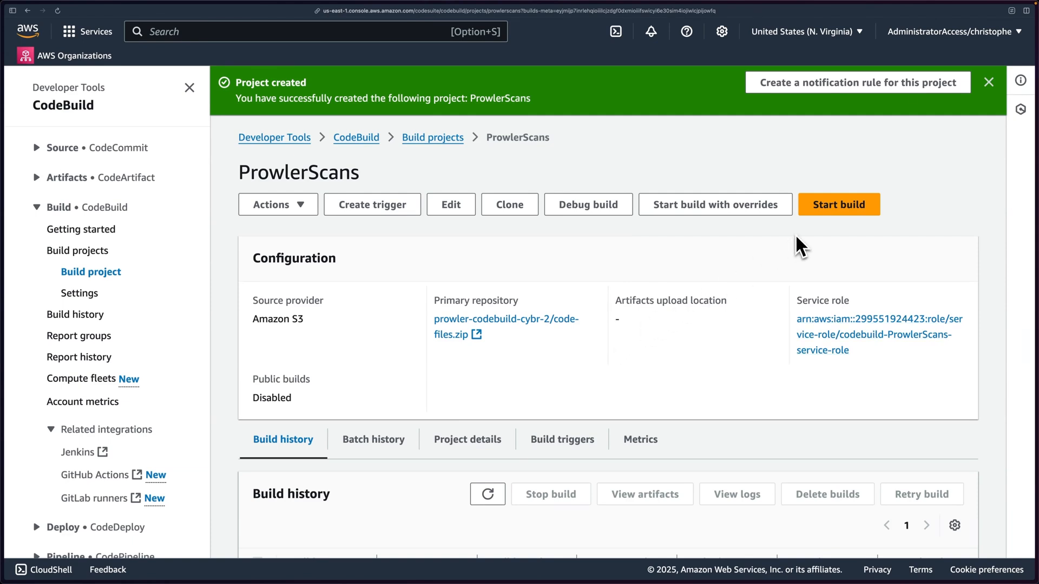
Start a ProwlerScans build and view its build log during the install phase.
left_click(839, 205)
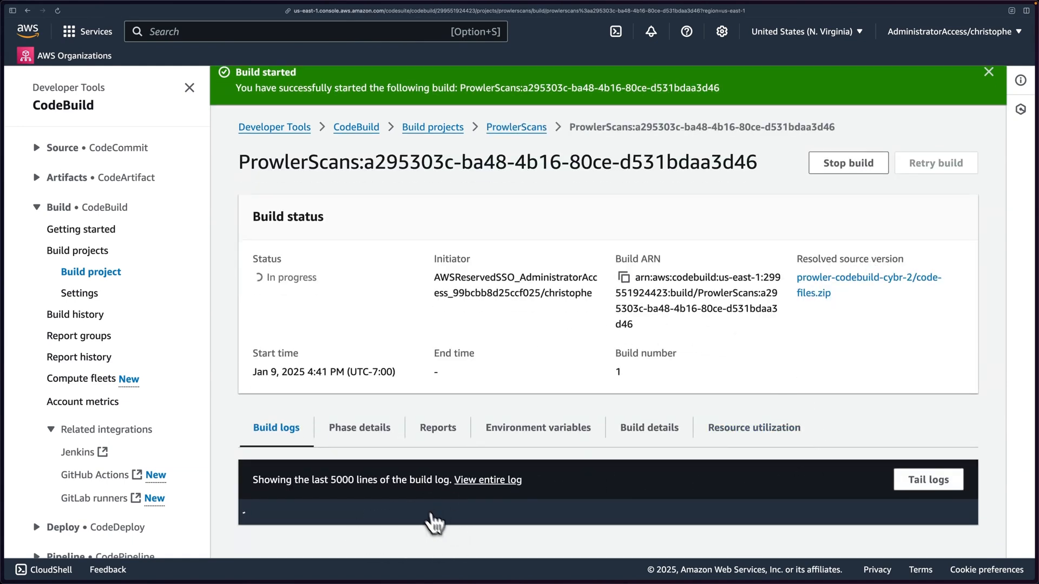
mouse_move(846, 322)
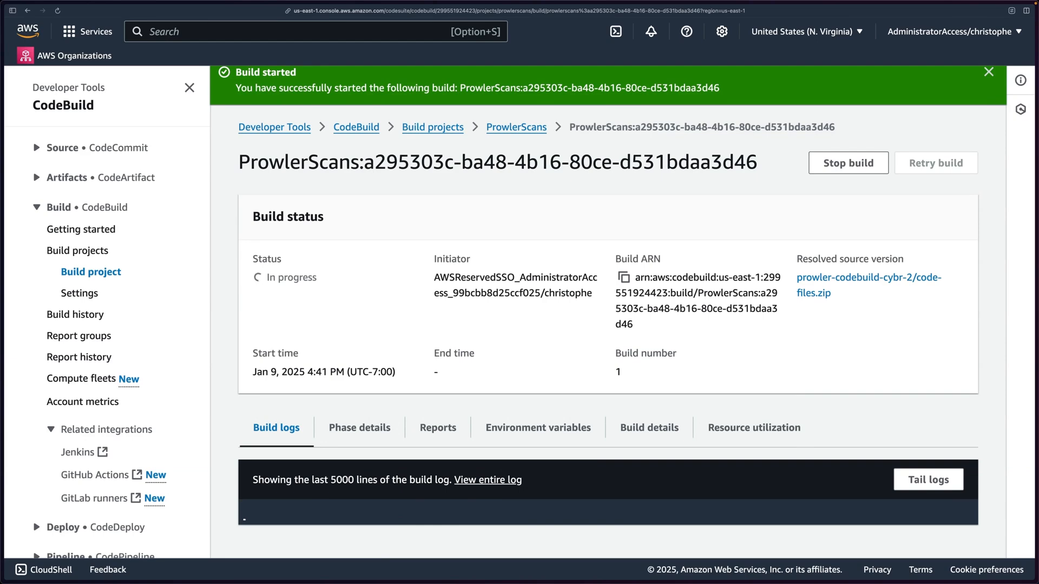
scroll("down", 3)
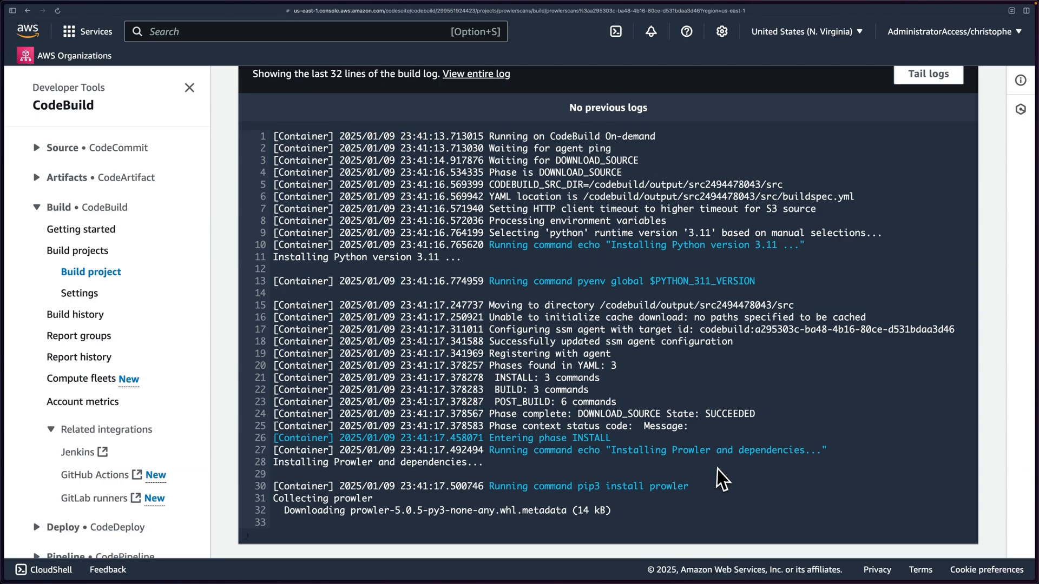
scroll("down", 3)
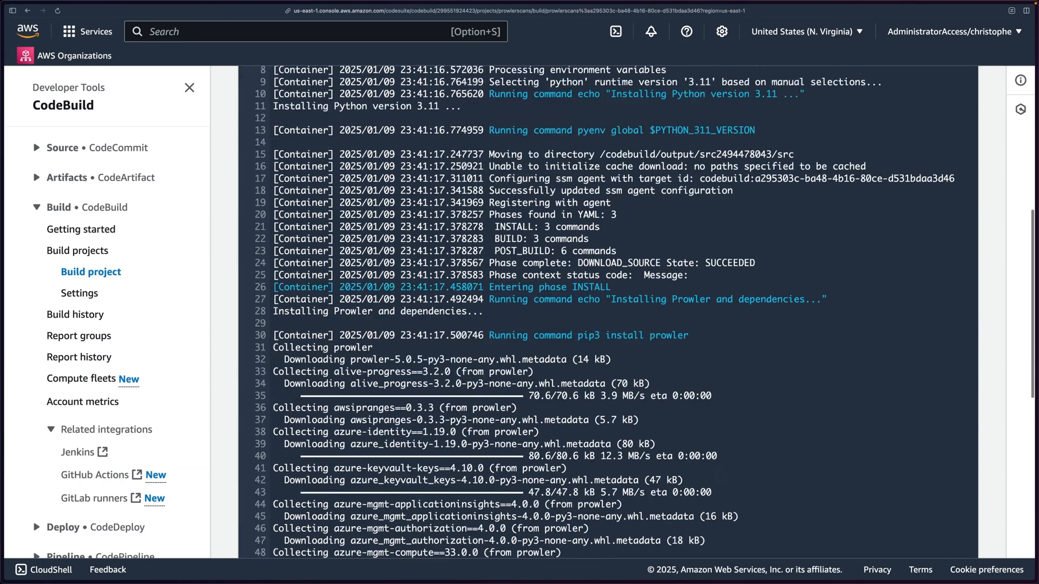
scroll("down", 3)
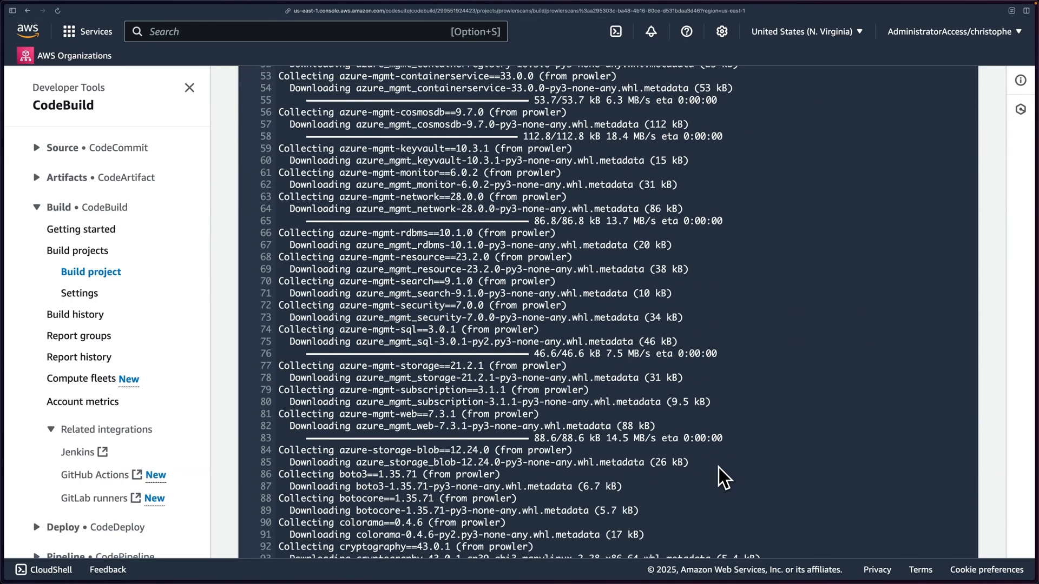
scroll("down", 3)
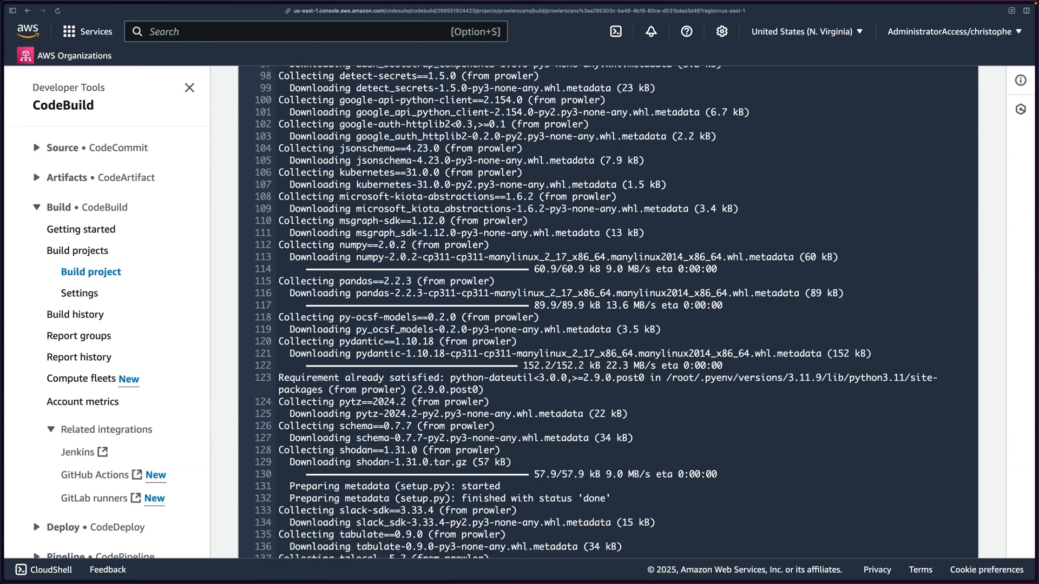
scroll("down", 3)
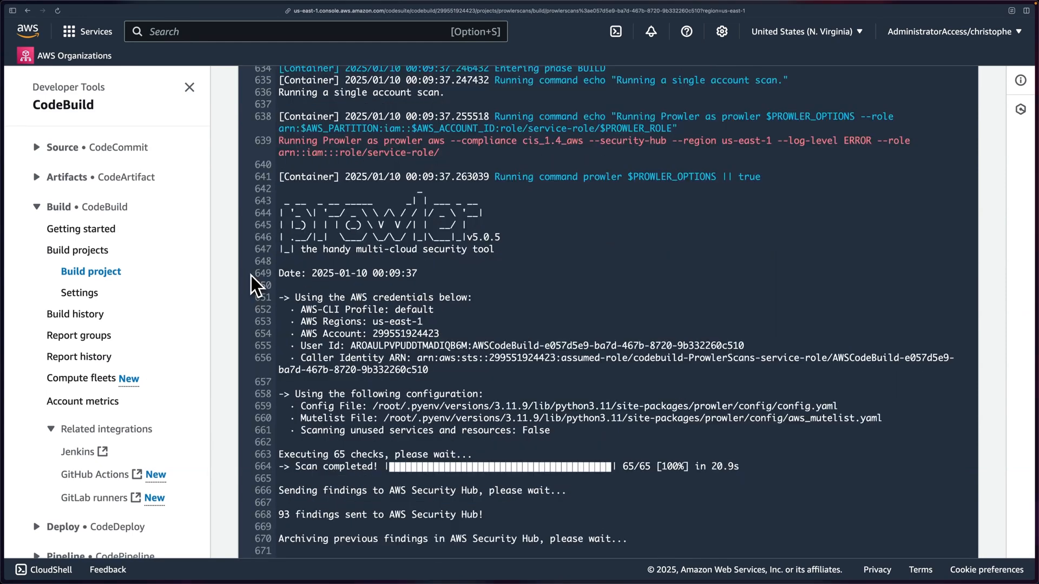
scroll("up", 3)
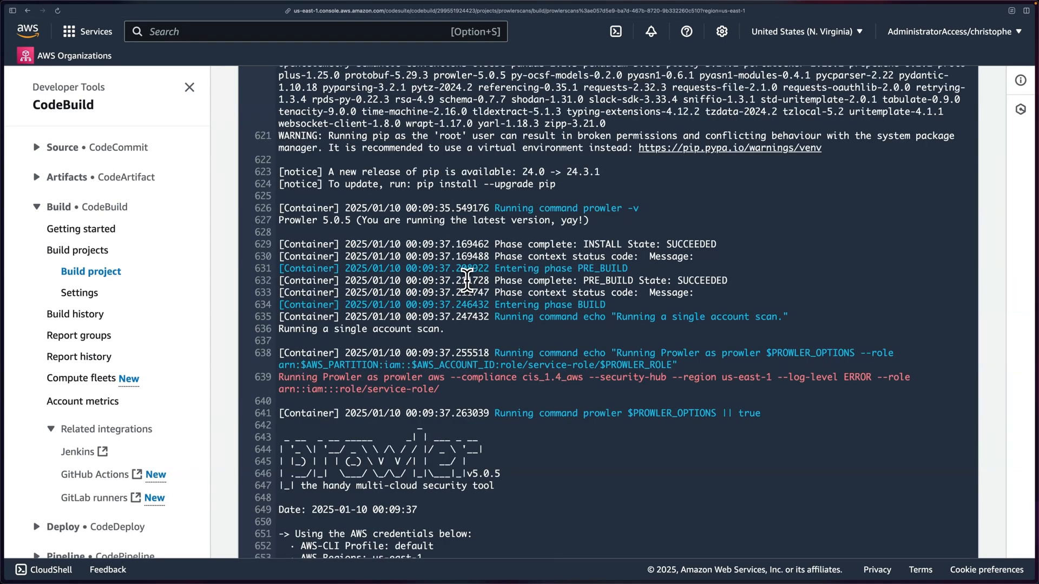
scroll("down", 3)
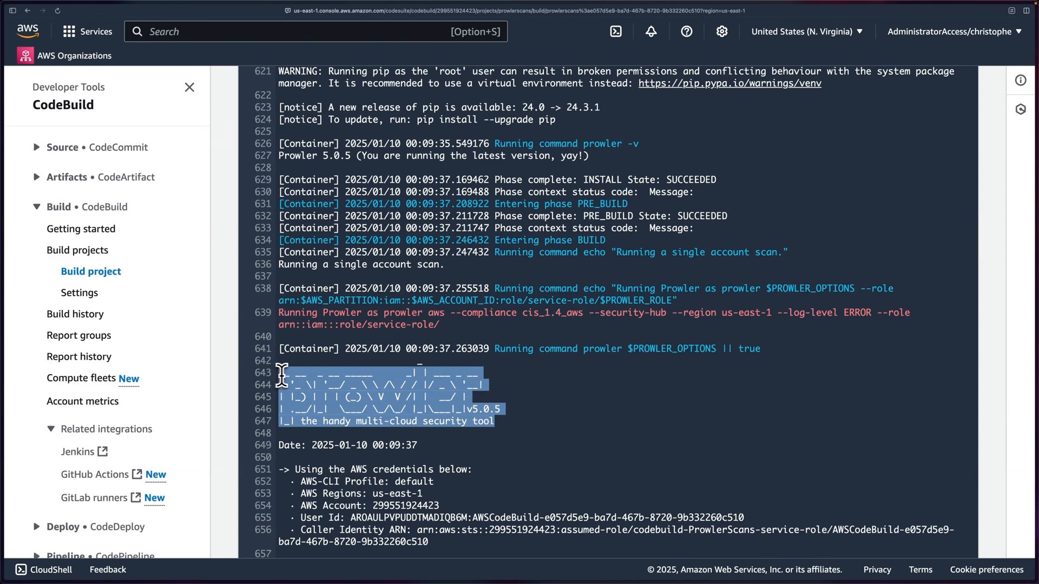
scroll("down", 3)
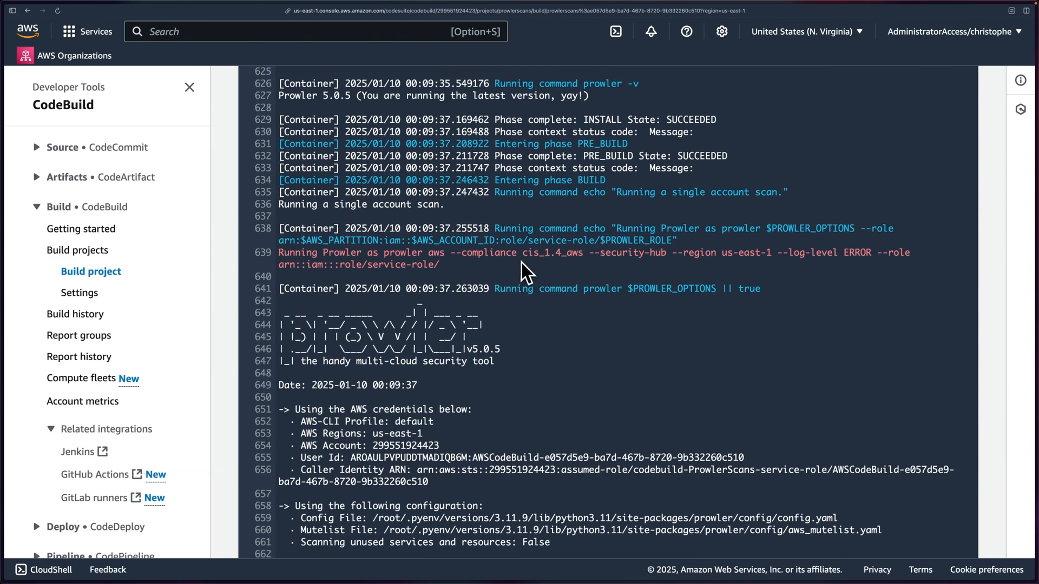
mouse_move(518, 209)
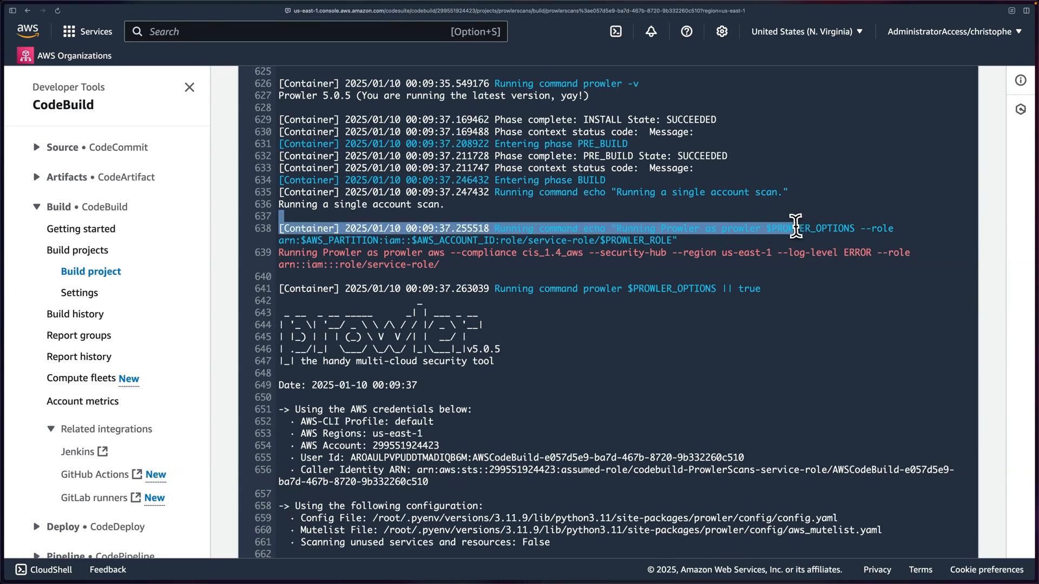
left_click(394, 252)
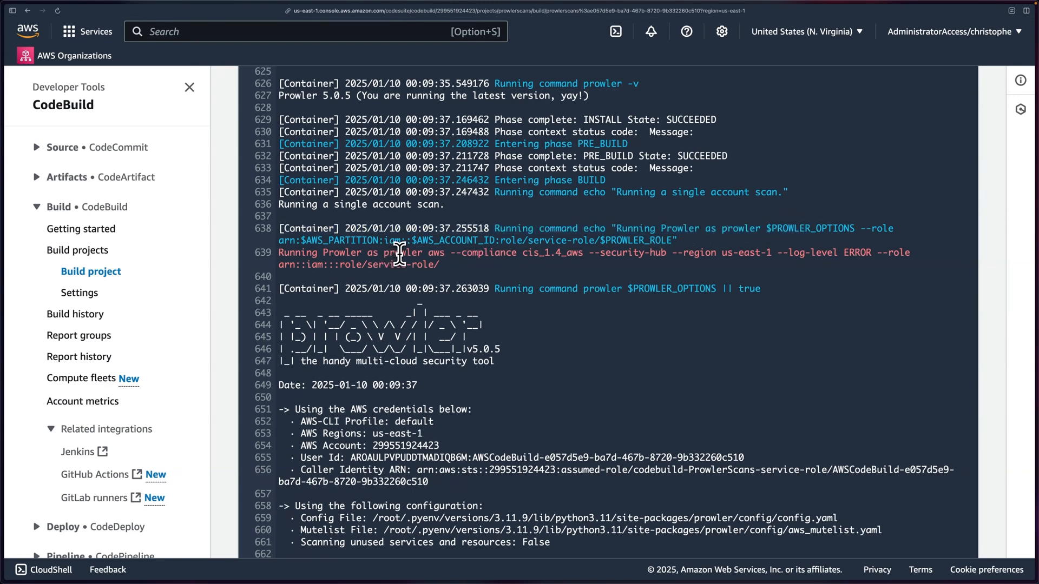
double_click(812, 229)
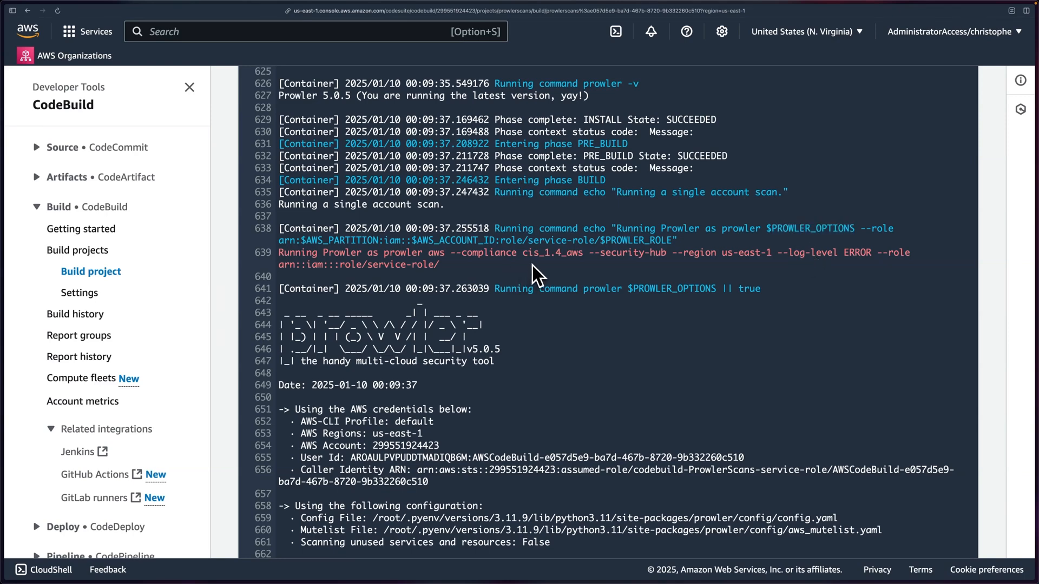
mouse_move(434, 259)
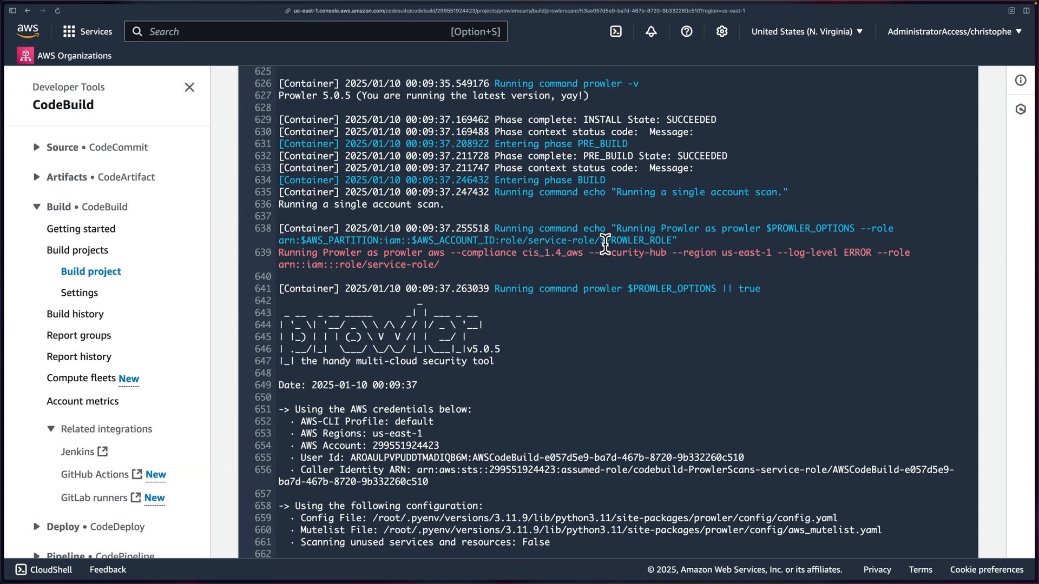
double_click(636, 240)
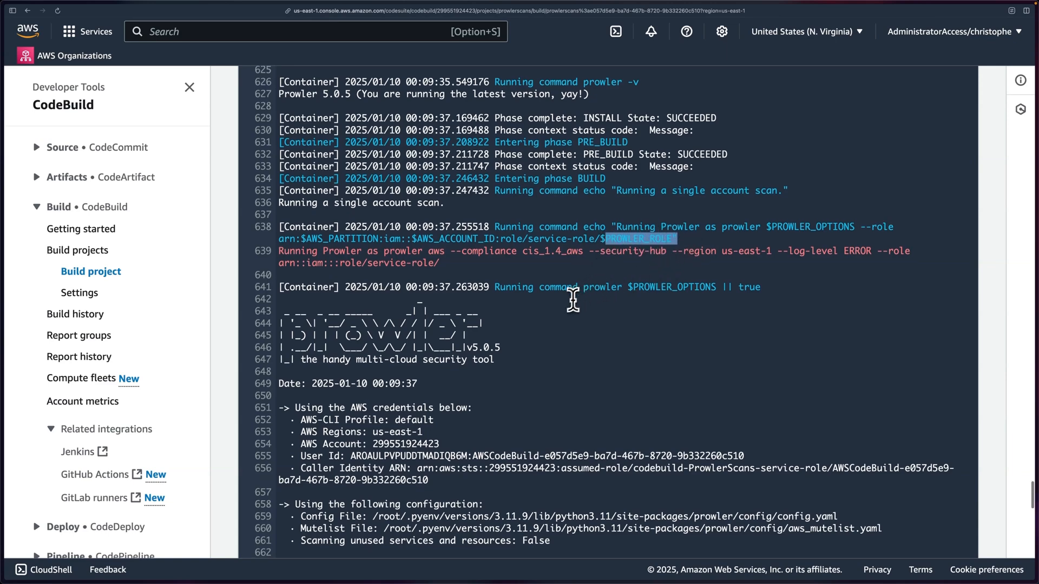
scroll("down", 3)
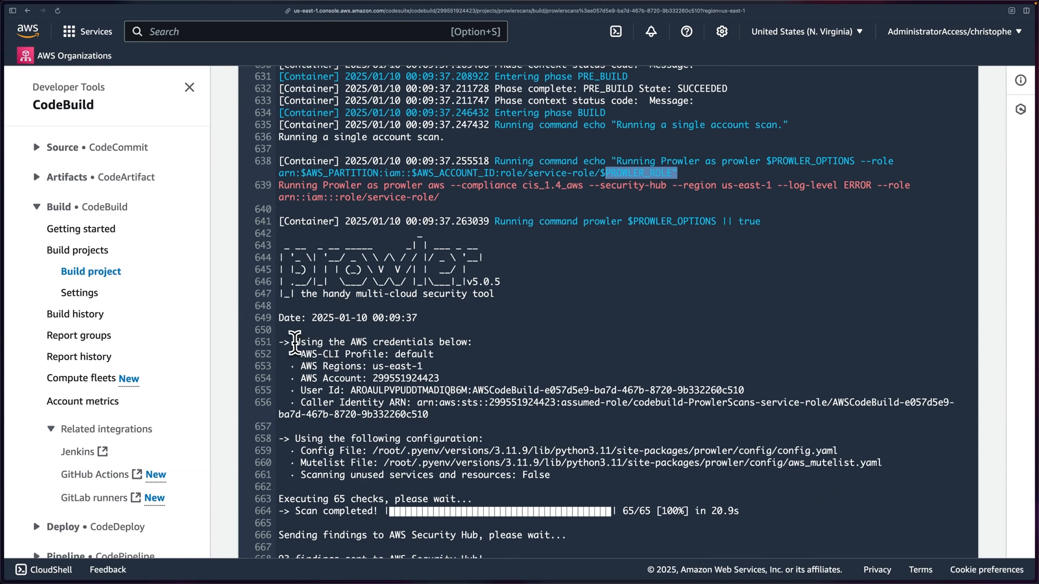
double_click(382, 342)
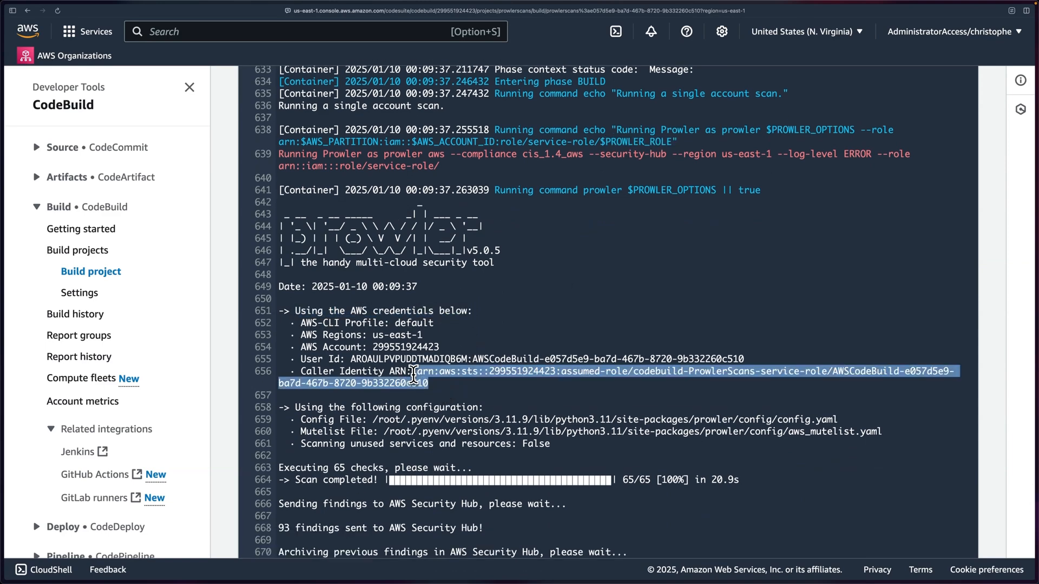
mouse_move(394, 389)
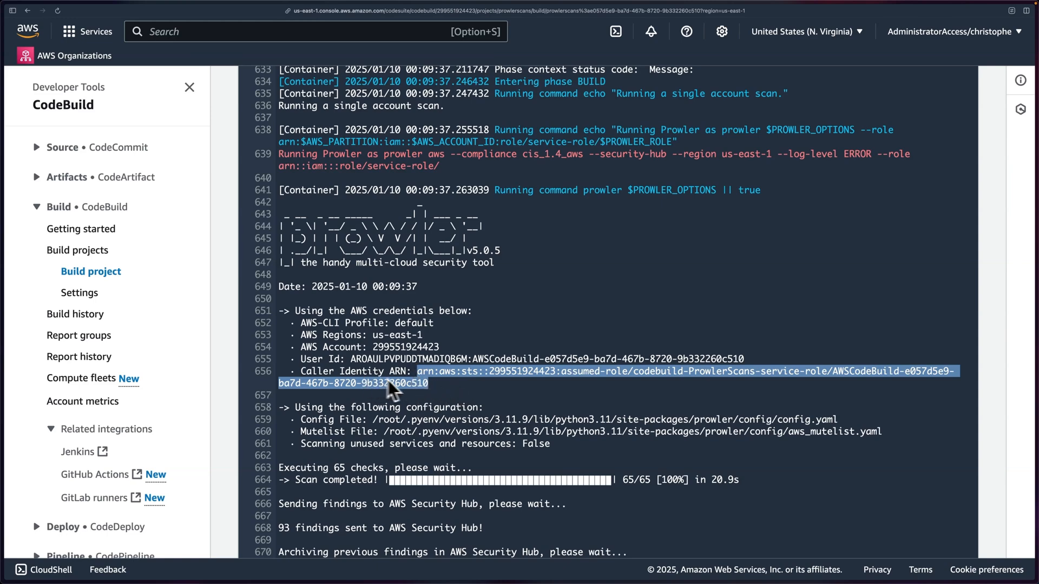
left_click(453, 397)
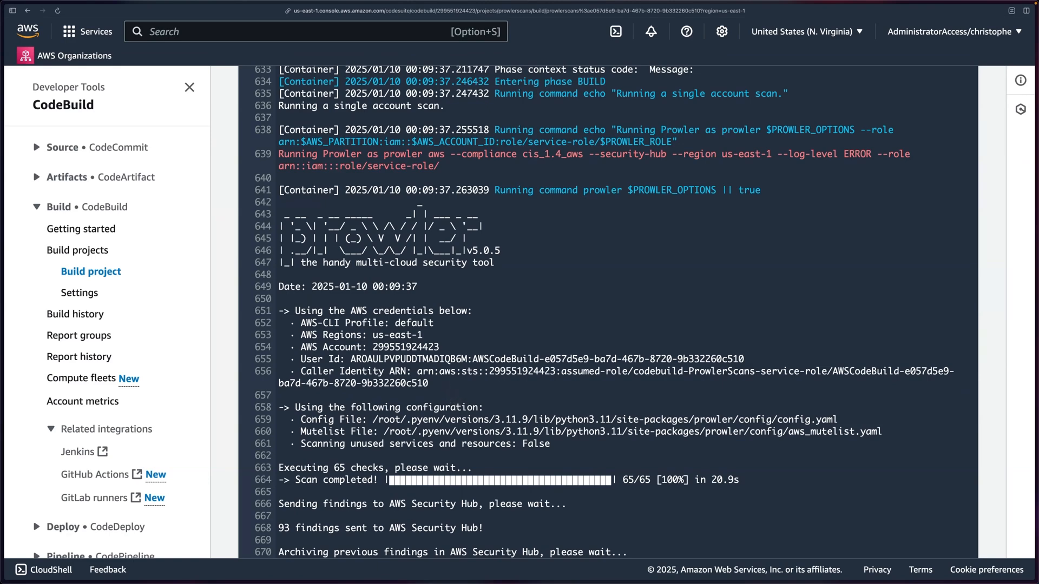
mouse_move(381, 346)
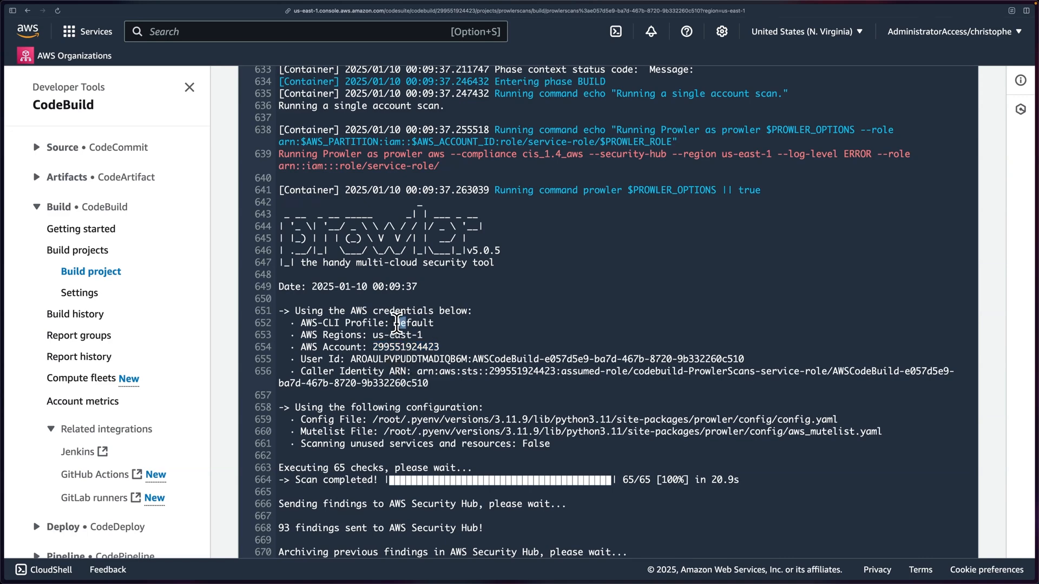
double_click(413, 324)
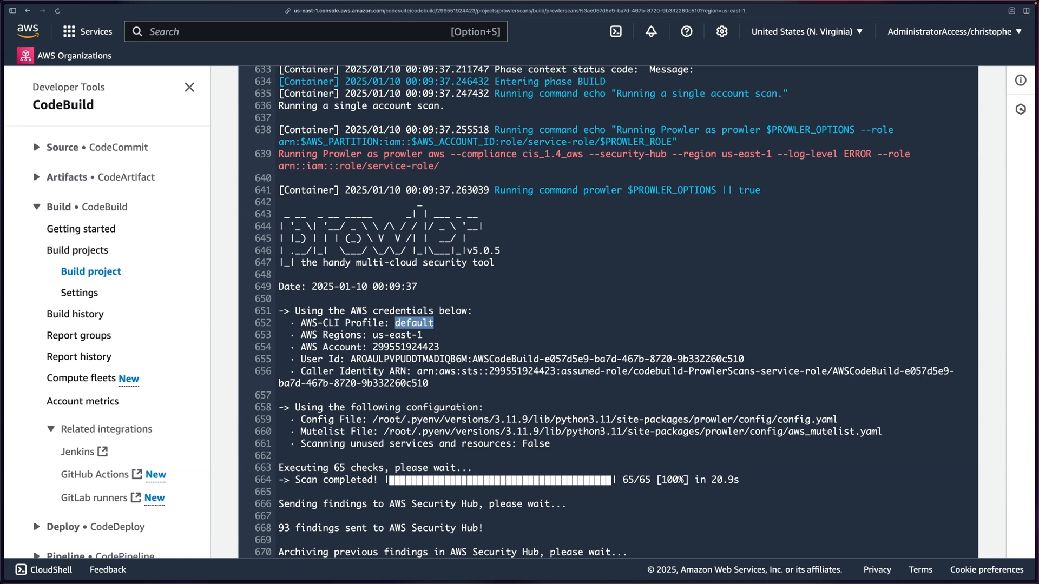
mouse_move(447, 335)
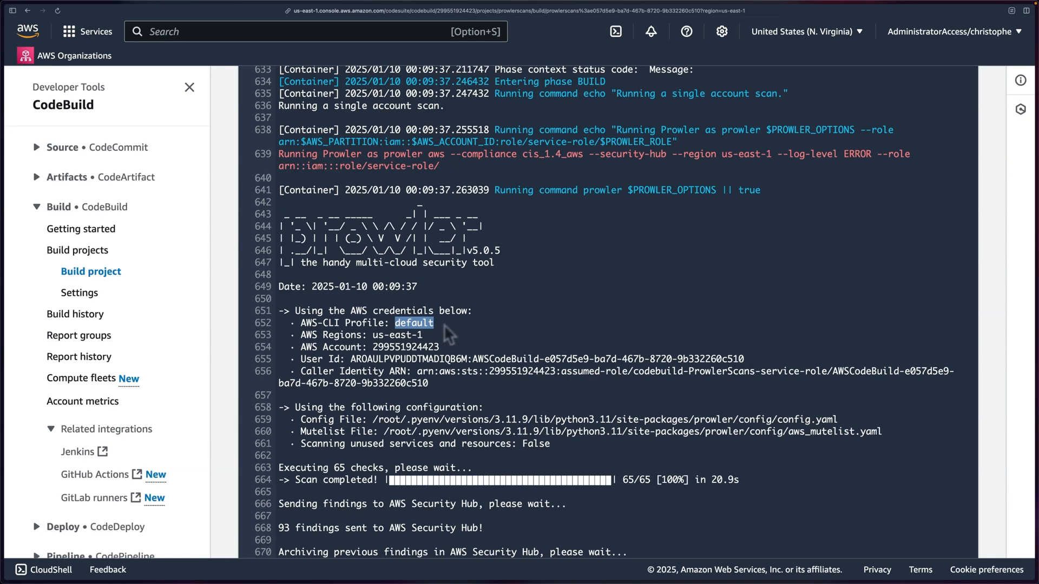
scroll("down", 3)
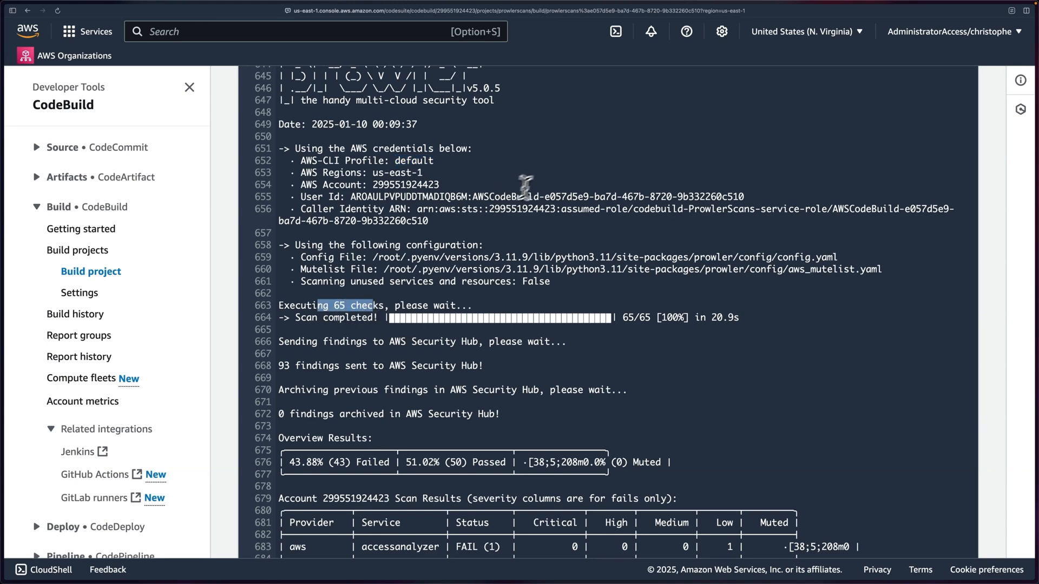
scroll("up", 3)
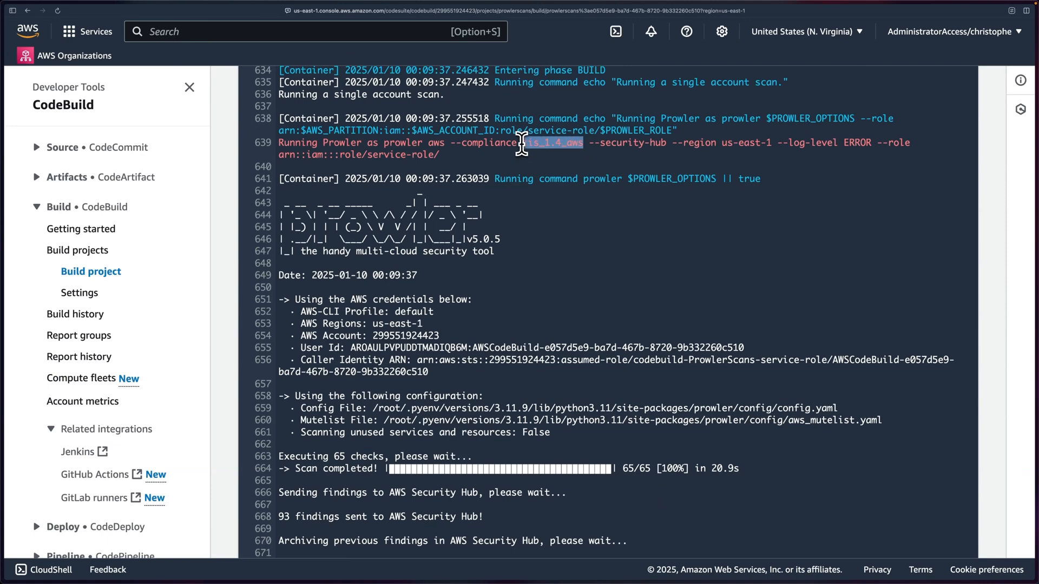
scroll("down", 3)
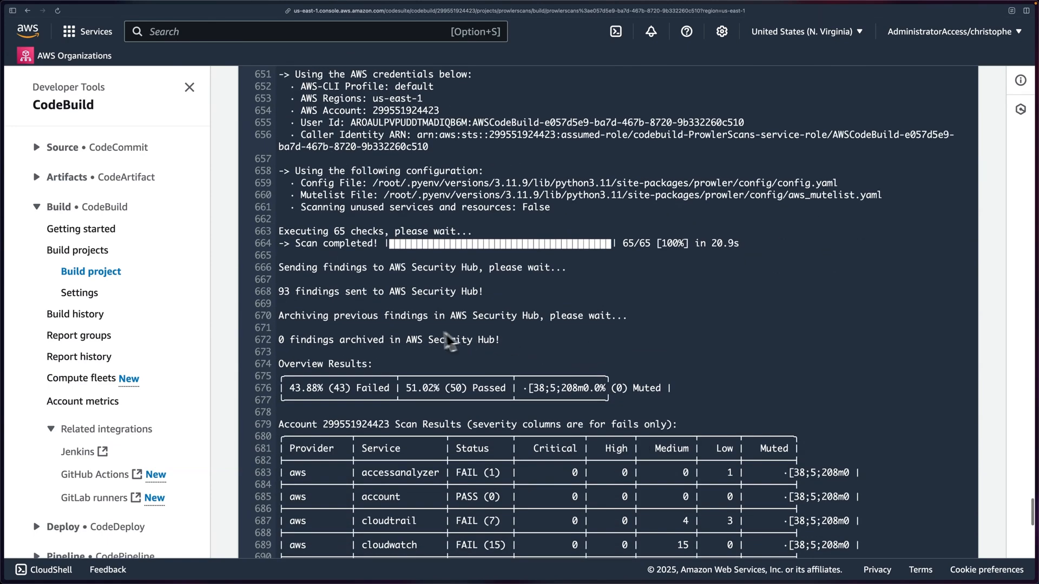
scroll("down", 3)
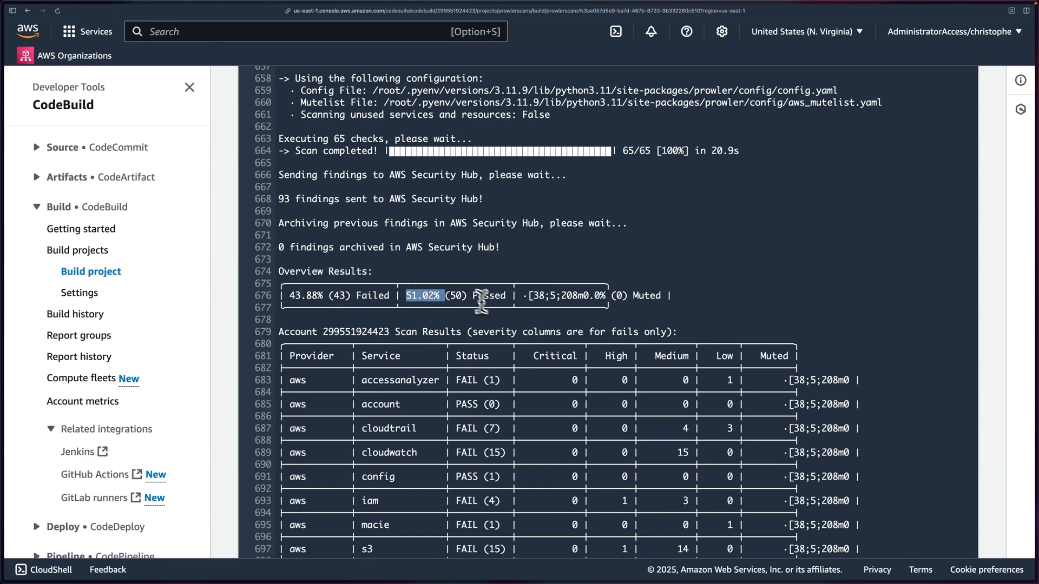
scroll("down", 3)
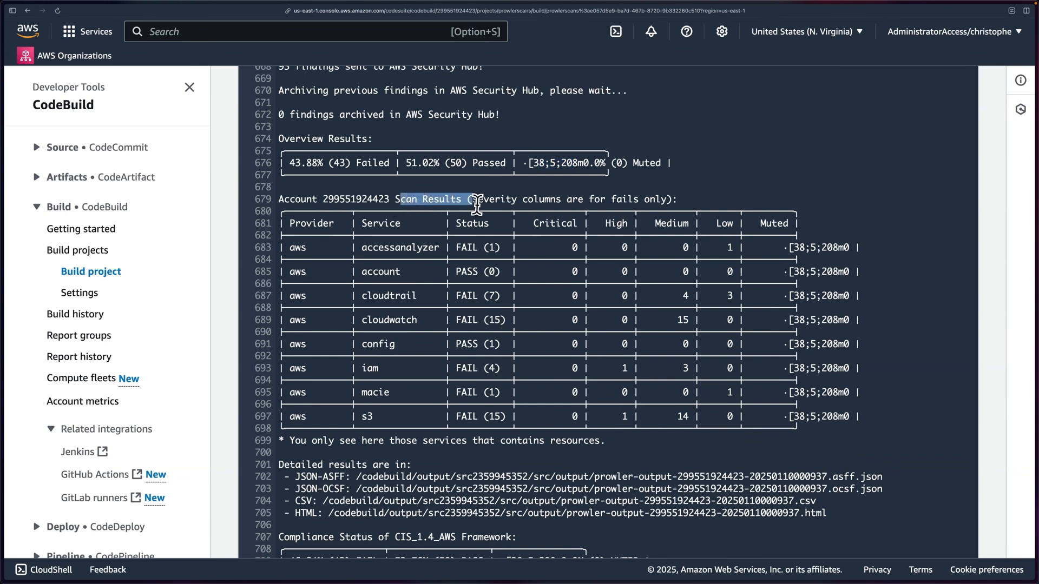
mouse_move(479, 337)
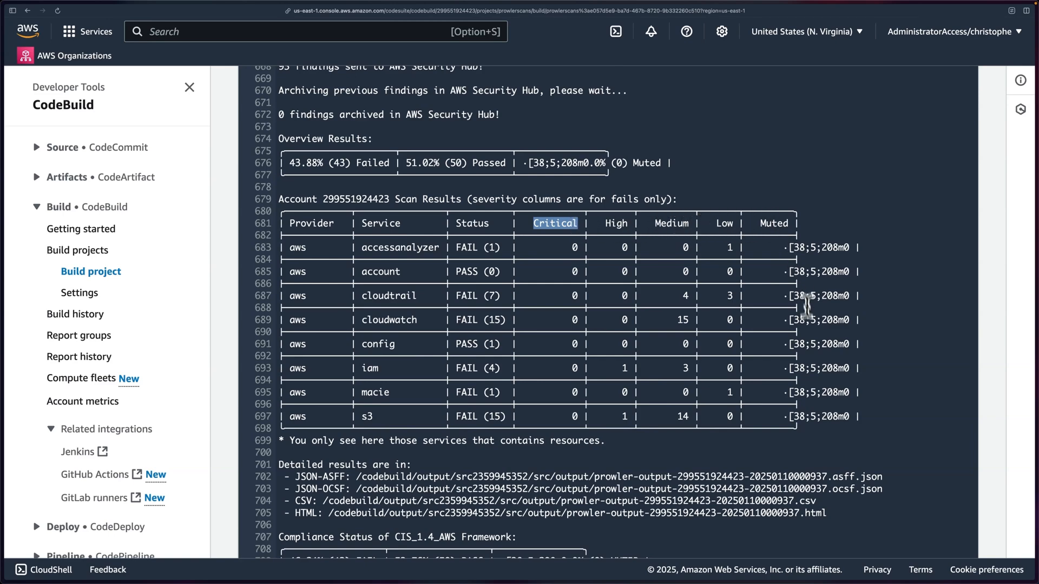
scroll("down", 3)
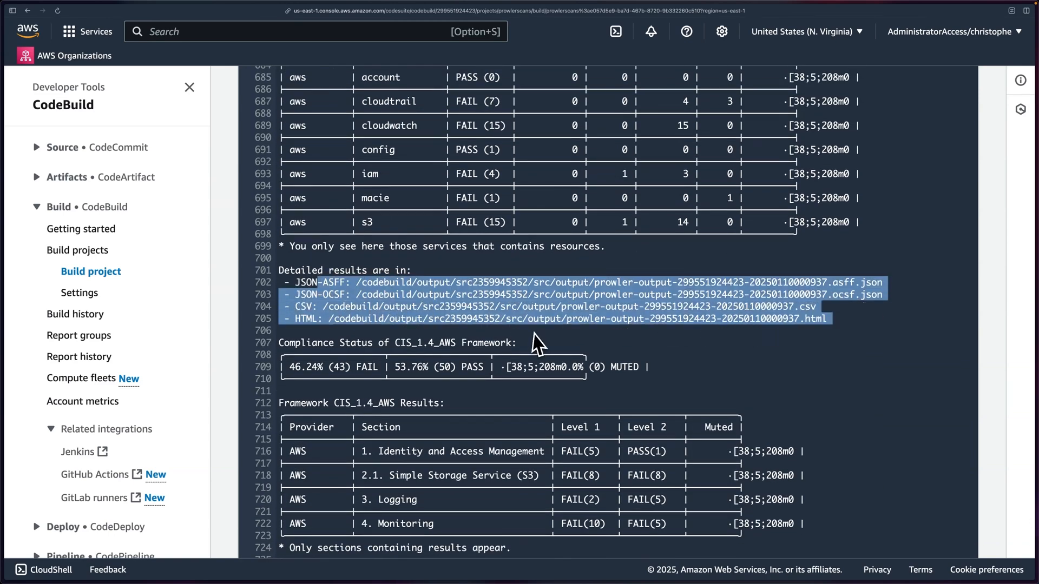
mouse_move(792, 361)
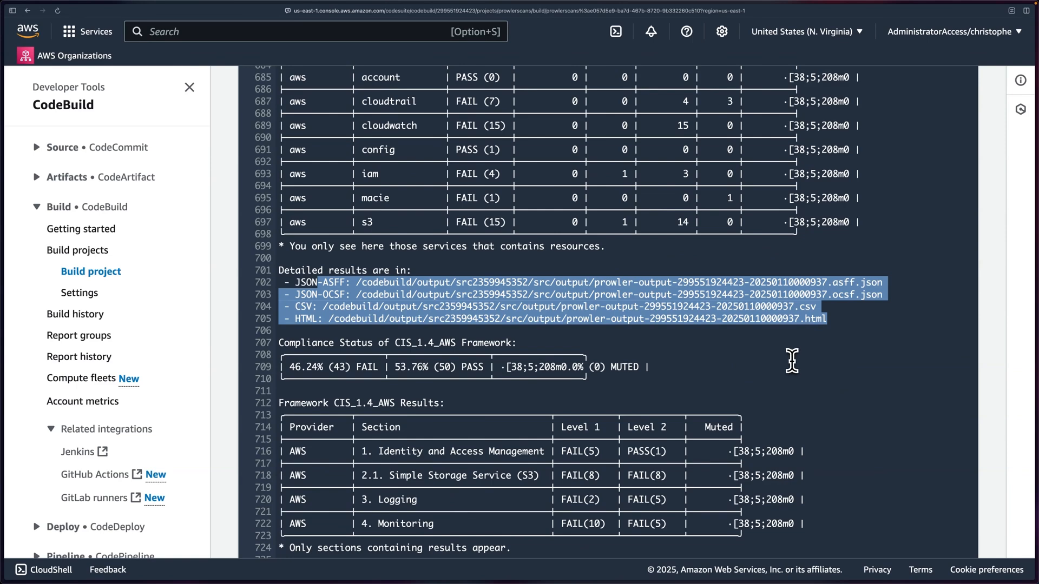
scroll("down", 3)
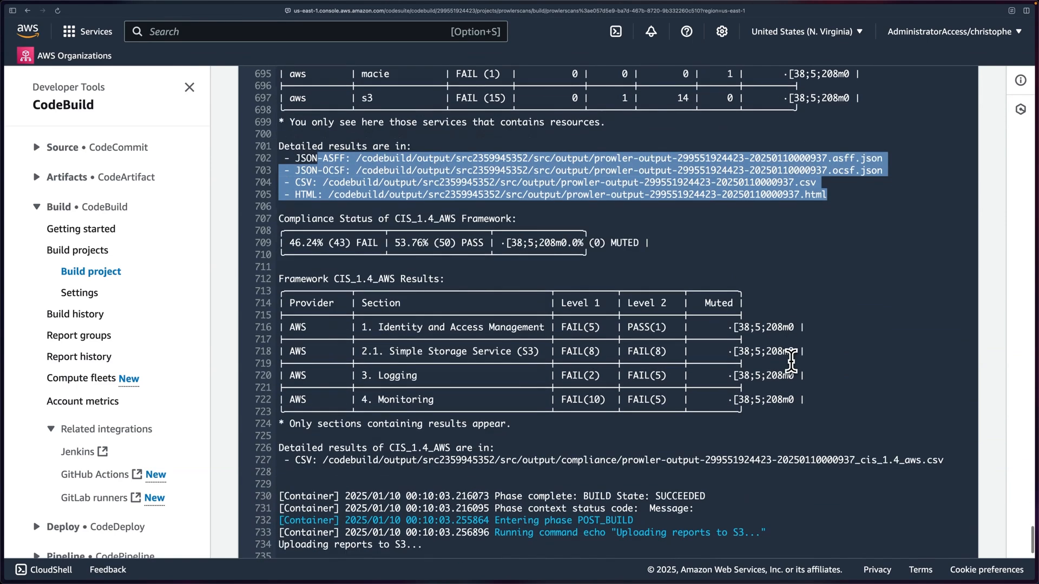
scroll("down", 3)
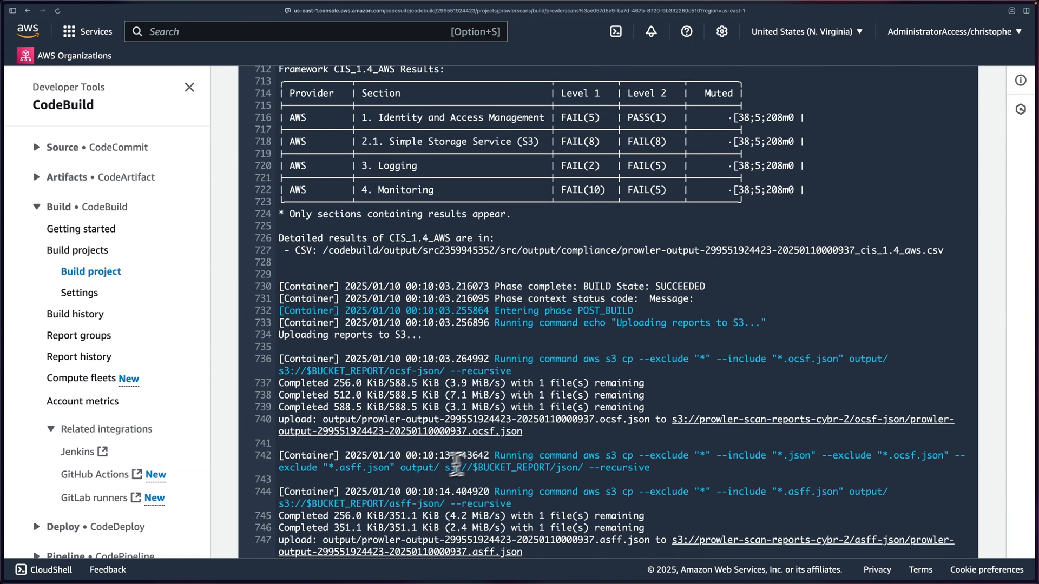
scroll("up", 3)
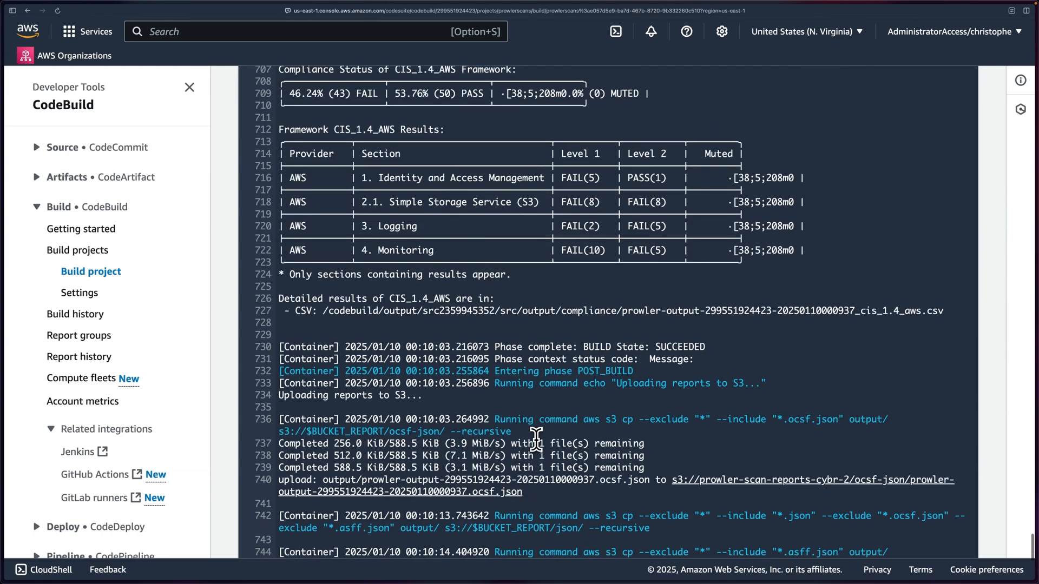
scroll("down", 3)
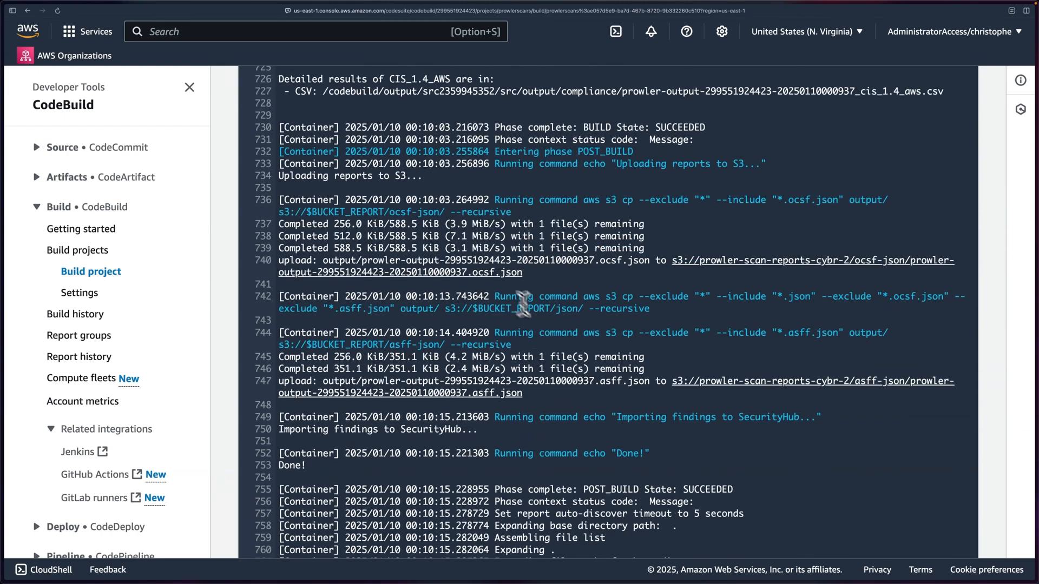
mouse_move(748, 453)
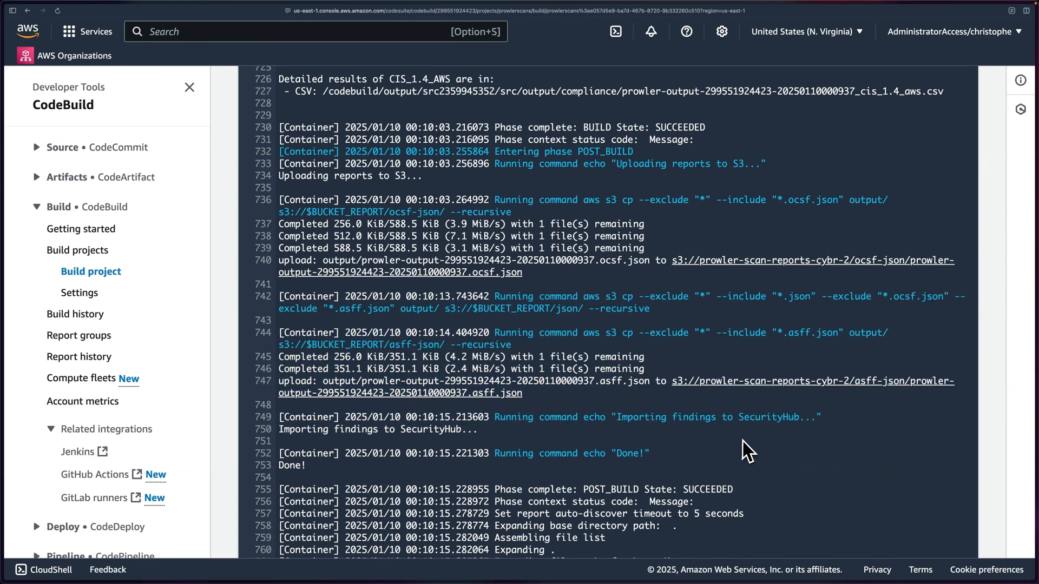
scroll("down", 3)
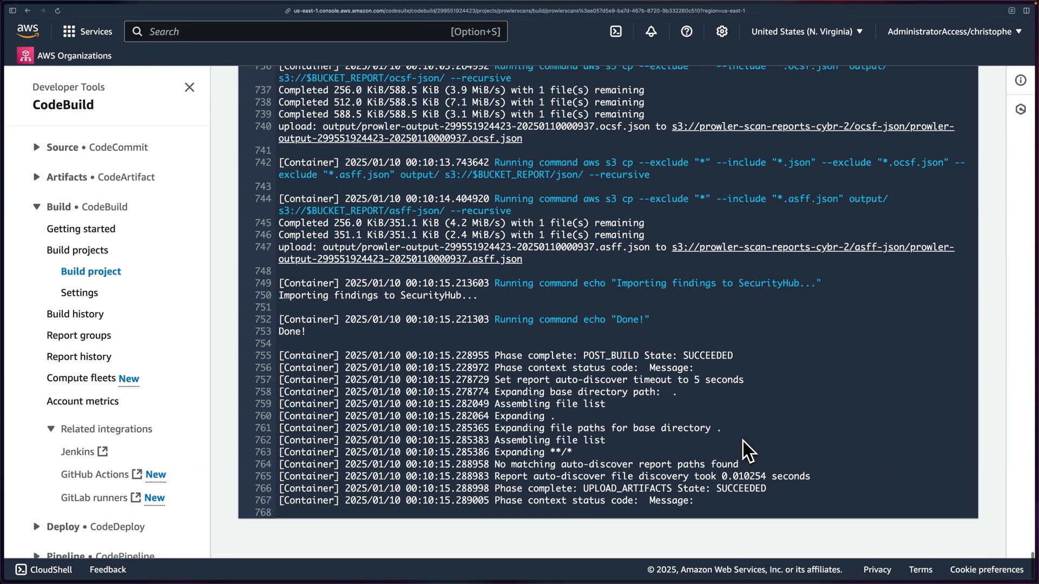
double_click(630, 319)
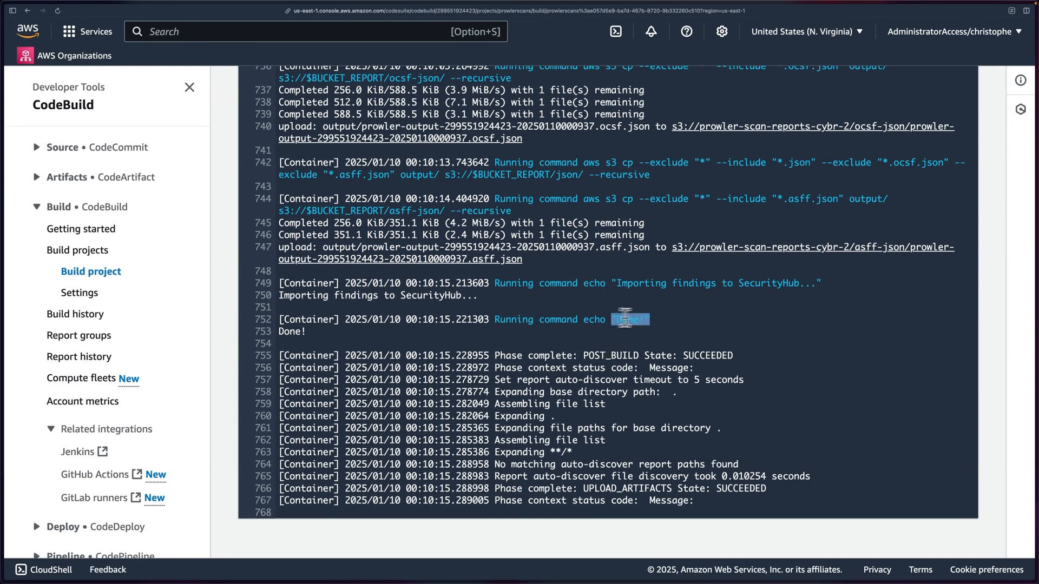
scroll("up", 3)
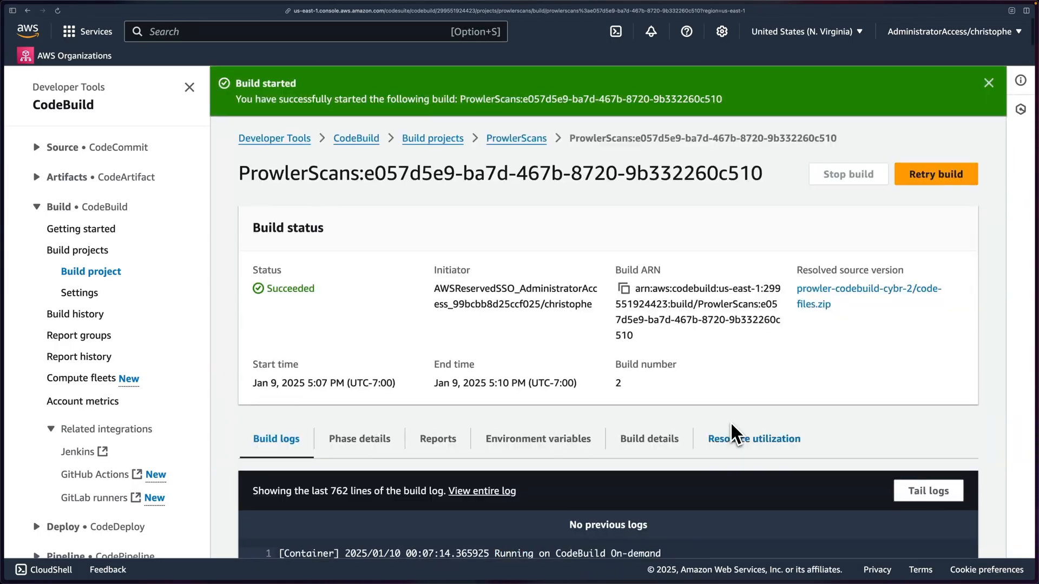
mouse_move(347, 53)
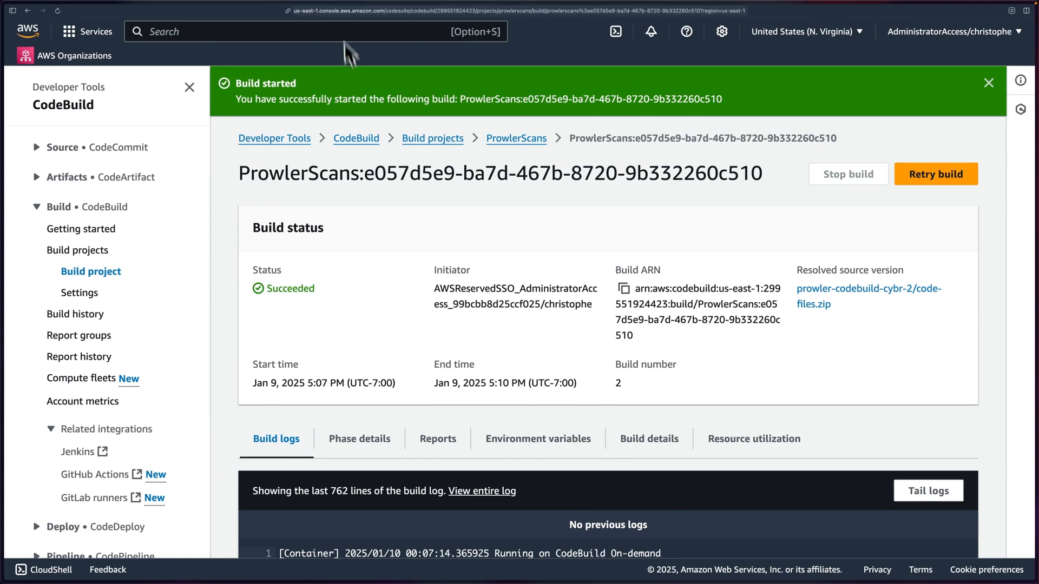
type("security hub")
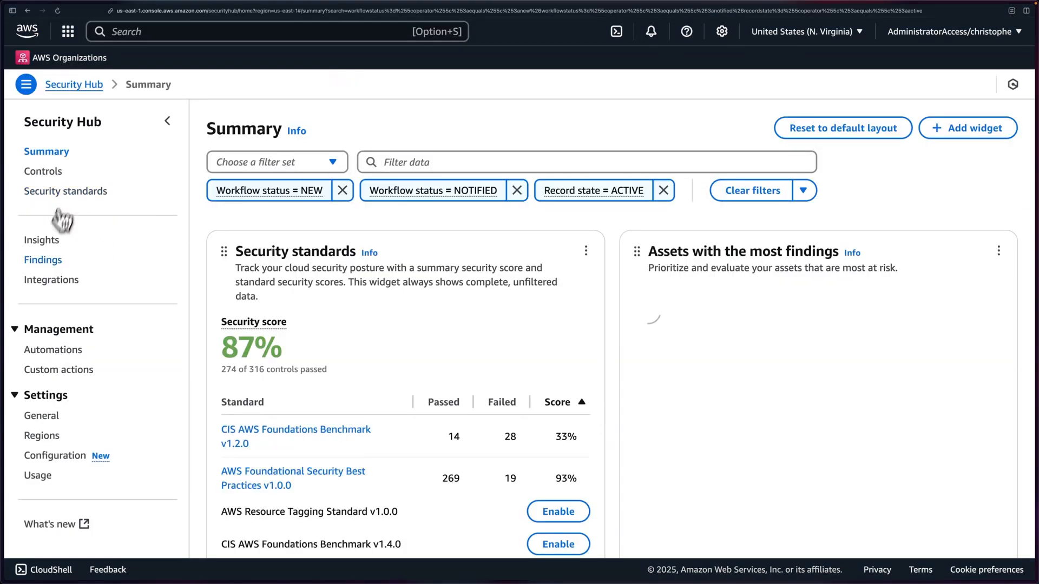
Filter Security Hub findings to Product name Prowler, dismissing the feedback survey.
left_click(42, 259)
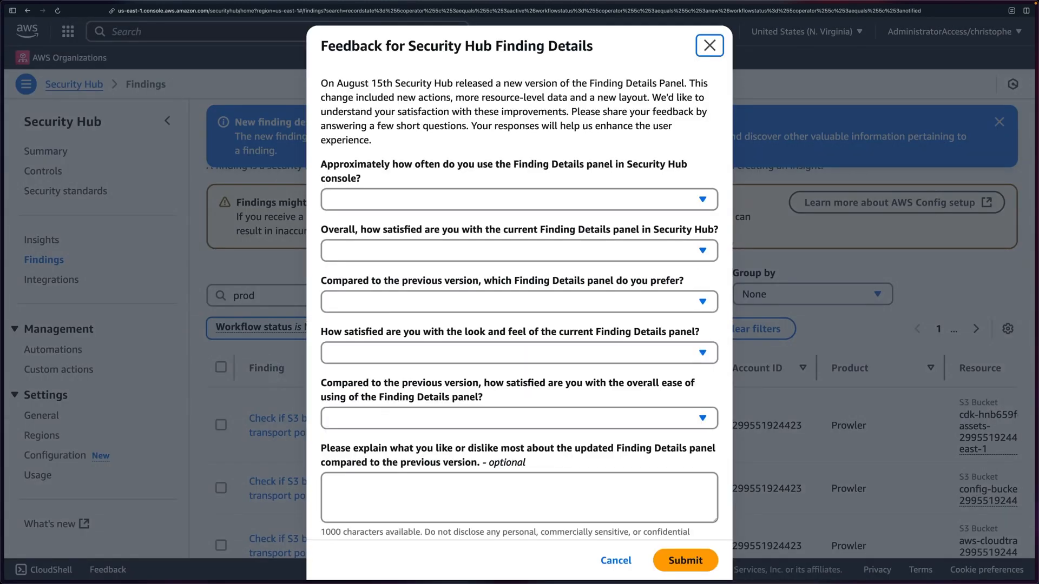
left_click(707, 45)
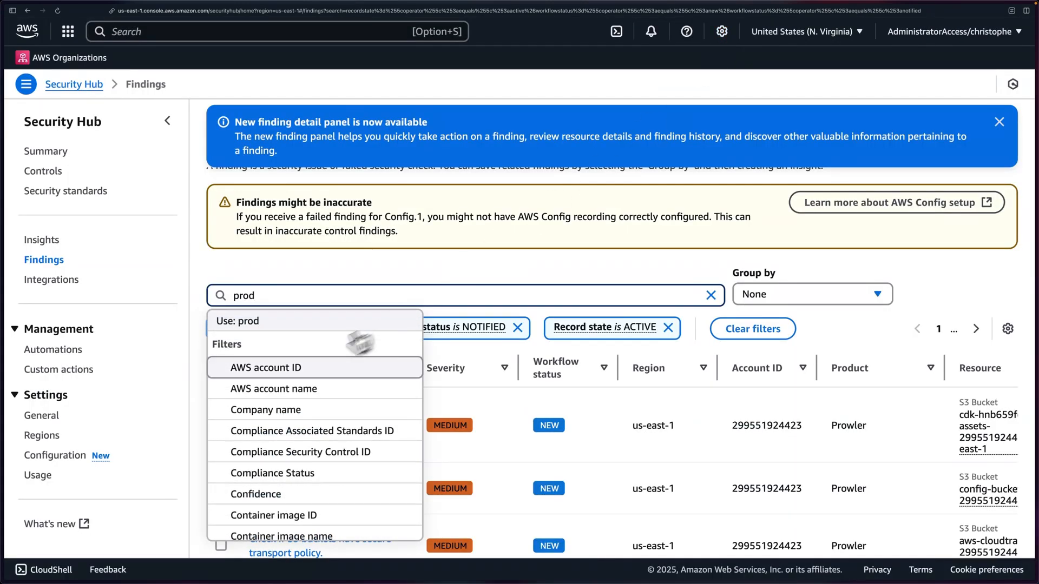
type("uct")
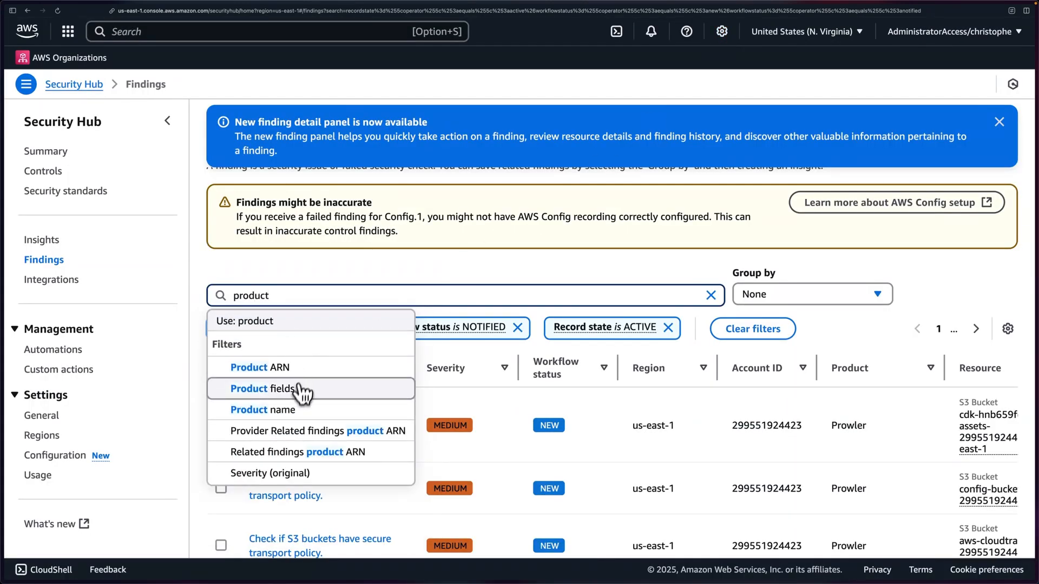
left_click(273, 409)
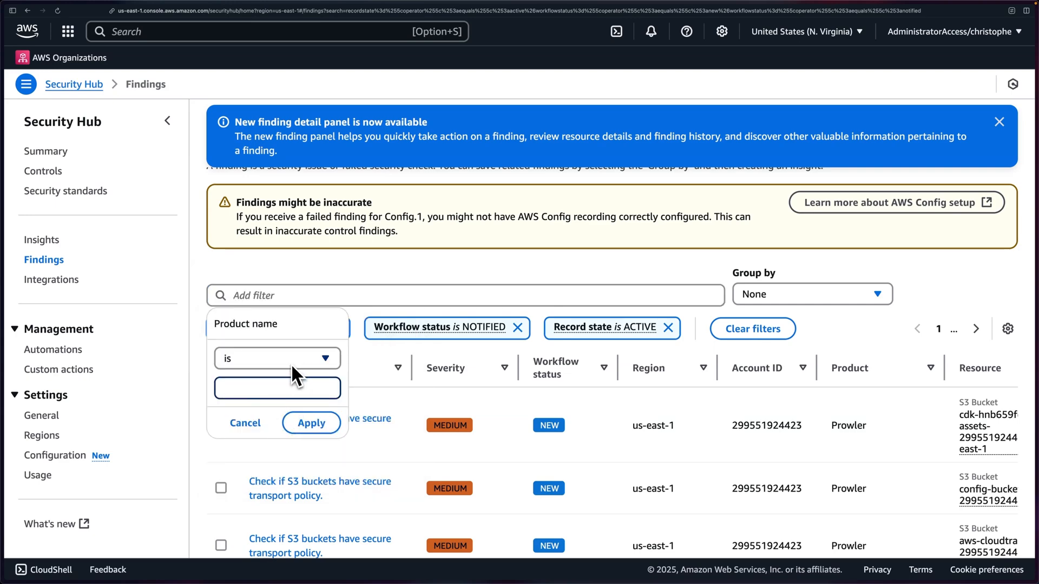
left_click(311, 423)
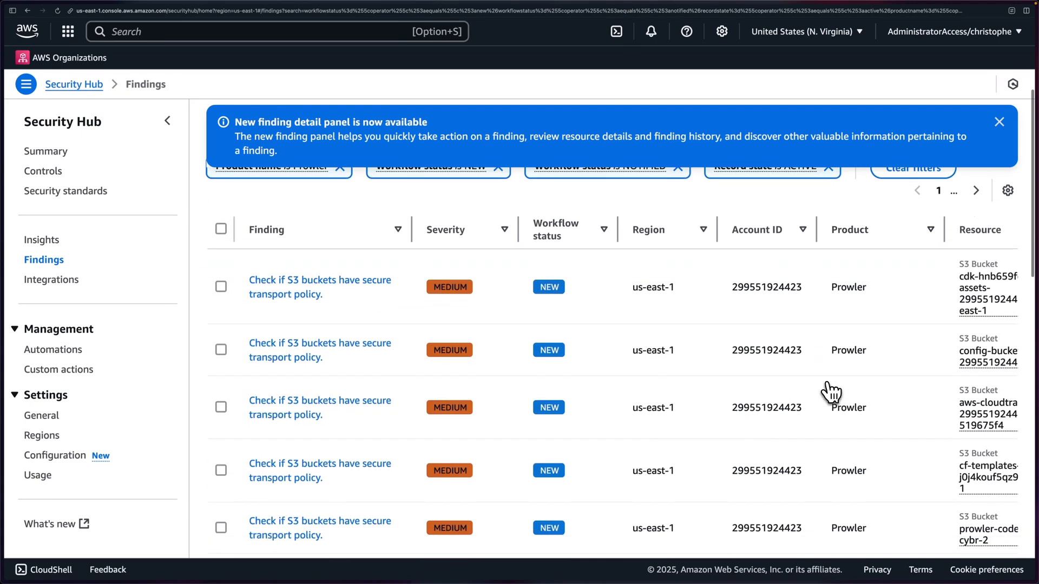
mouse_move(524, 278)
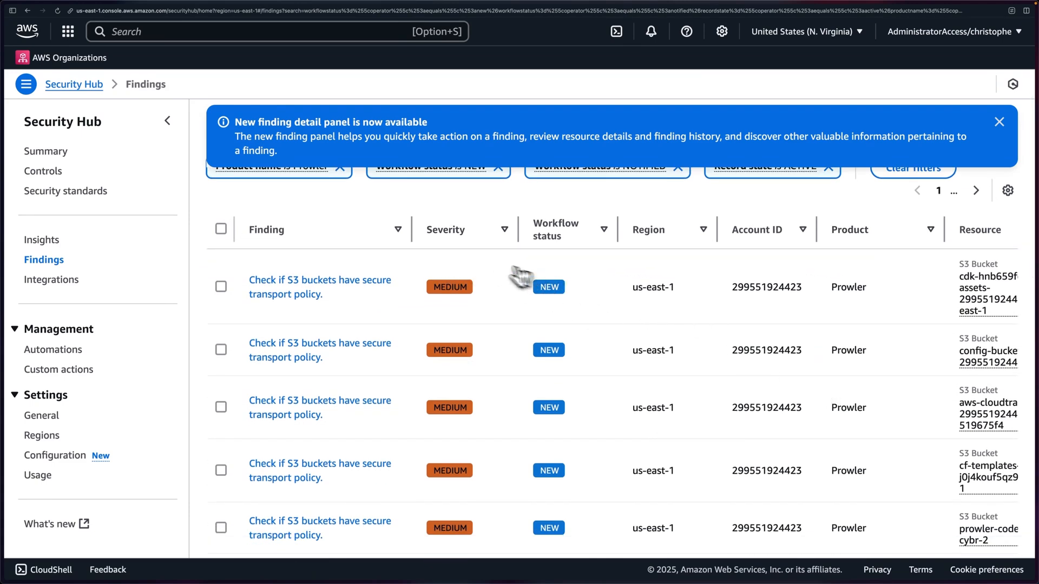
mouse_move(518, 291)
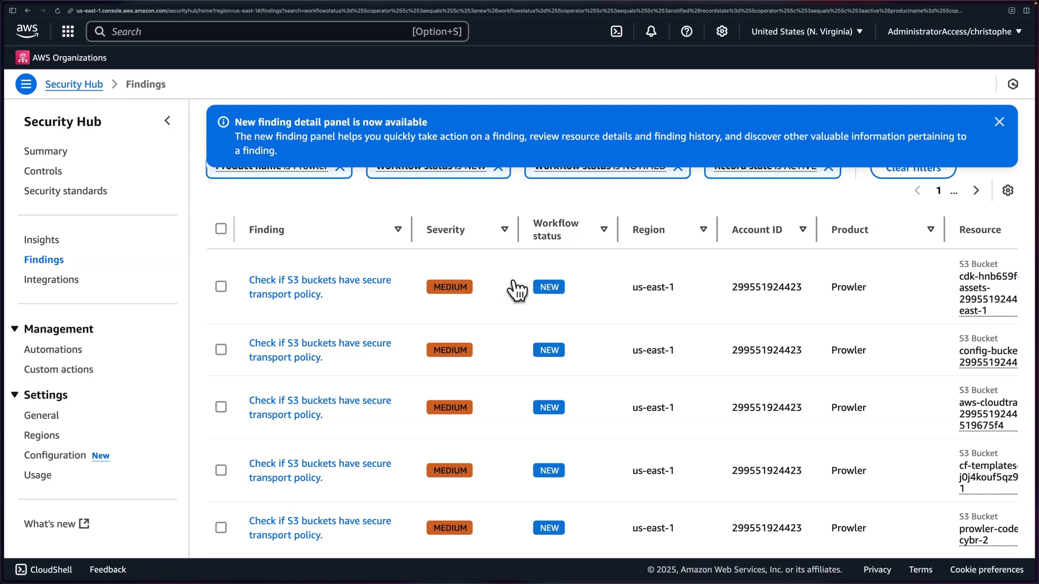
mouse_move(789, 290)
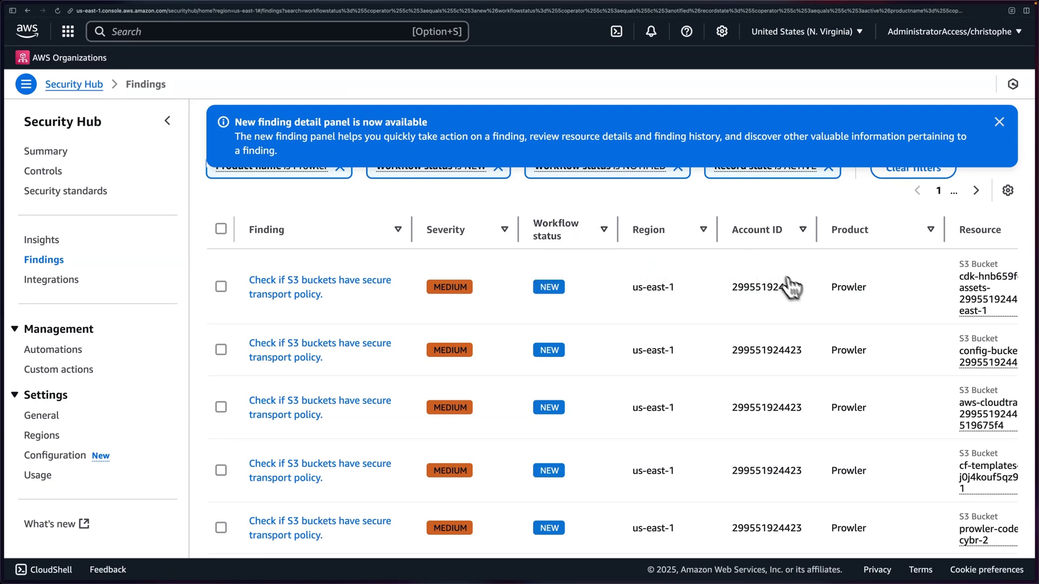
Scroll through the 20+ new Prowler findings, mostly medium-severity S3 checks in us-east-1.
scroll("down", 3)
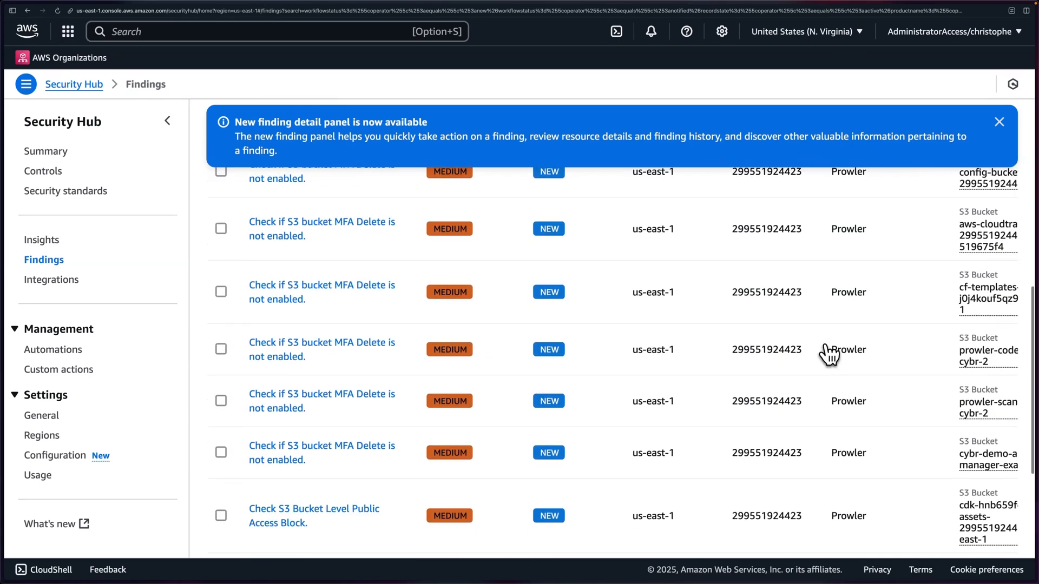
scroll("down", 3)
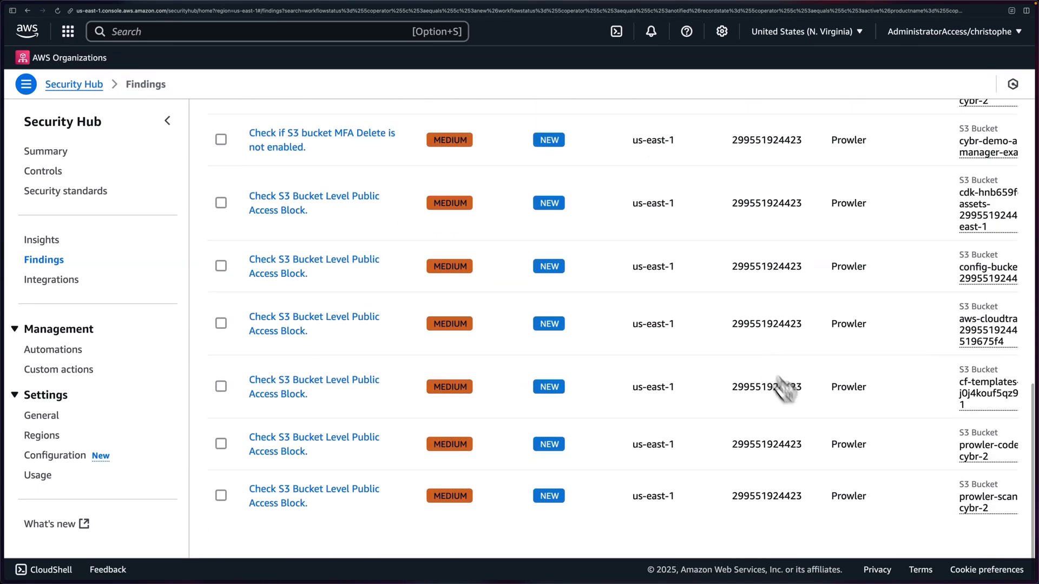
scroll("up", 3)
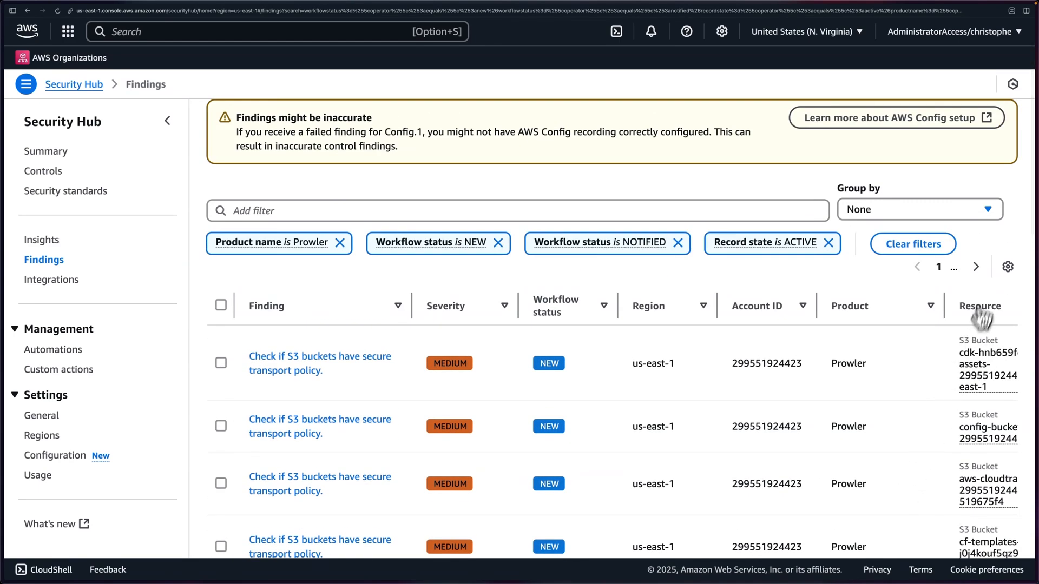
scroll("down", 3)
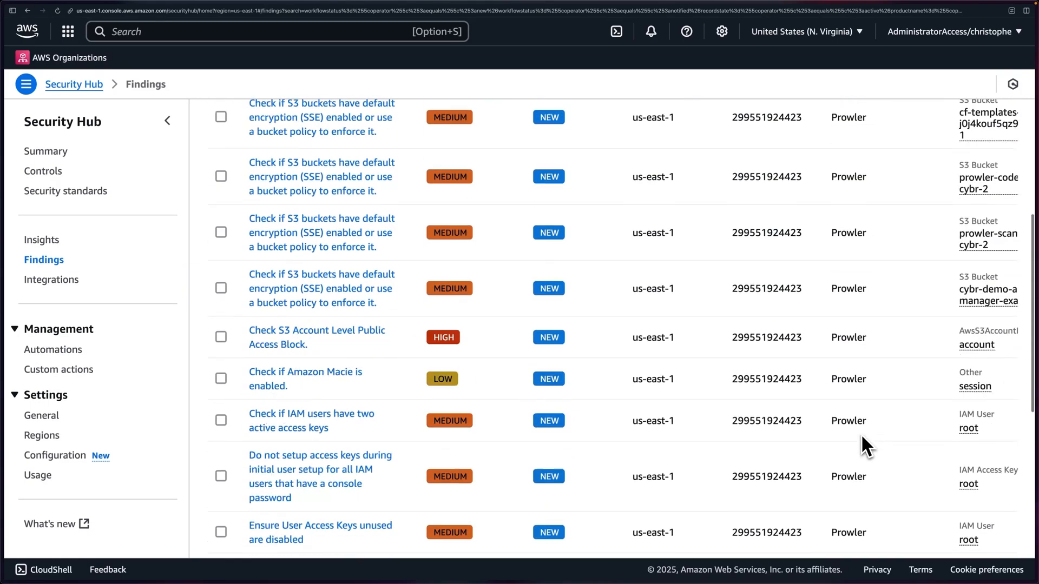
scroll("up", 3)
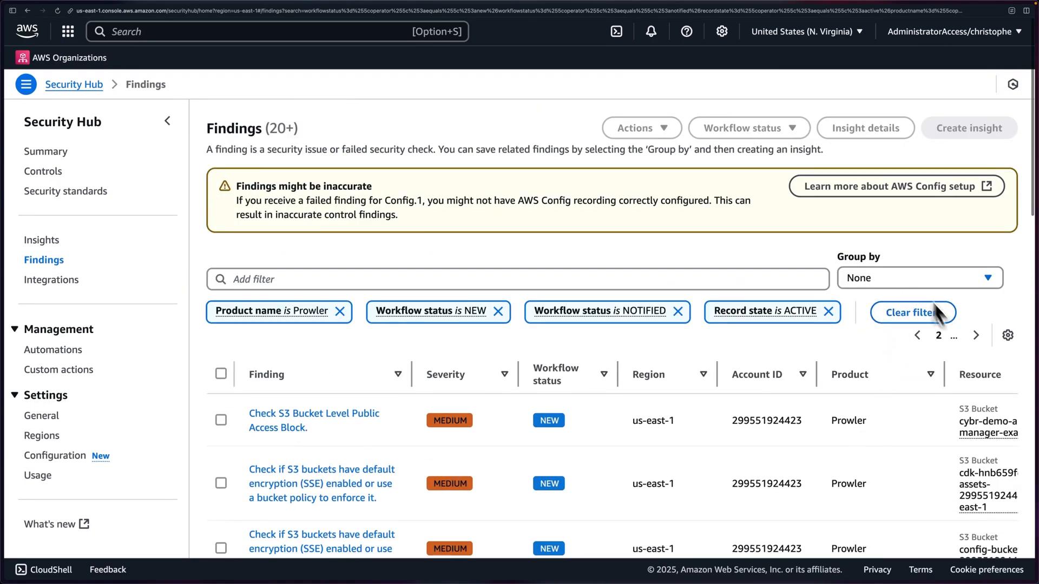
Sort the Prowler findings by Severity so critical and high results come first, then review them.
left_click(975, 335)
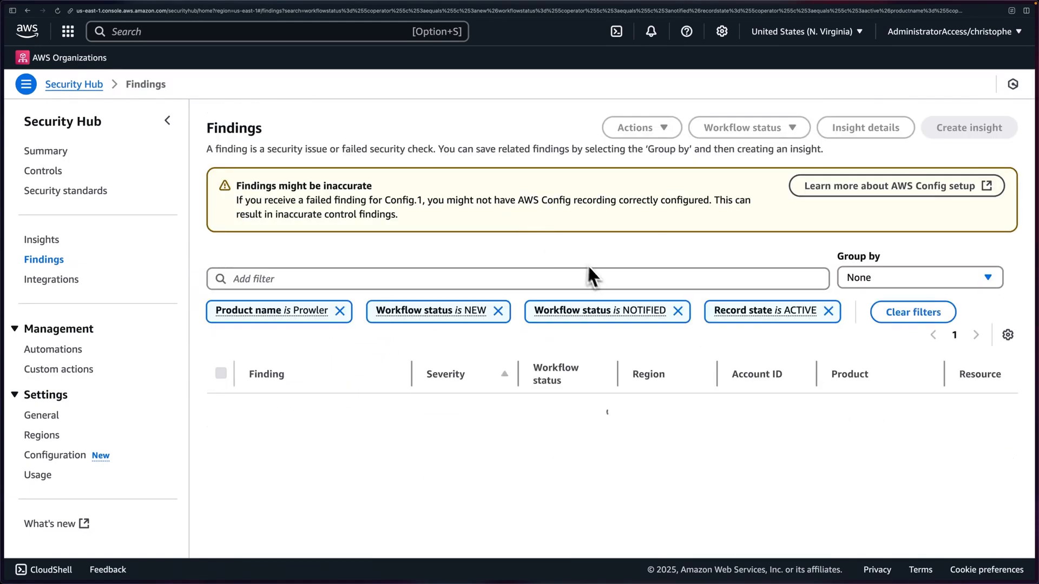
mouse_move(628, 396)
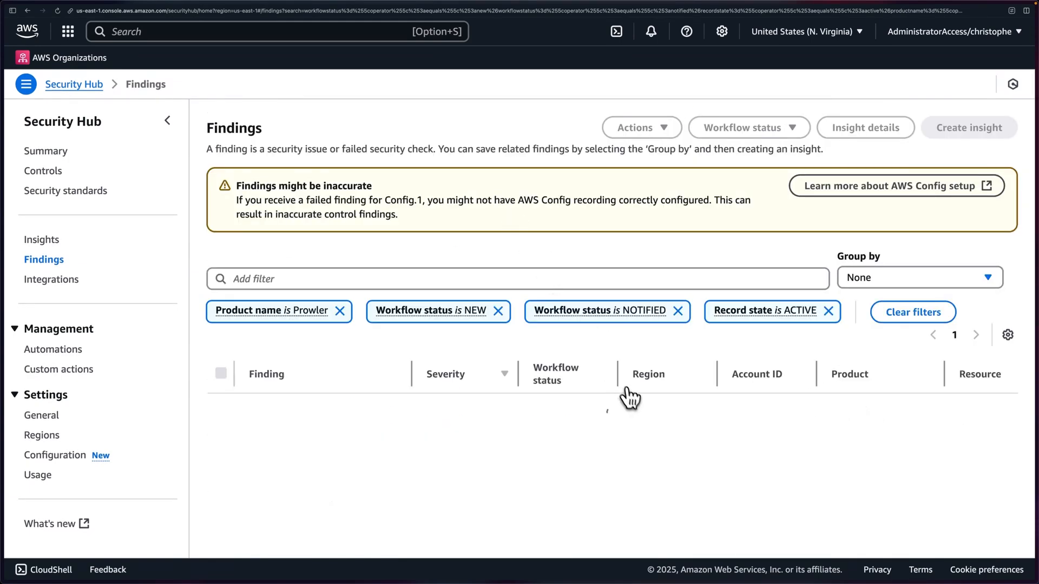
scroll("down", 3)
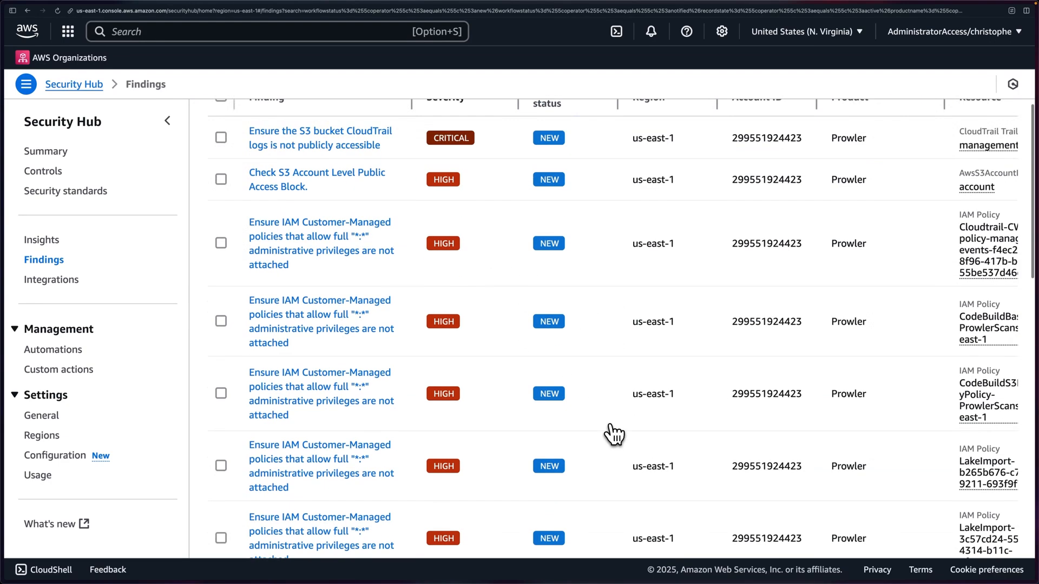
scroll("down", 3)
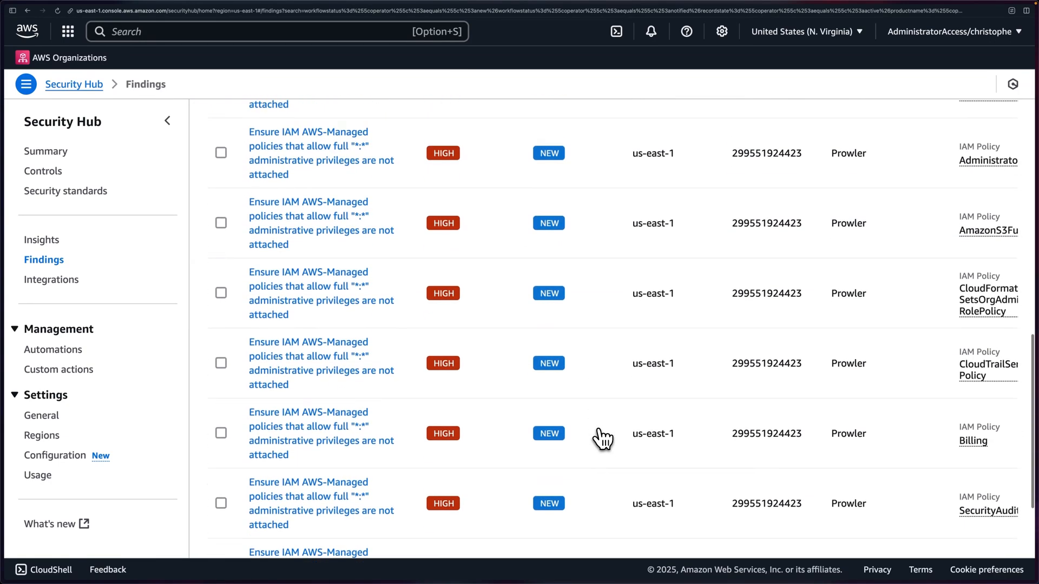
scroll("up", 3)
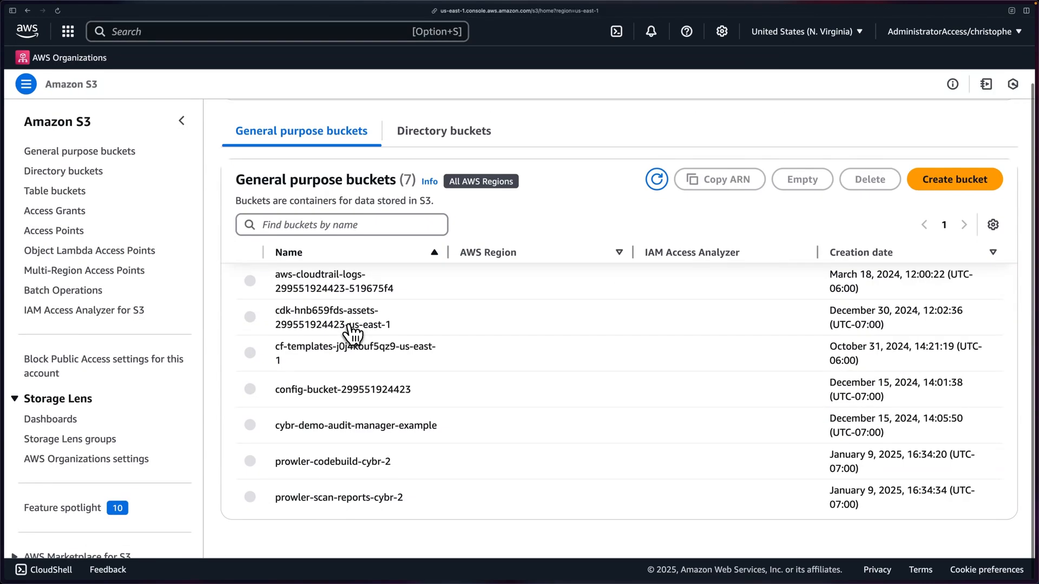
Open the ocsf-json folder of prowler-scan-reports-cybr-2 holding the Prowler JSON report, then search 'cloudw'.
left_click(338, 498)
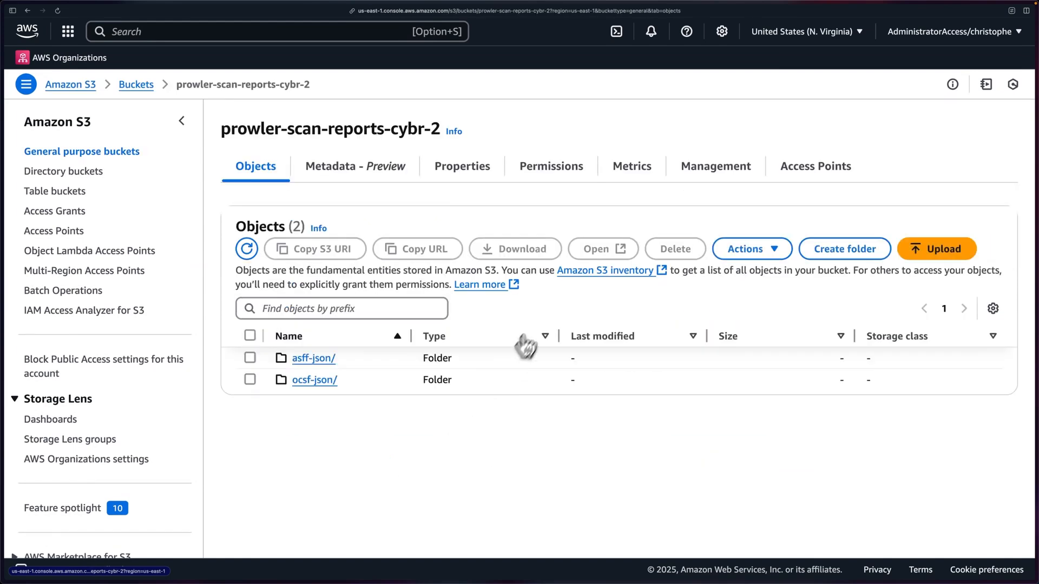
mouse_move(315, 379)
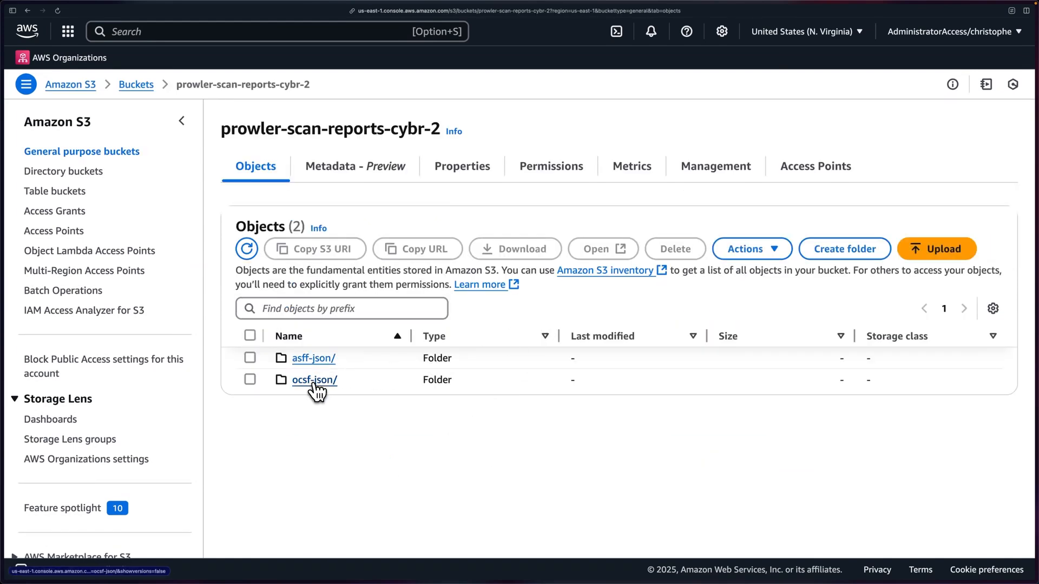
left_click(315, 380)
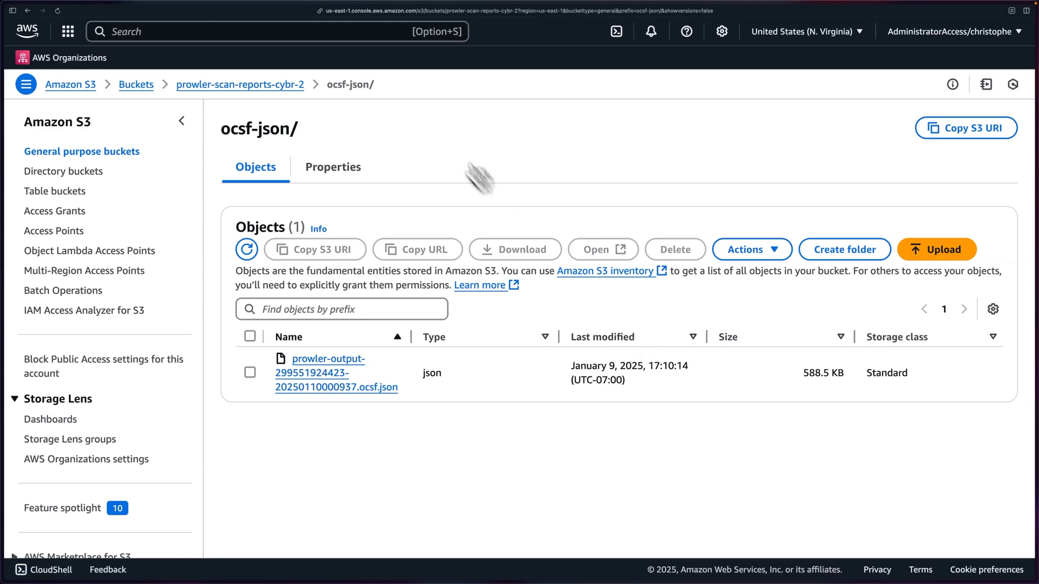
type("cloudw")
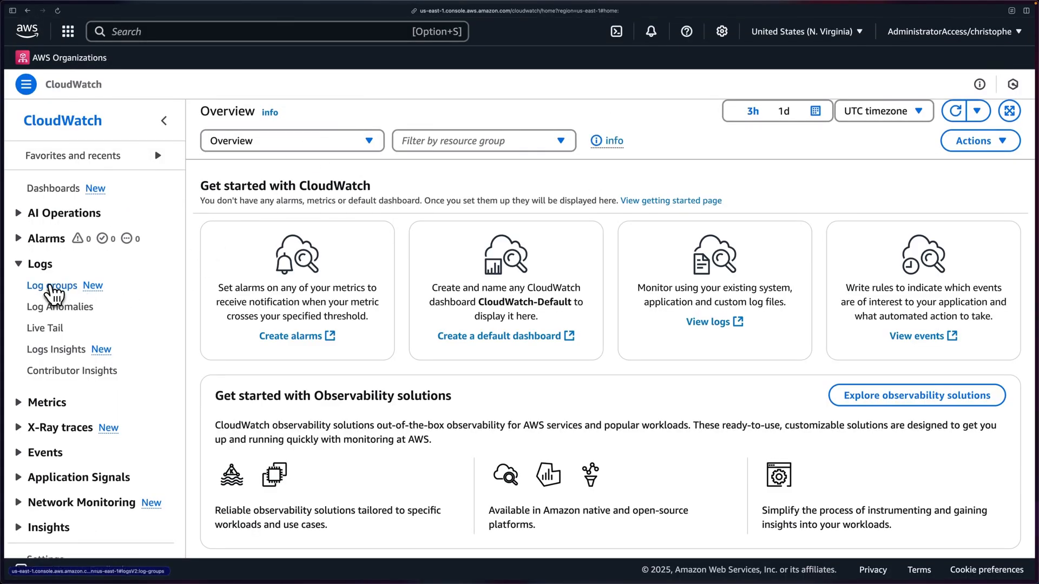
Open the latest /aws/codebuild/ProwlerScans log stream and review Prowler's PASS/FAIL summary and S3 uploads.
left_click(51, 286)
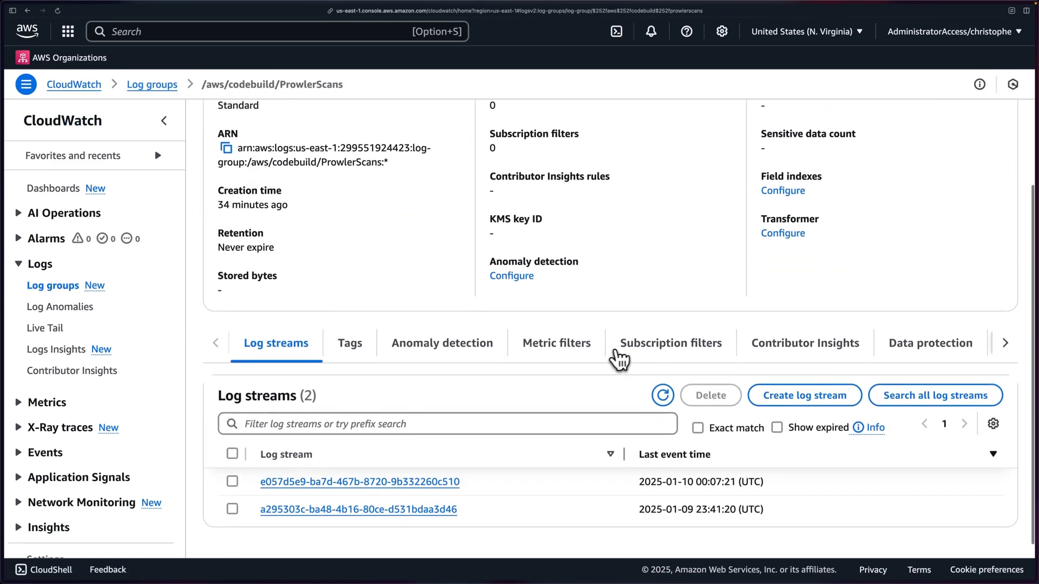
left_click(359, 481)
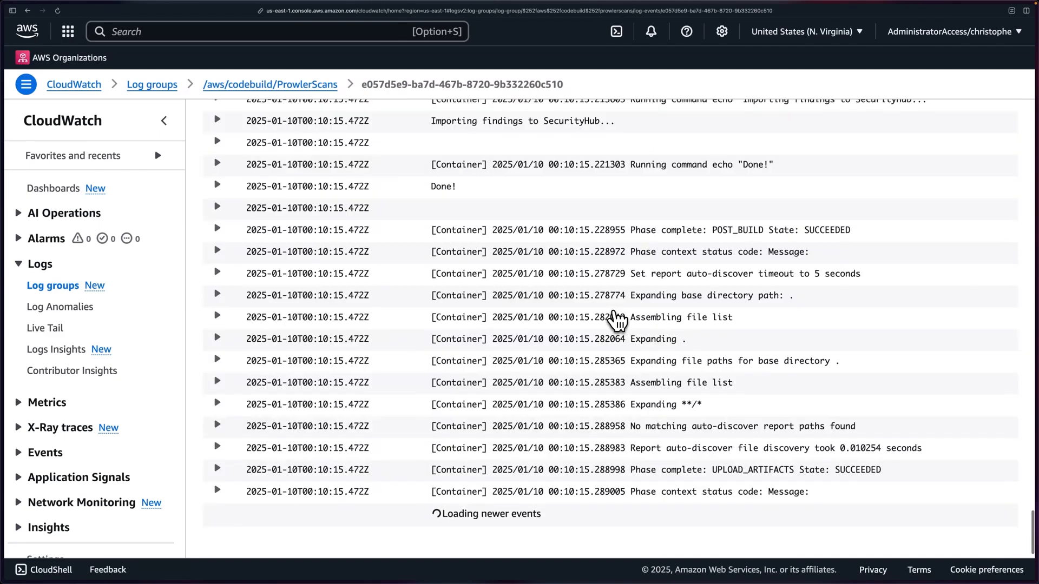
scroll("up", 3)
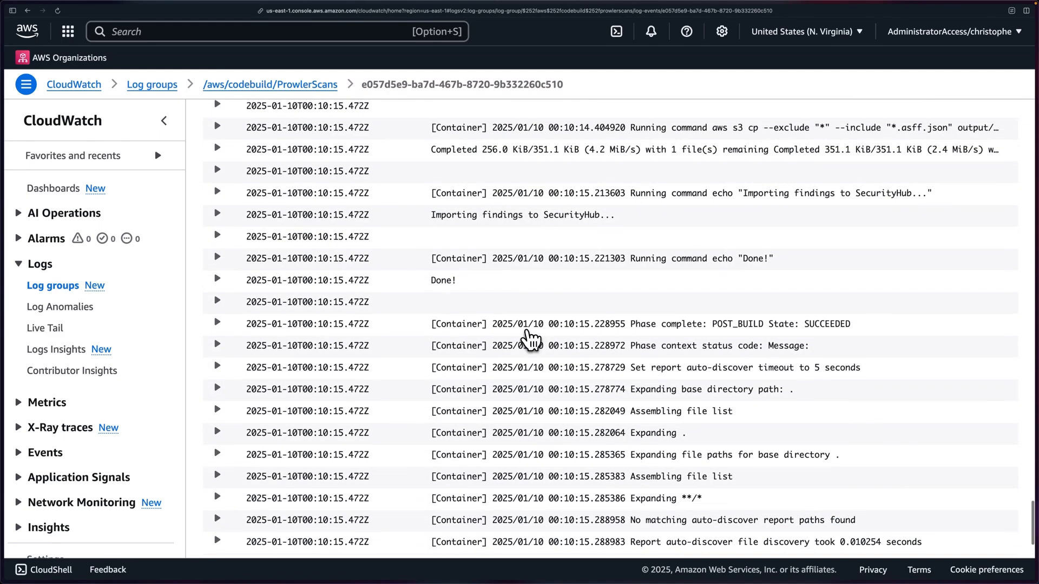
scroll("up", 3)
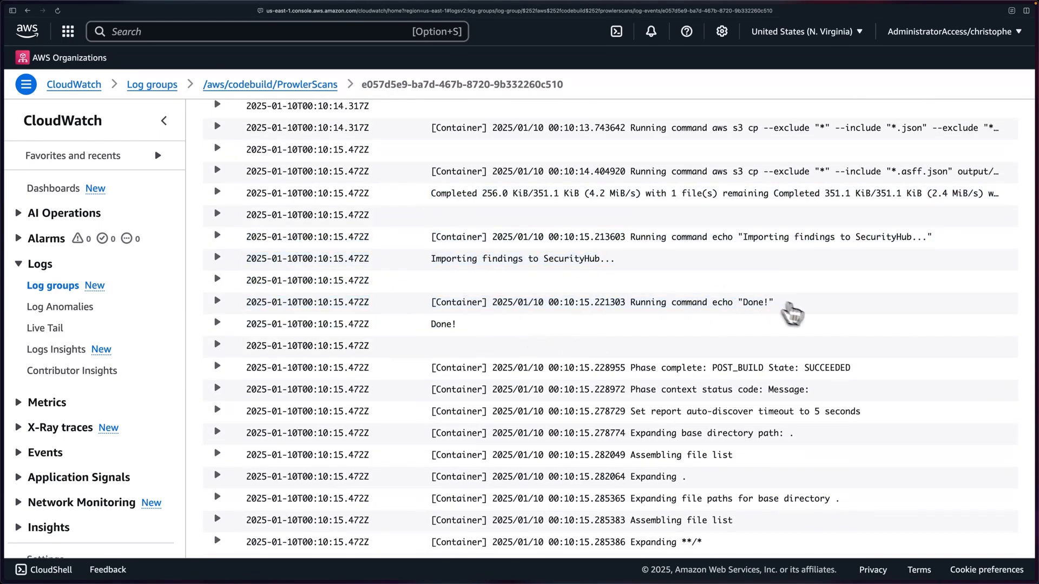
scroll("up", 3)
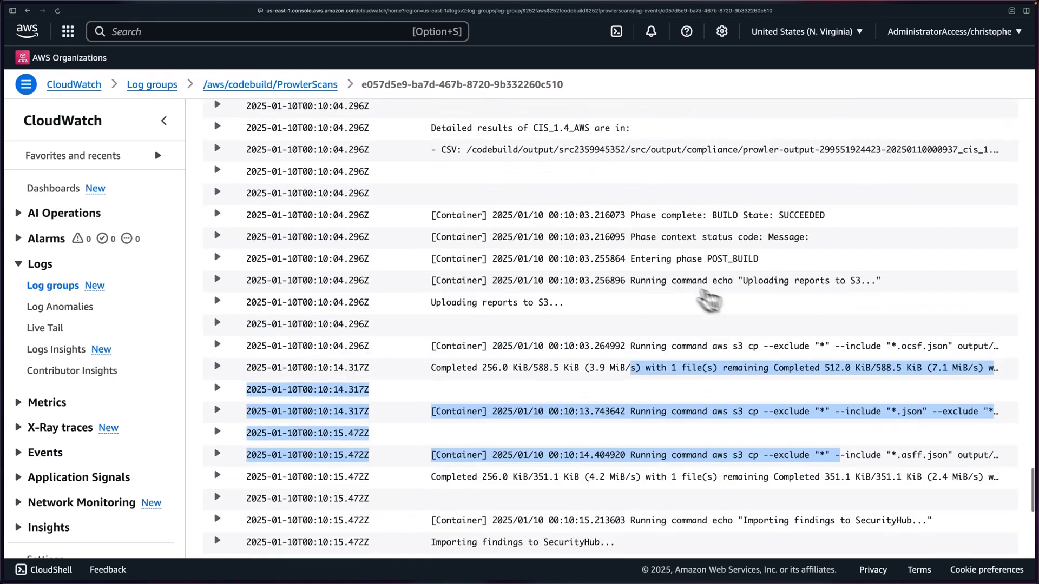
scroll("up", 3)
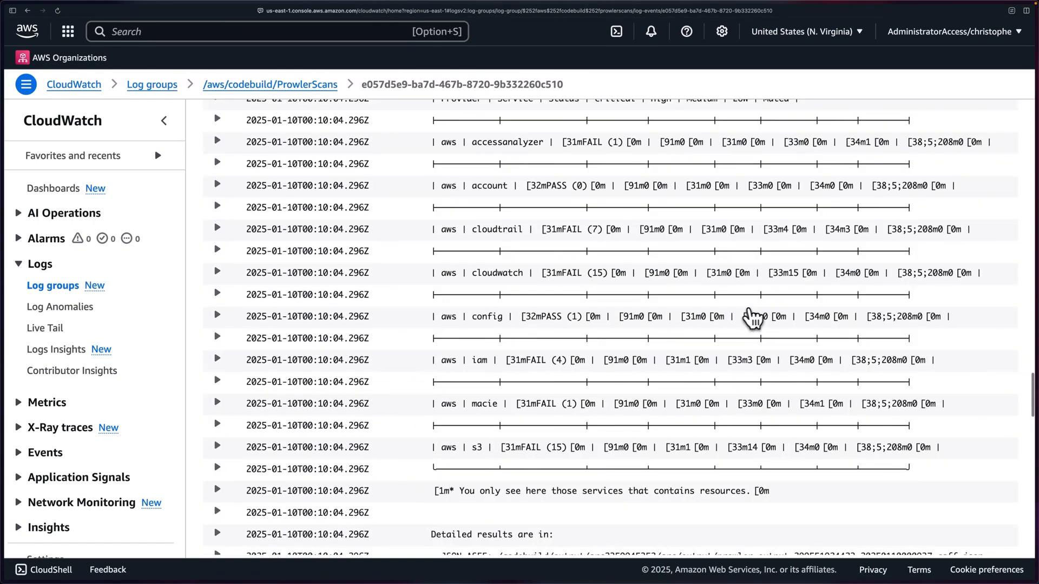
mouse_move(734, 290)
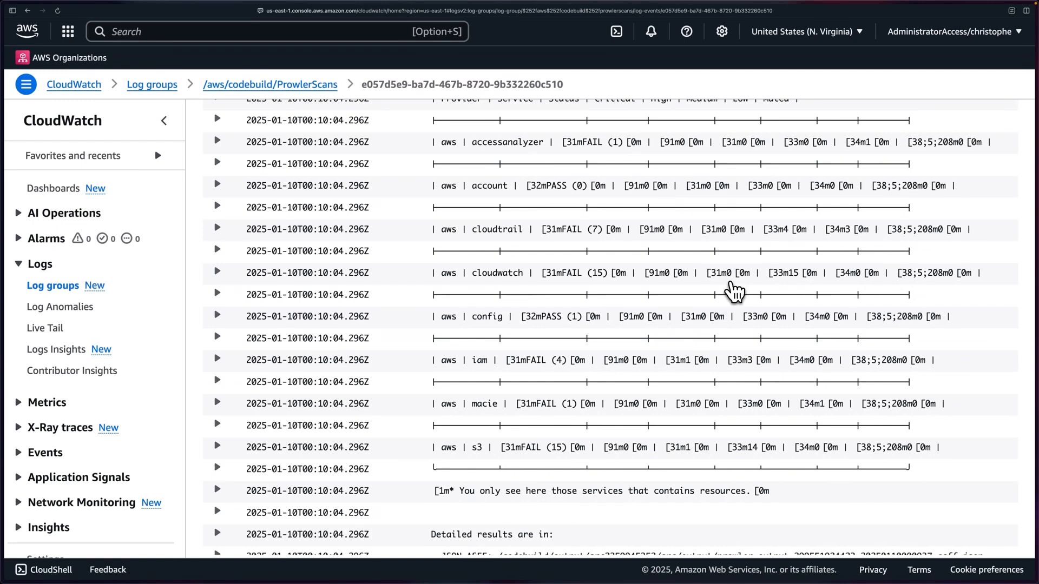